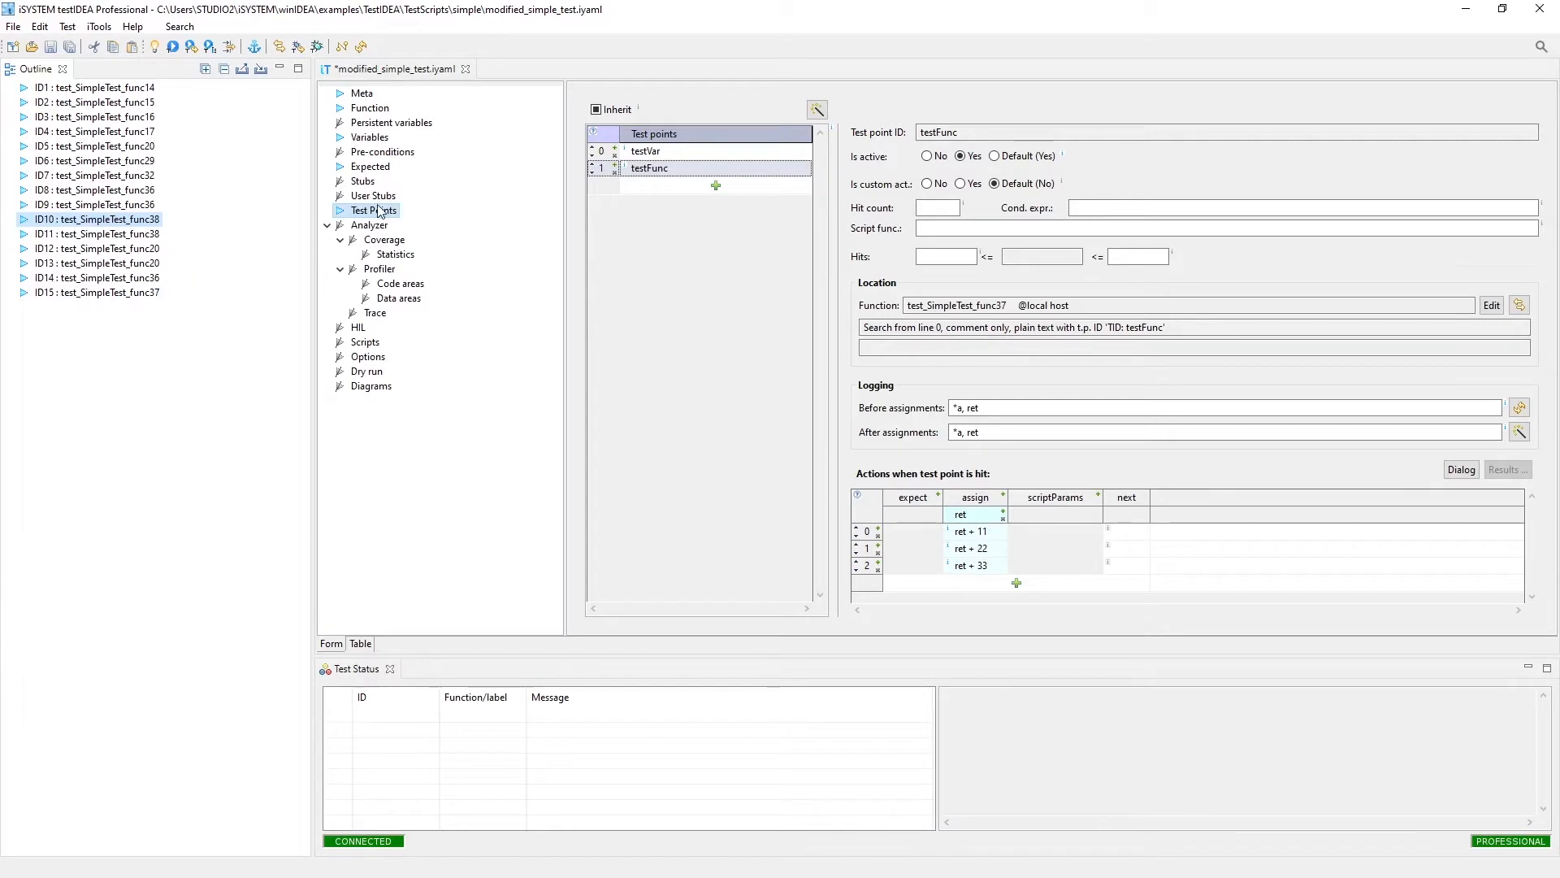
Step: Show test ID10's coverage analyzer settings, leaving export and merge options at their defaults
click(369, 225)
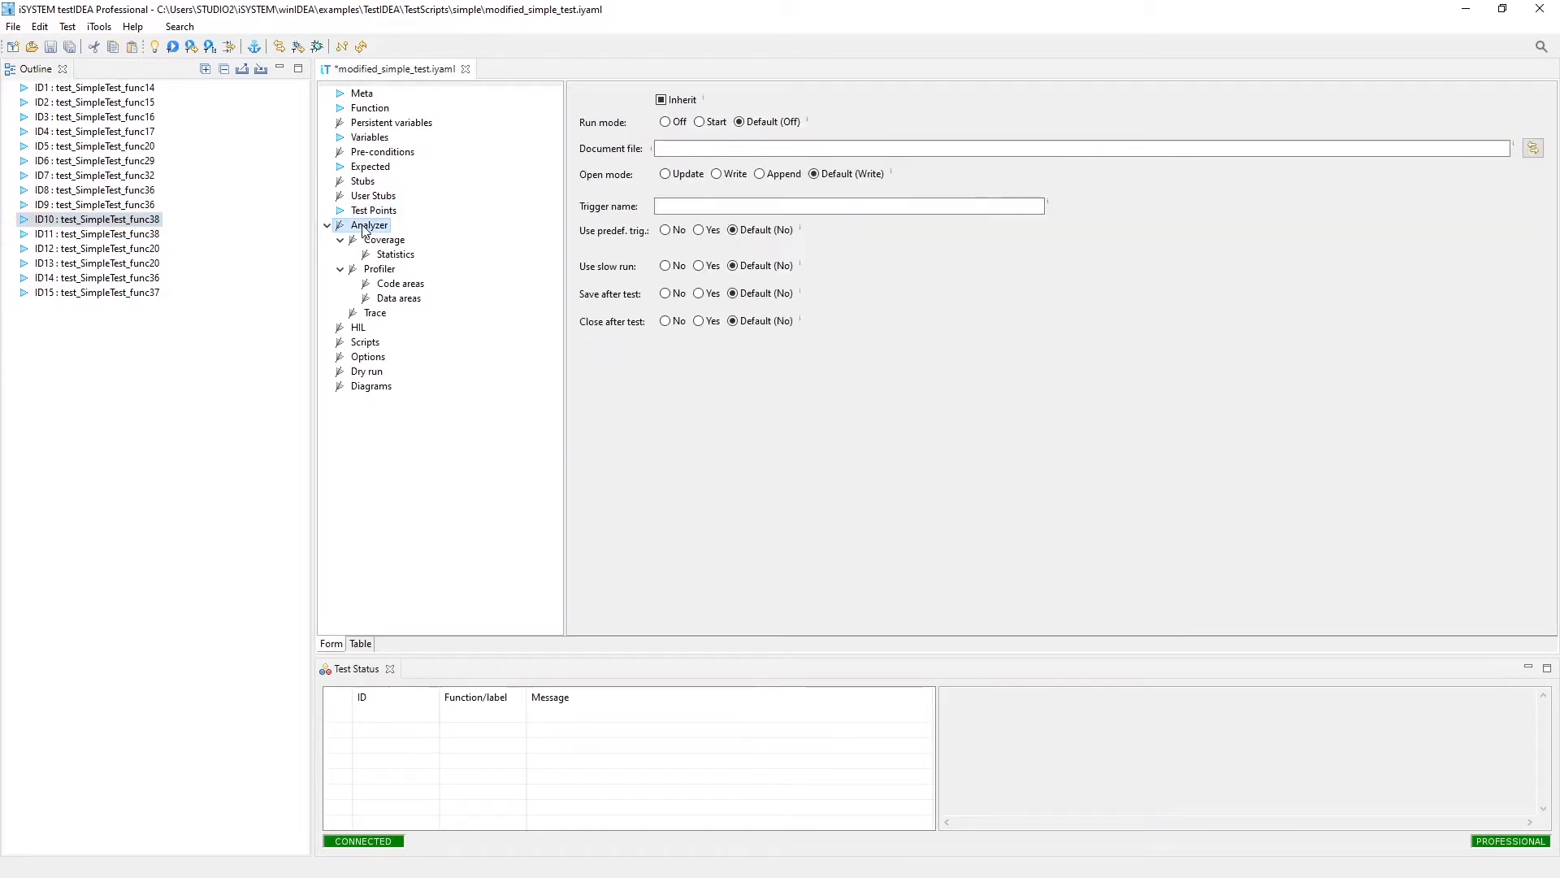
click(384, 240)
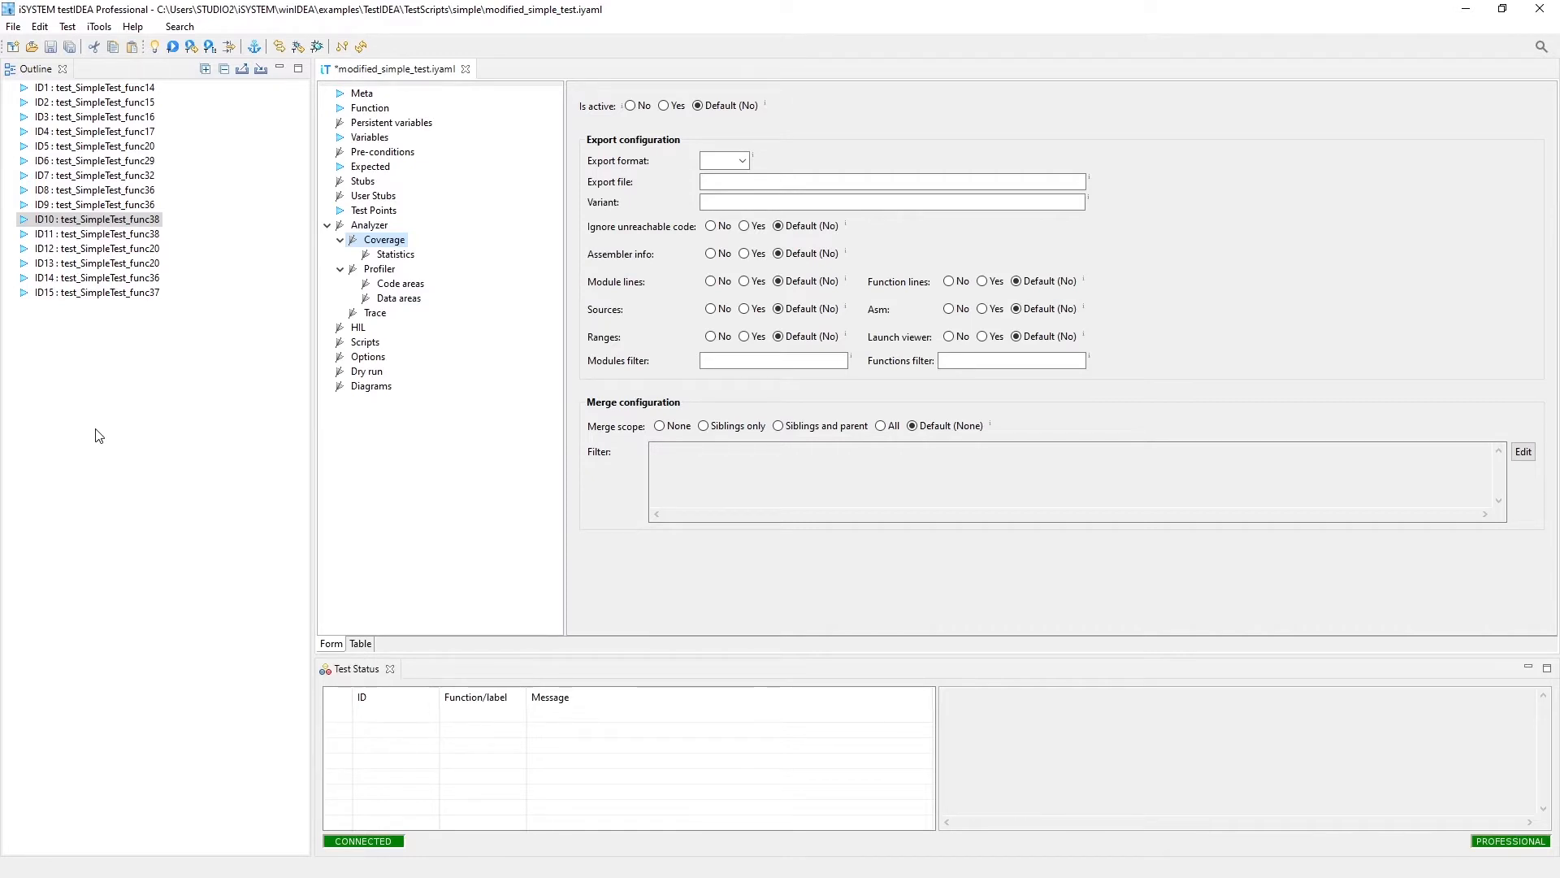
click(395, 254)
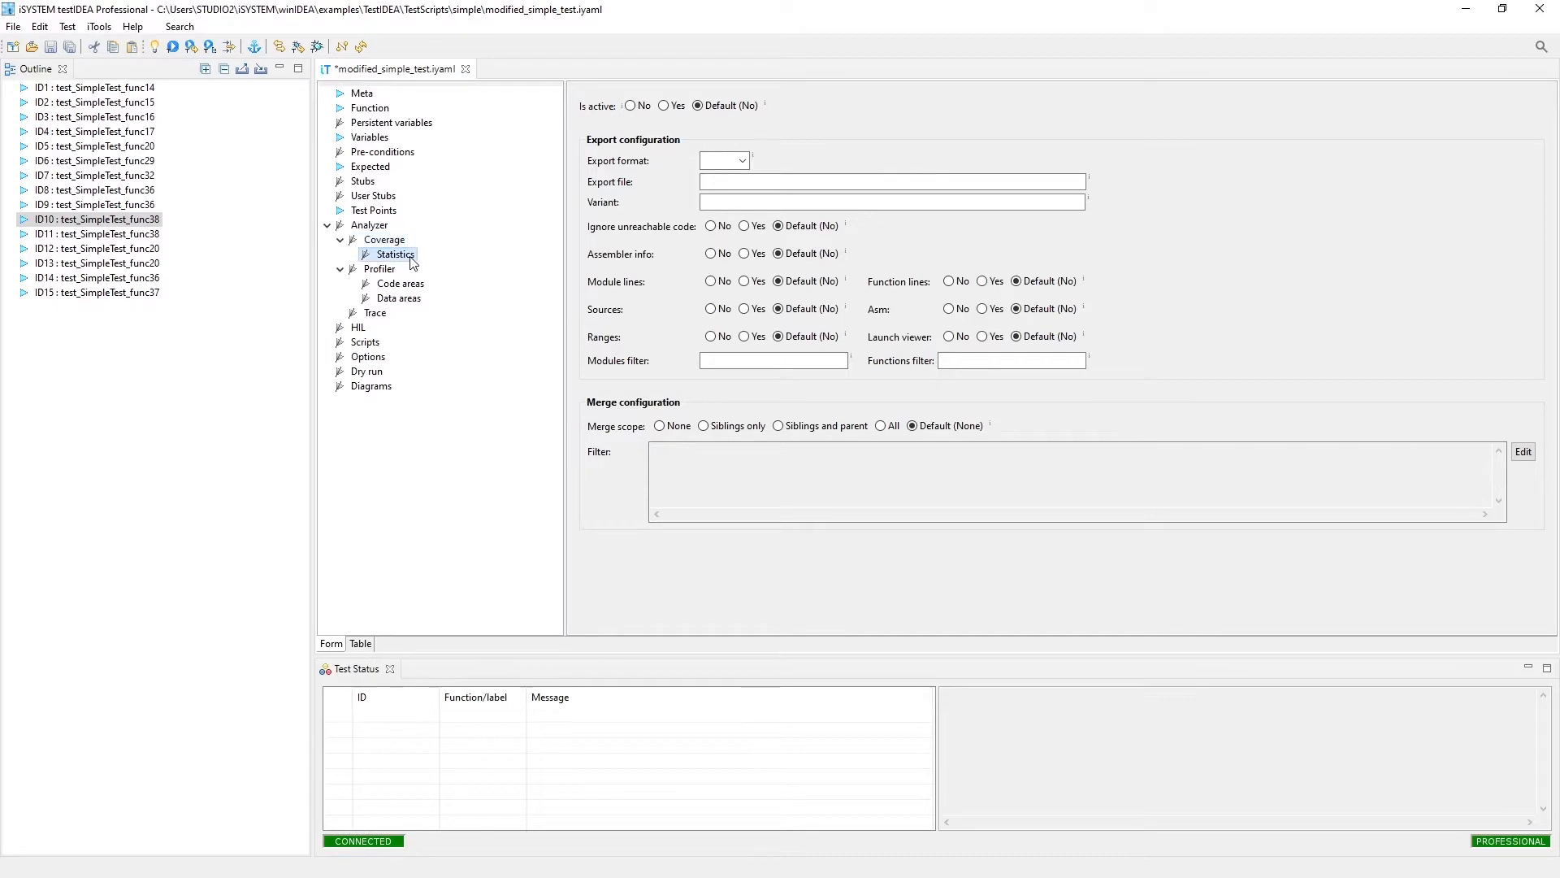
Step: In test ID12's coverage statistics, expect 100% source code coverage for test_SimpleTest_func20
click(395, 254)
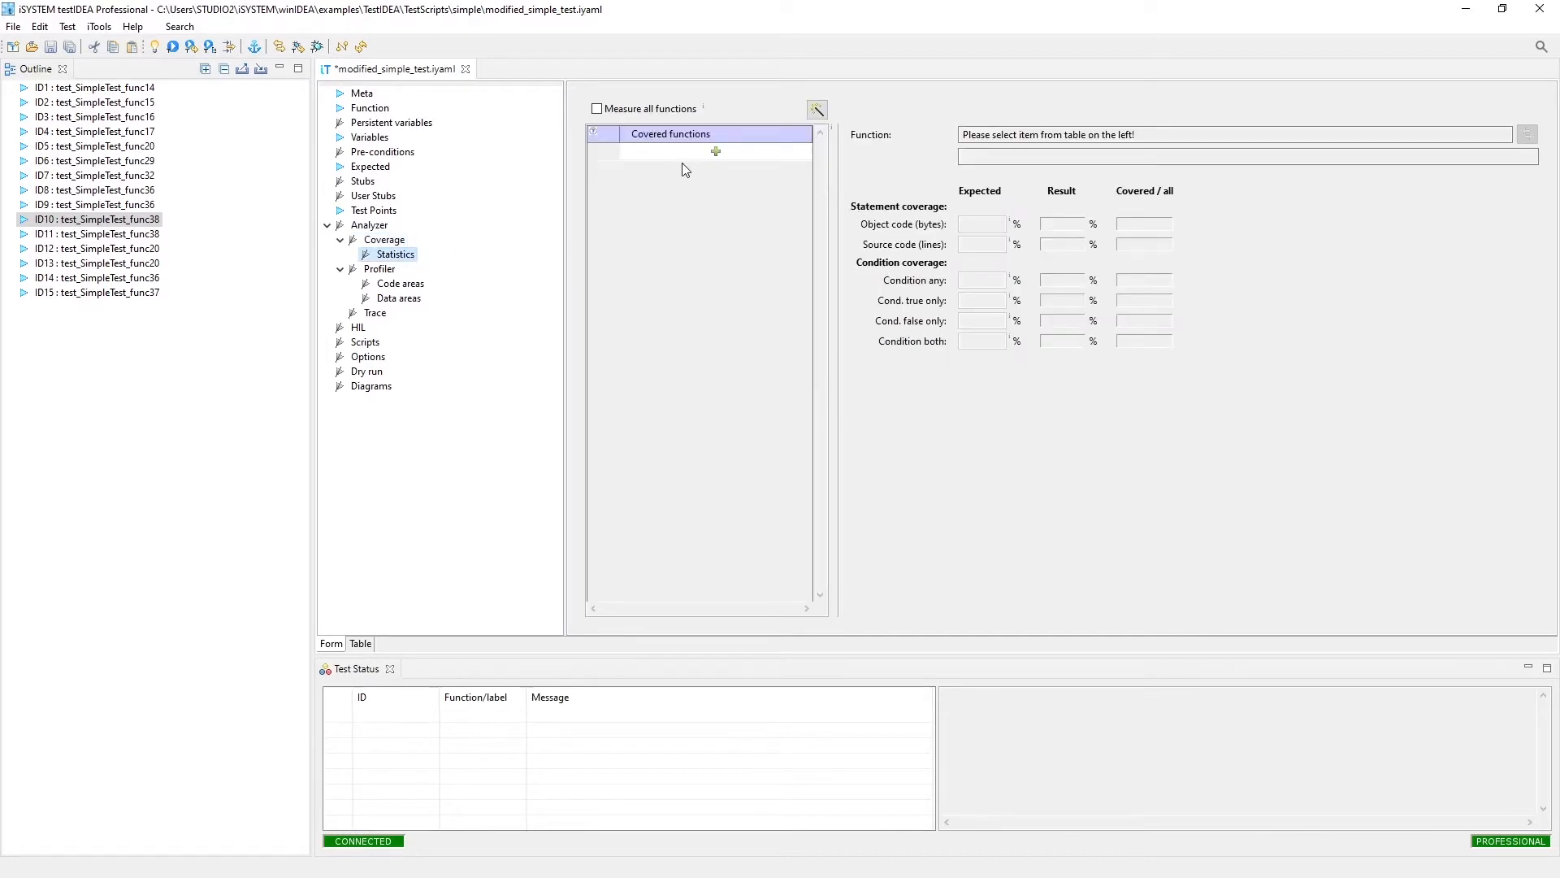
mouse_move(721, 155)
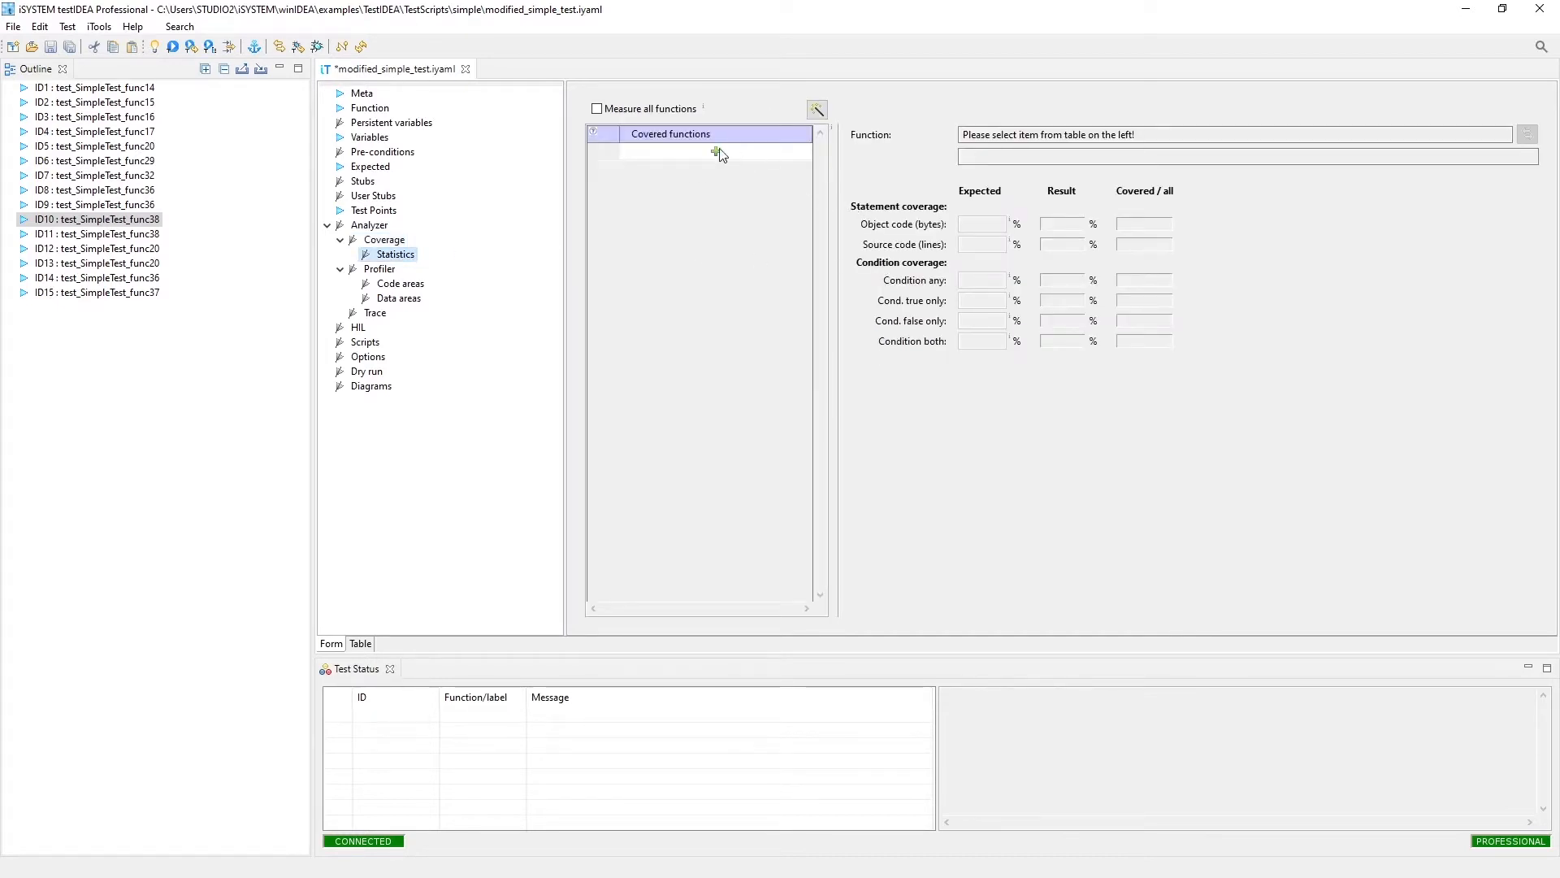
mouse_move(763, 163)
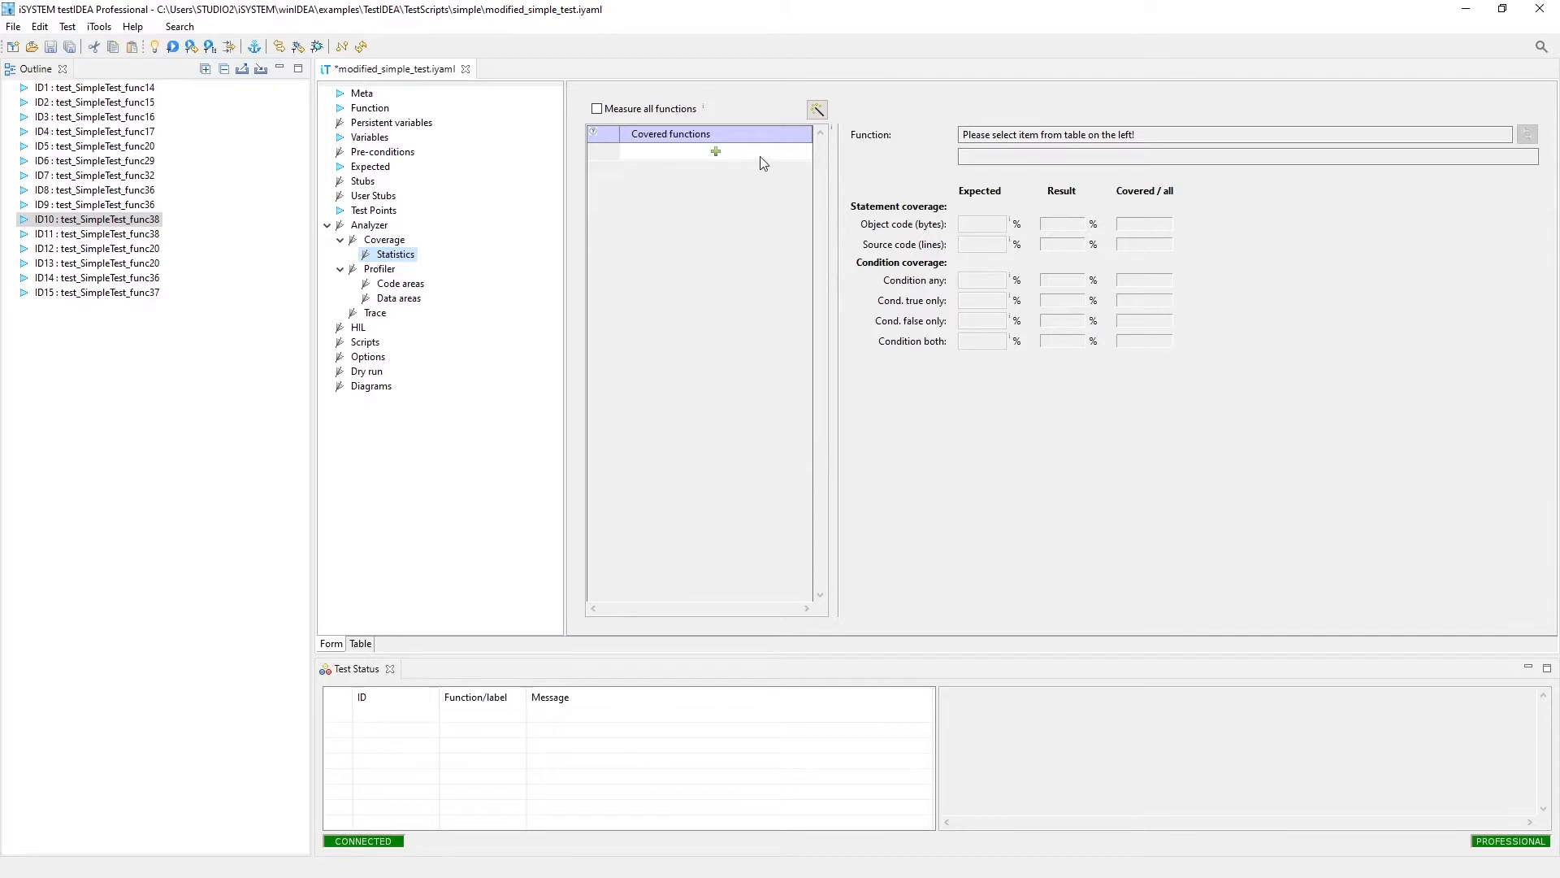
mouse_move(723, 176)
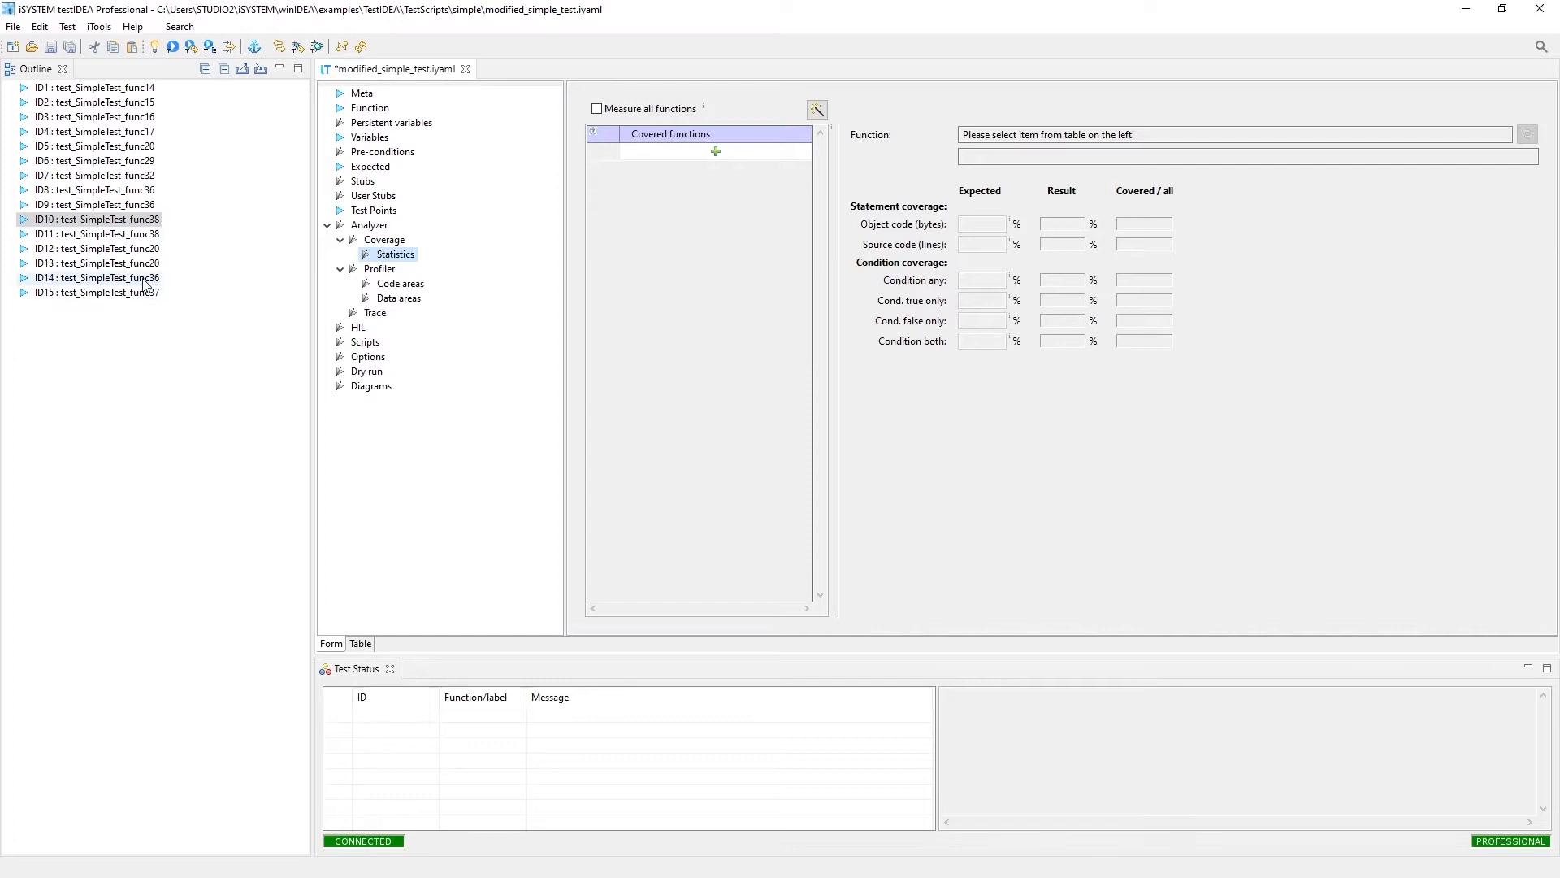
click(97, 247)
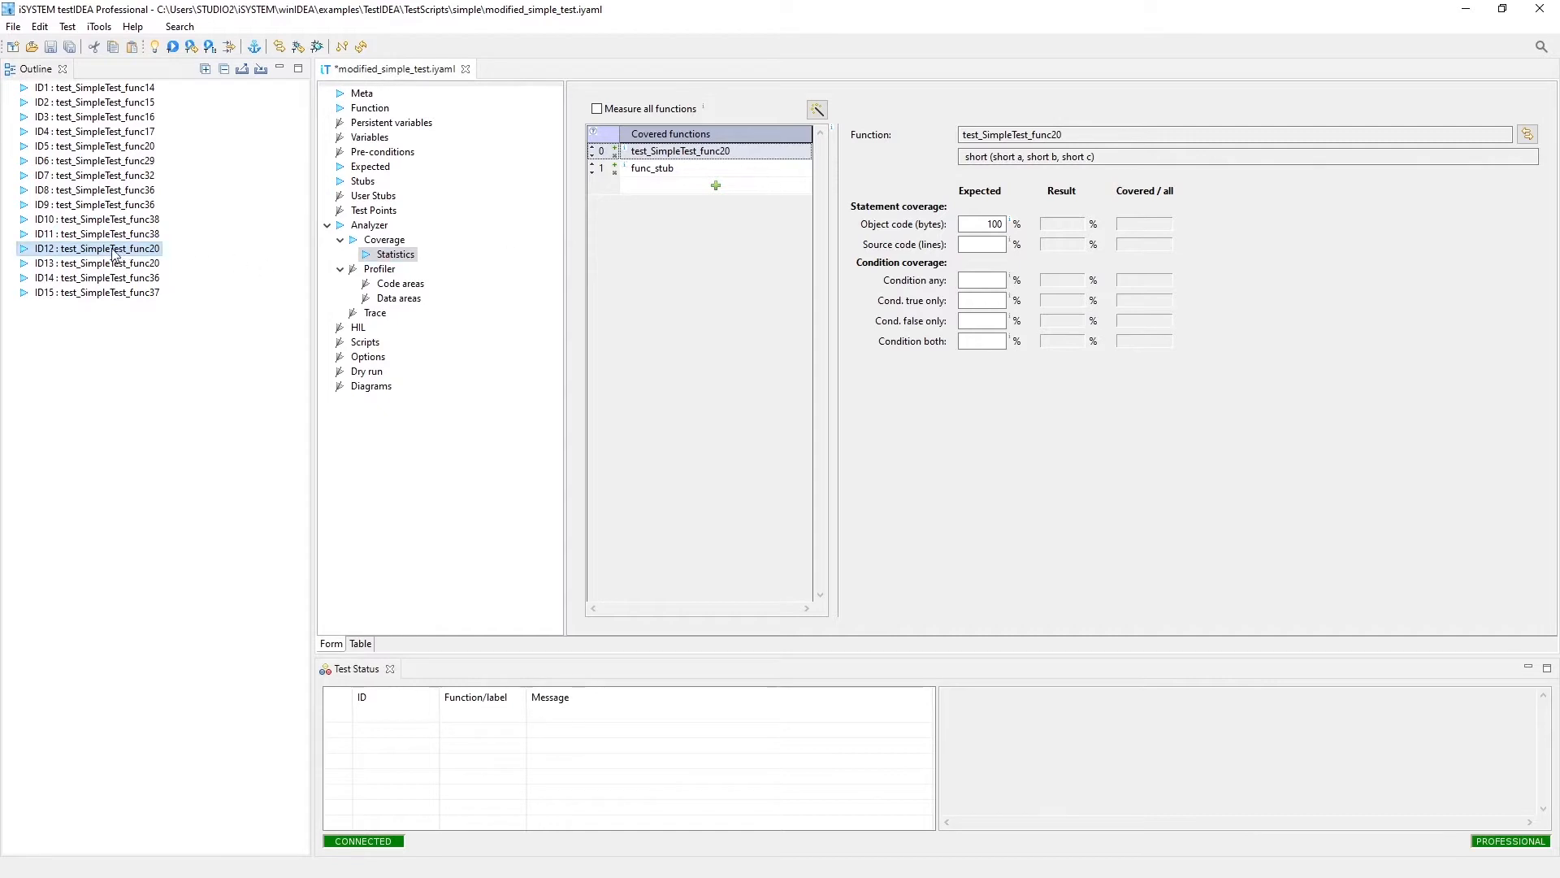
mouse_move(99, 248)
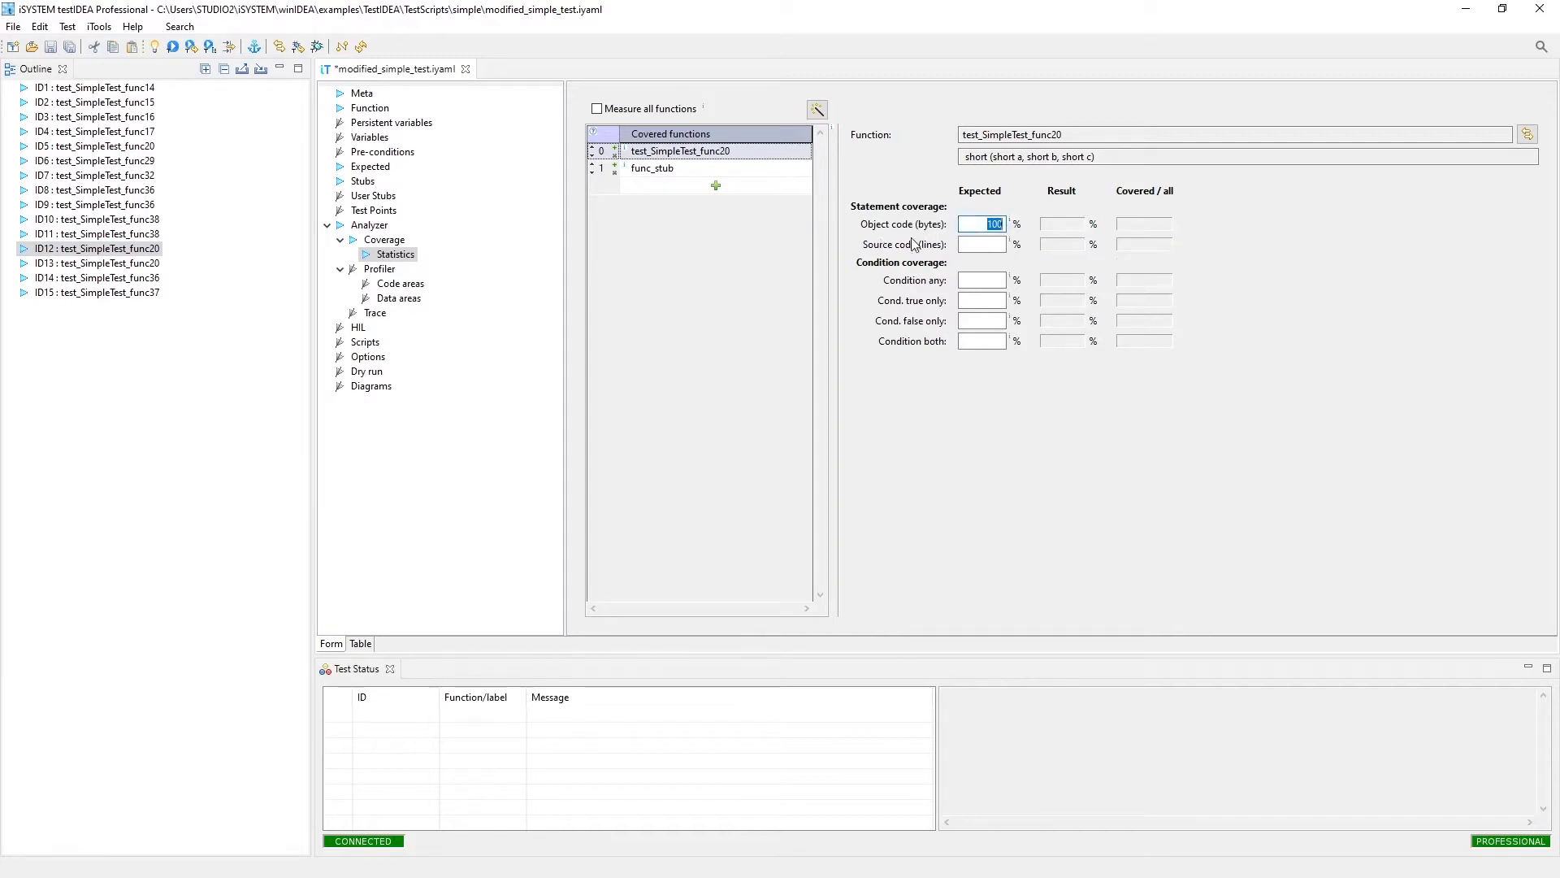
click(980, 245)
text(100)
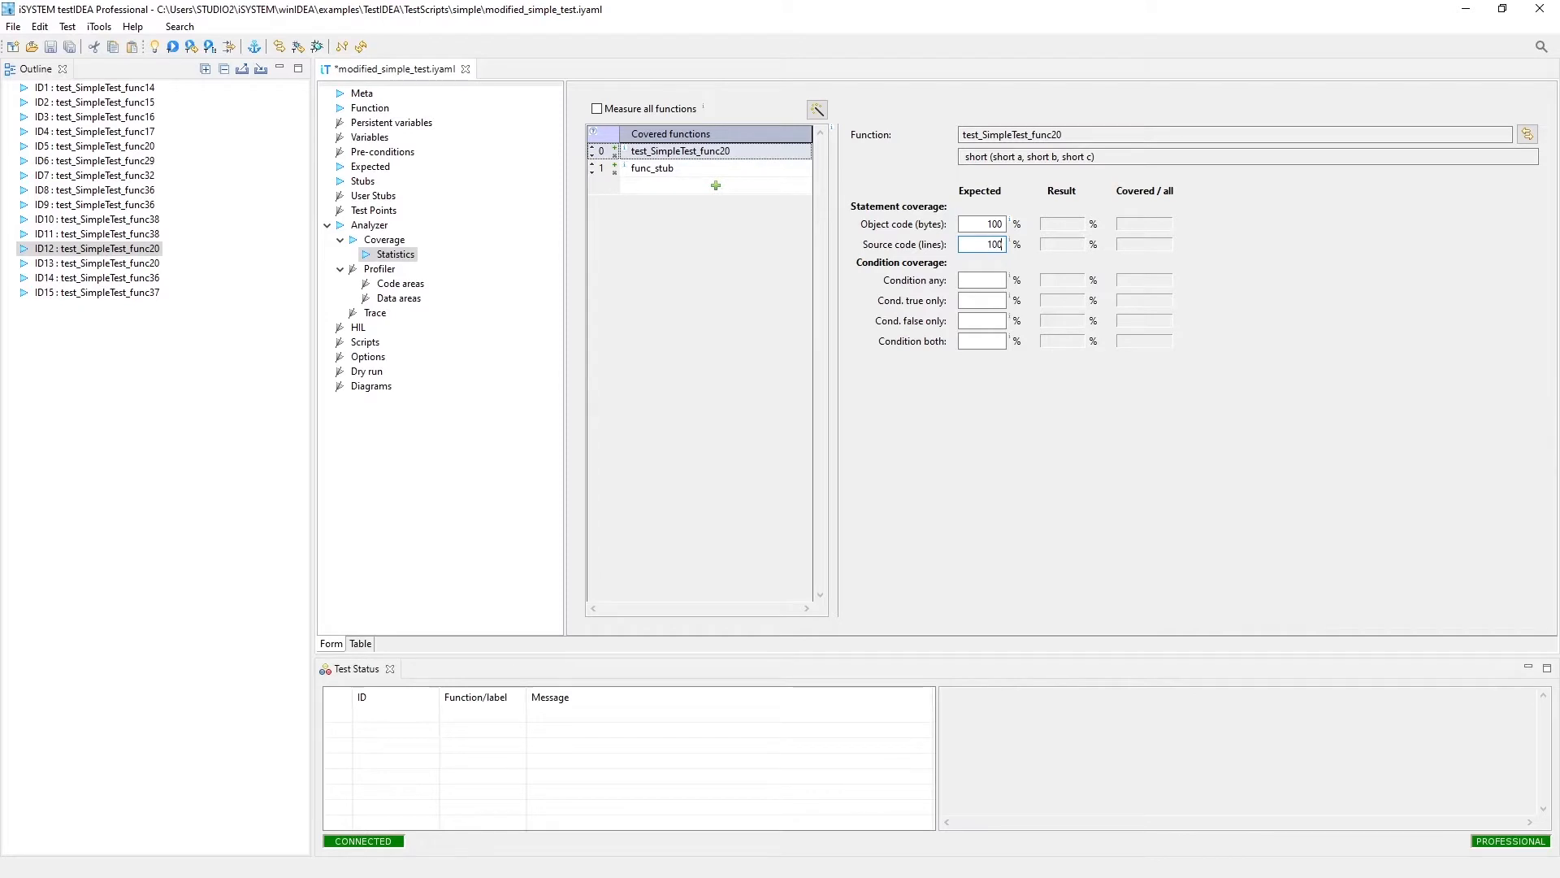
mouse_move(985, 244)
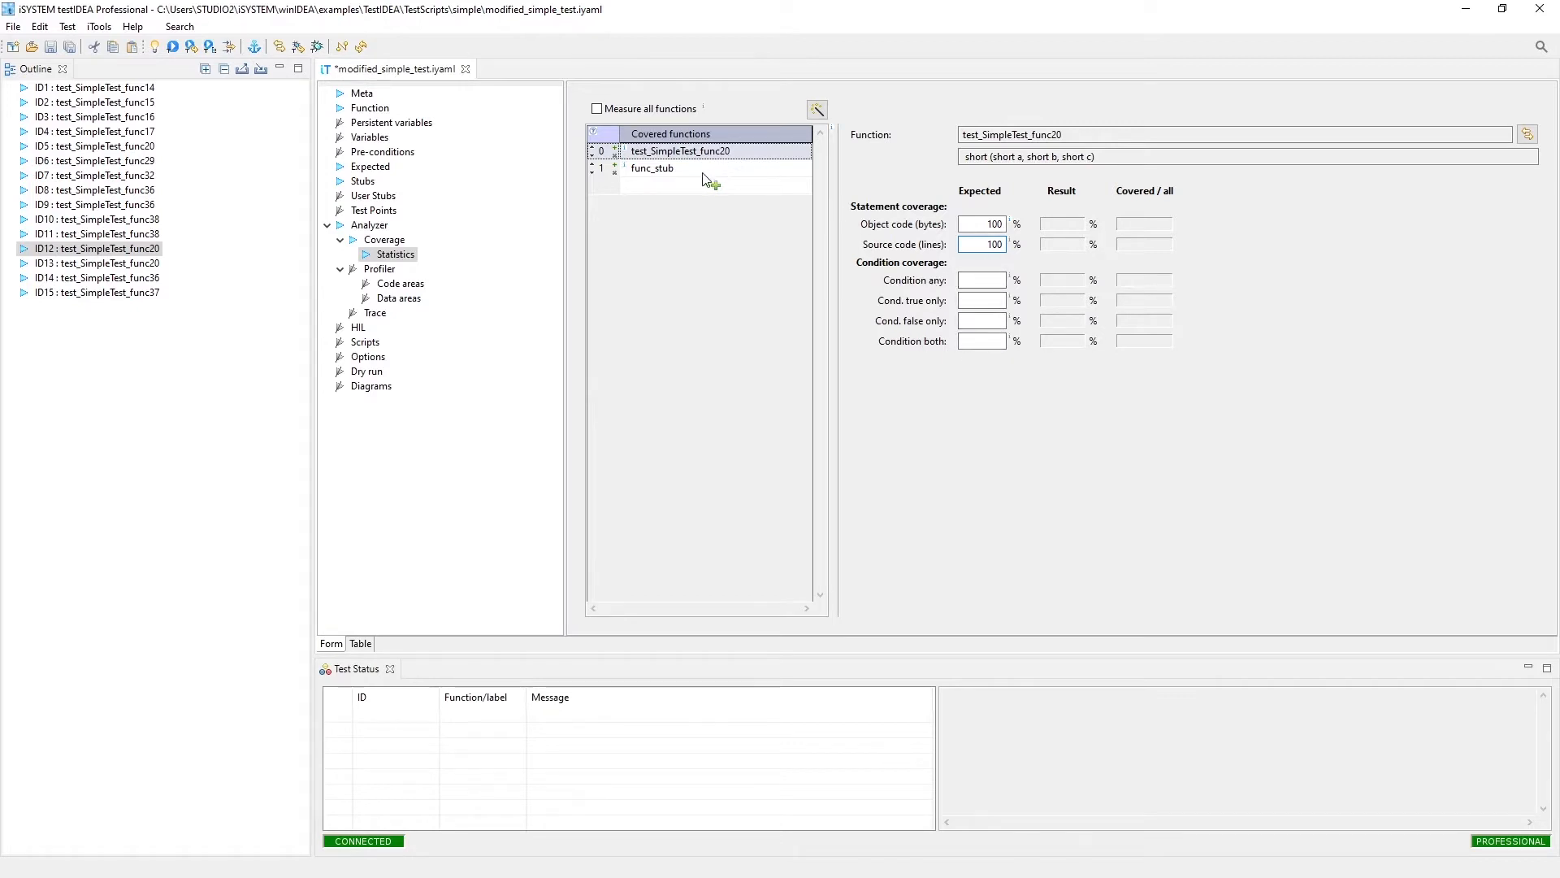
Step: Check func_stub's expected object code coverage in test ID12, keeping it at 0%
click(652, 168)
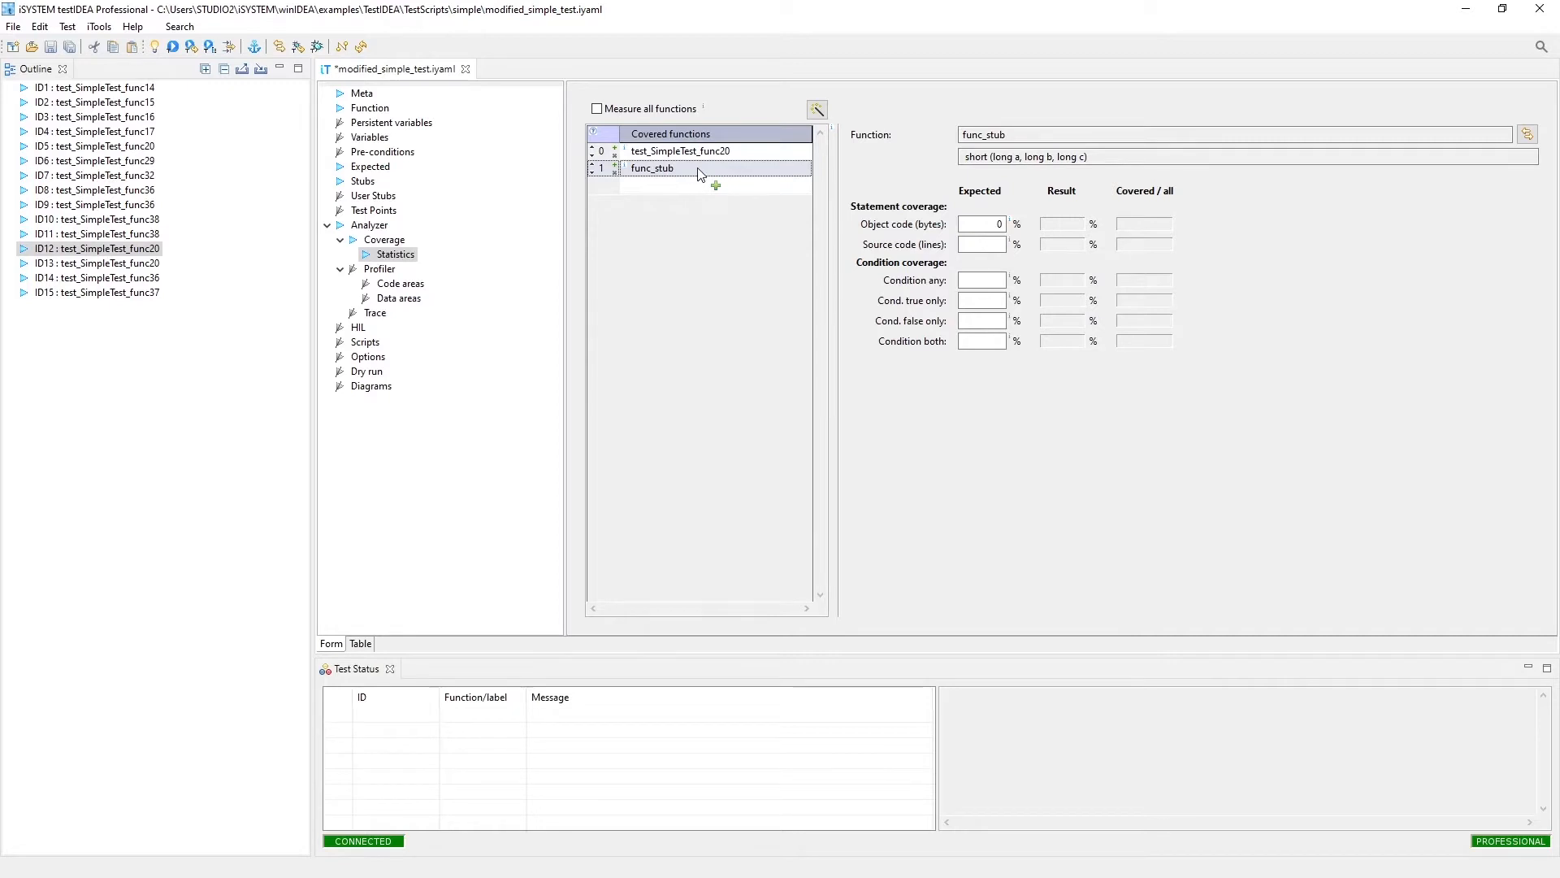
mouse_move(766, 177)
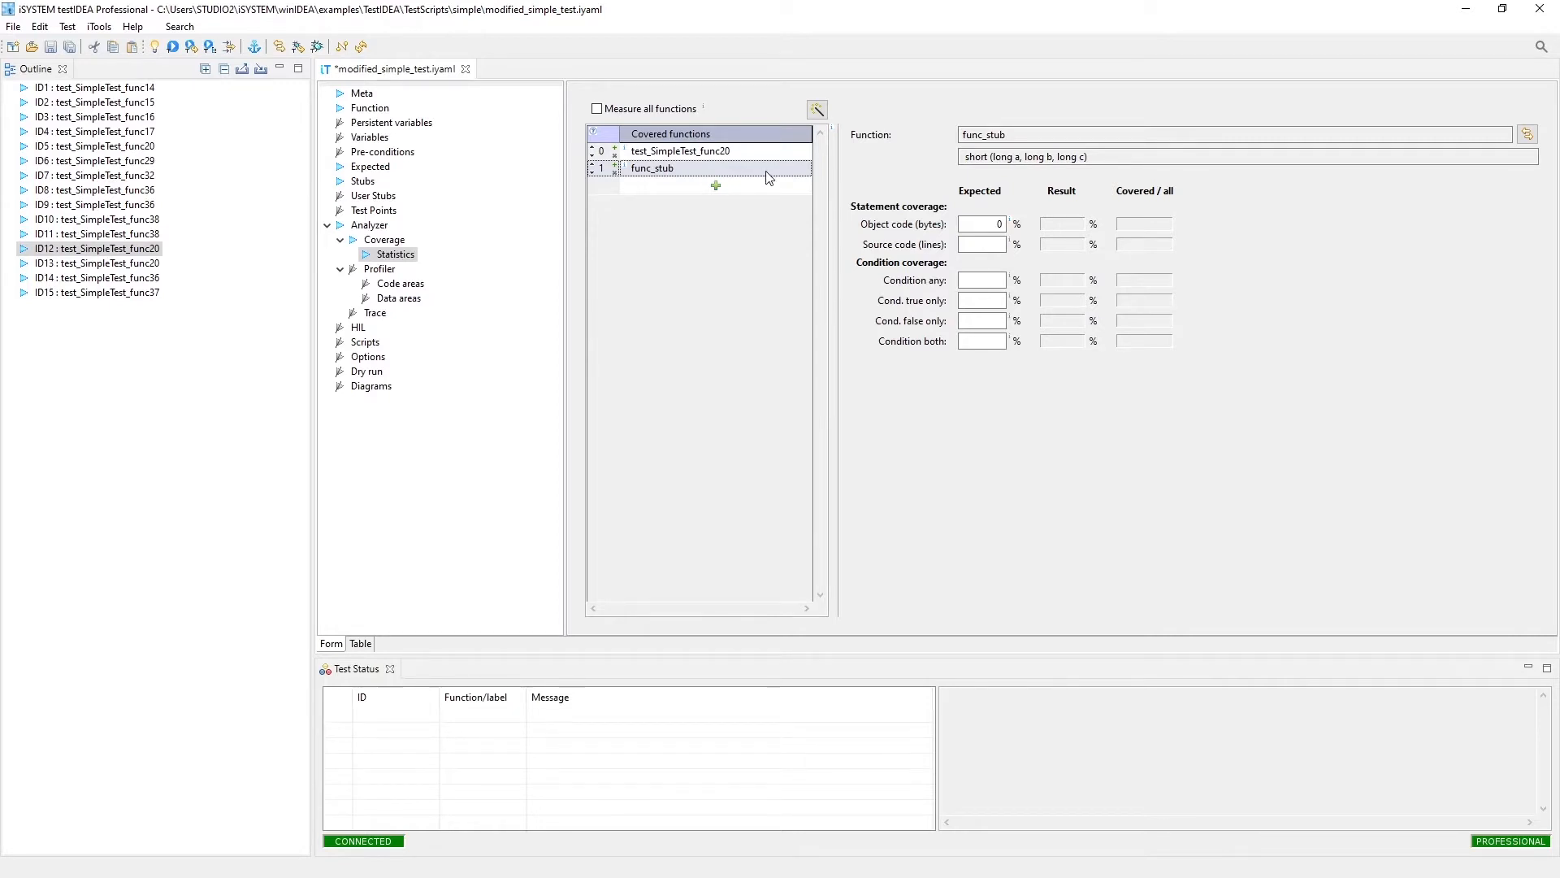
mouse_move(416, 265)
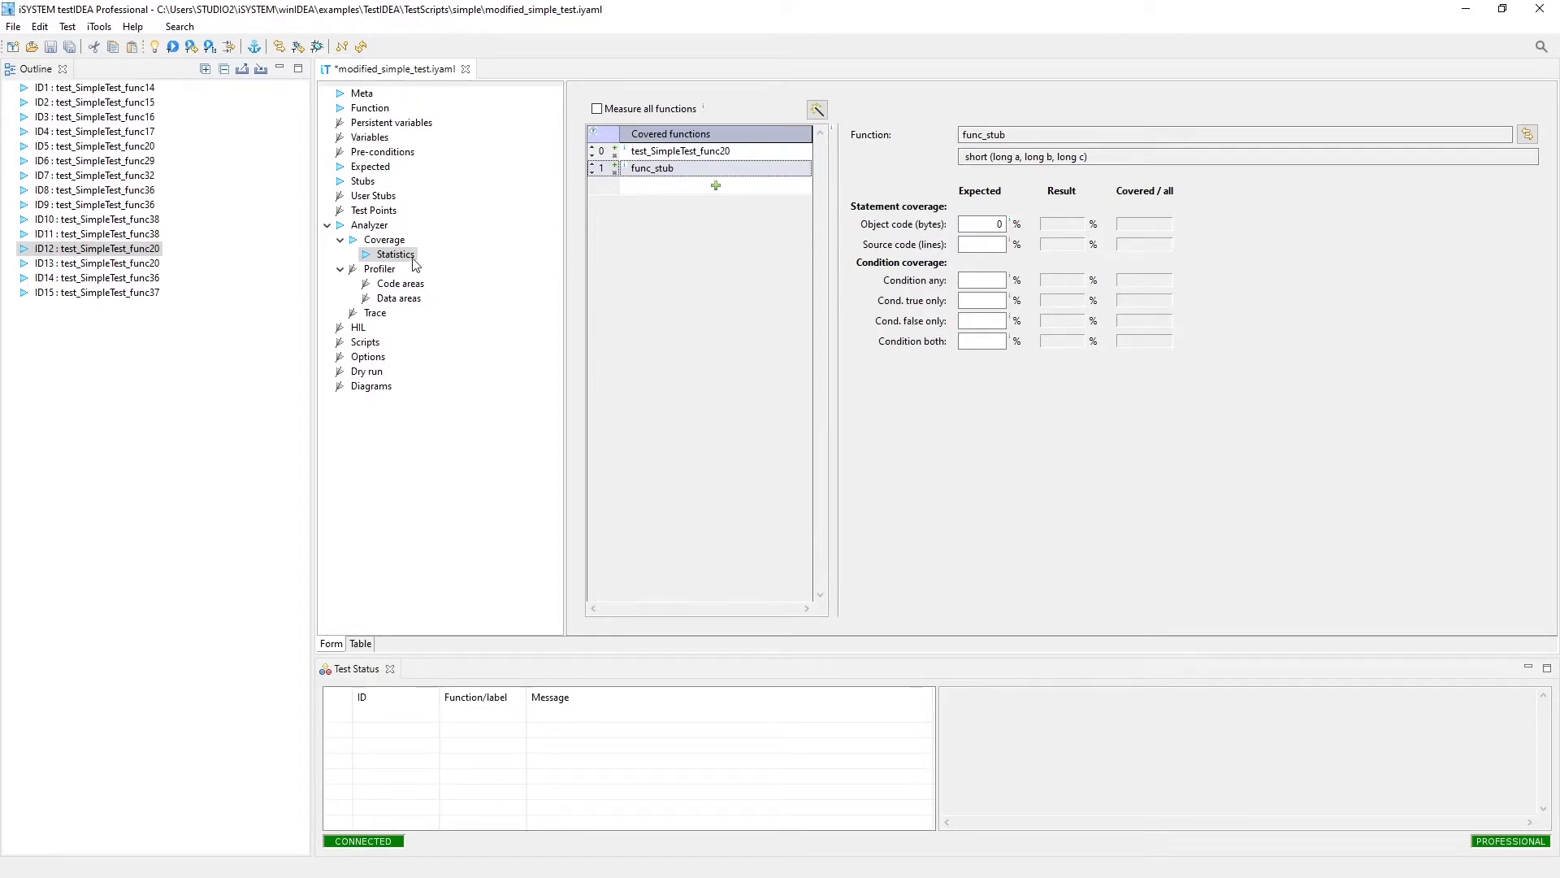
click(980, 223)
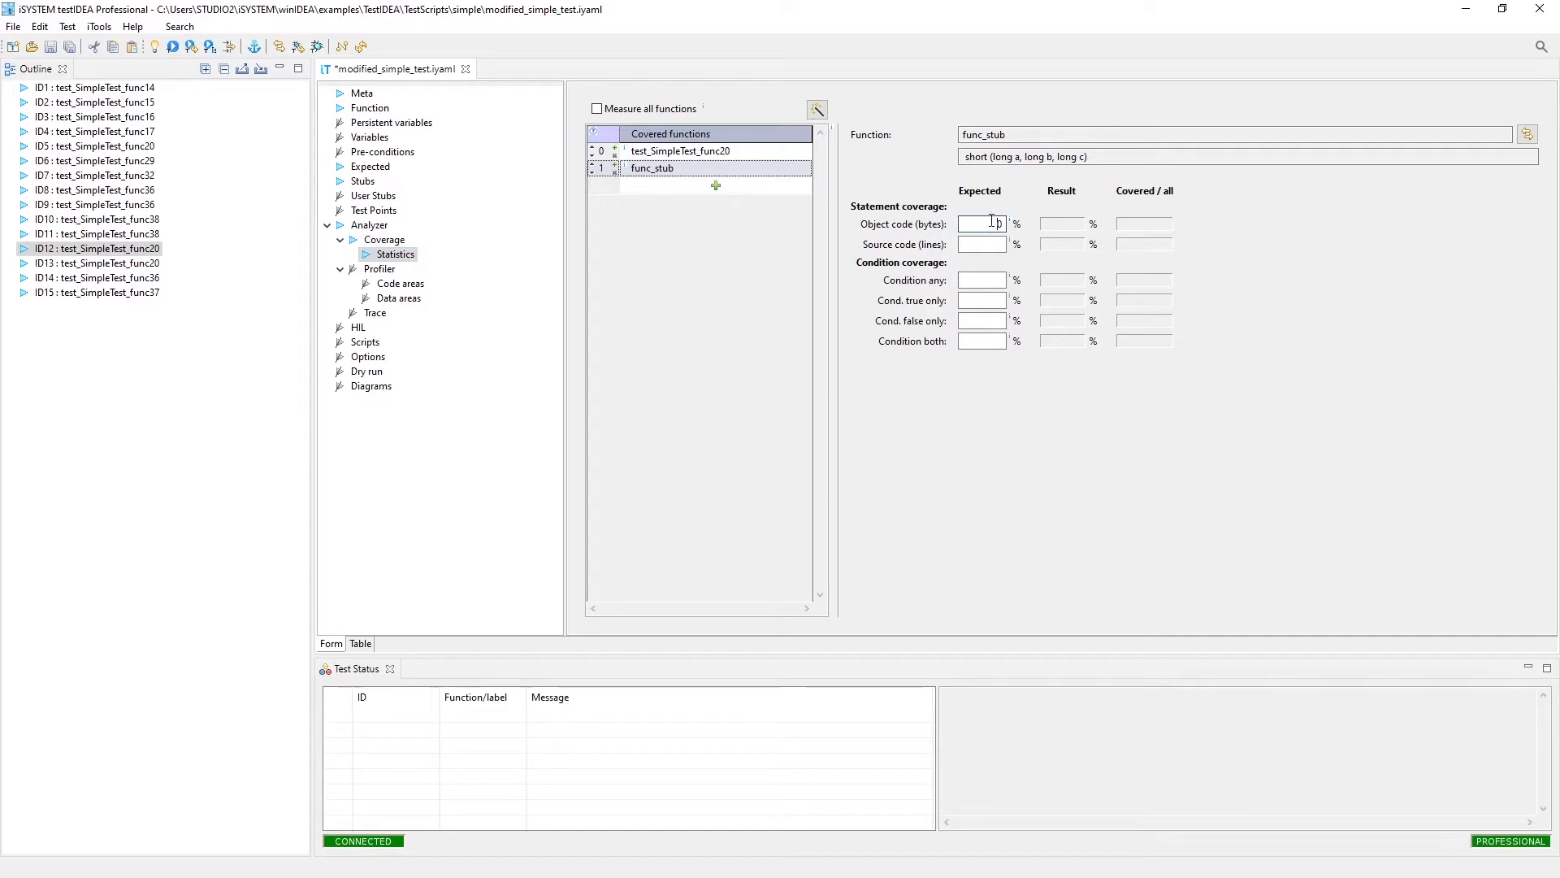
click(981, 225)
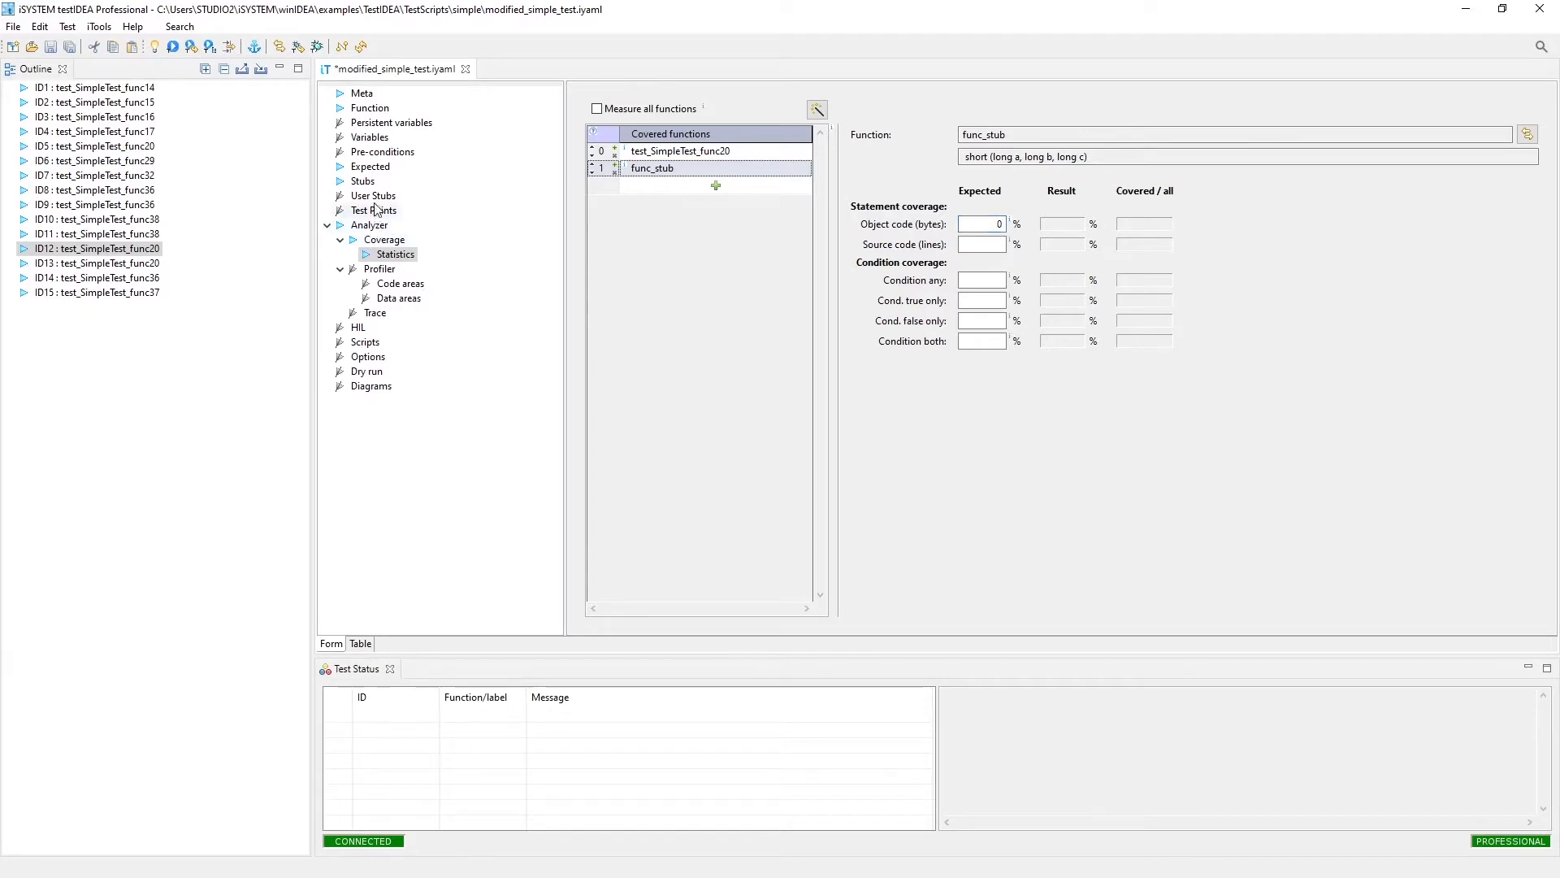
Step: Make test ID12's func_stub stub assign 10 to returnStub, then recheck coverage statistics
click(363, 182)
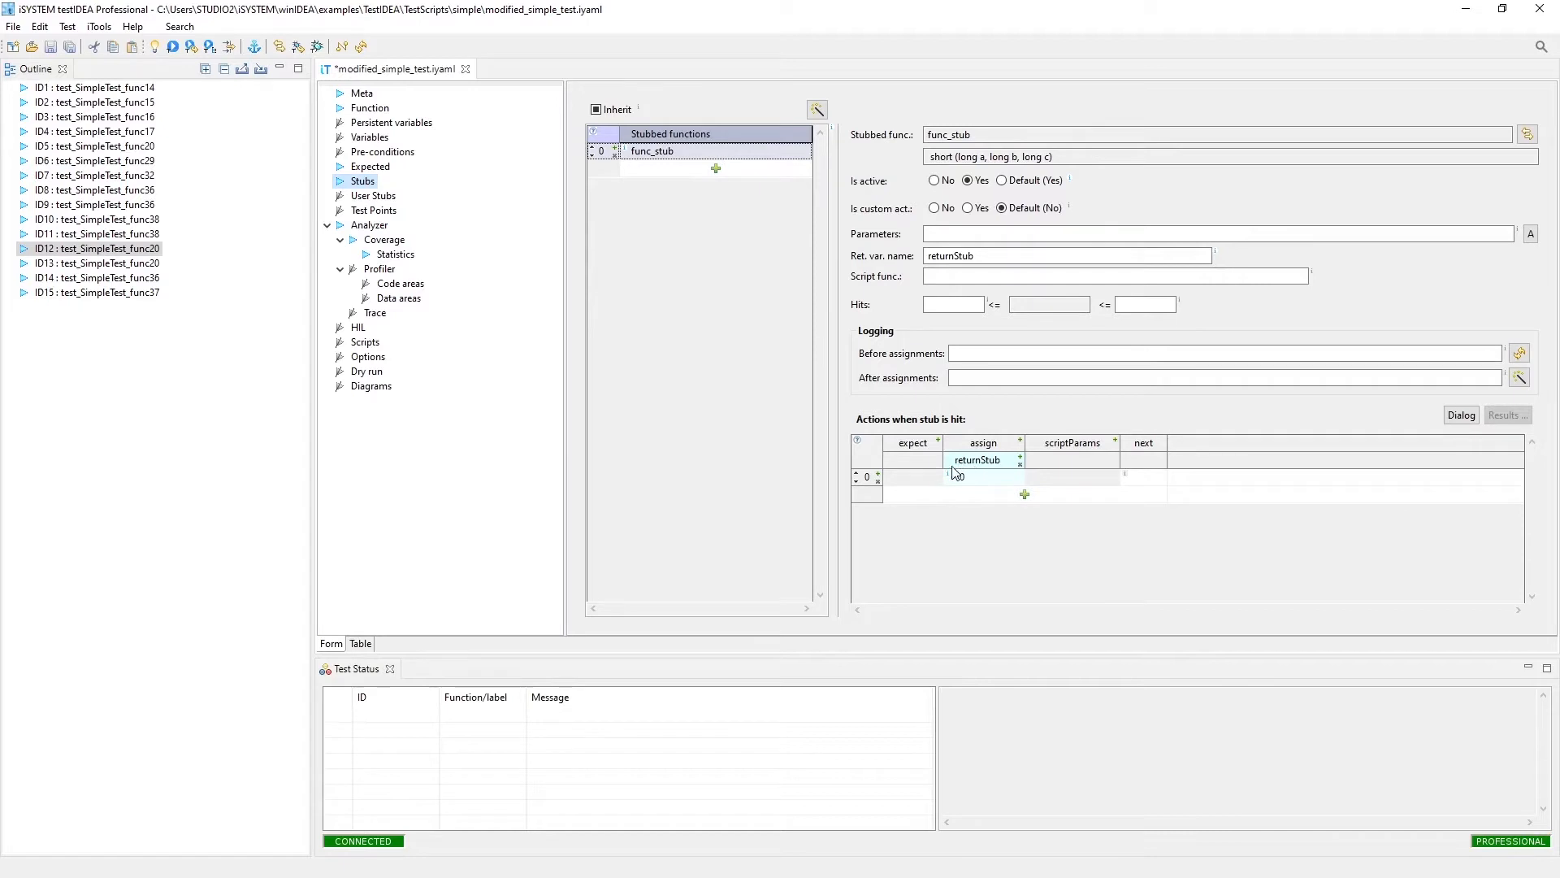
text(10)
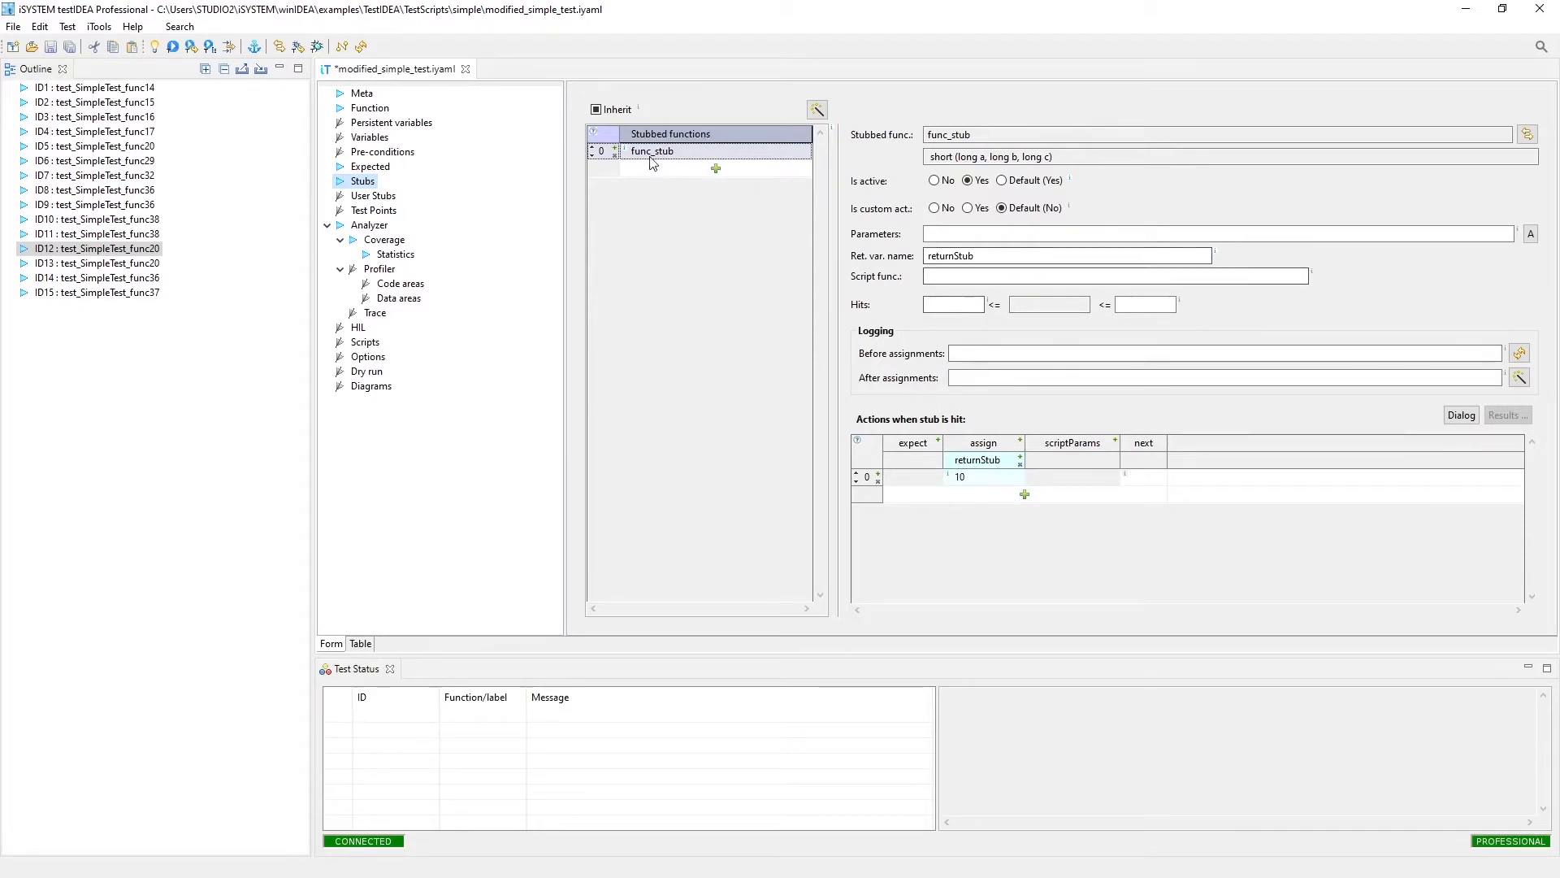
mouse_move(351, 263)
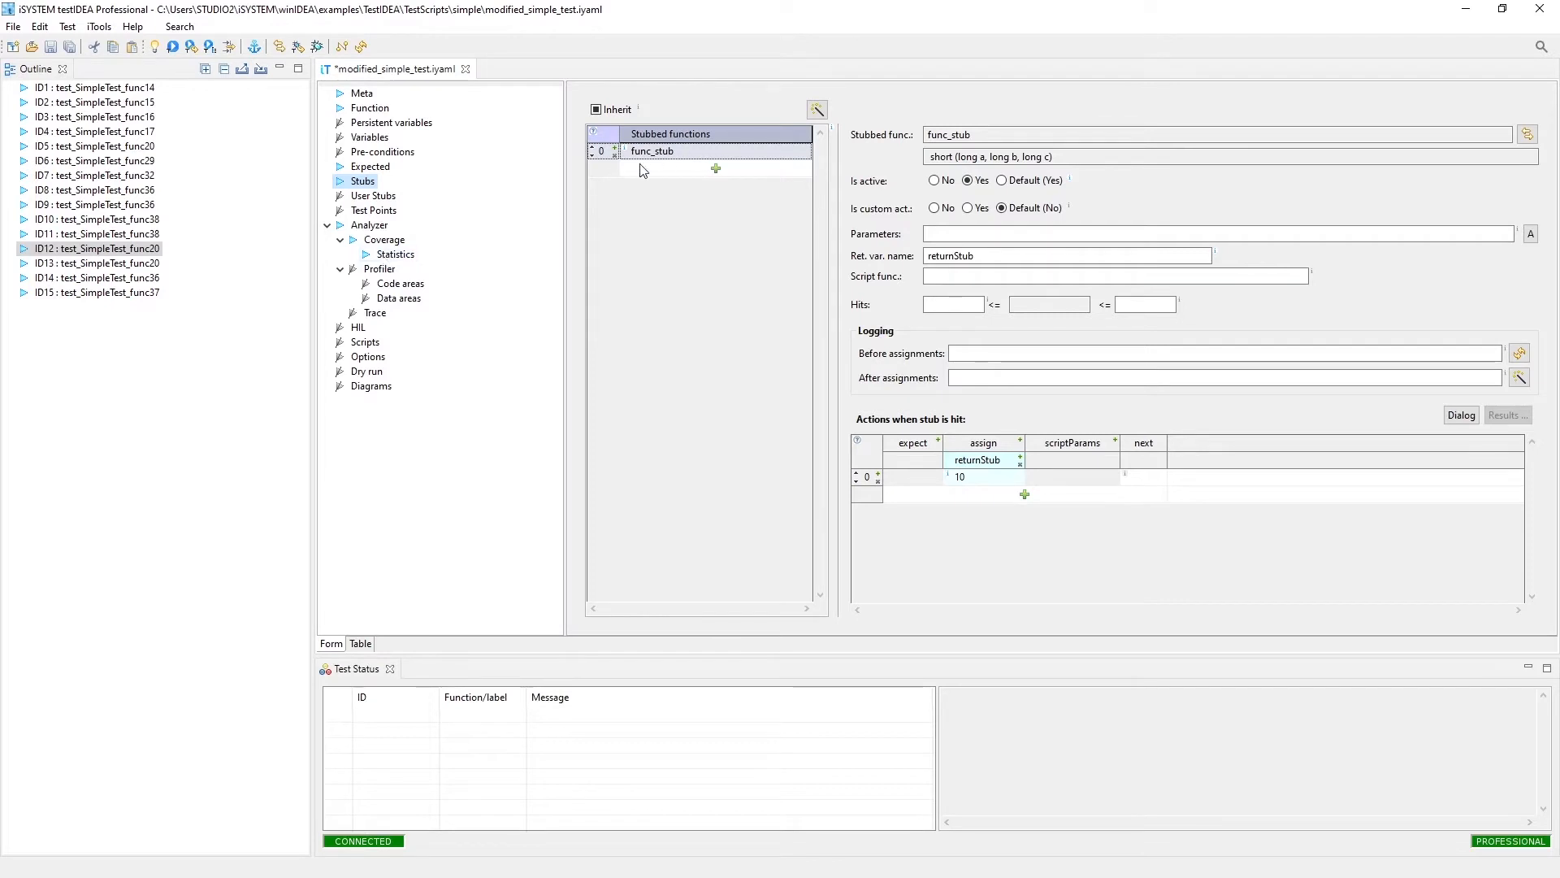
click(396, 253)
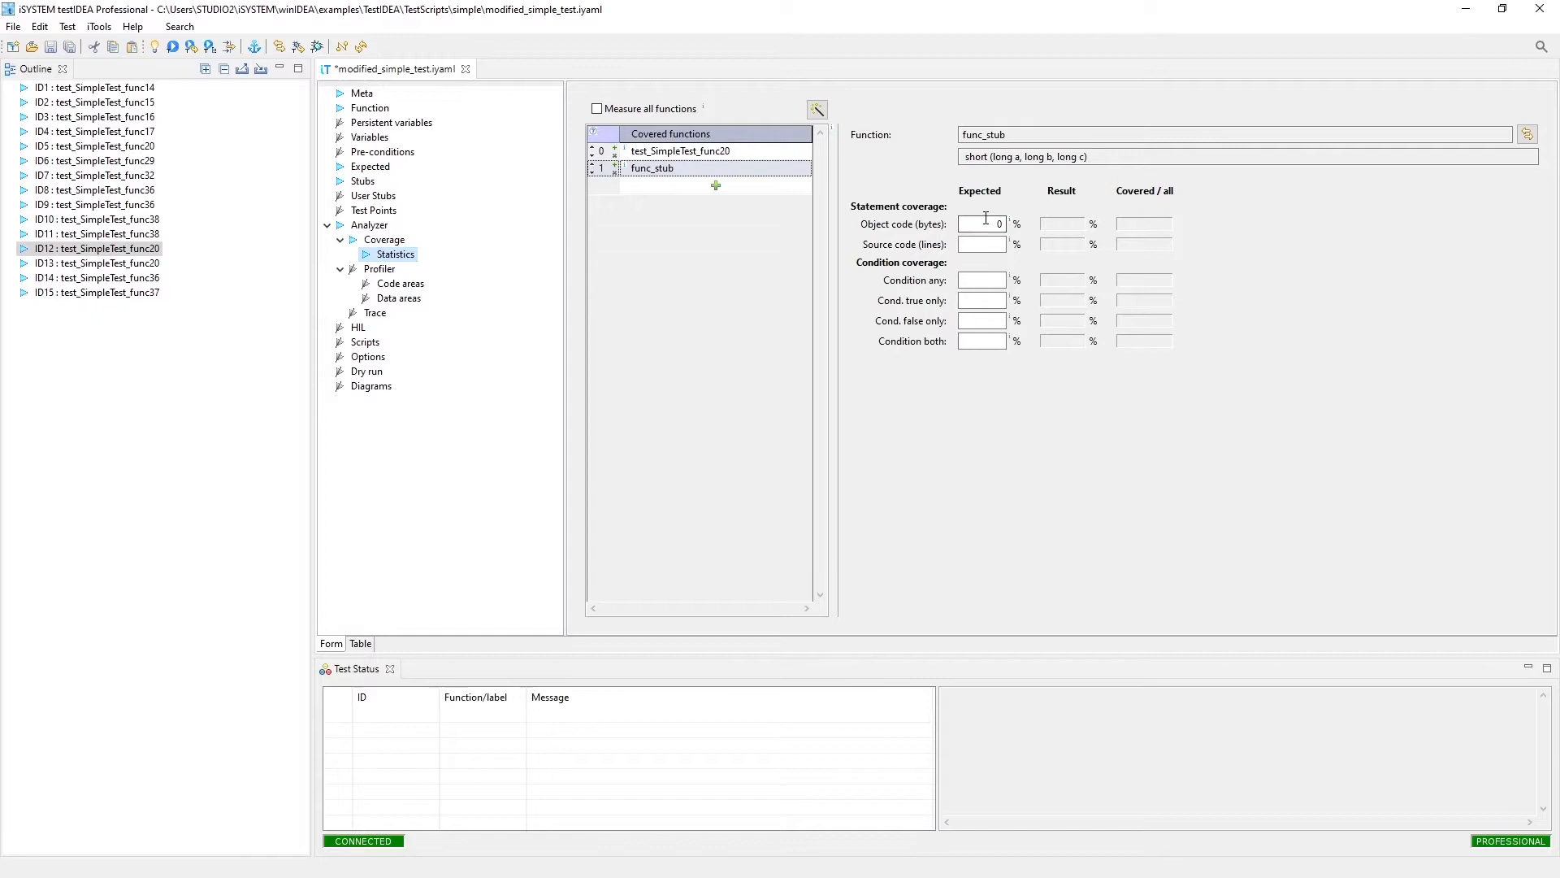
click(980, 223)
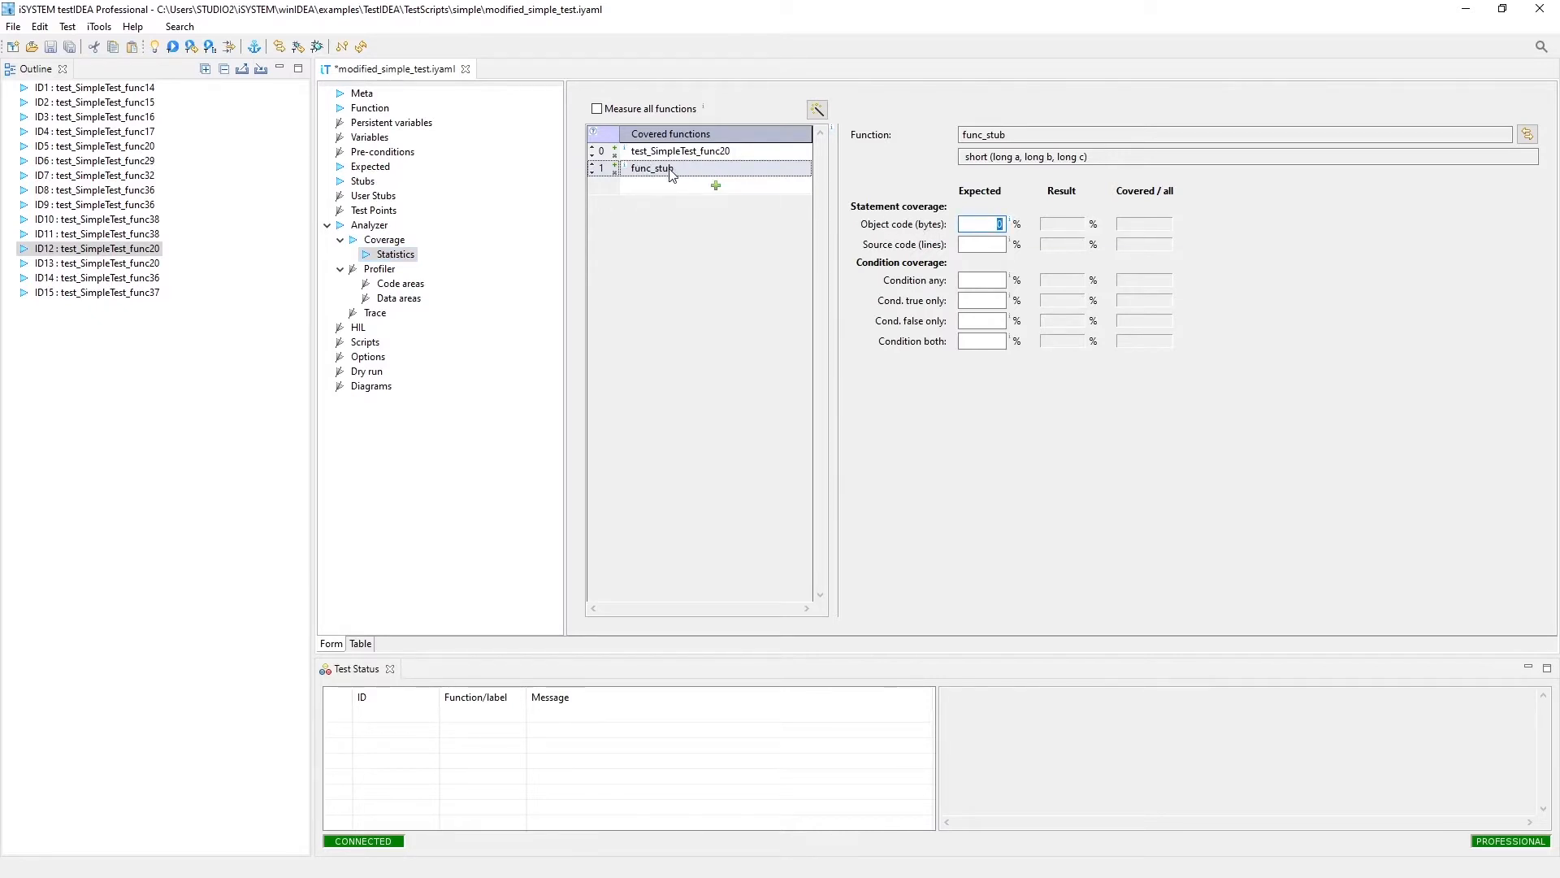
mouse_move(171, 163)
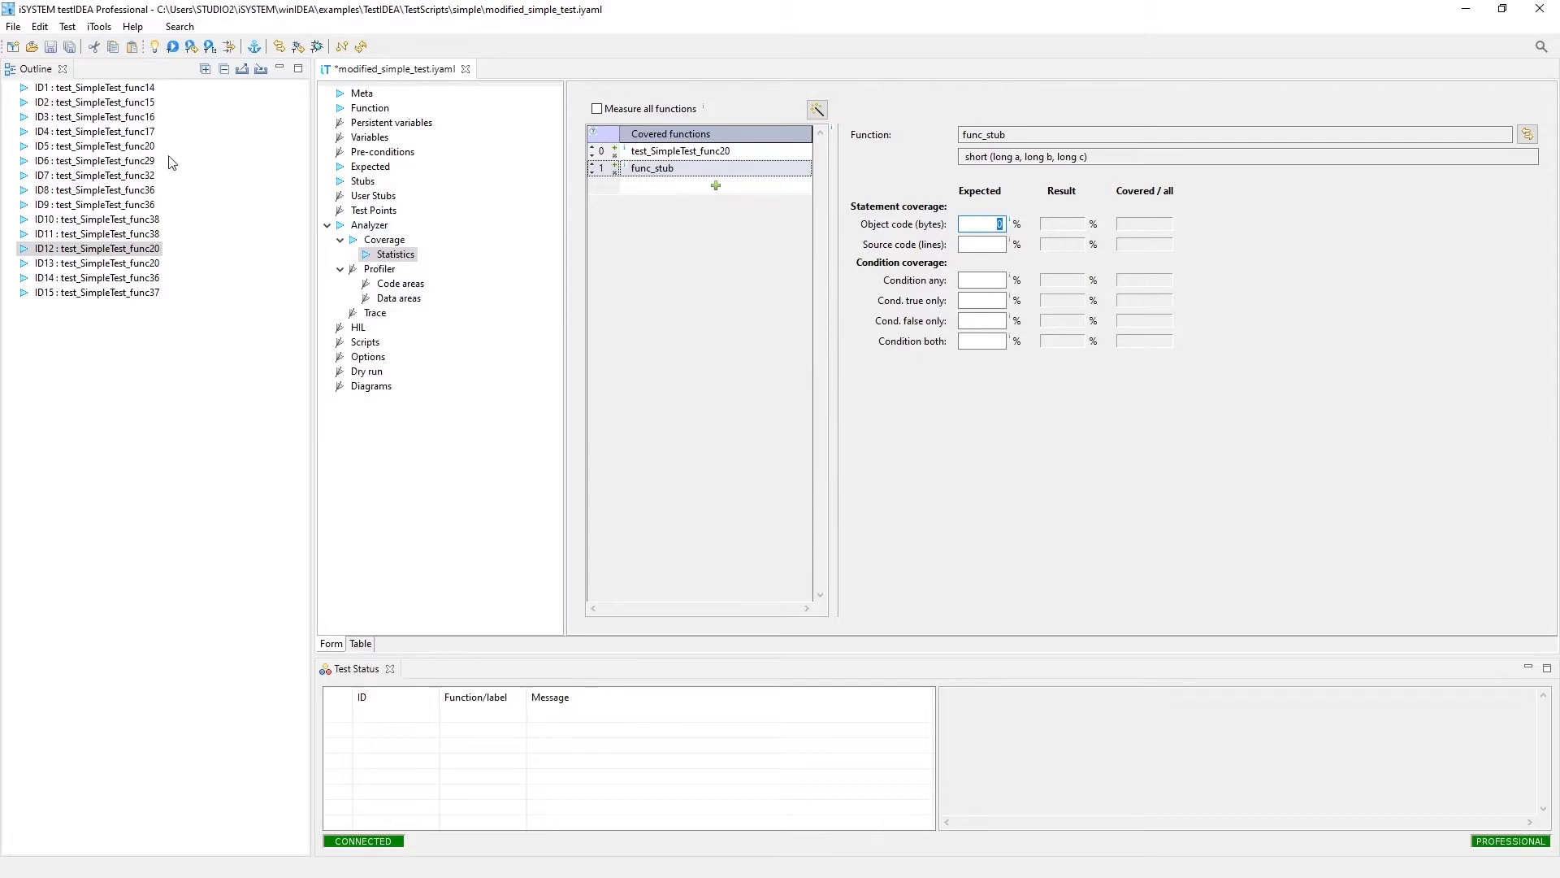
mouse_move(190, 47)
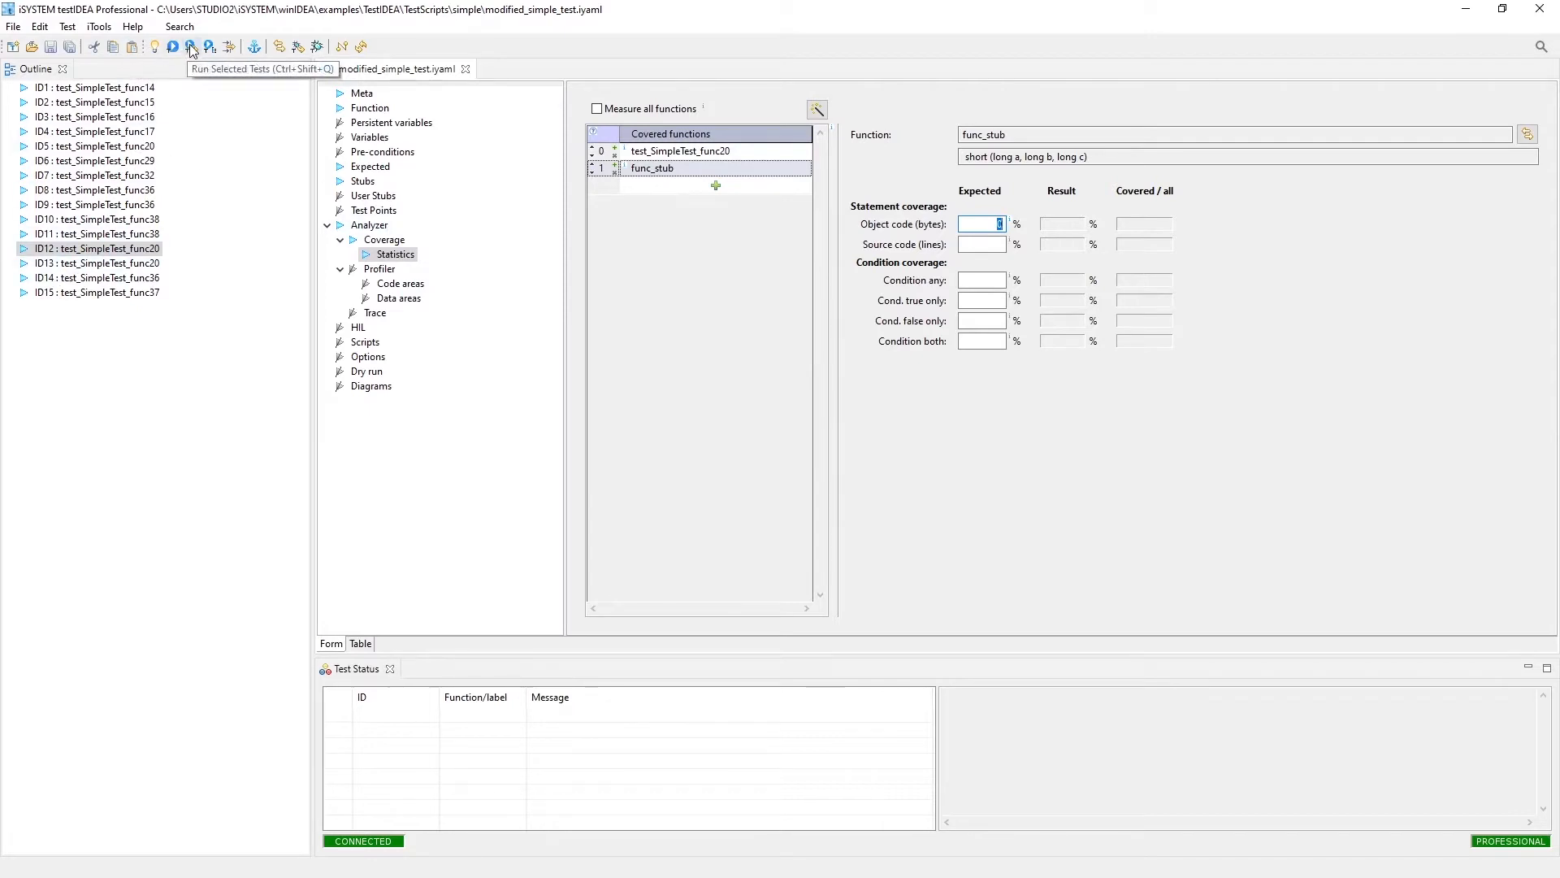
click(190, 47)
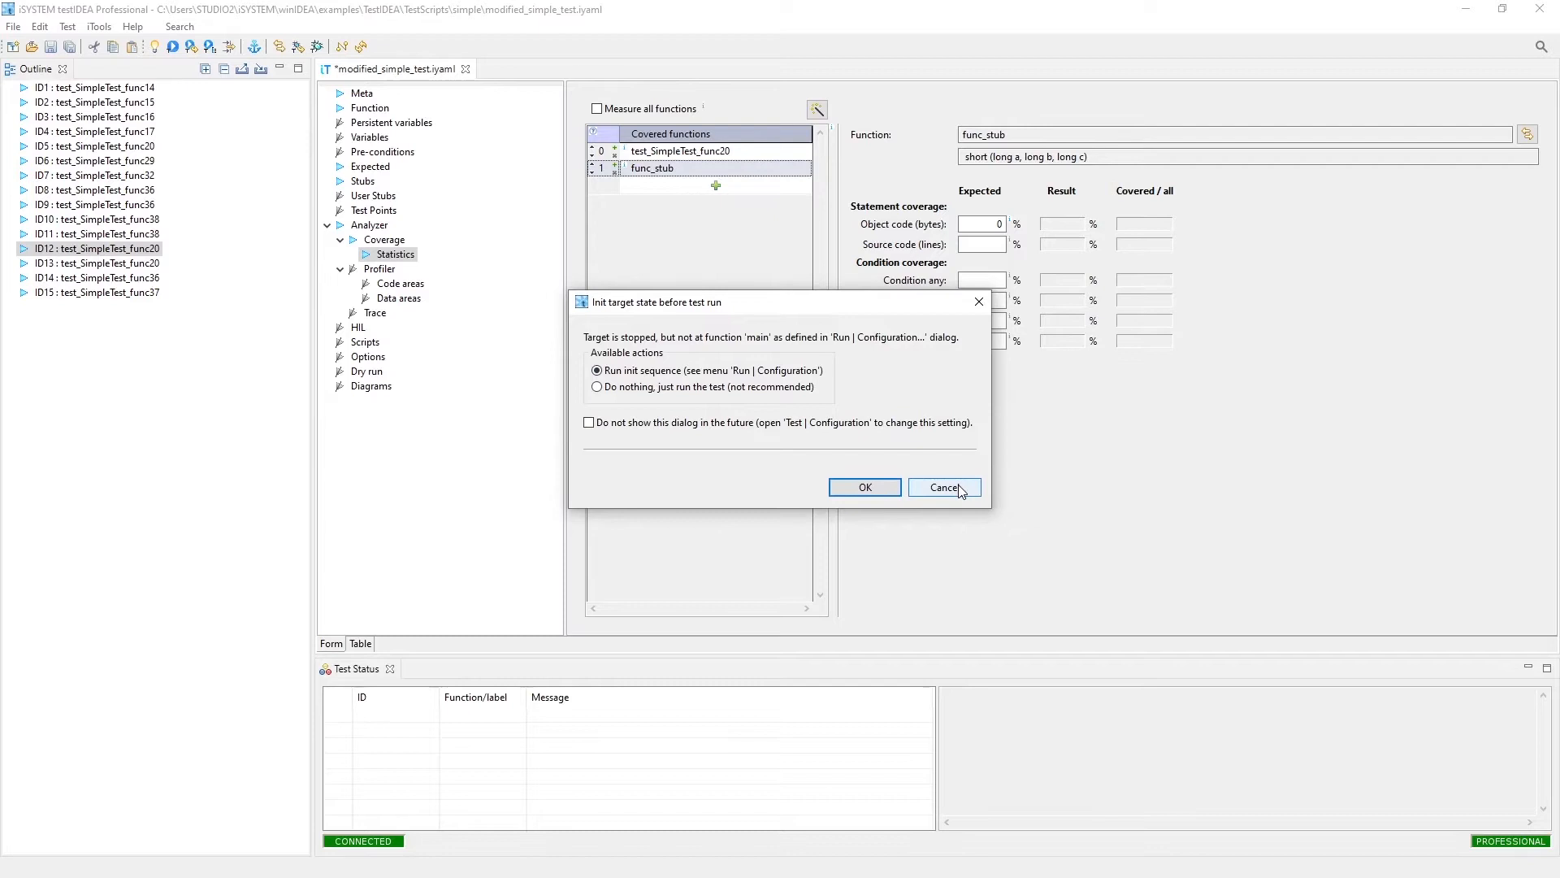
click(861, 487)
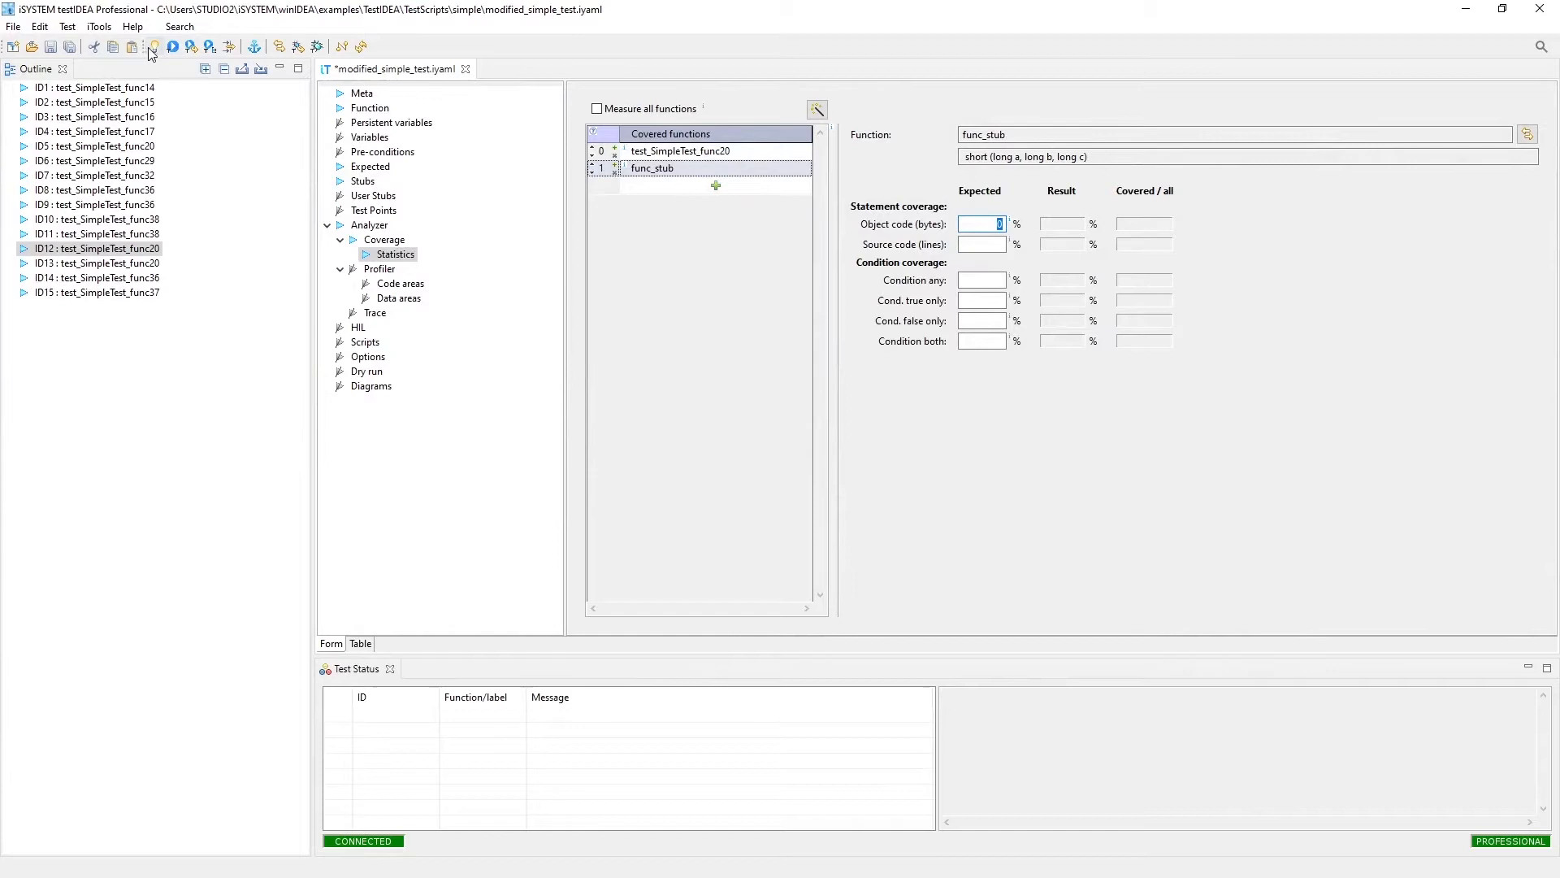
mouse_move(156, 47)
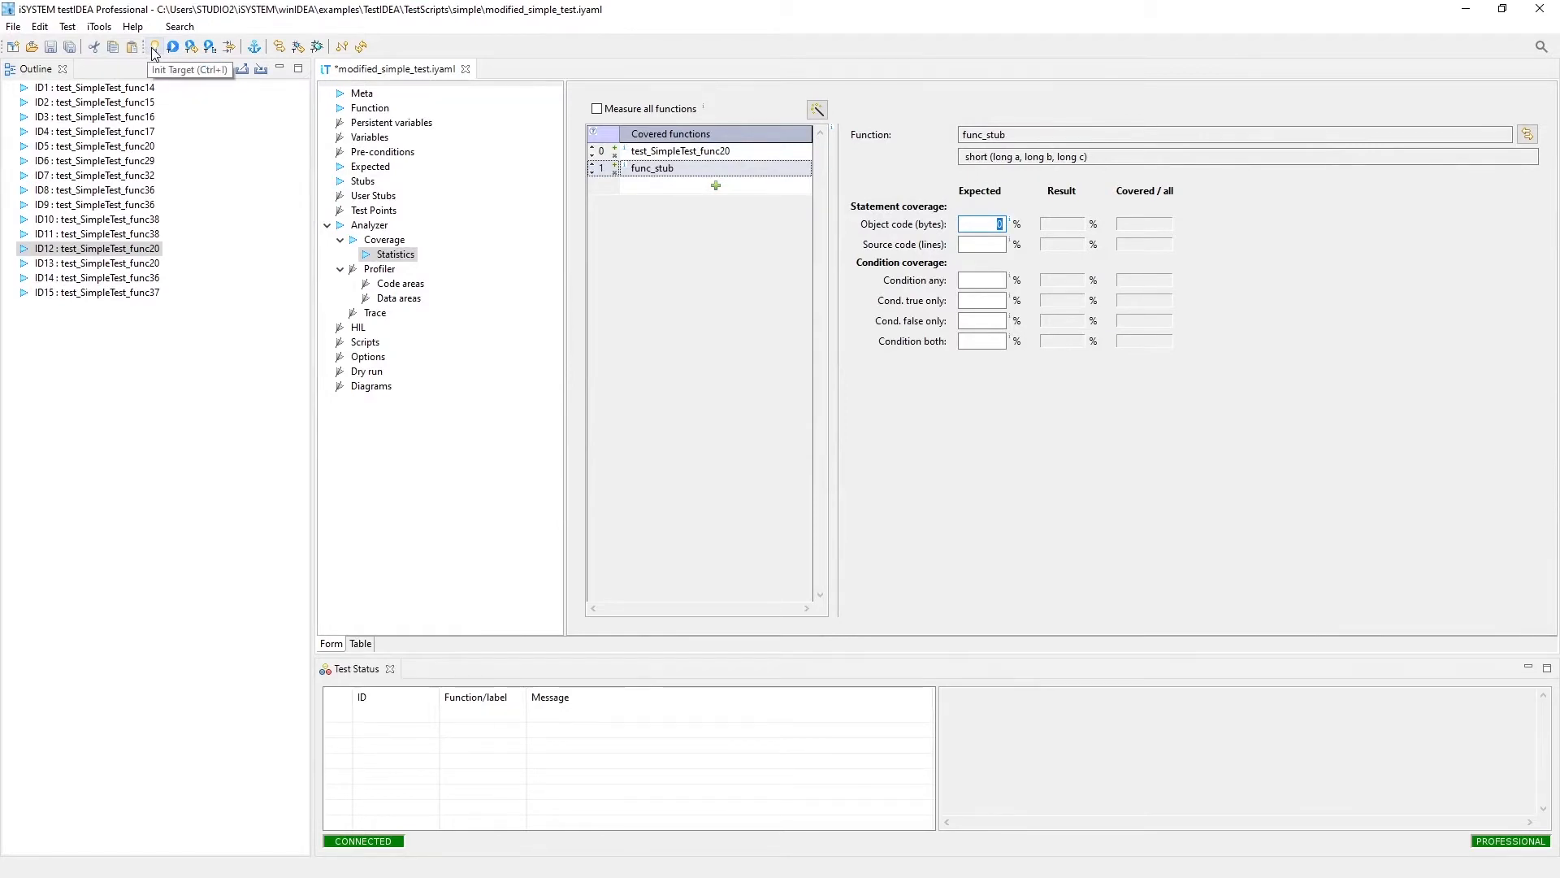
click(154, 47)
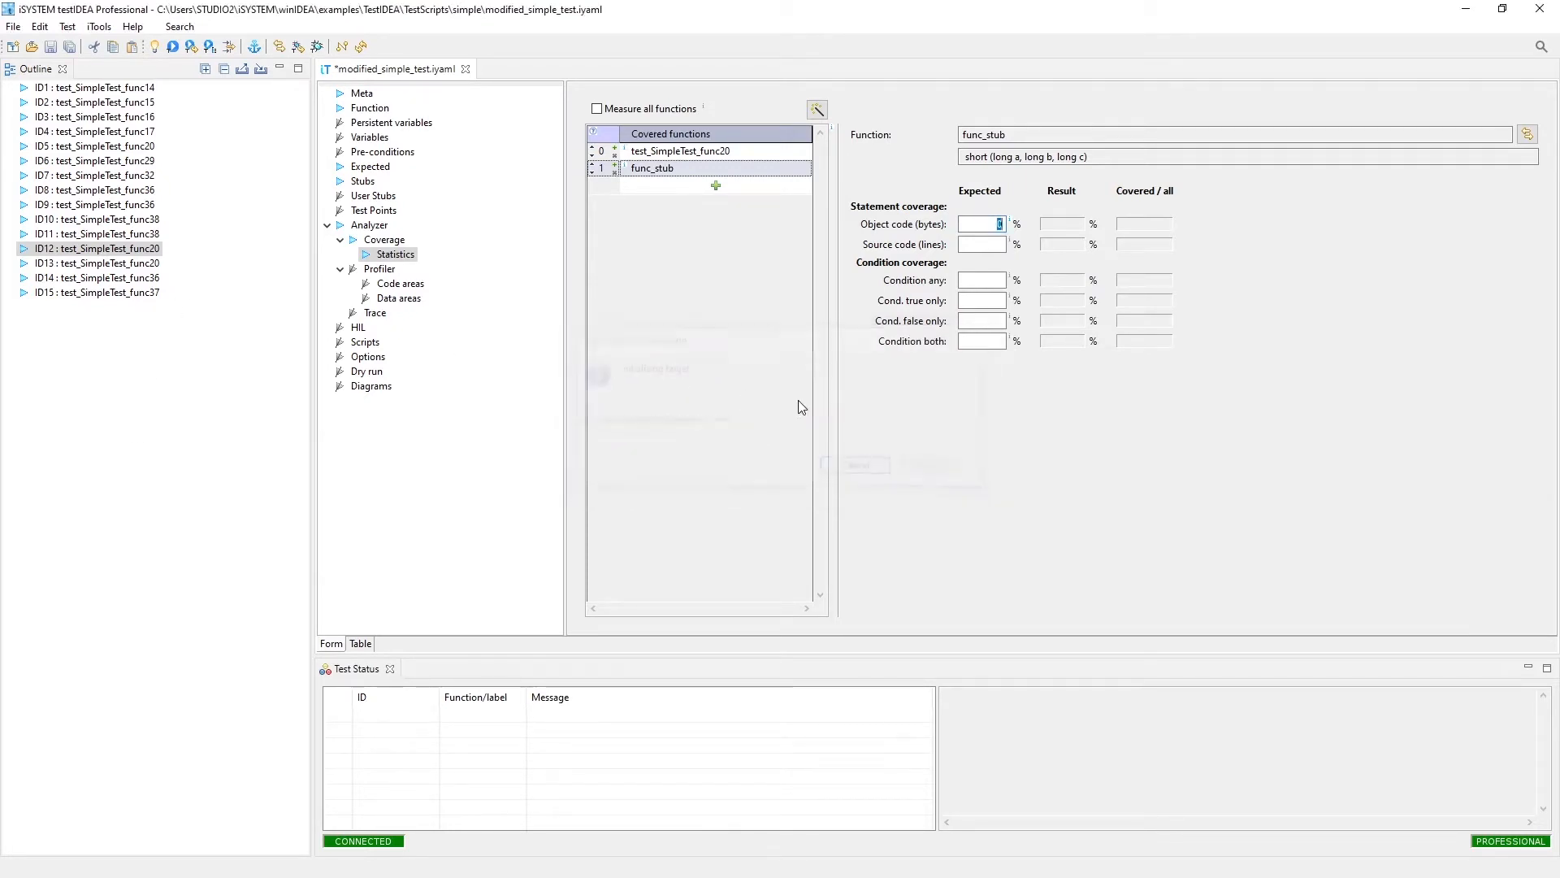
Step: Show the project's Initialization sequence page: download, then run to main
click(13, 26)
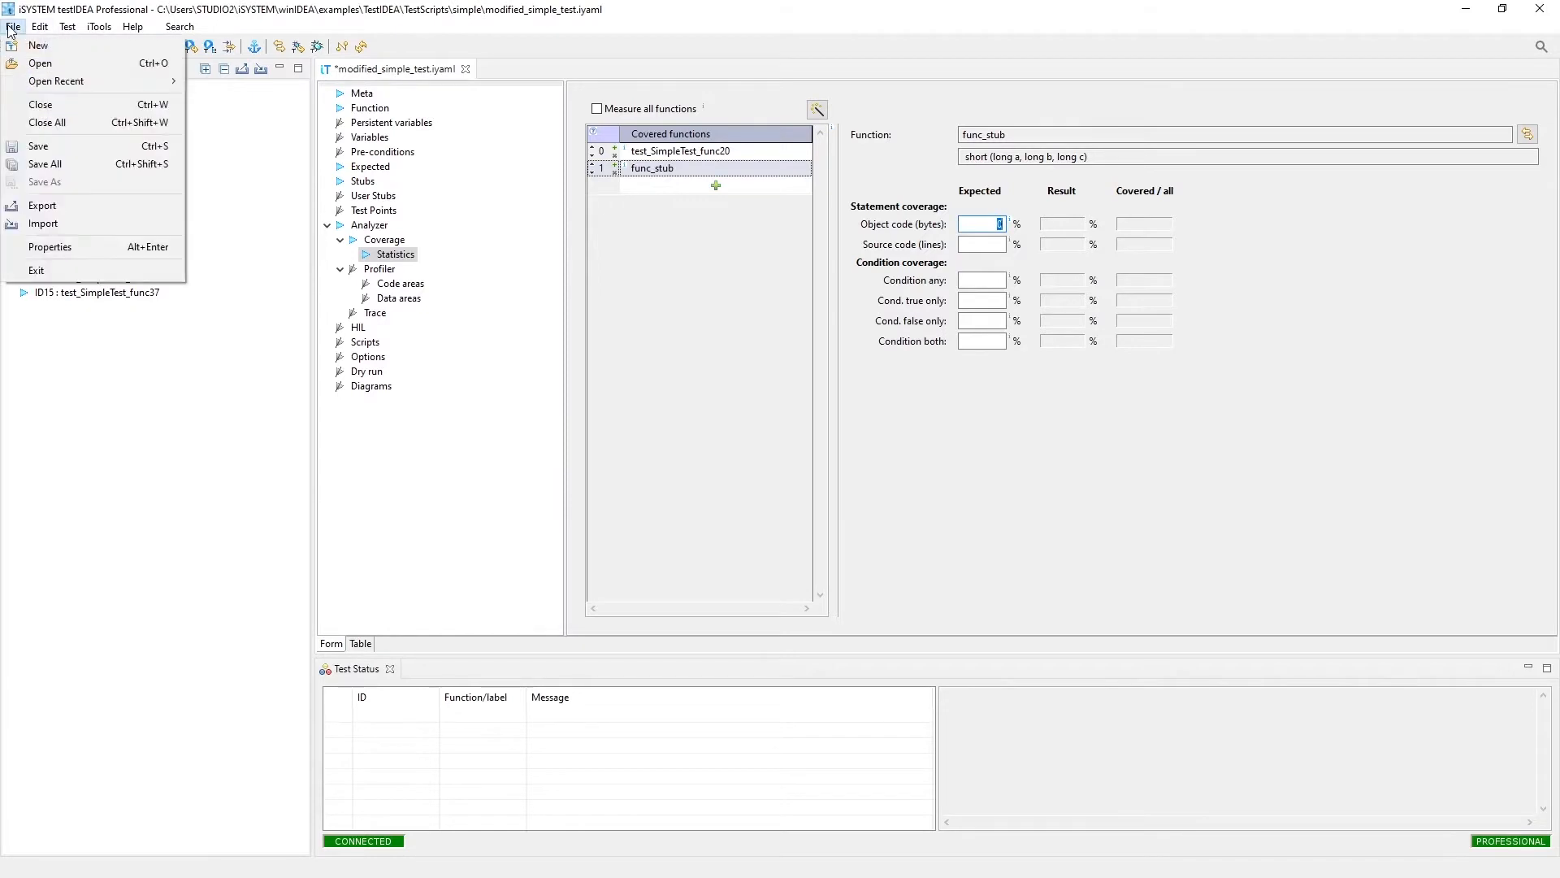
mouse_move(67, 322)
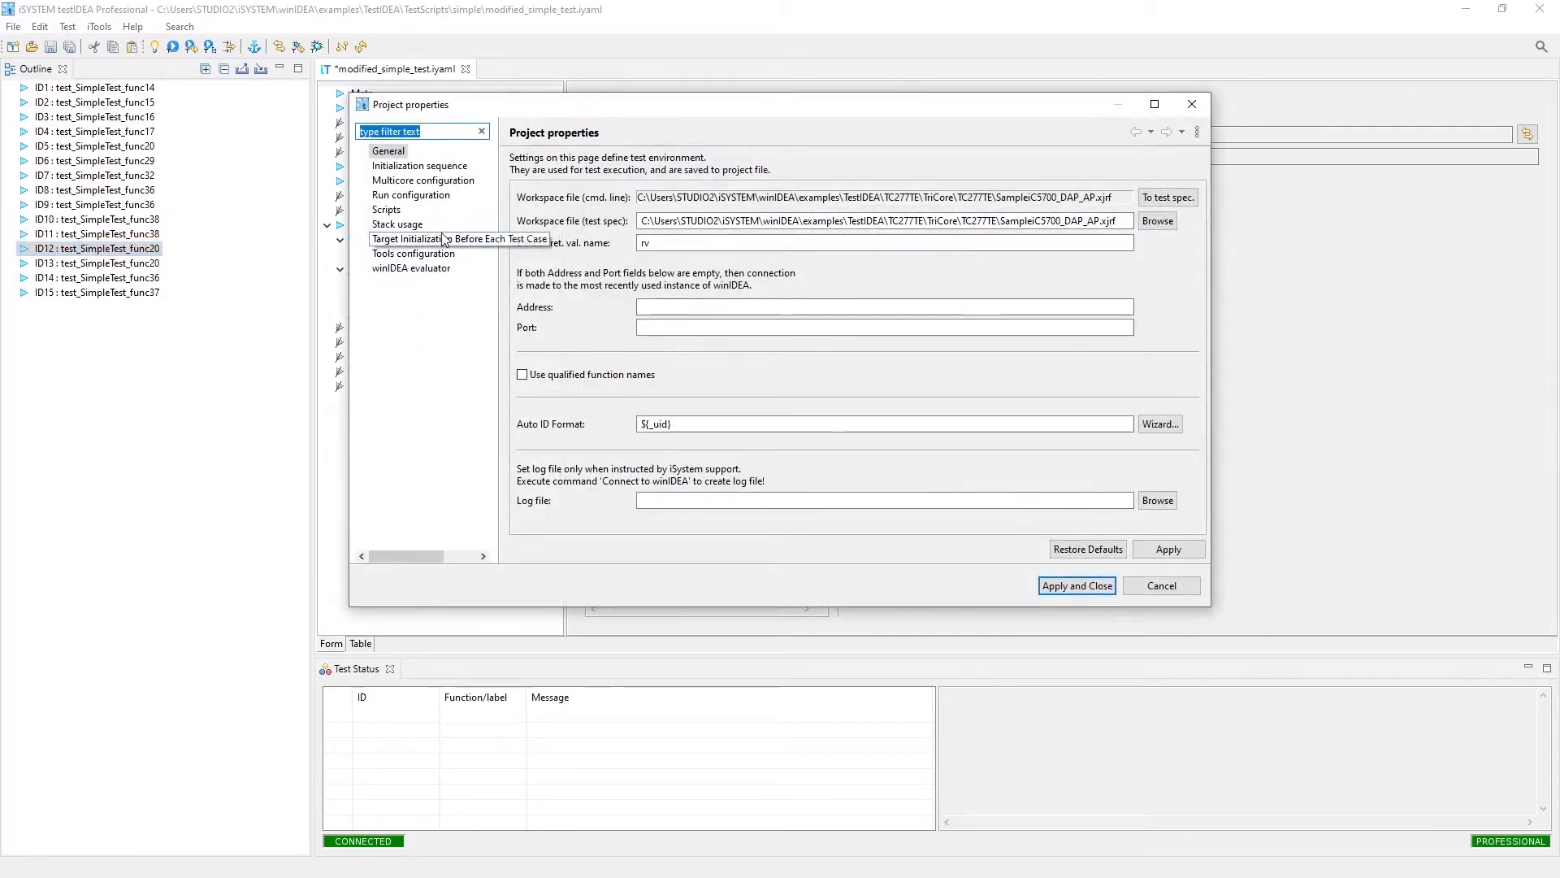
click(420, 165)
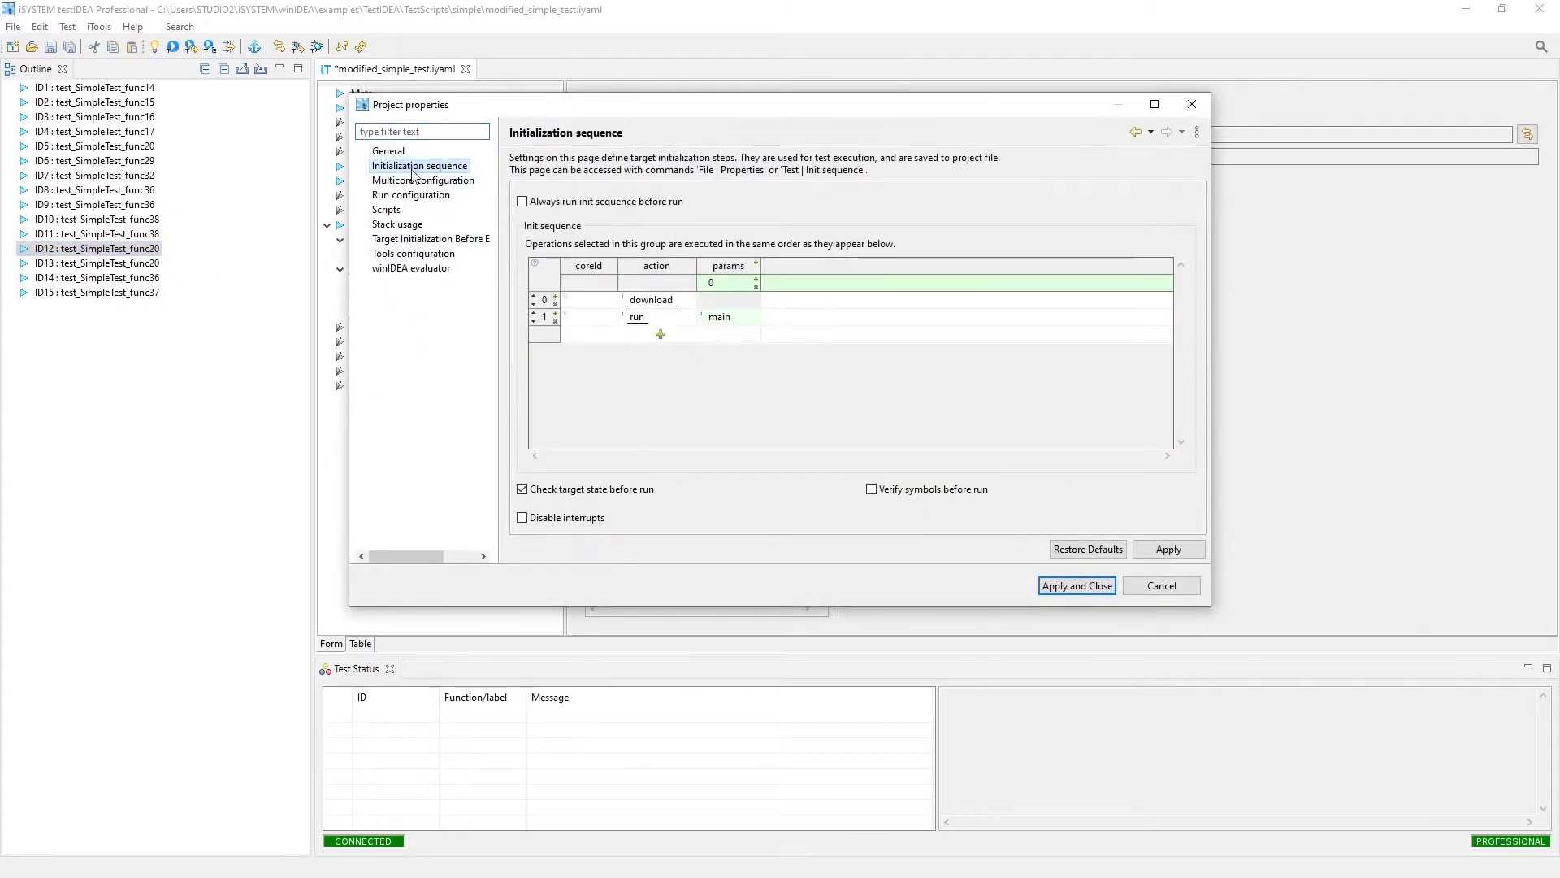
mouse_move(682, 337)
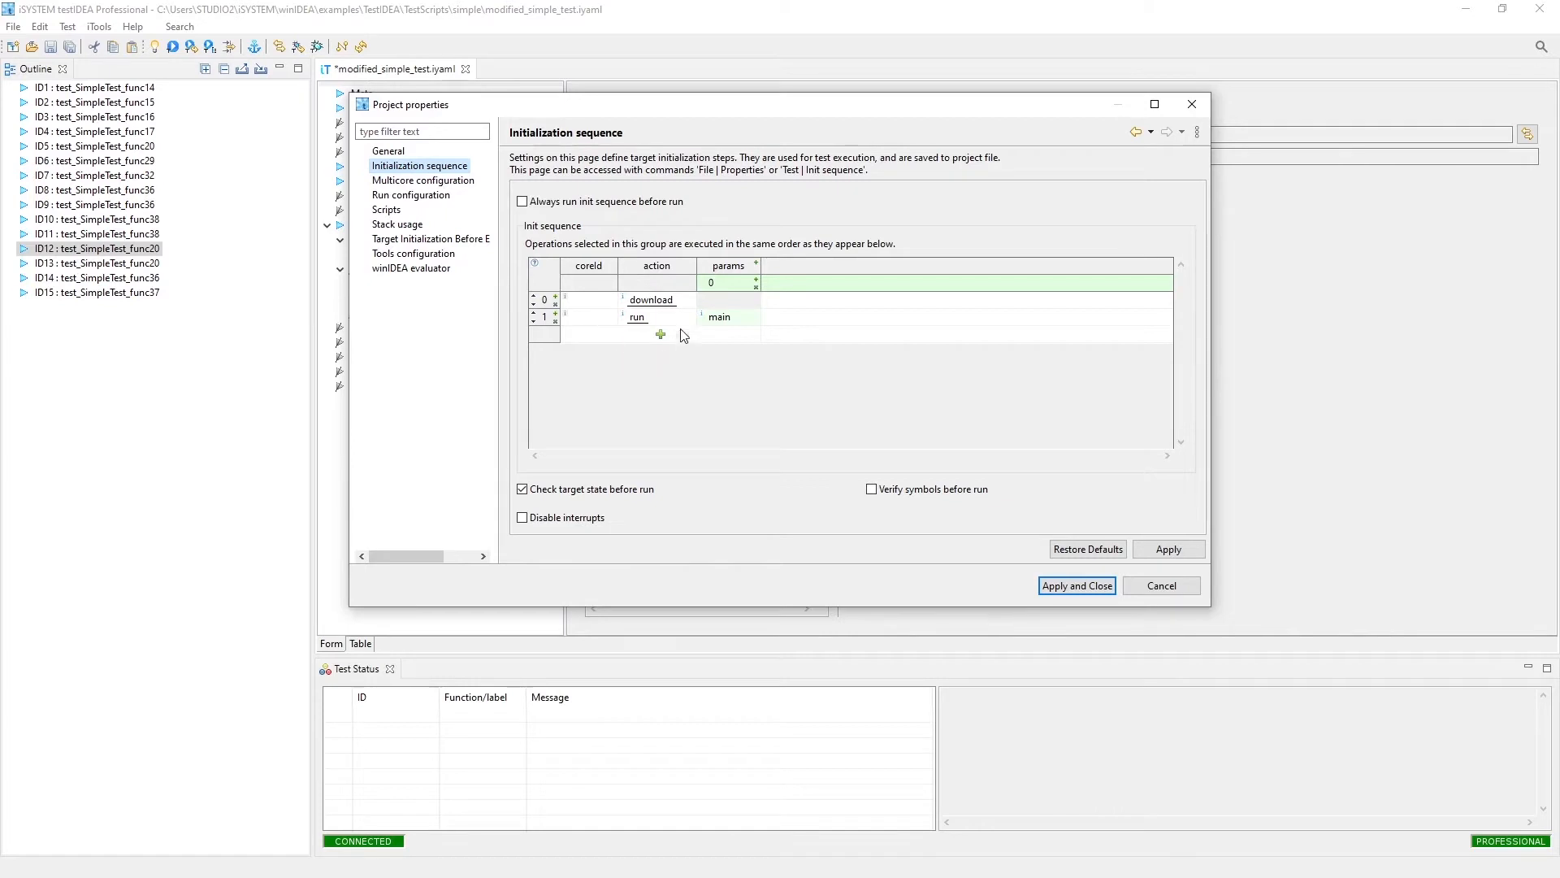
mouse_move(706, 316)
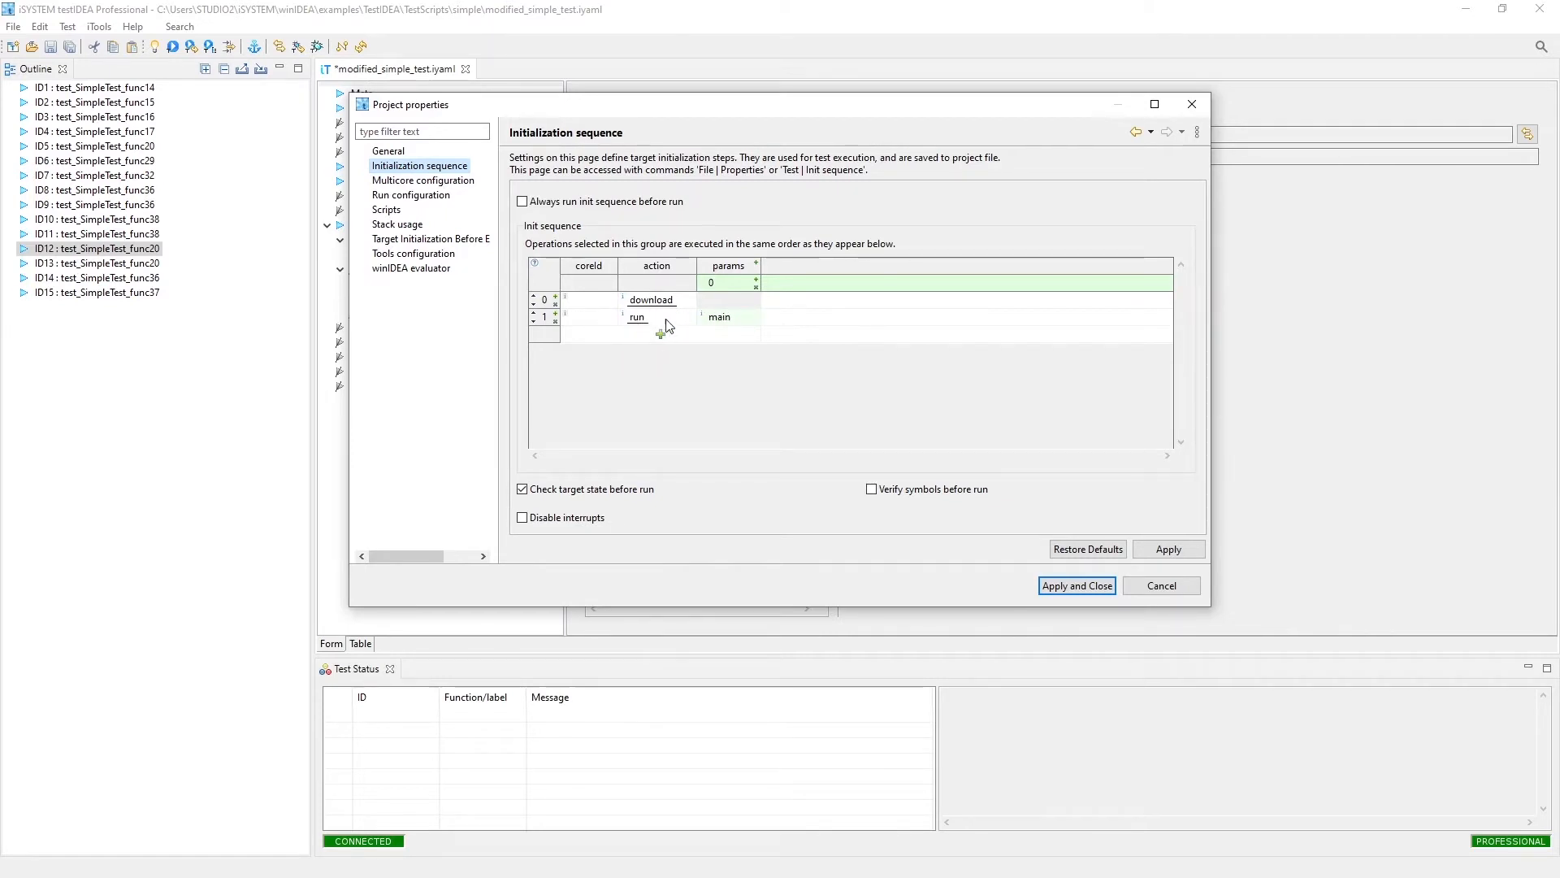
mouse_move(700, 328)
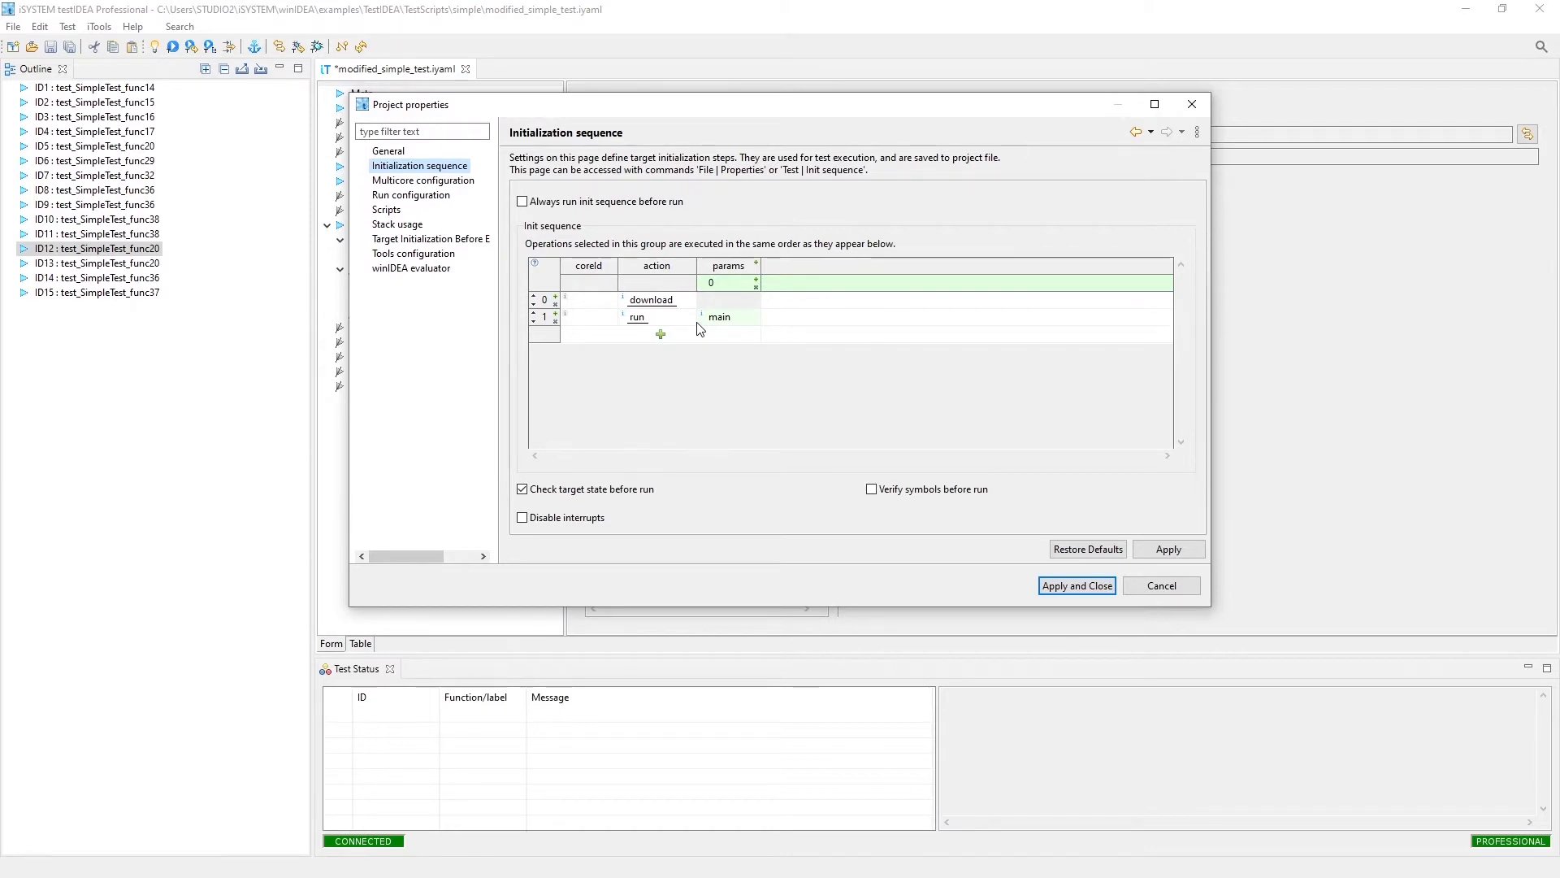
mouse_move(664, 308)
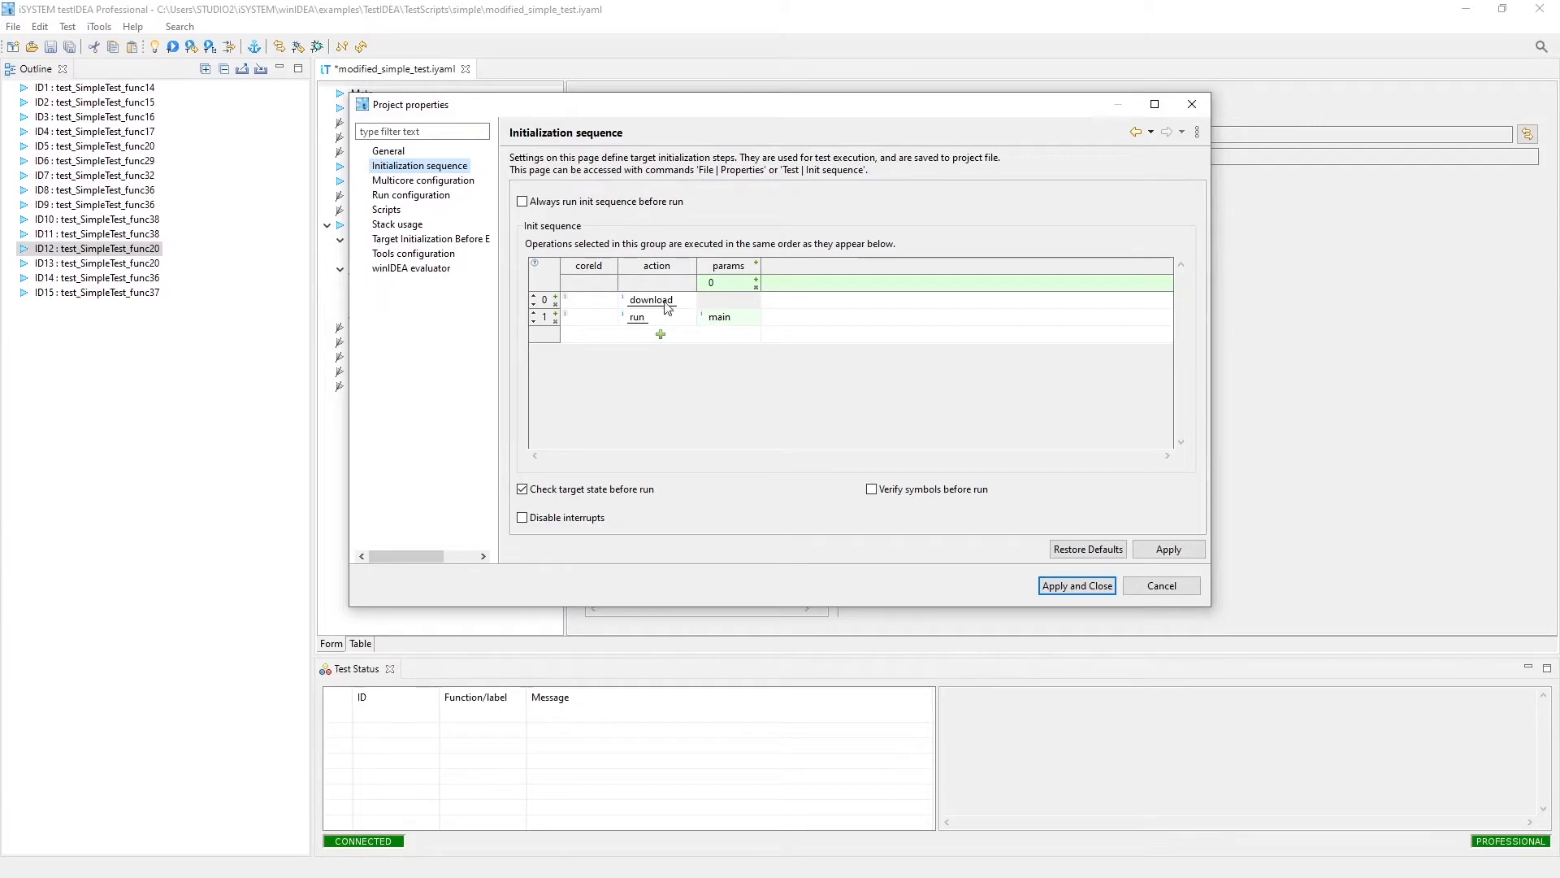
Step: Add a third initialization step, browse its available actions, and close project properties
click(660, 350)
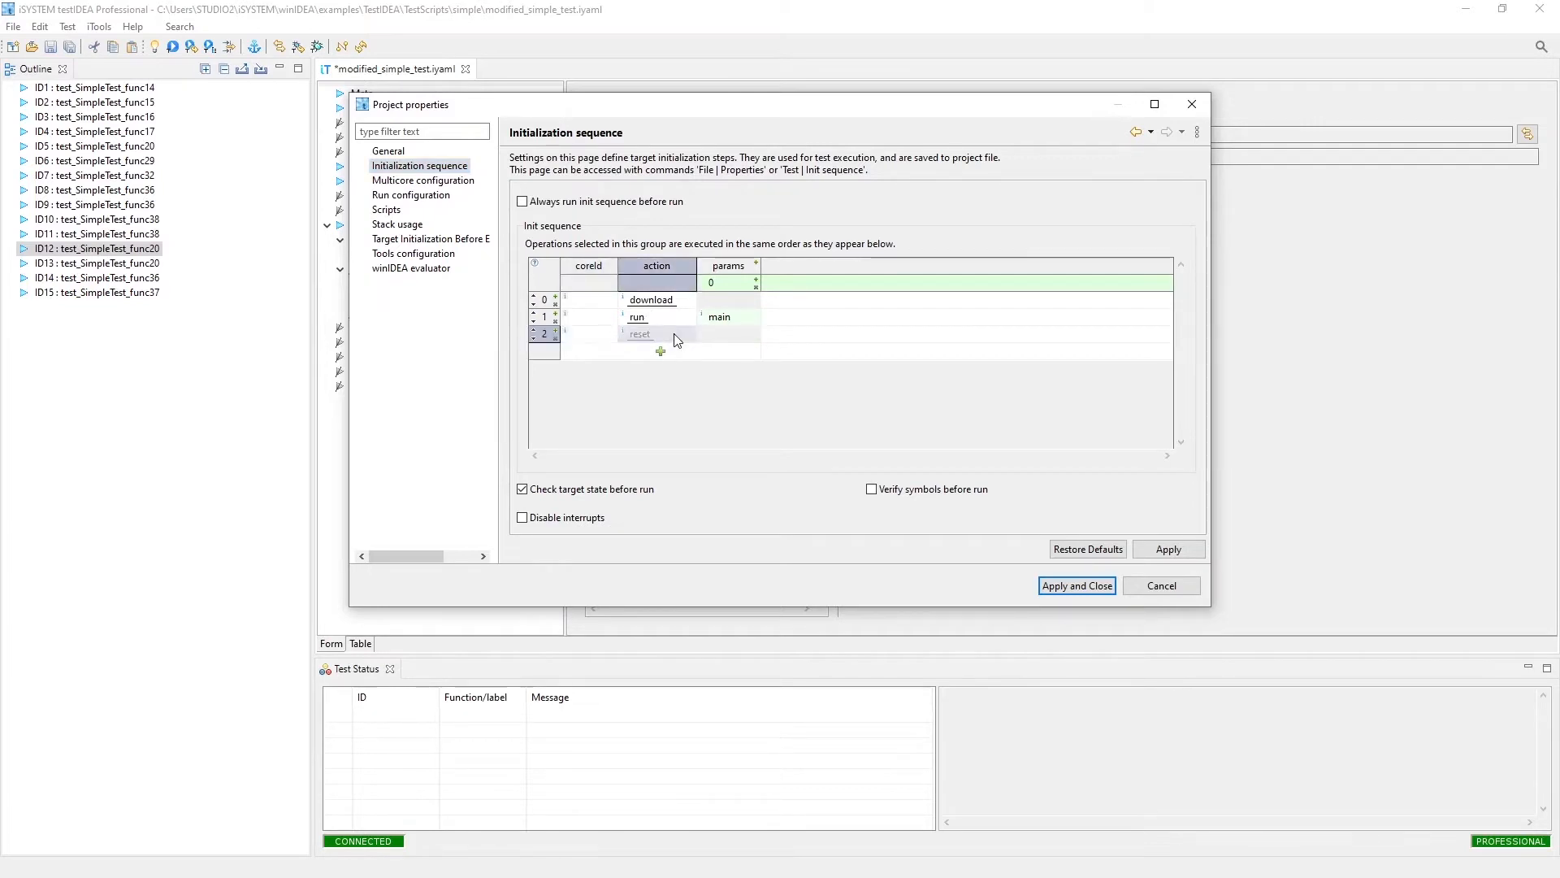
click(686, 336)
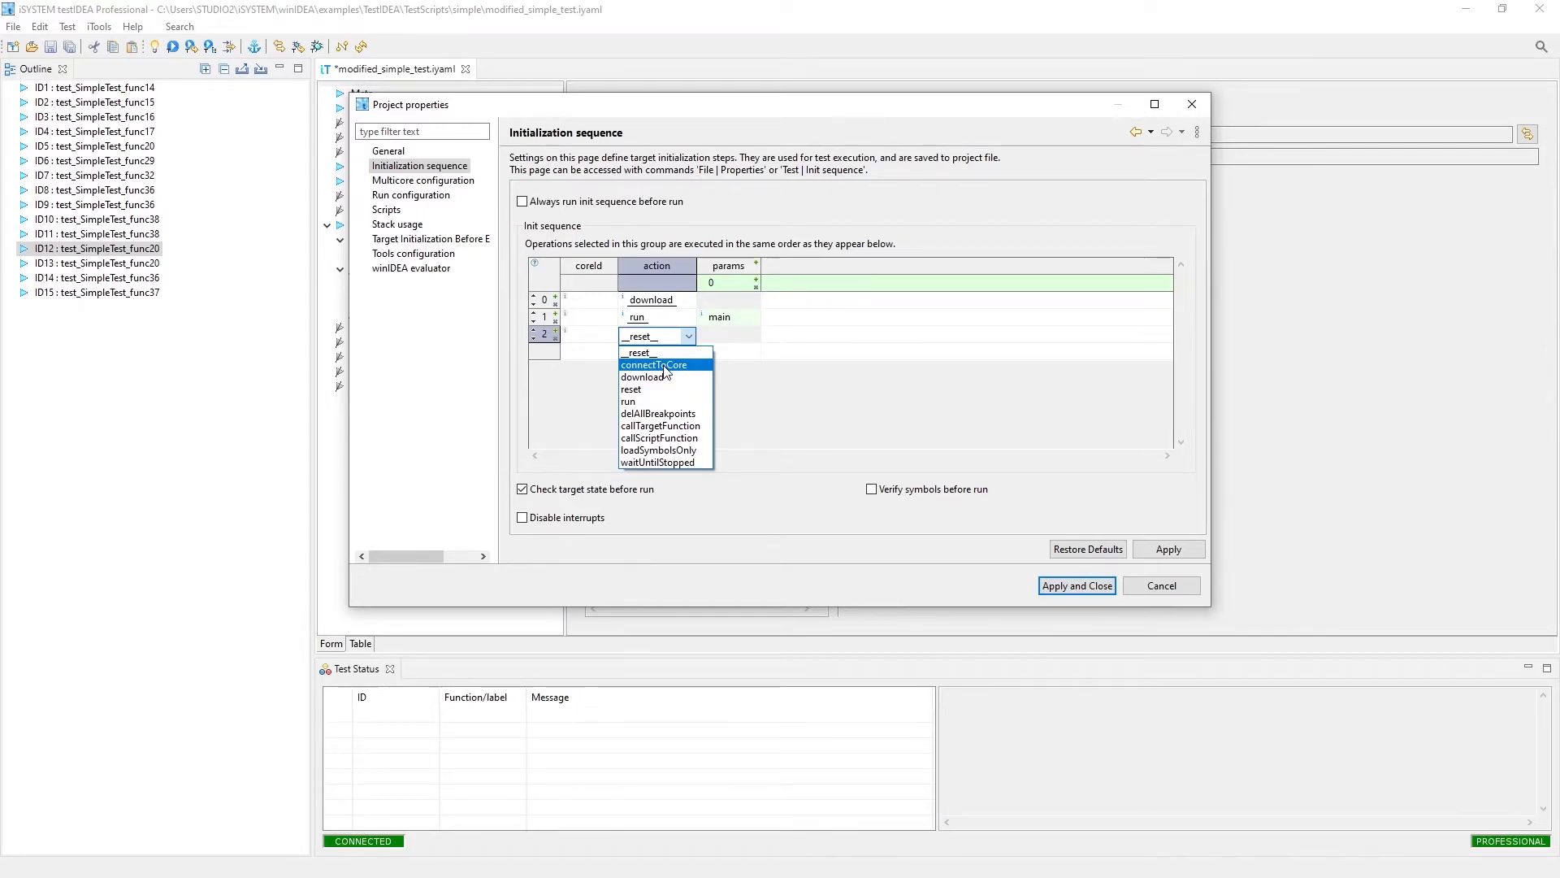
mouse_move(667, 389)
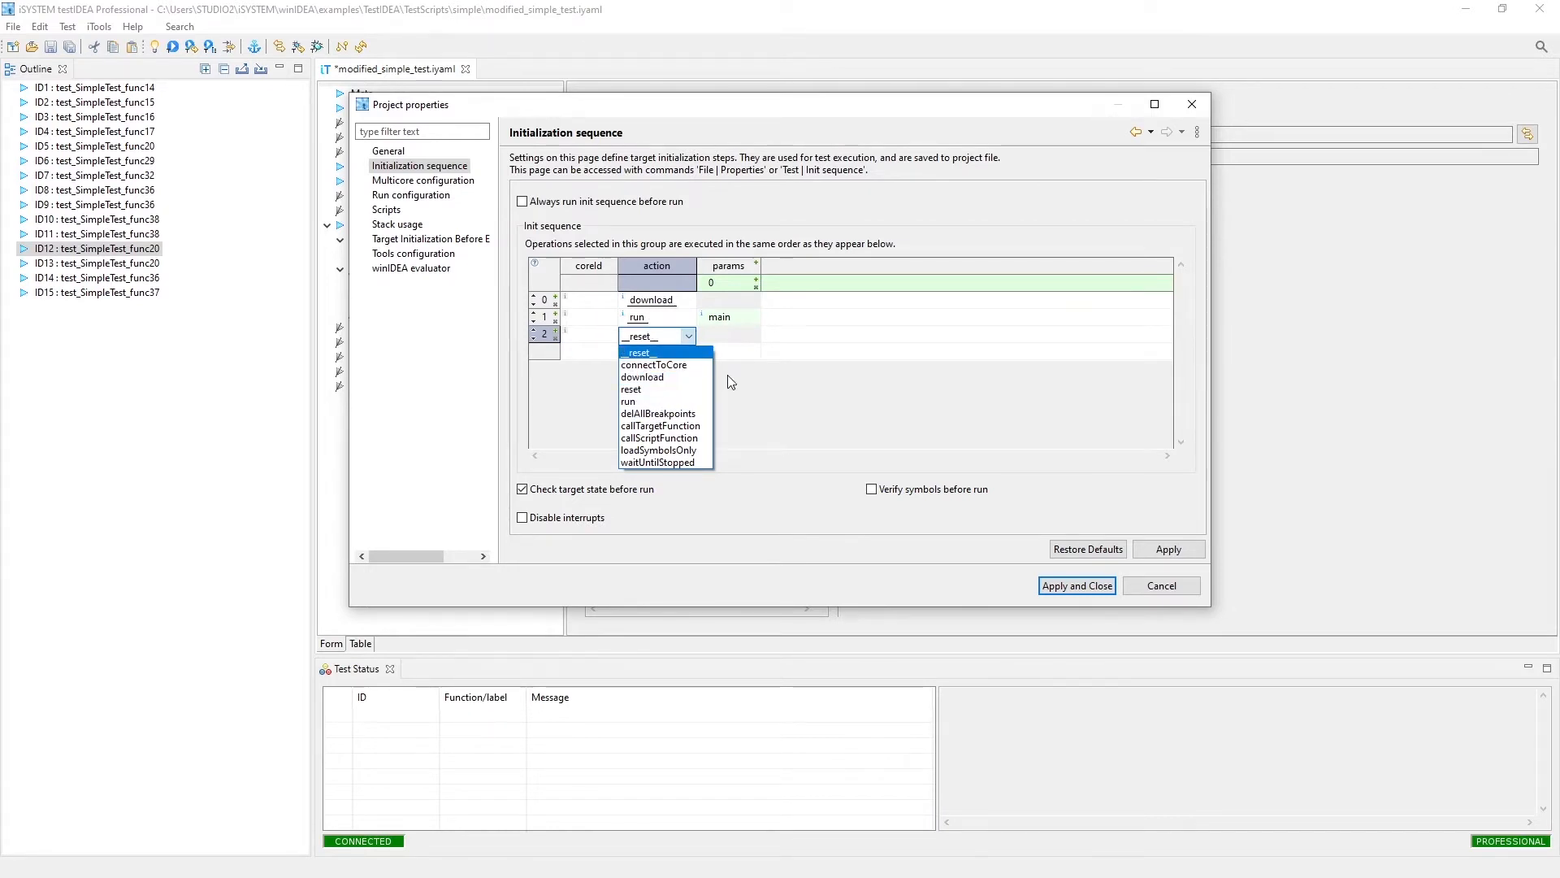
click(639, 351)
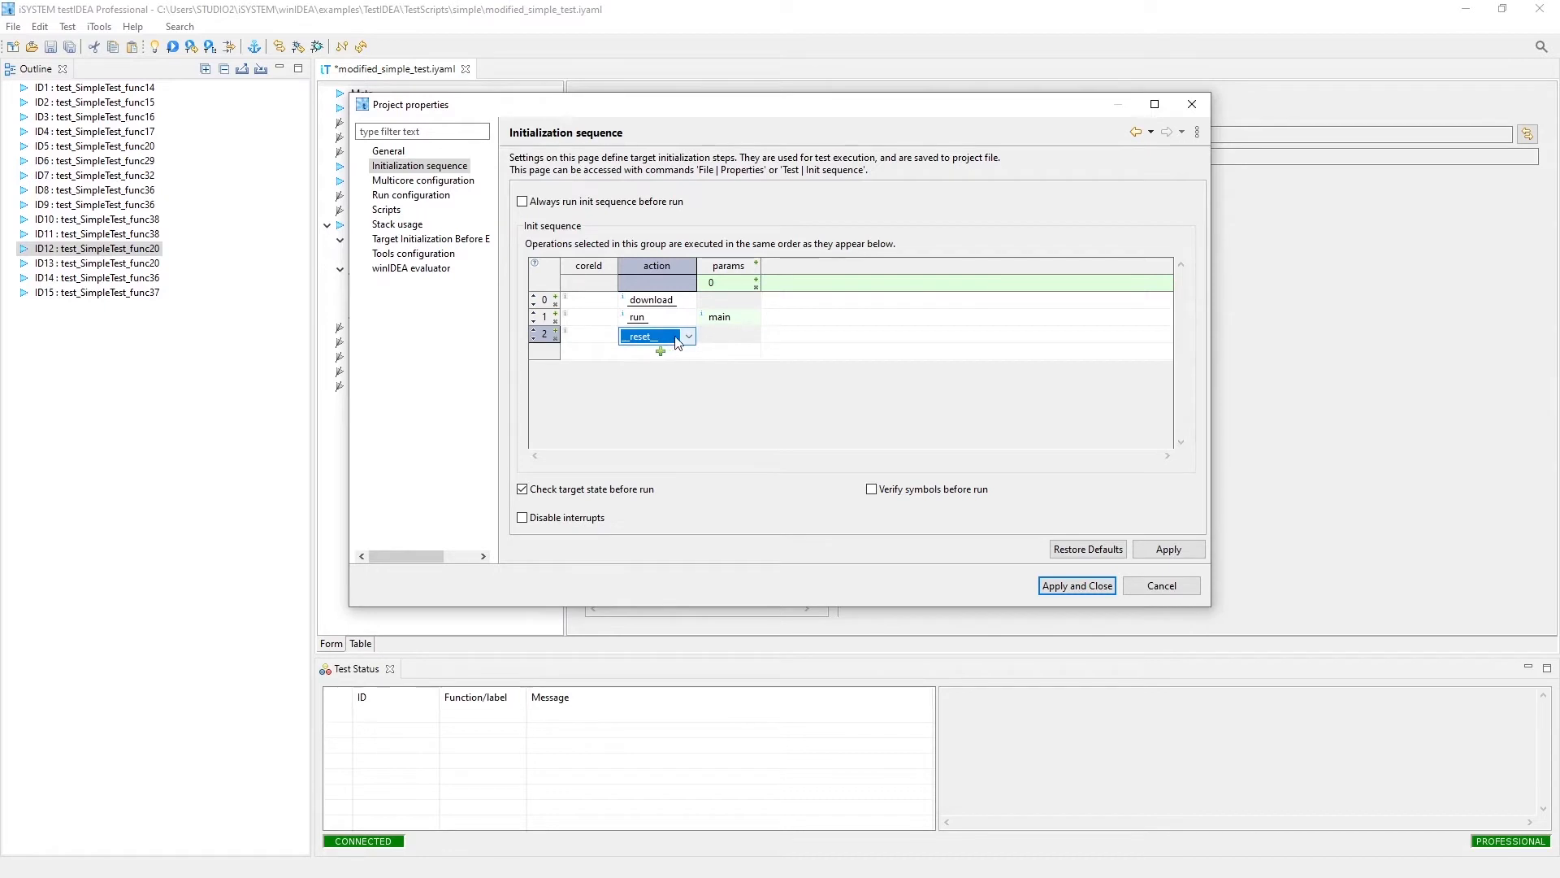
click(686, 336)
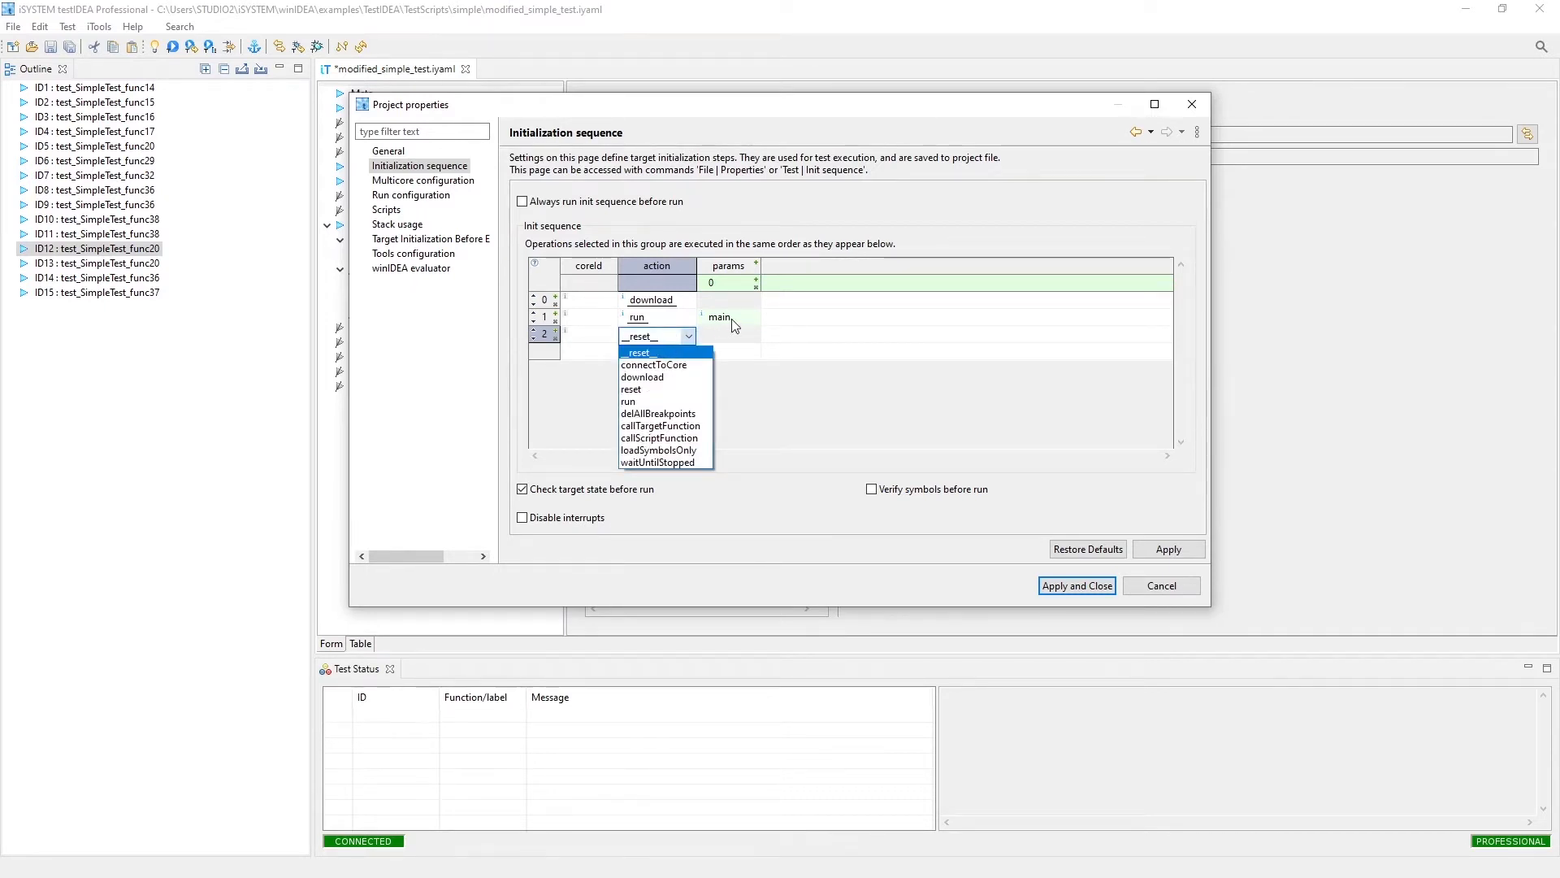
mouse_move(657, 462)
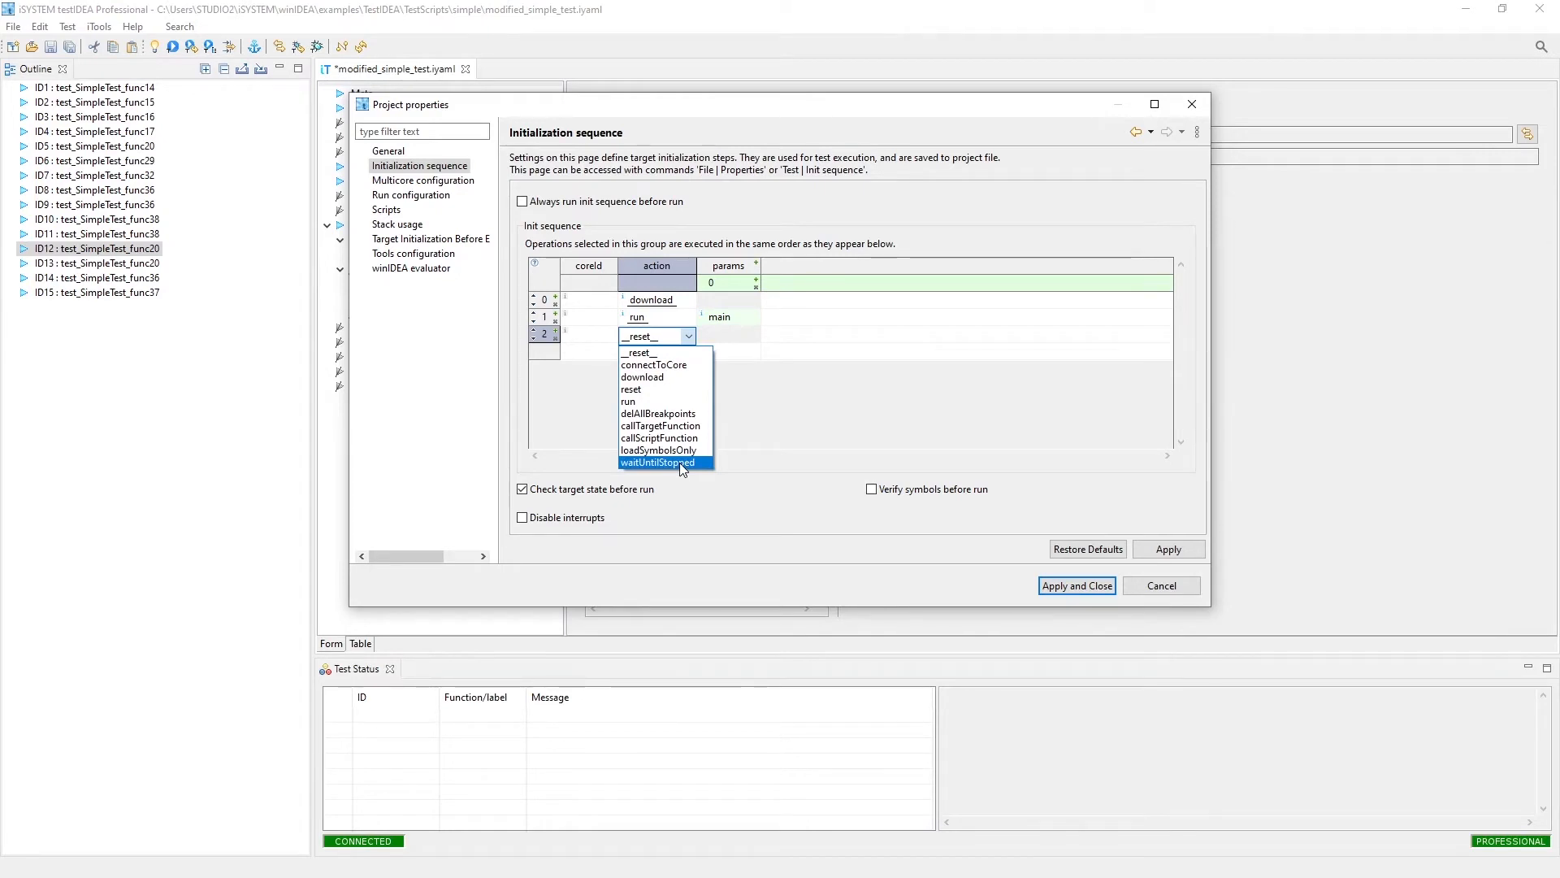
mouse_move(651, 389)
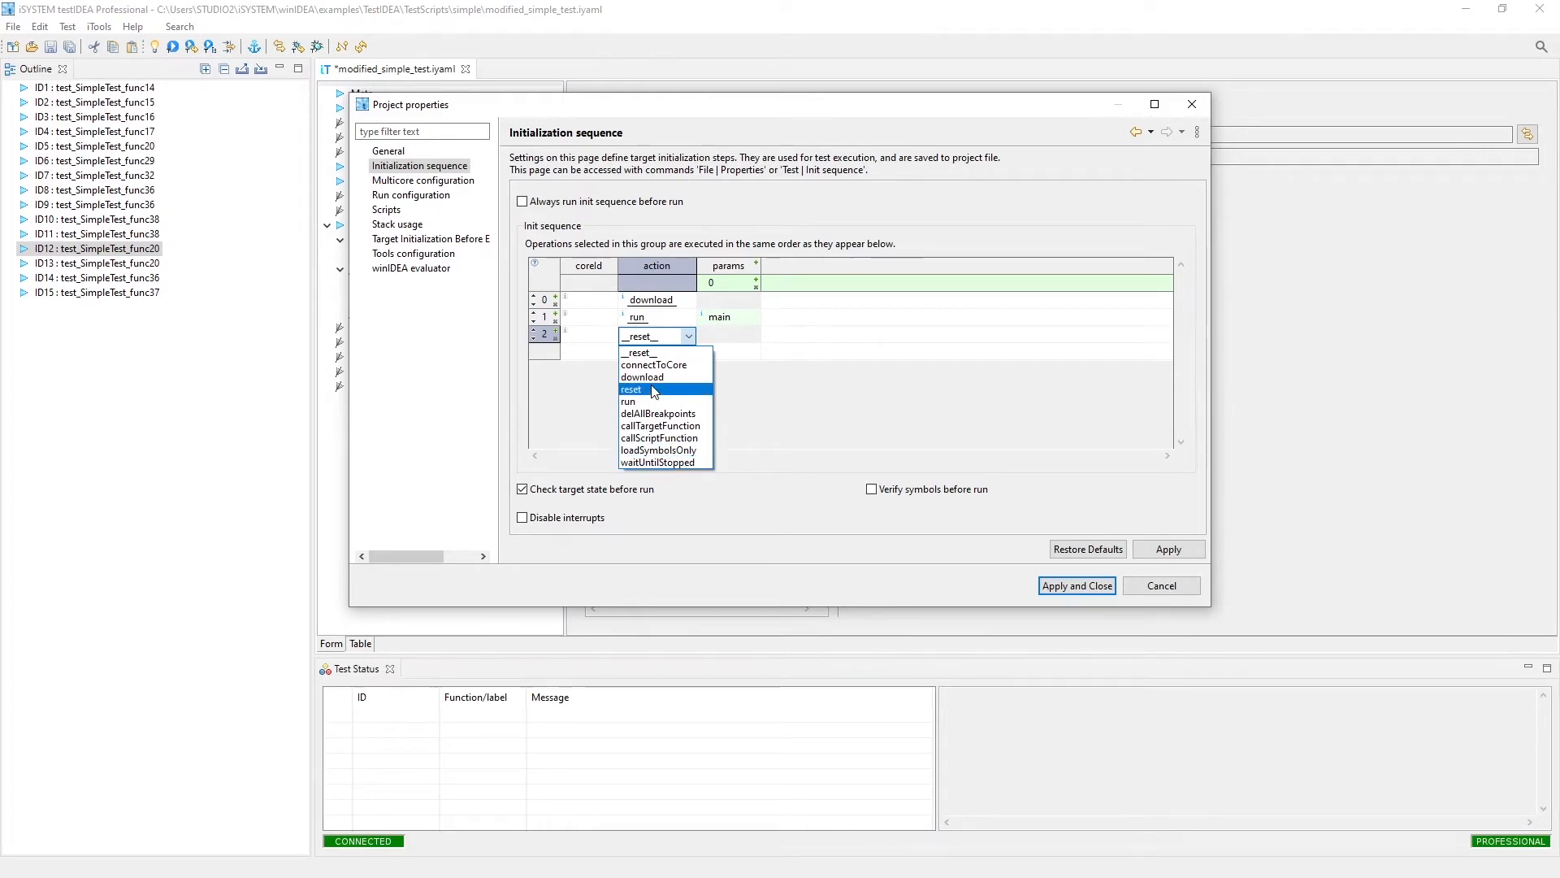
mouse_move(660, 438)
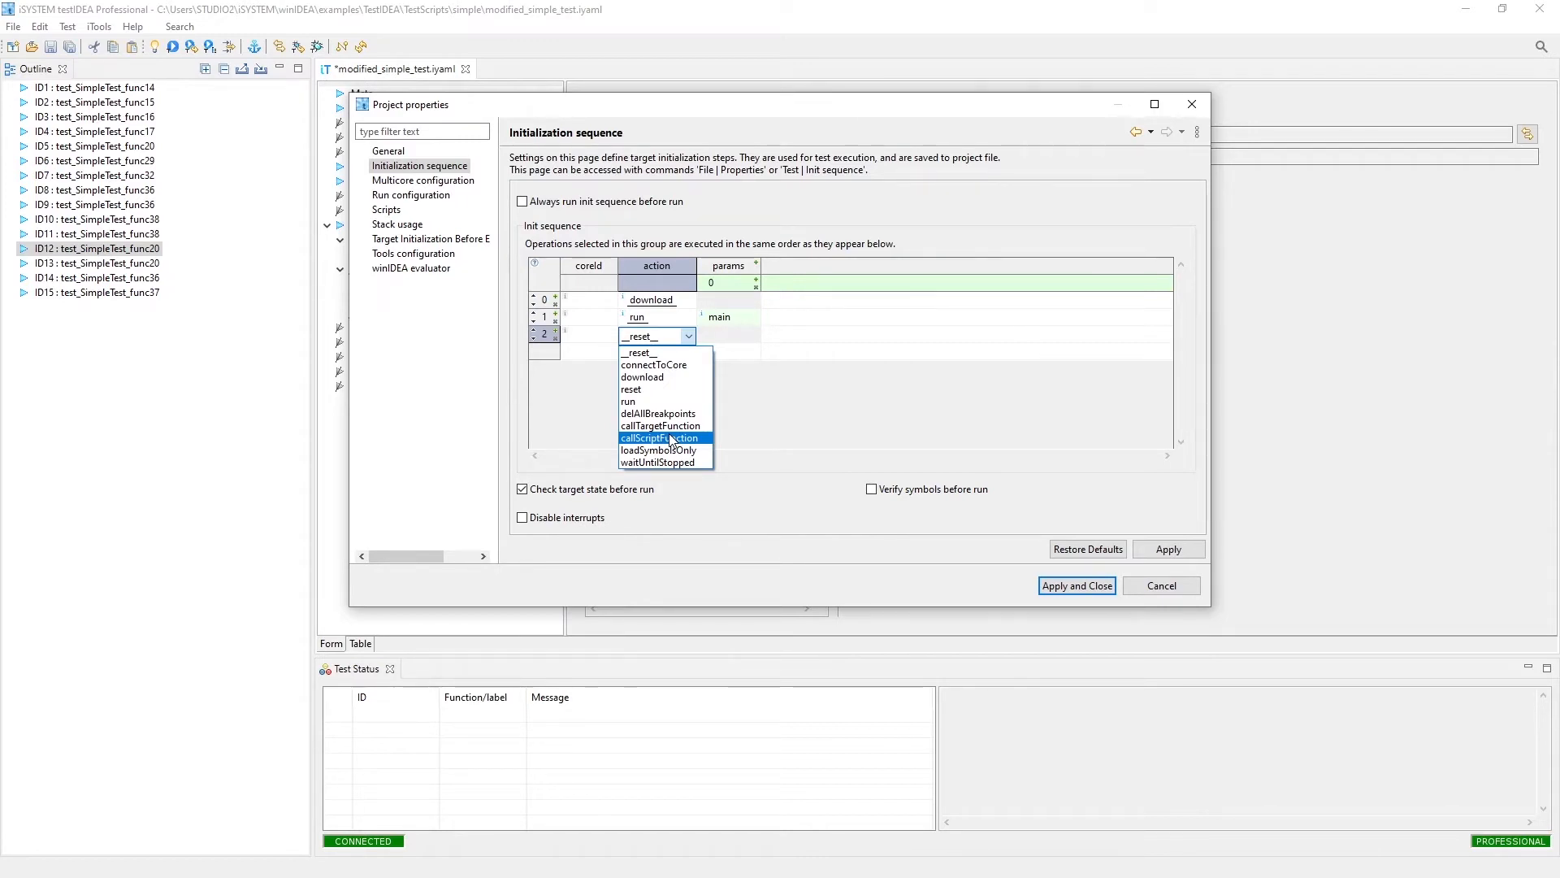
mouse_move(735, 395)
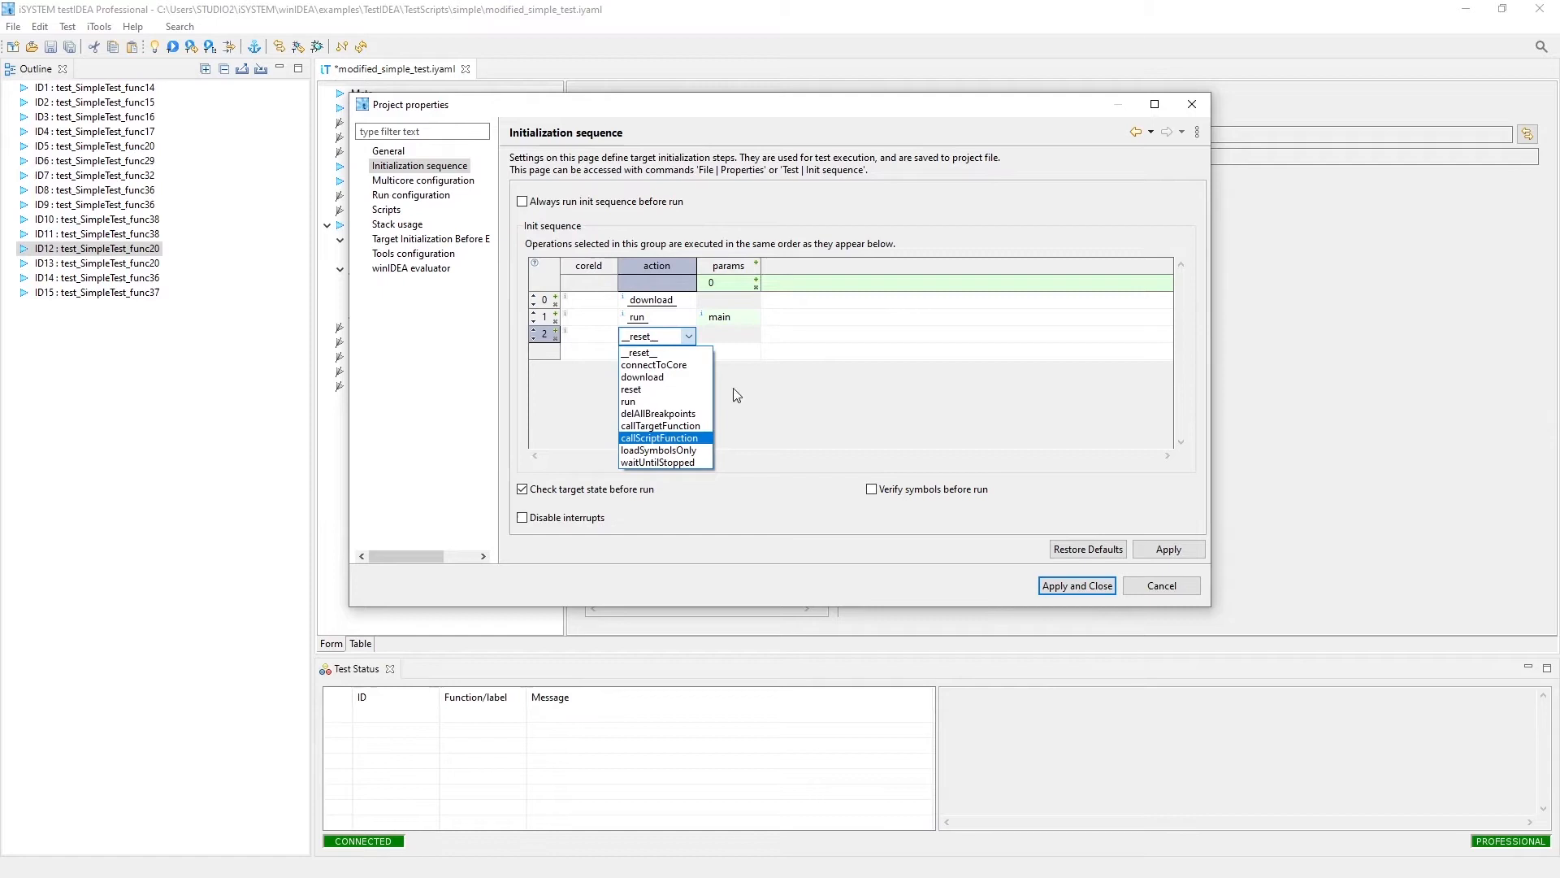
mouse_move(535, 215)
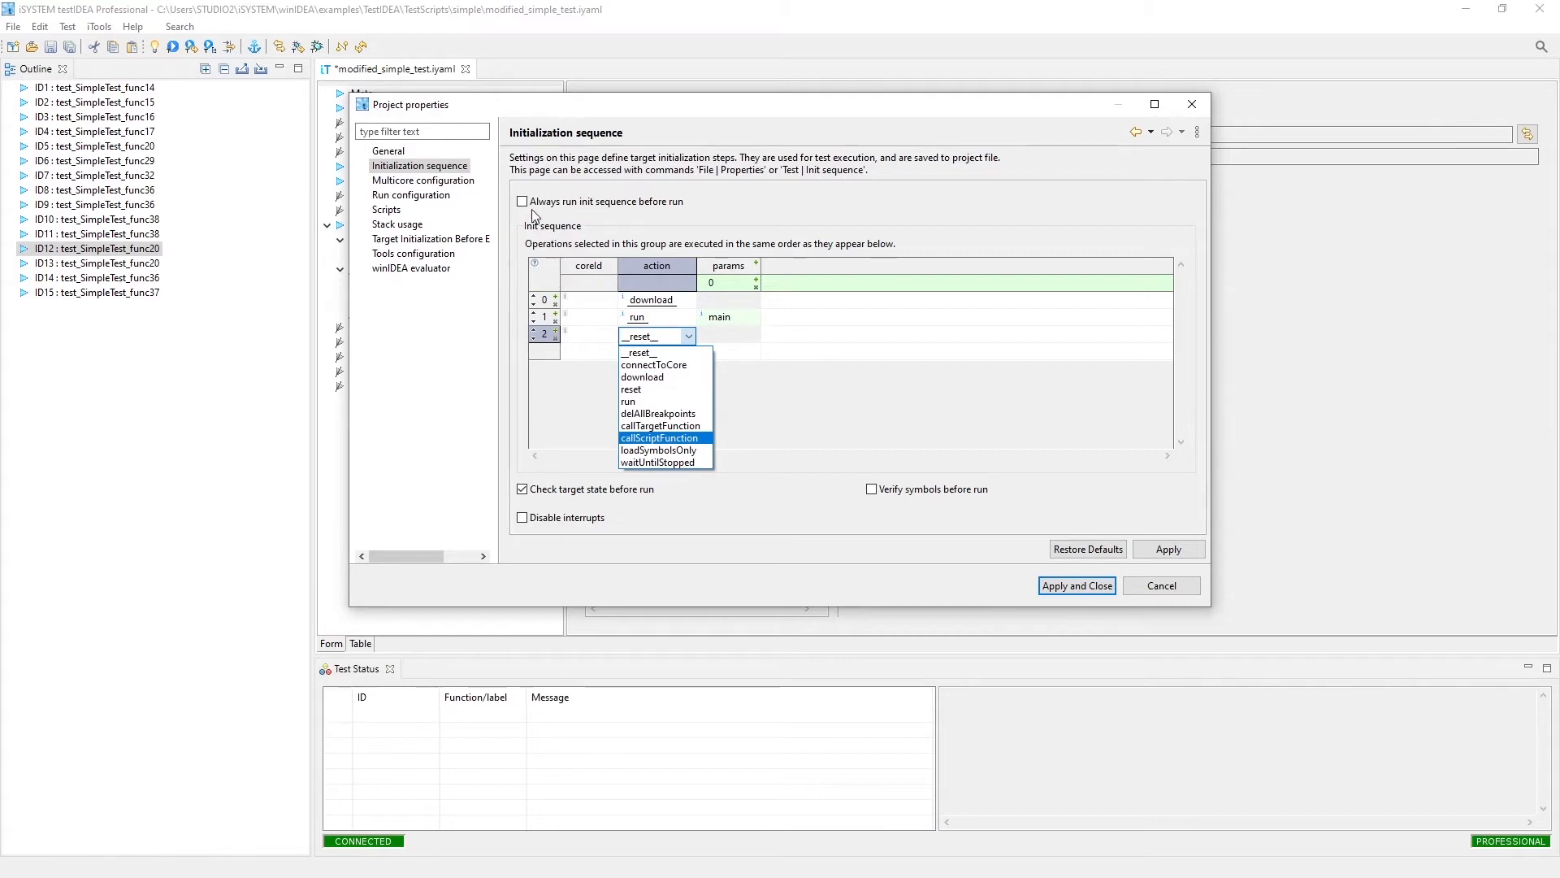
mouse_move(666, 212)
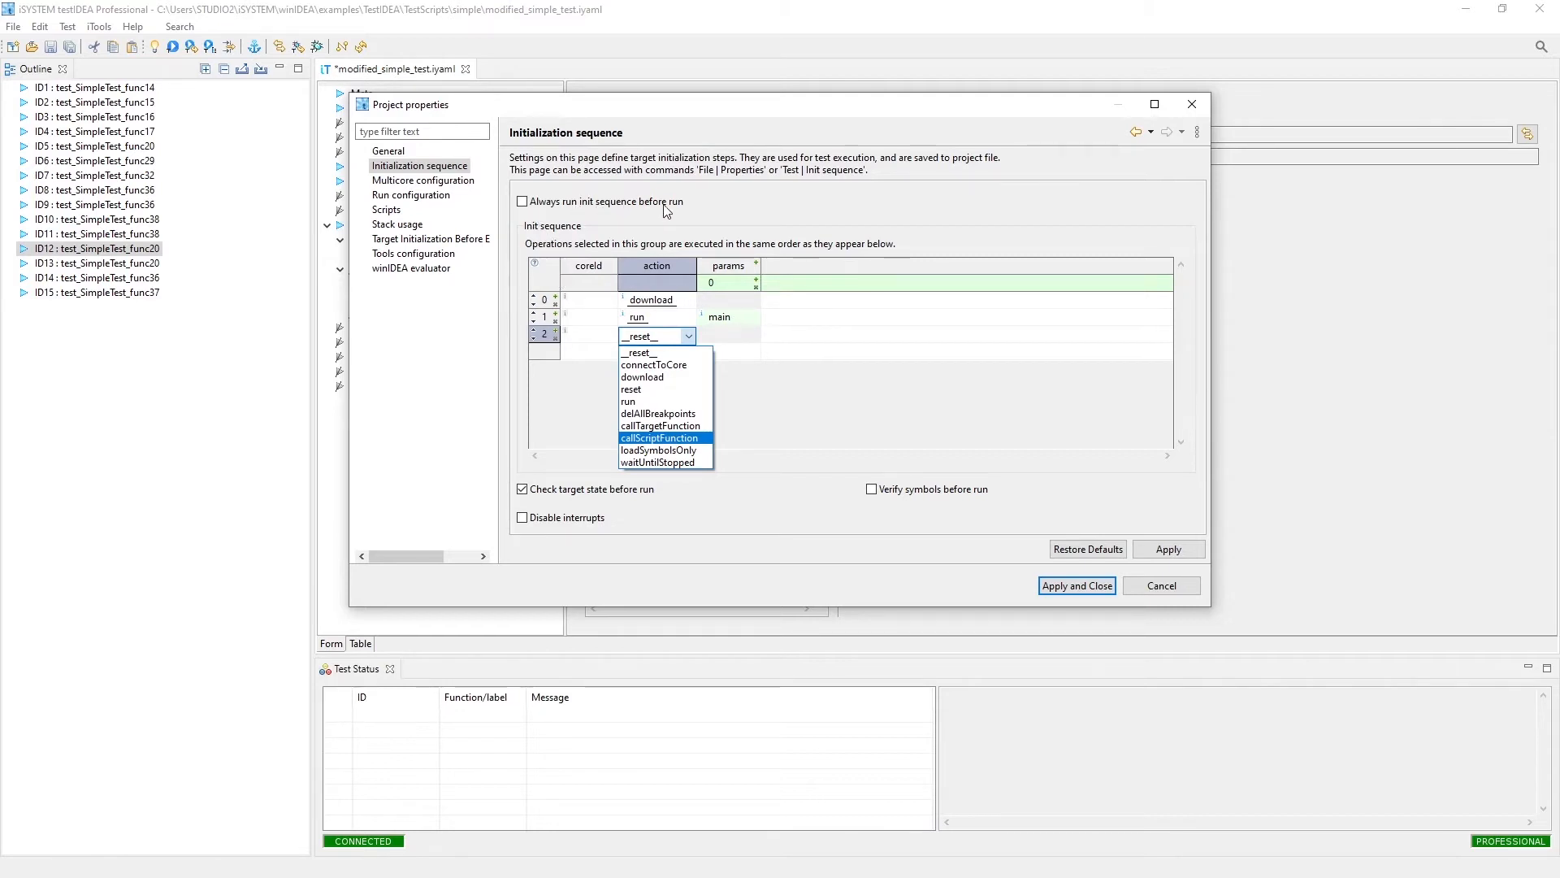
mouse_move(657, 450)
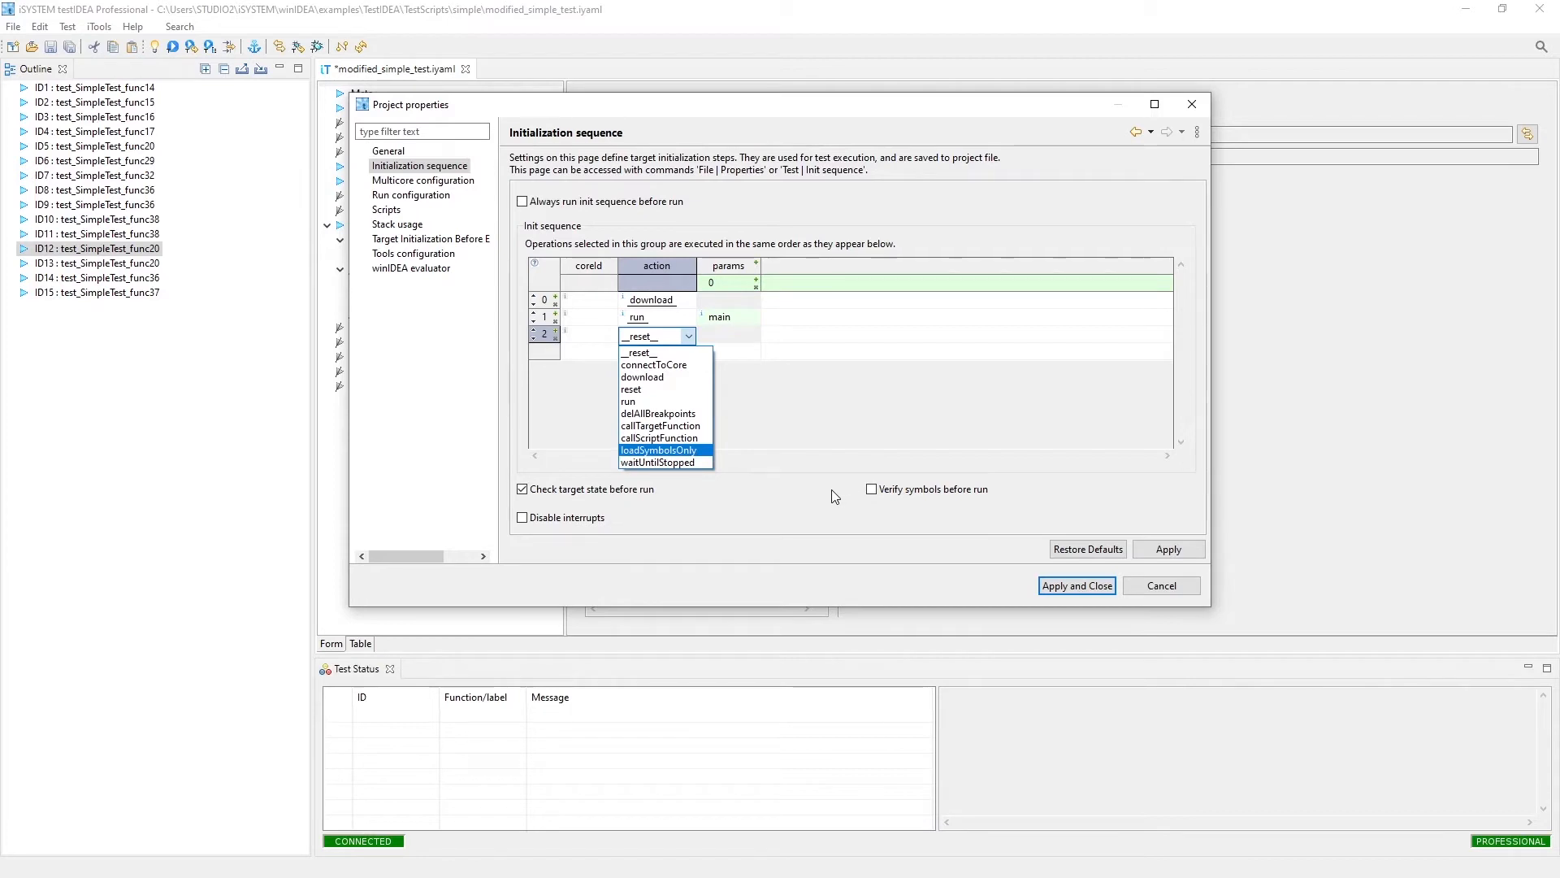
mouse_move(665, 462)
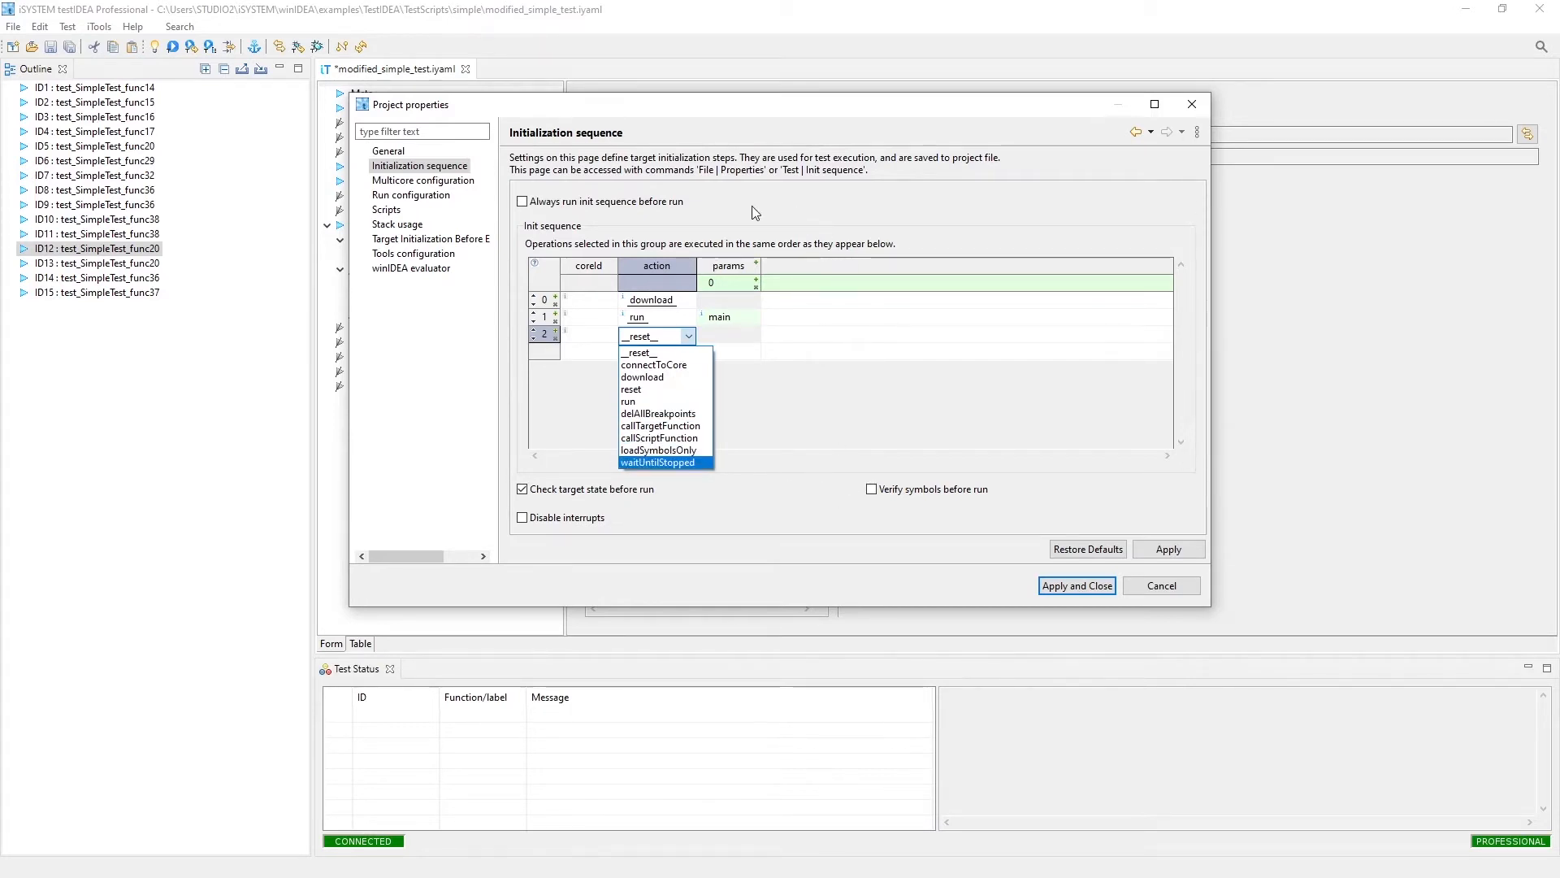
mouse_move(810, 514)
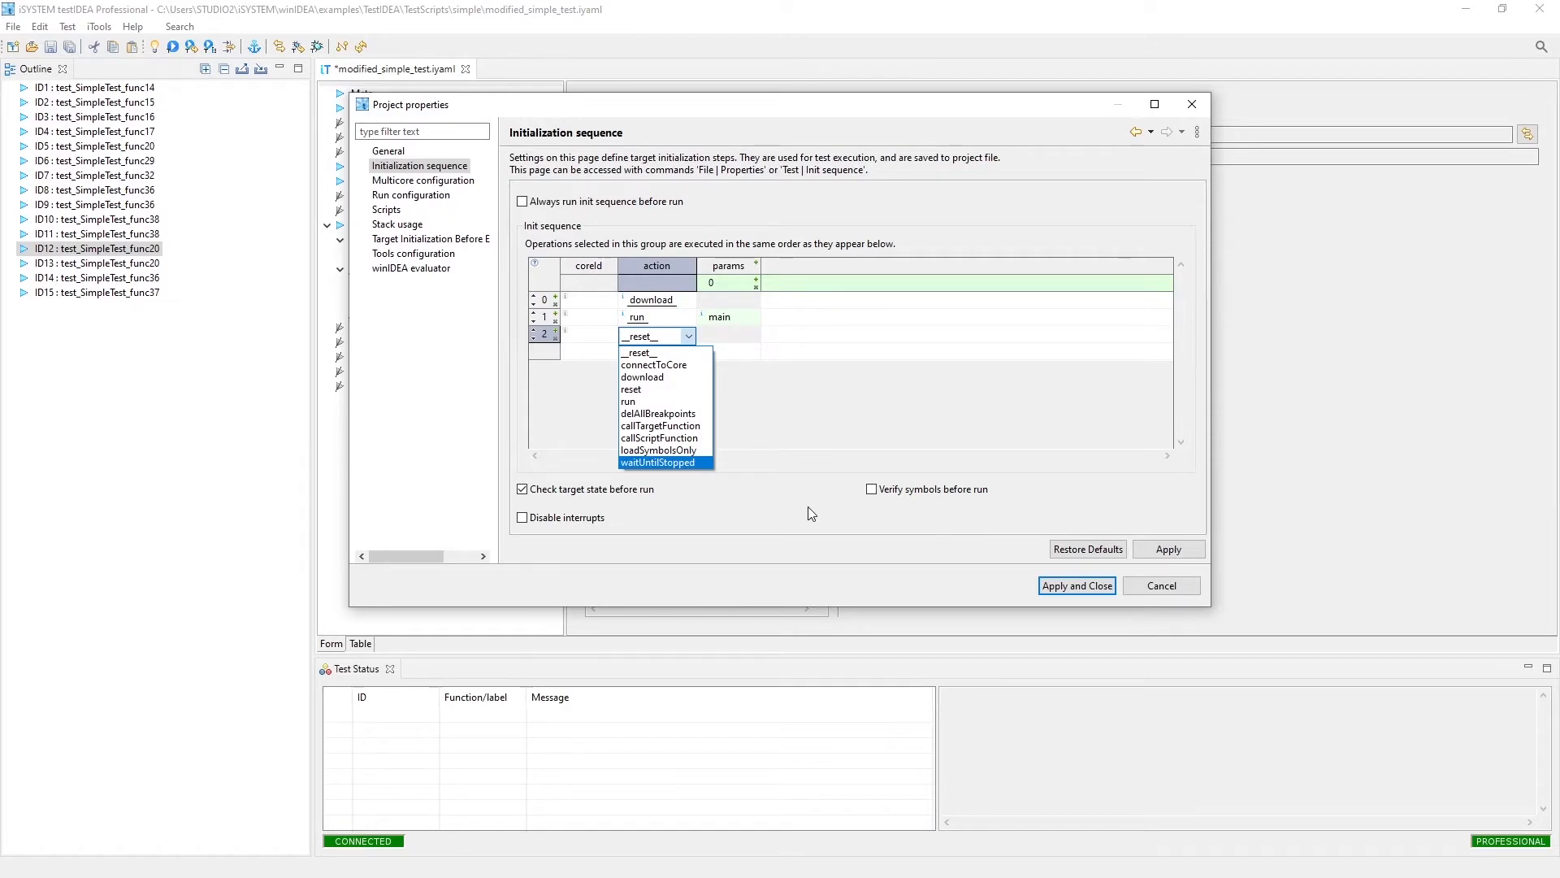
click(652, 336)
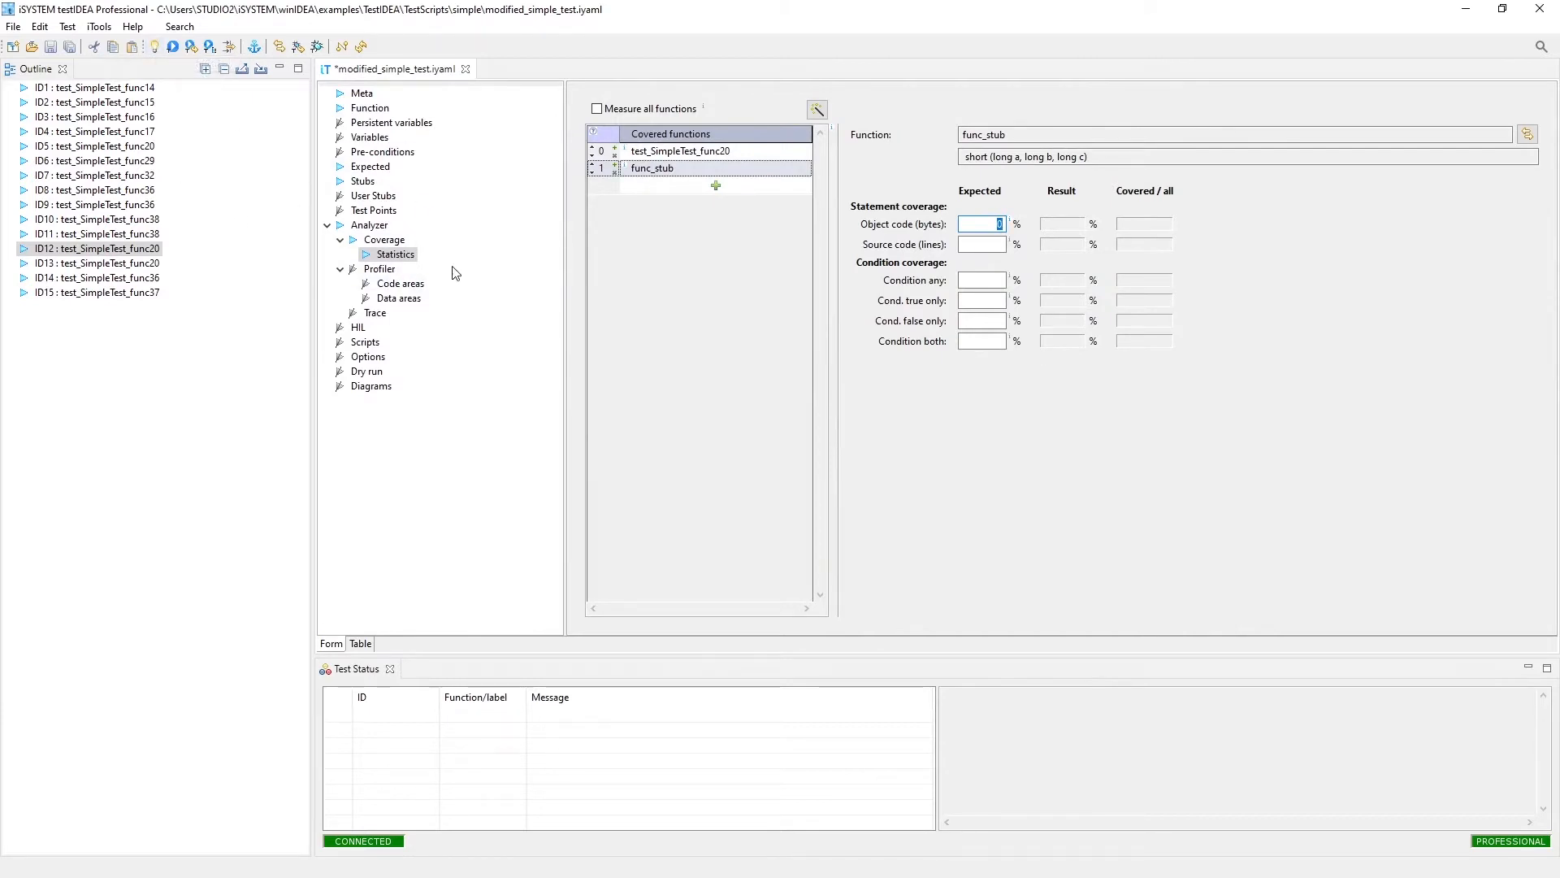
mouse_move(224, 42)
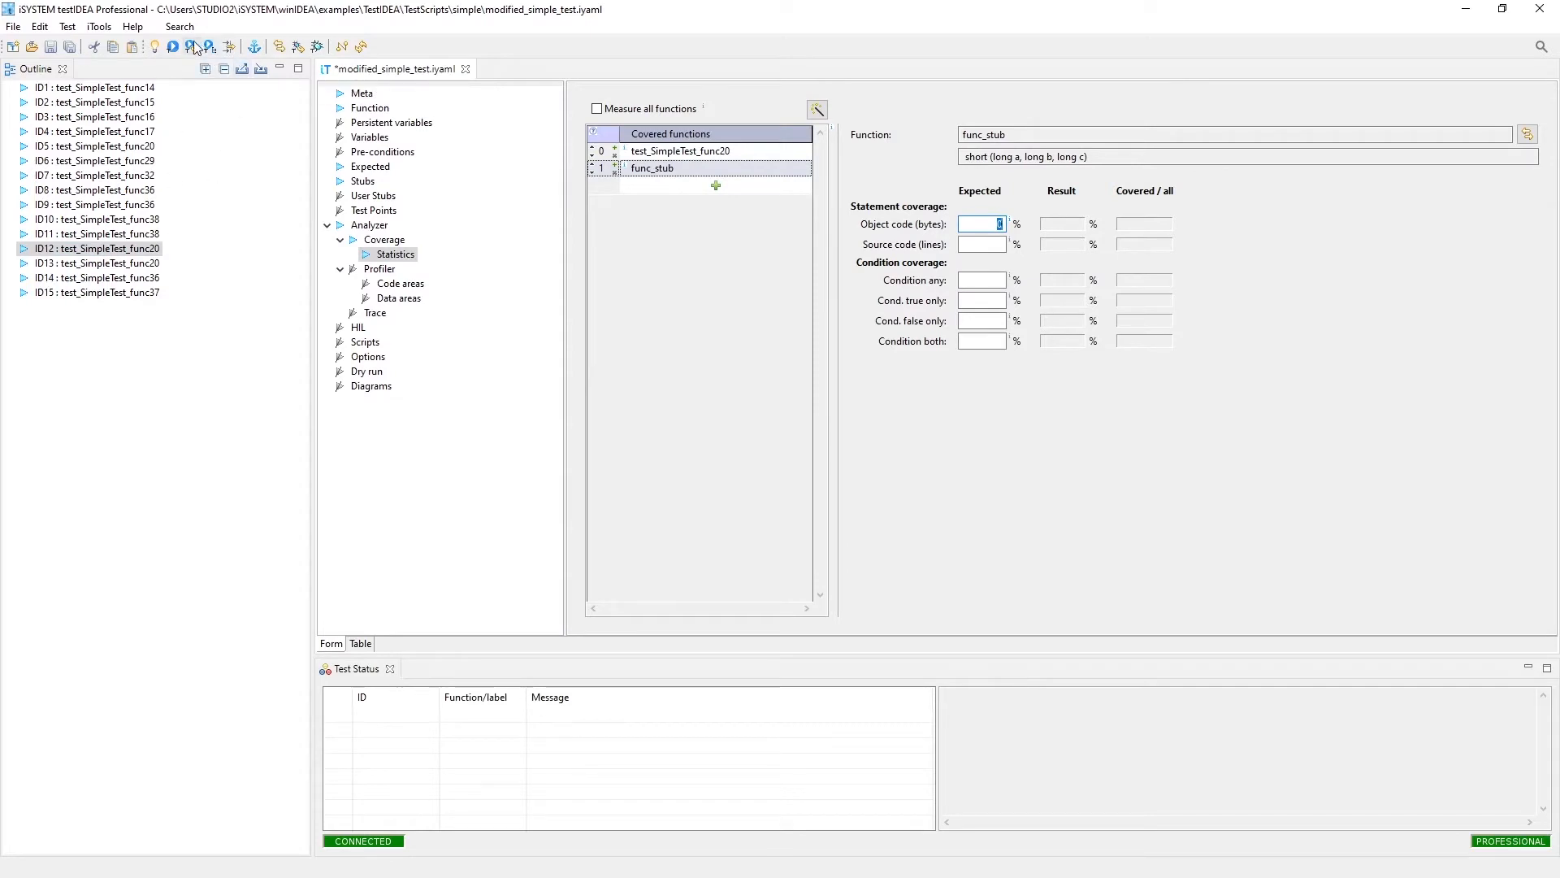
Step: Run test ID12, leaving func_stub at 0 of 16 bytes and 0 of 3 lines covered
click(189, 47)
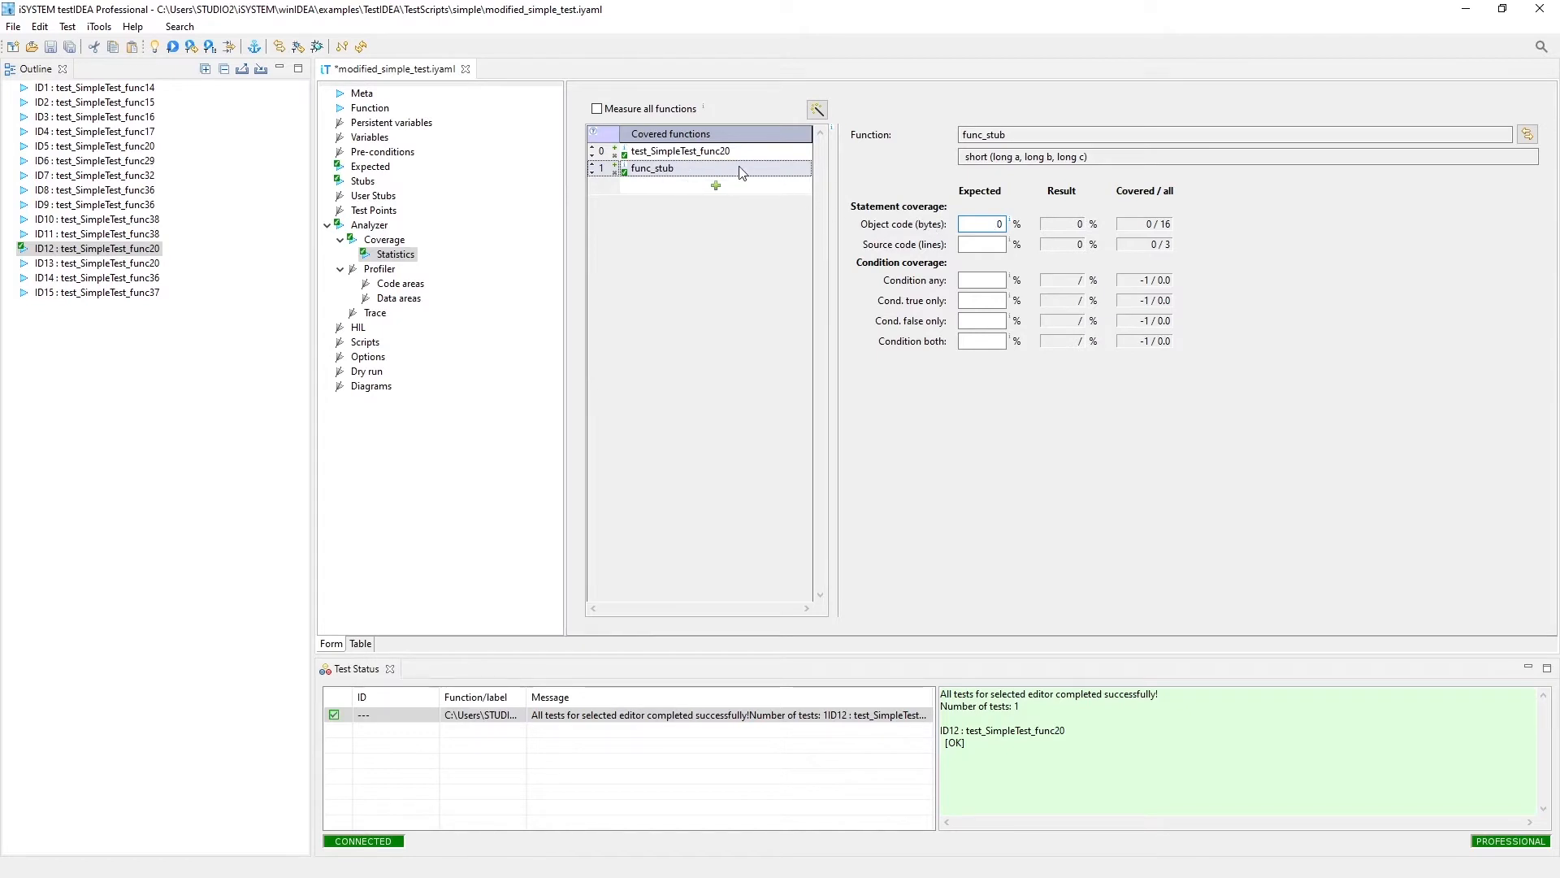
Step: Review test_SimpleTest_func20's coverage results: 62/62 bytes and 6/6 lines, meeting 100%
click(680, 150)
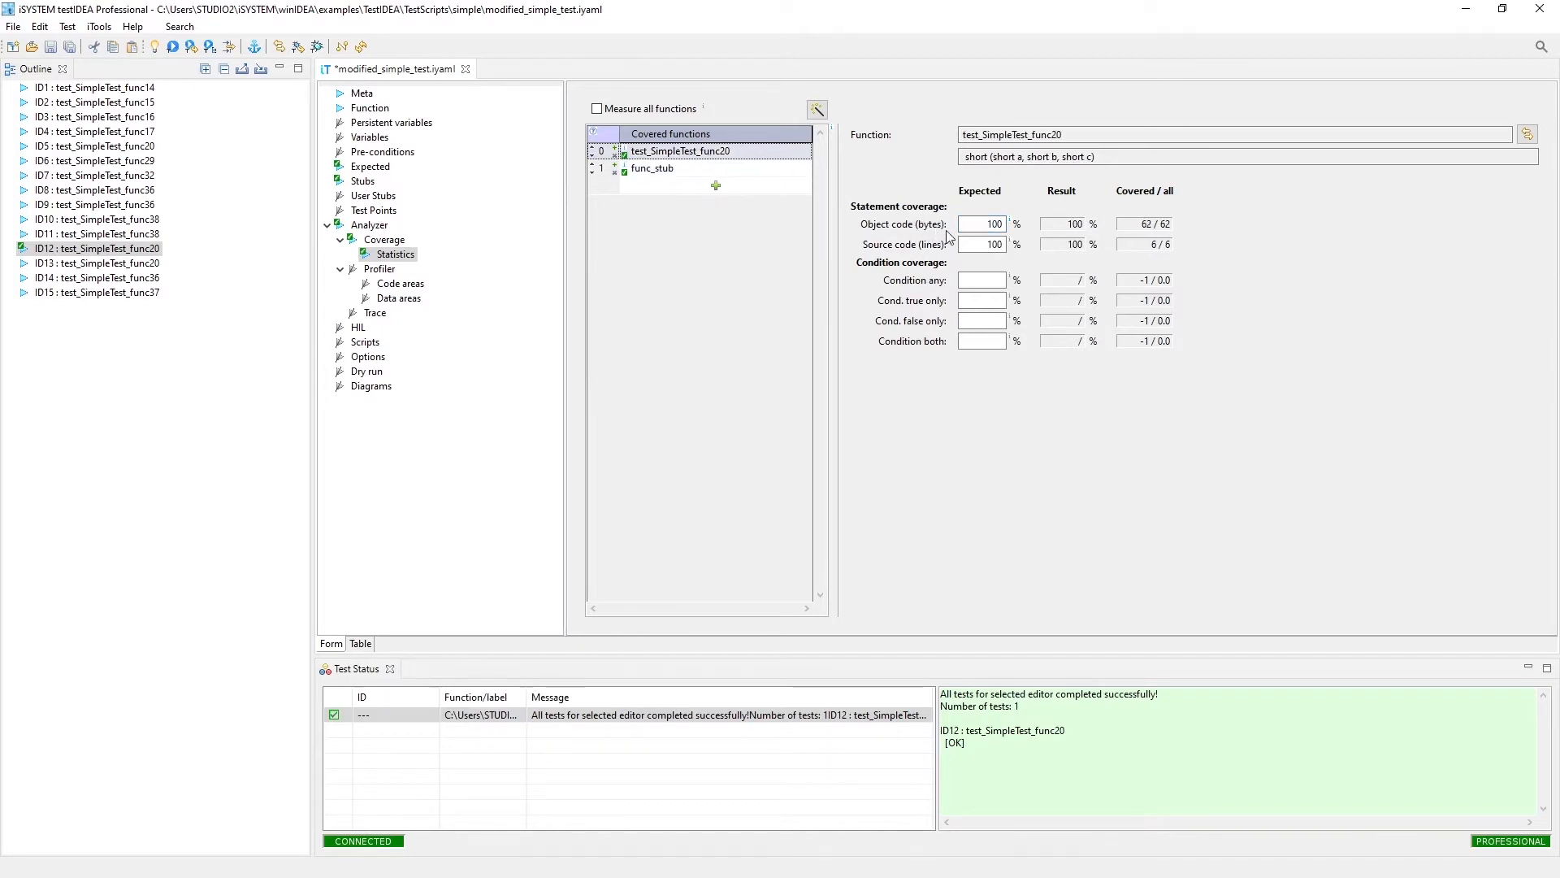
click(981, 244)
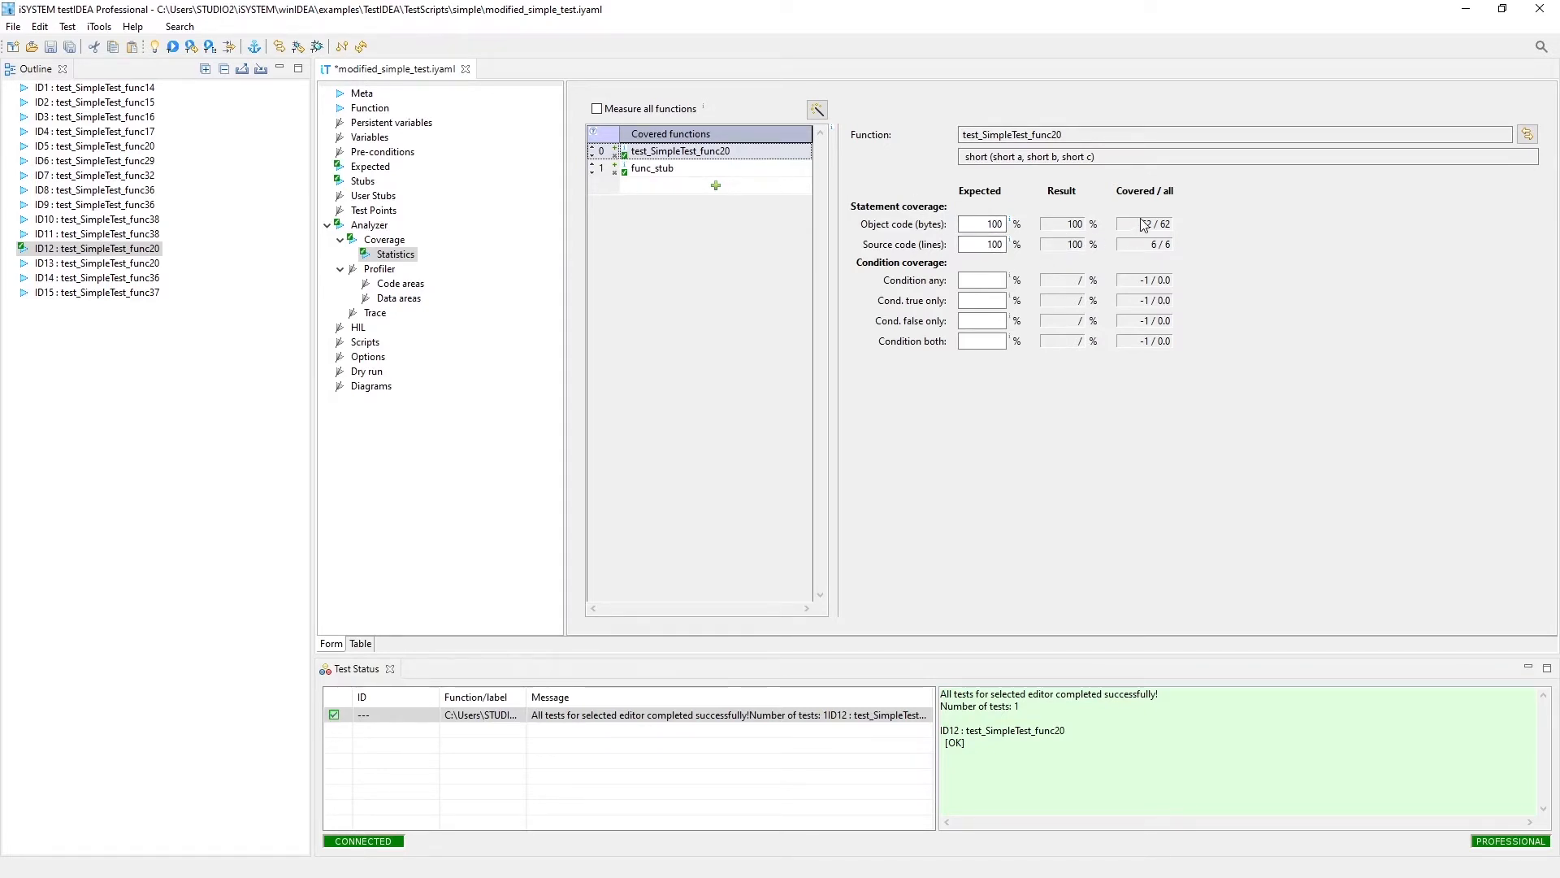
mouse_move(1147, 225)
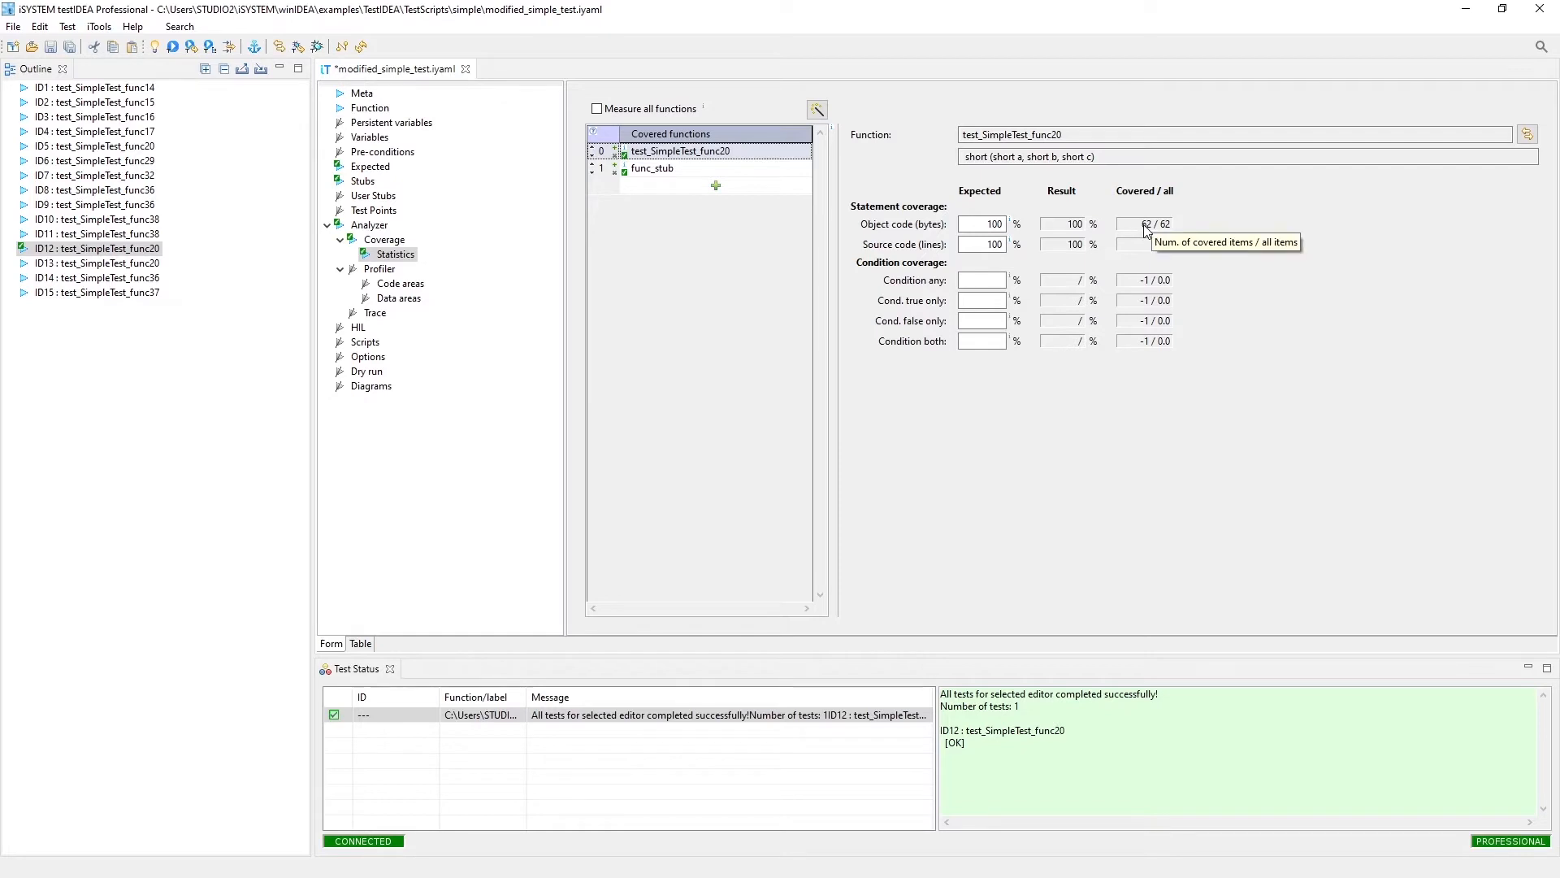
mouse_move(1154, 252)
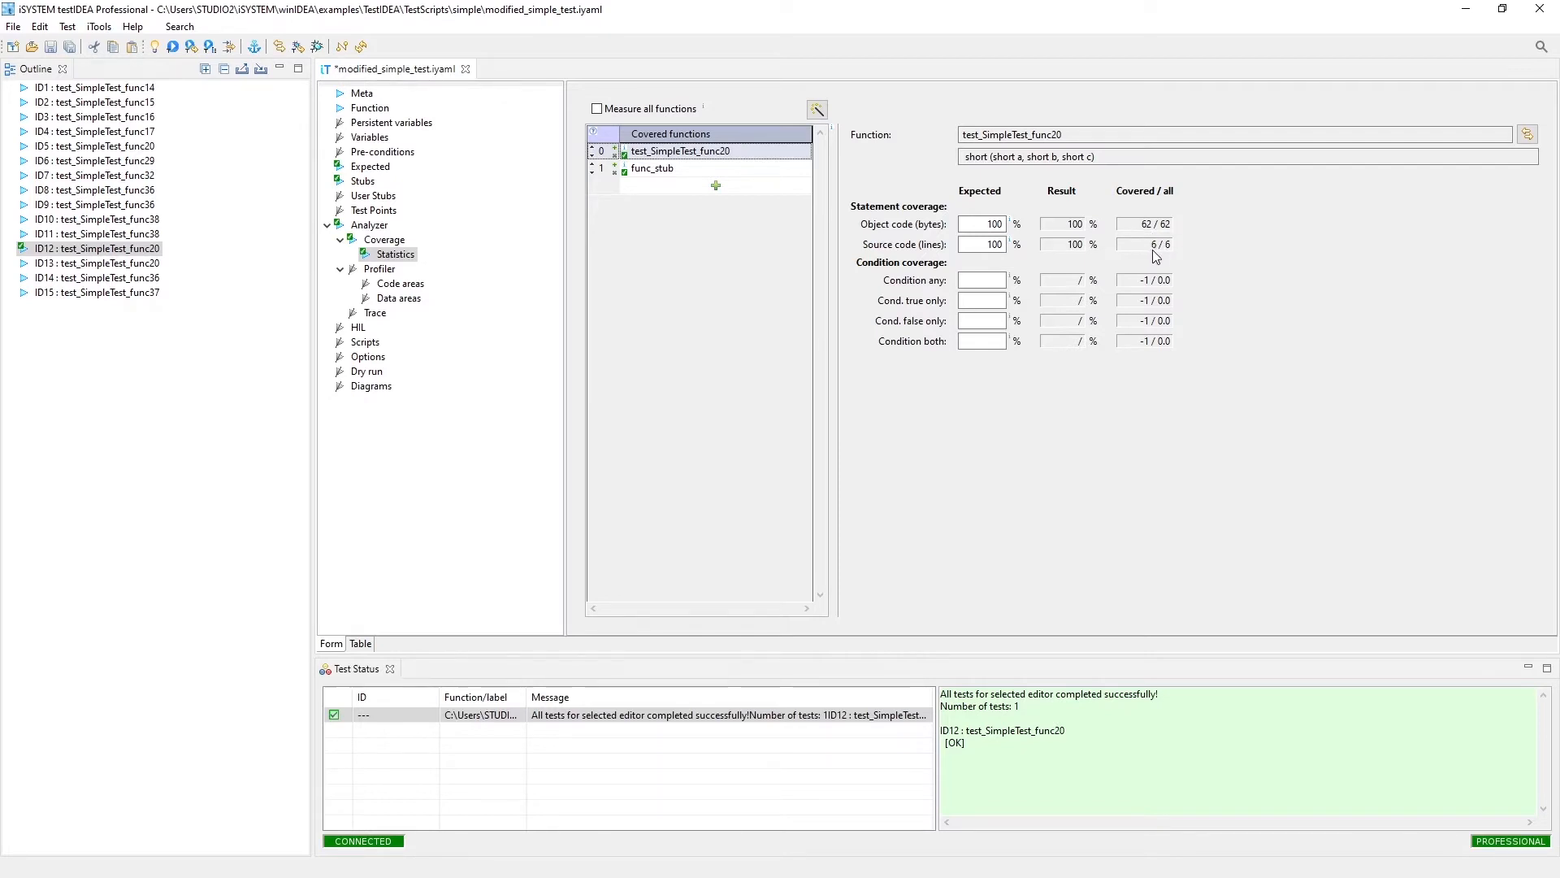
mouse_move(1050, 257)
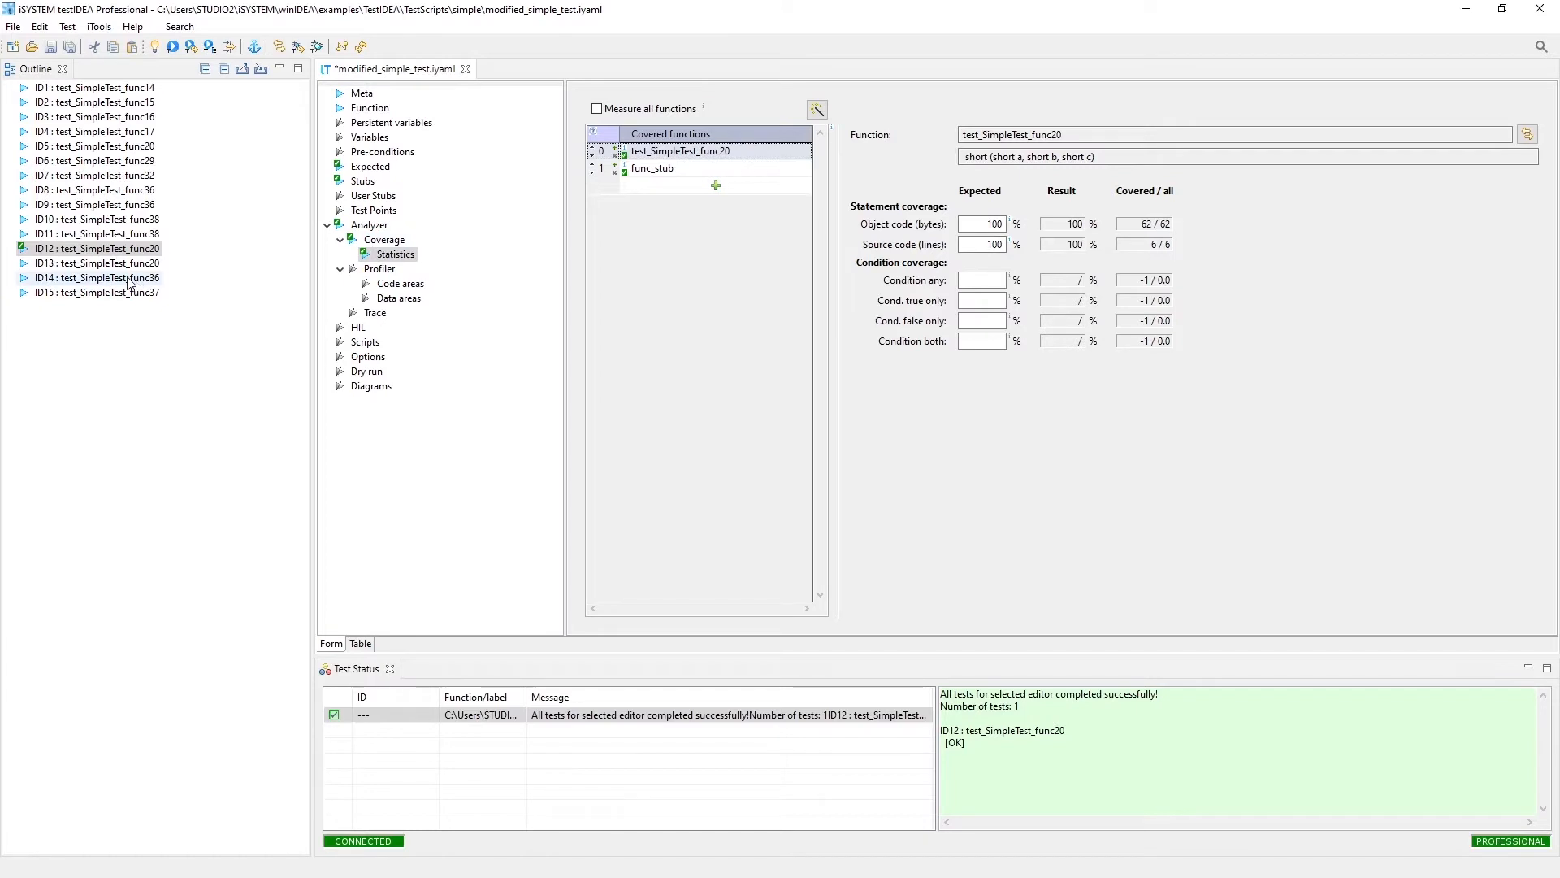
mouse_move(99, 278)
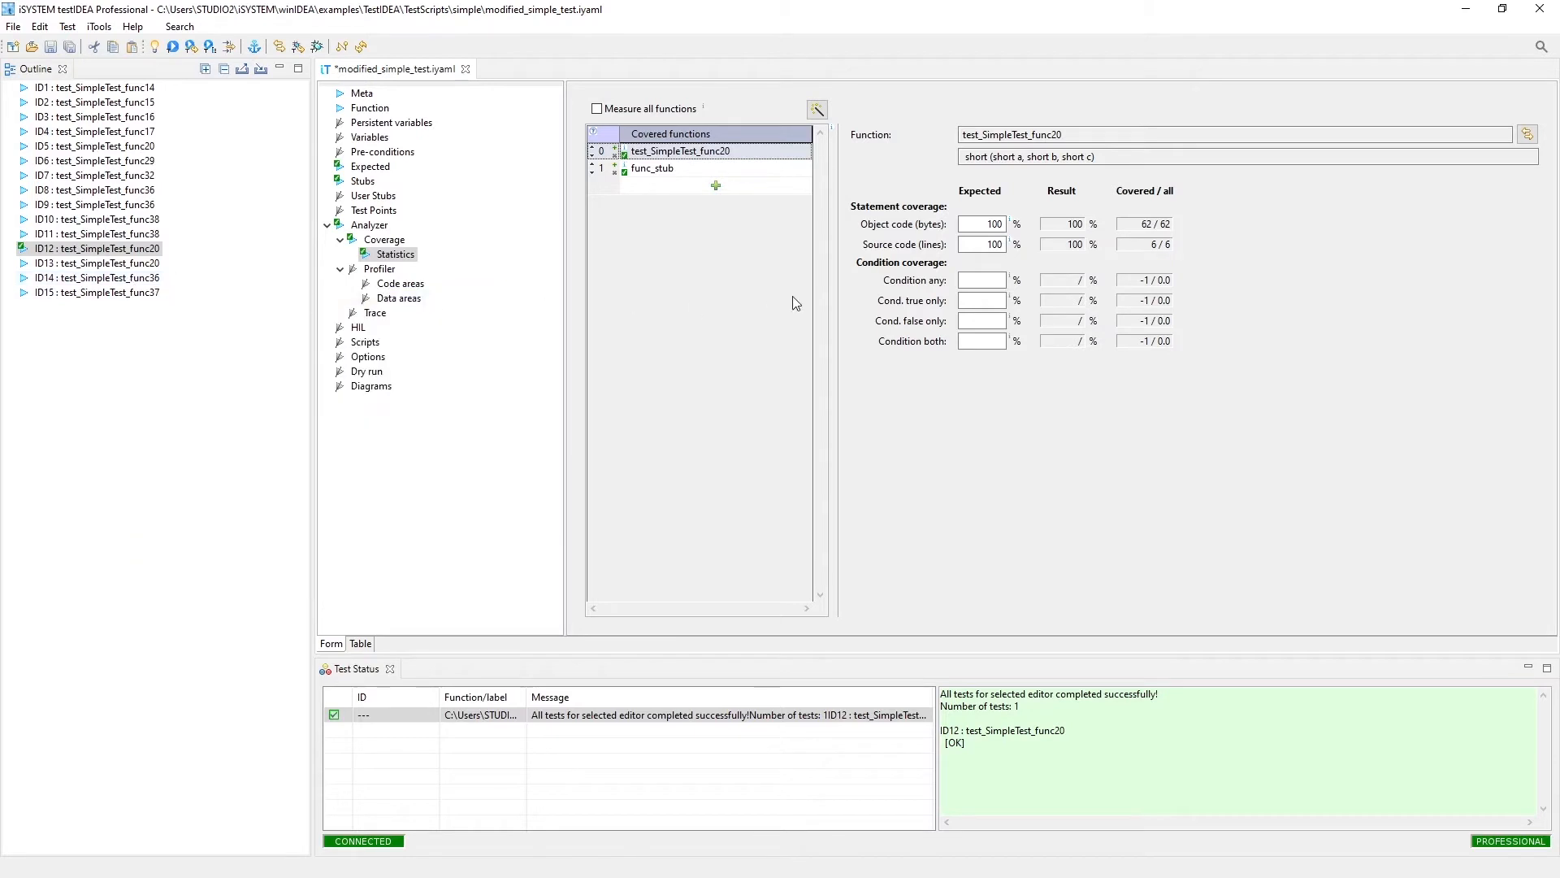
click(980, 341)
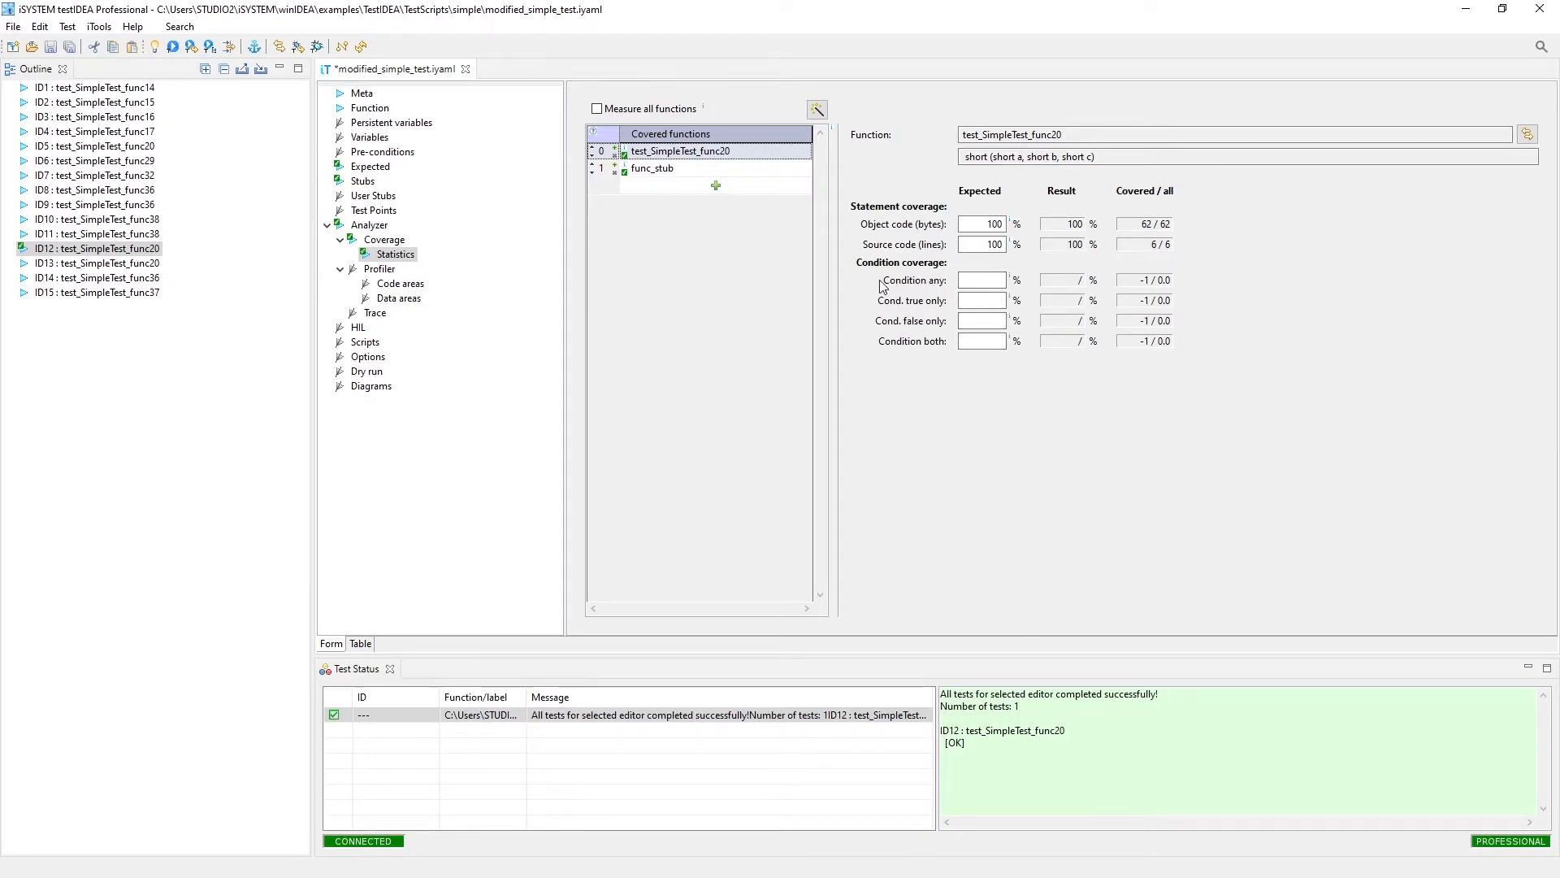
mouse_move(983, 279)
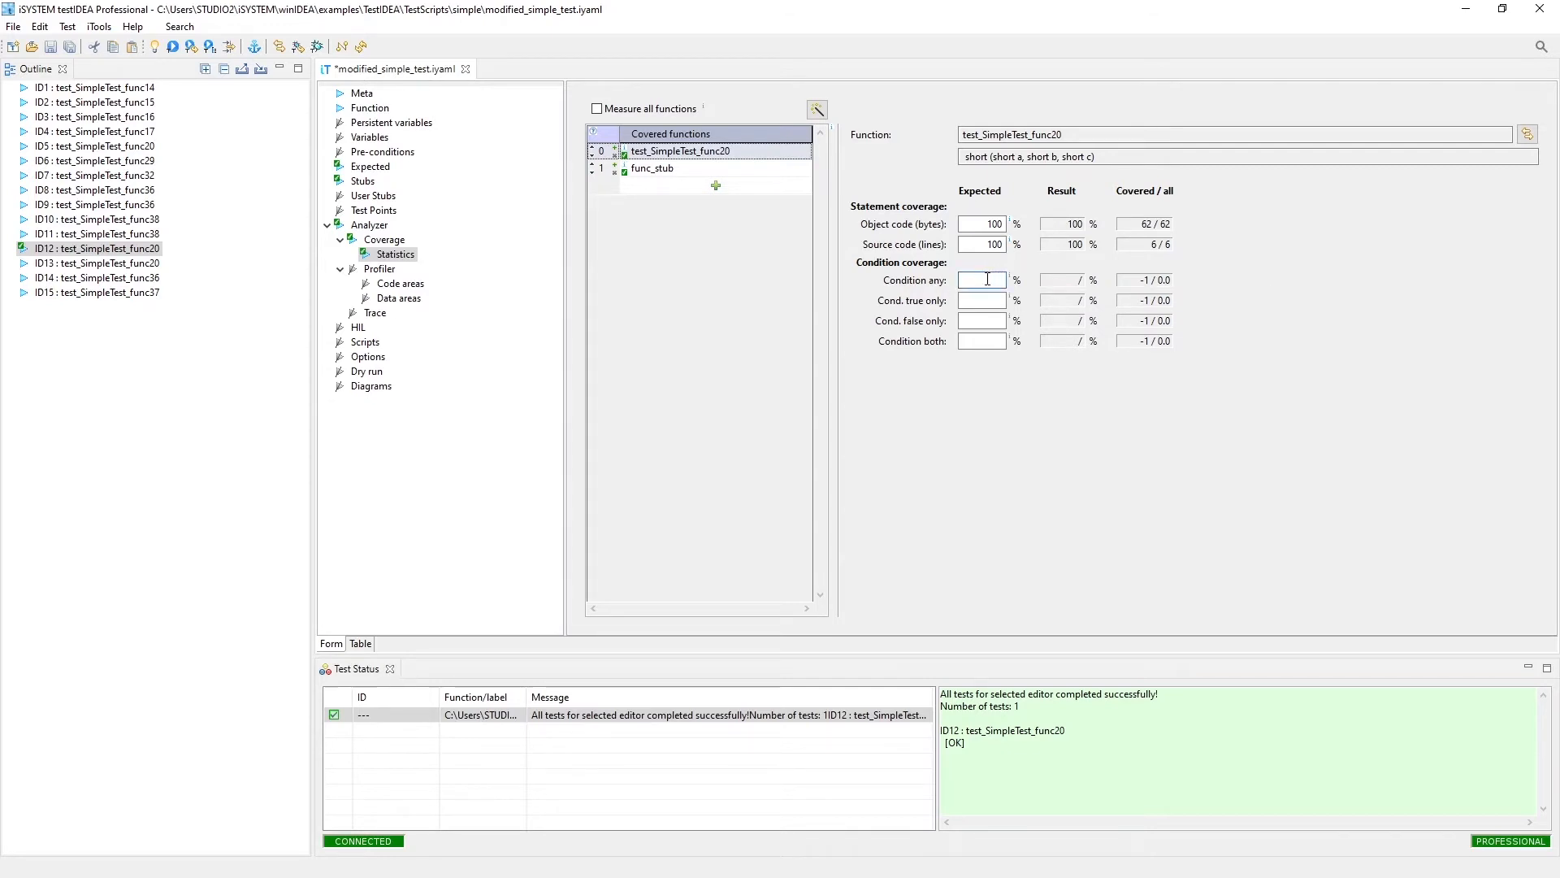
mouse_move(981, 279)
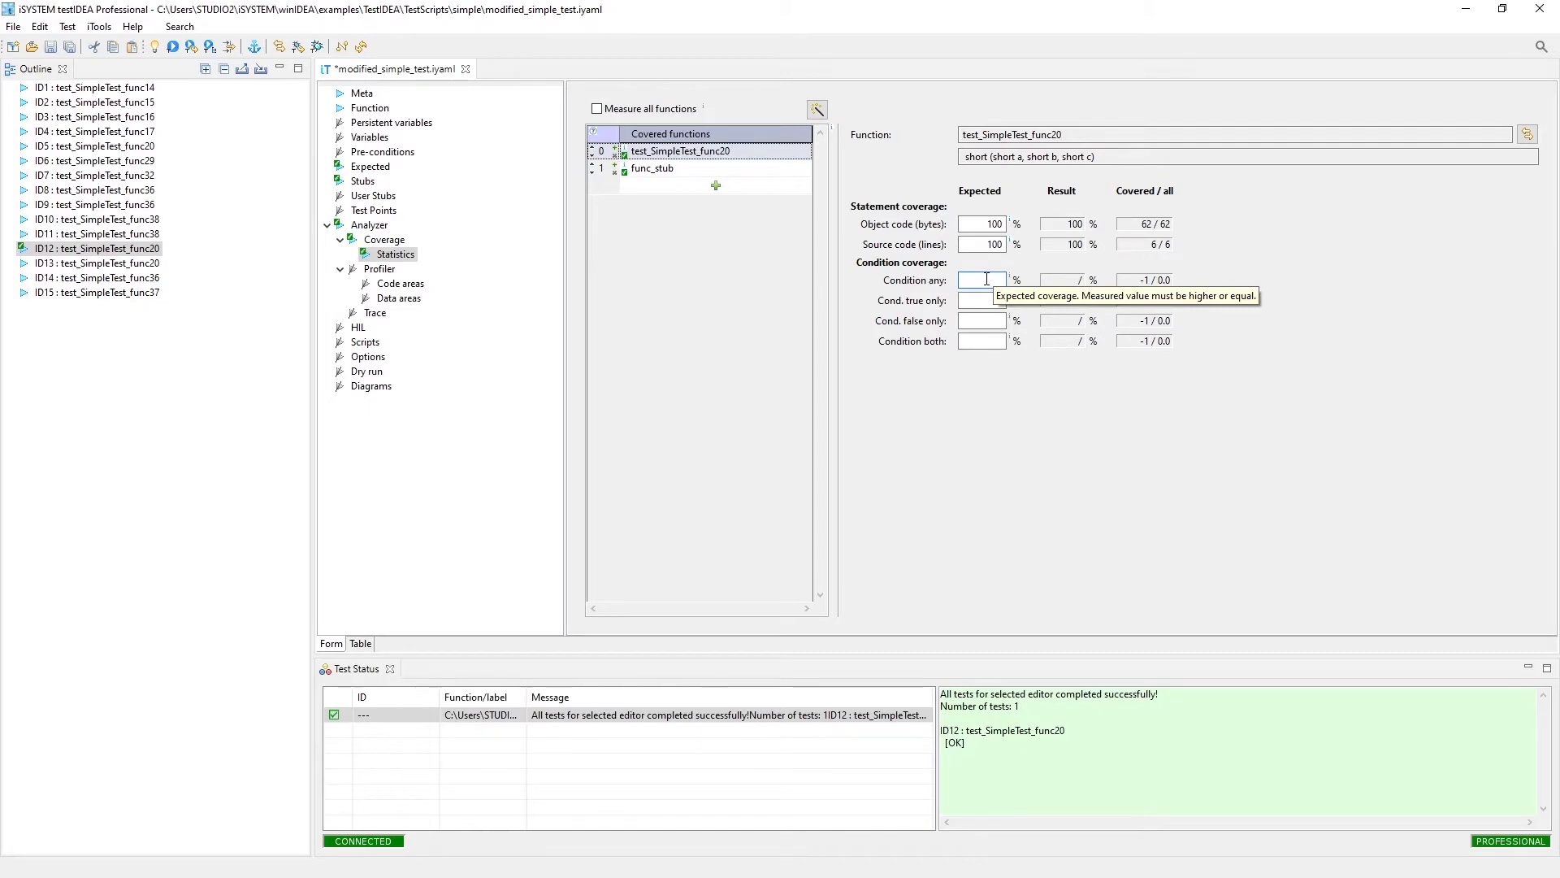
mouse_move(950, 284)
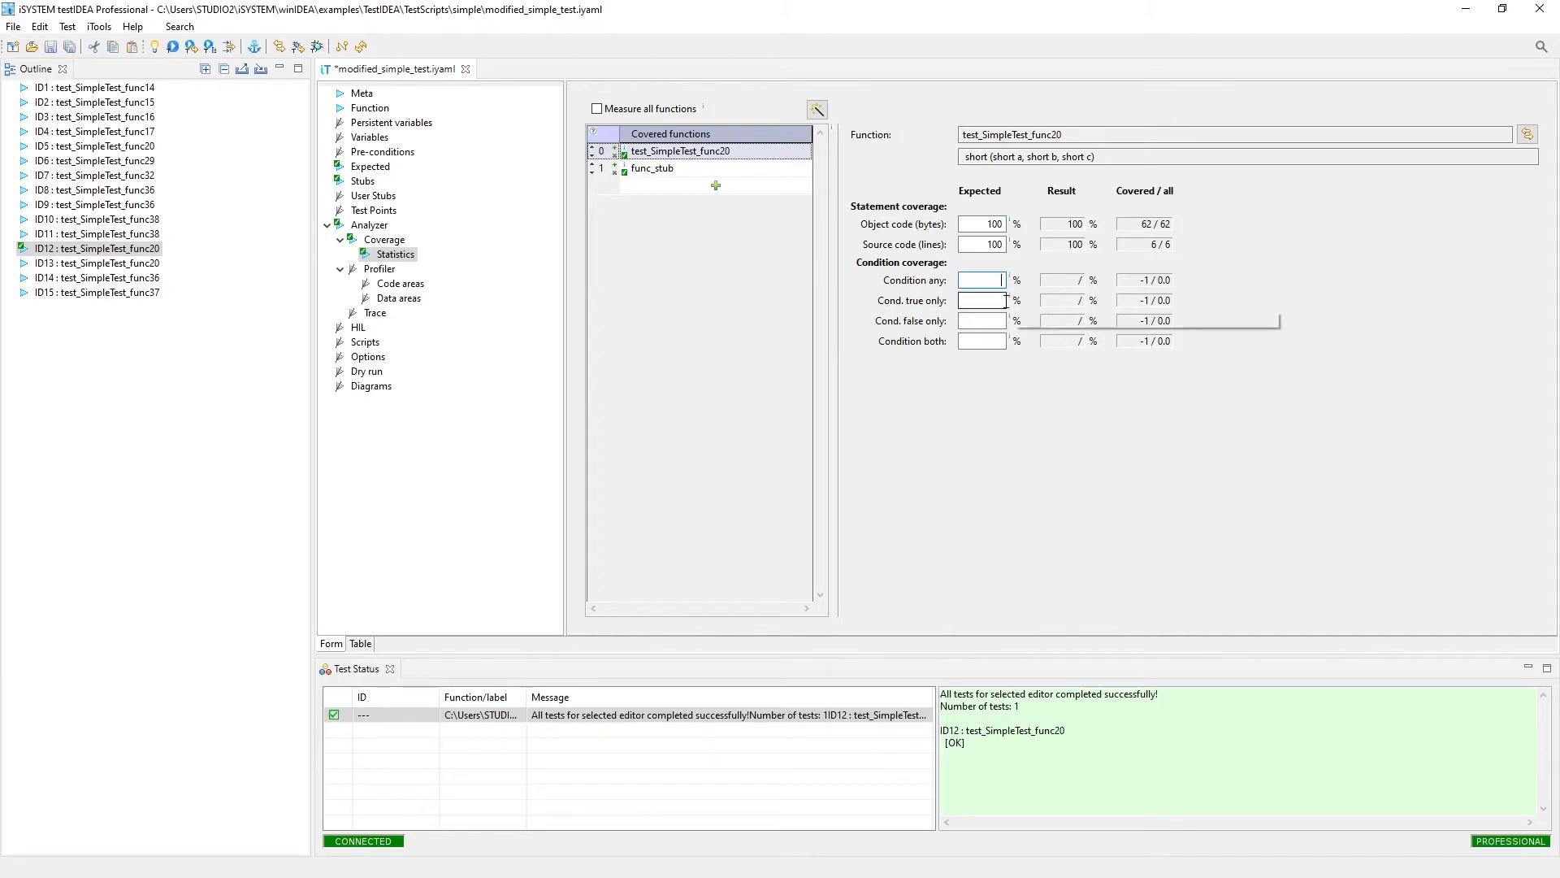
mouse_move(980, 319)
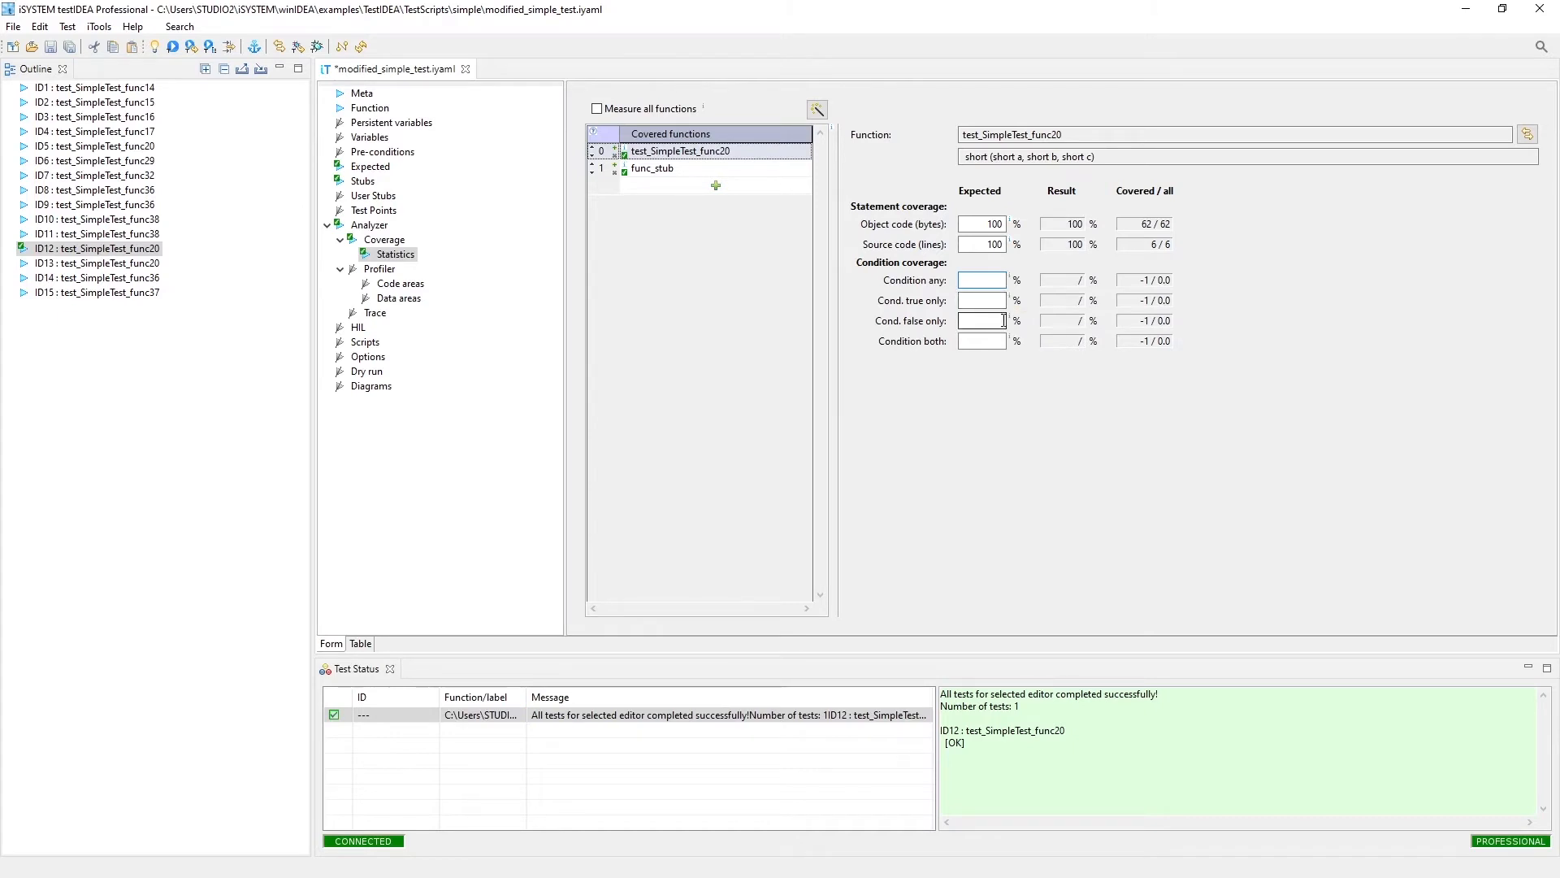
mouse_move(981, 341)
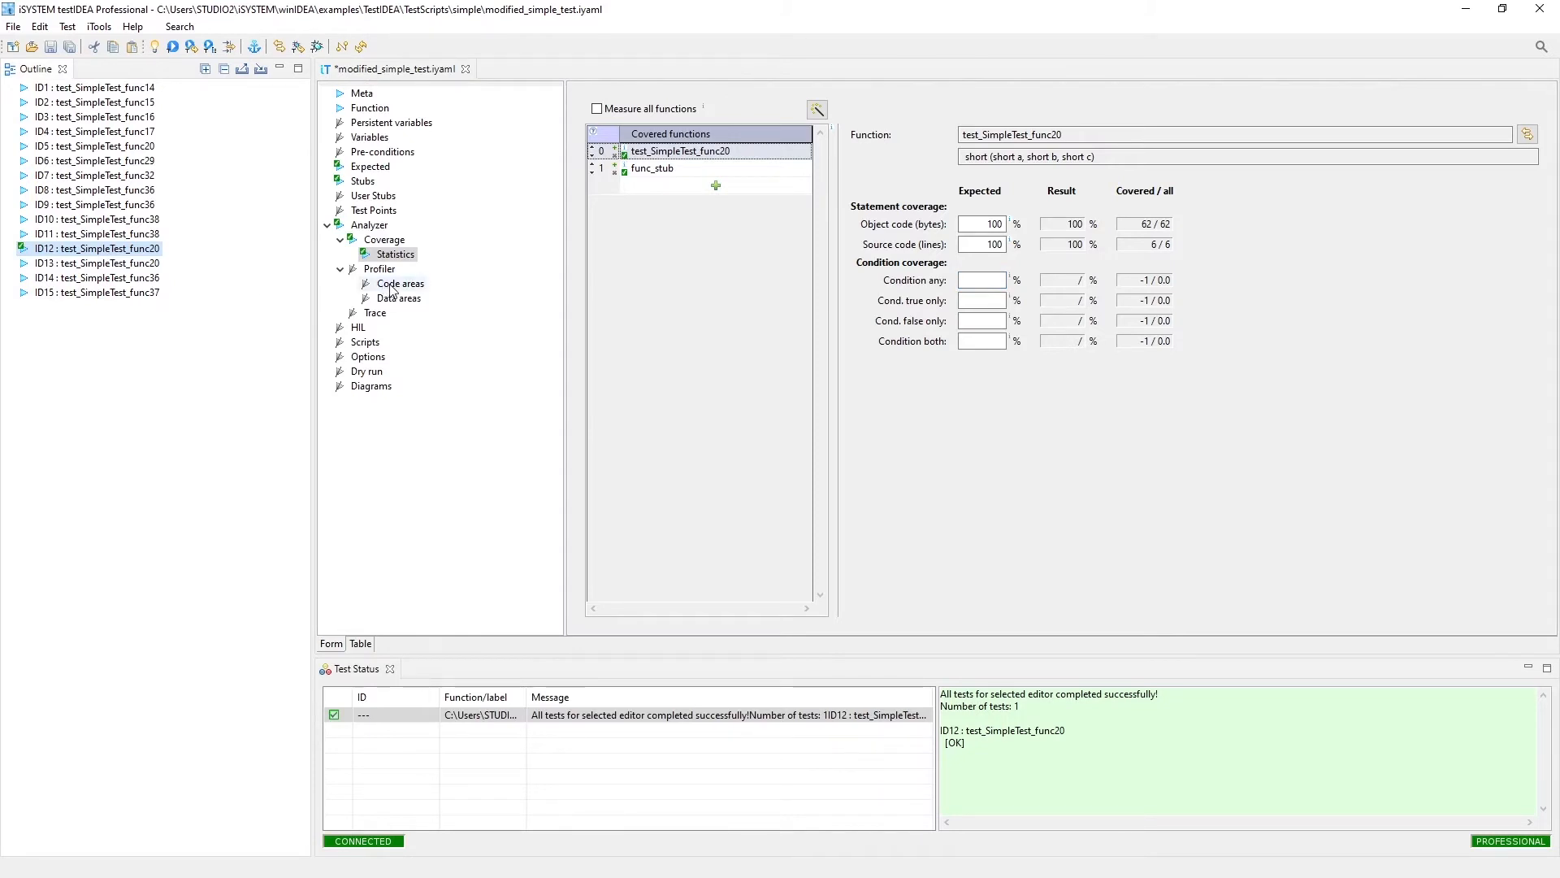
mouse_move(272, 633)
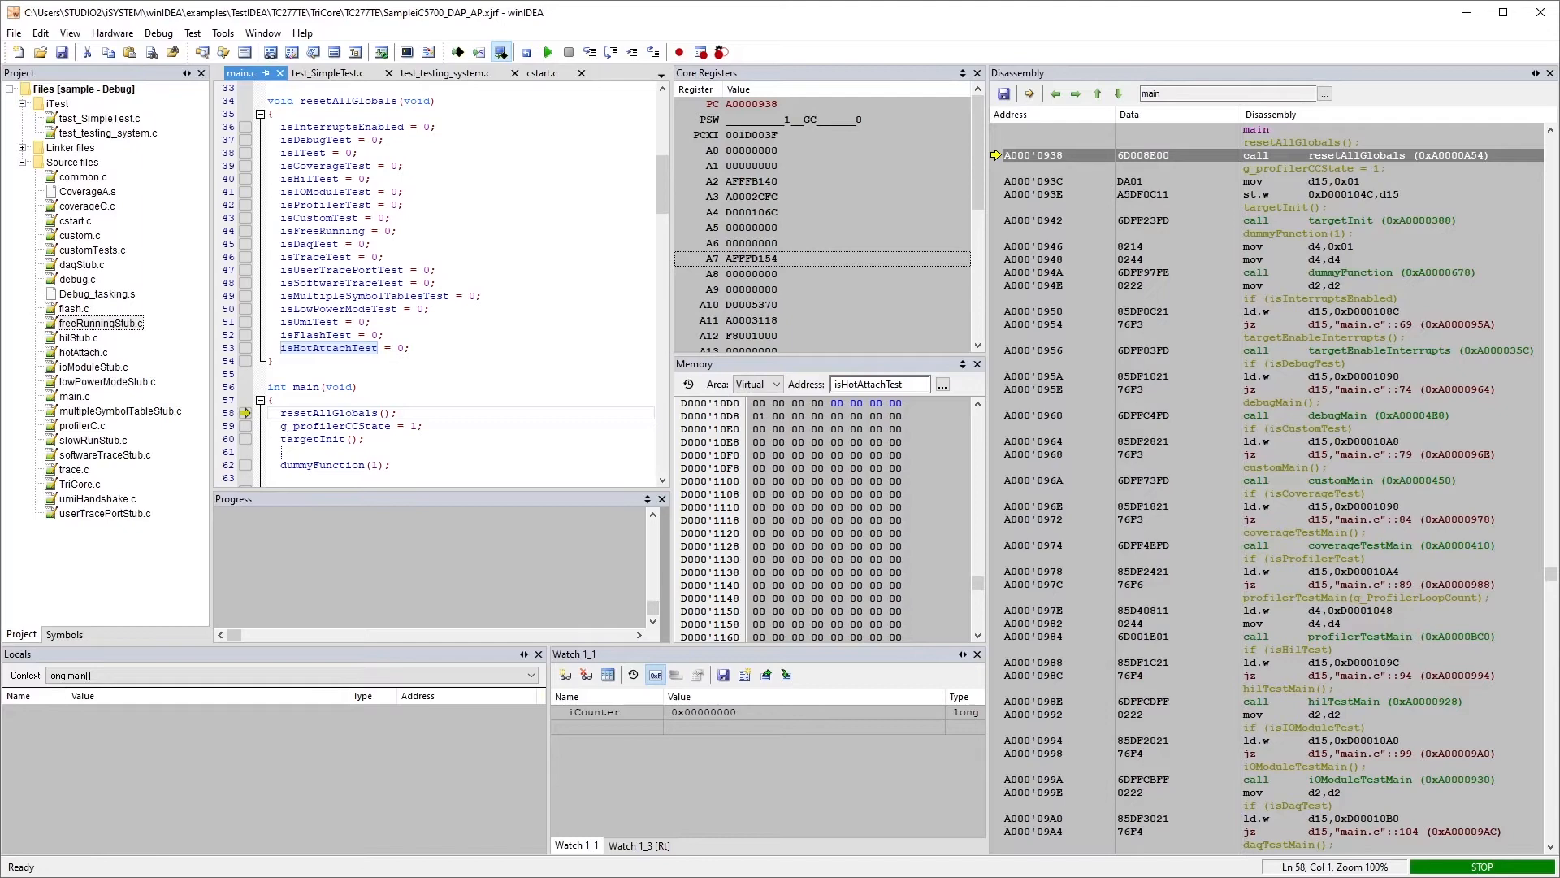
mouse_move(497, 84)
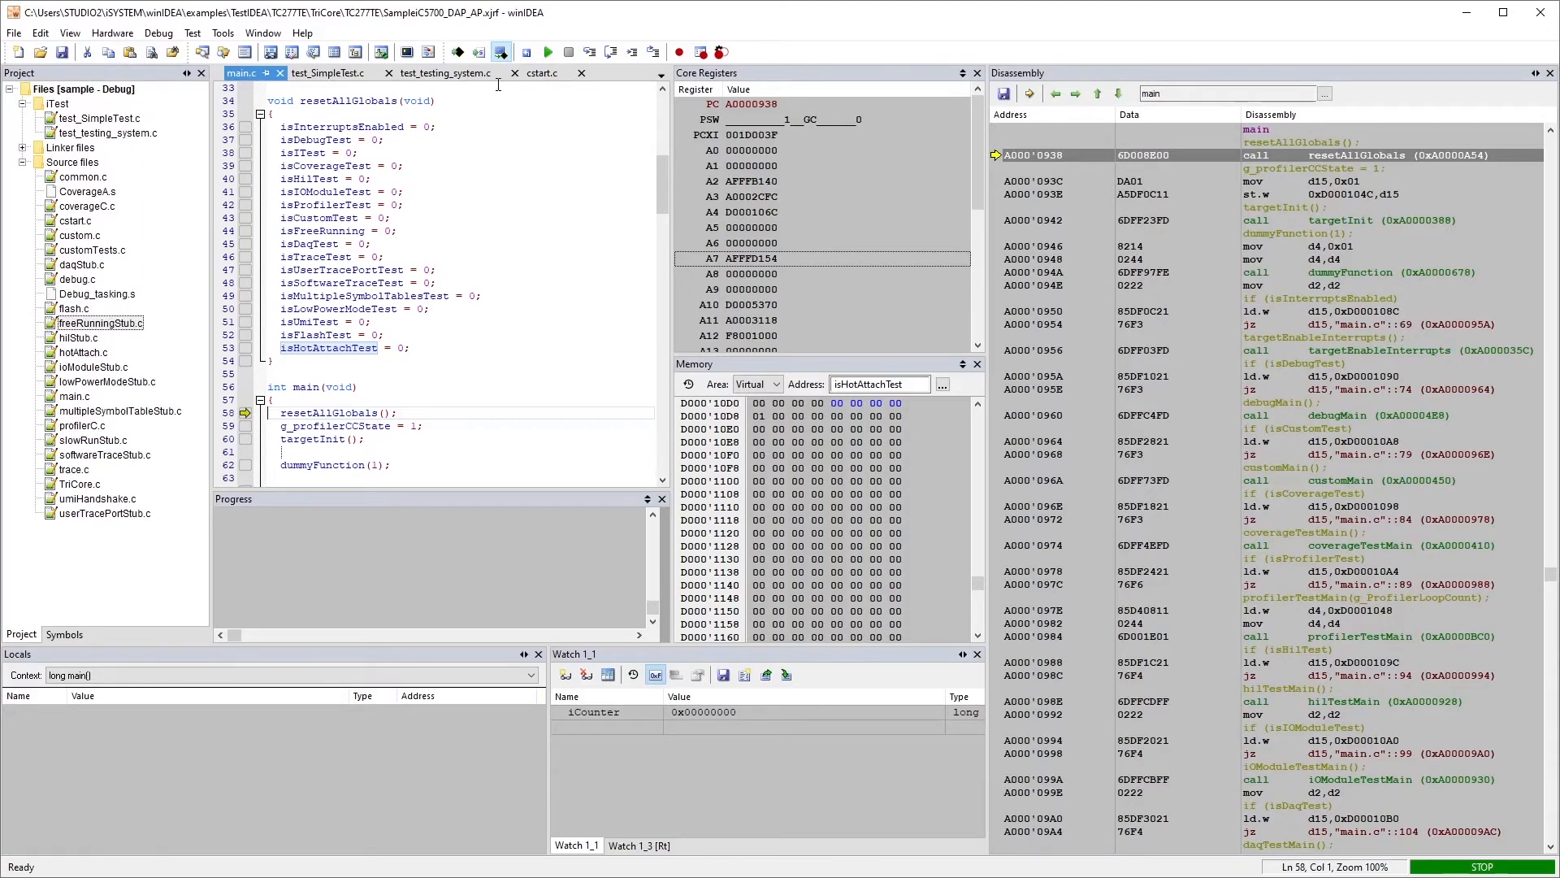
mouse_move(535, 87)
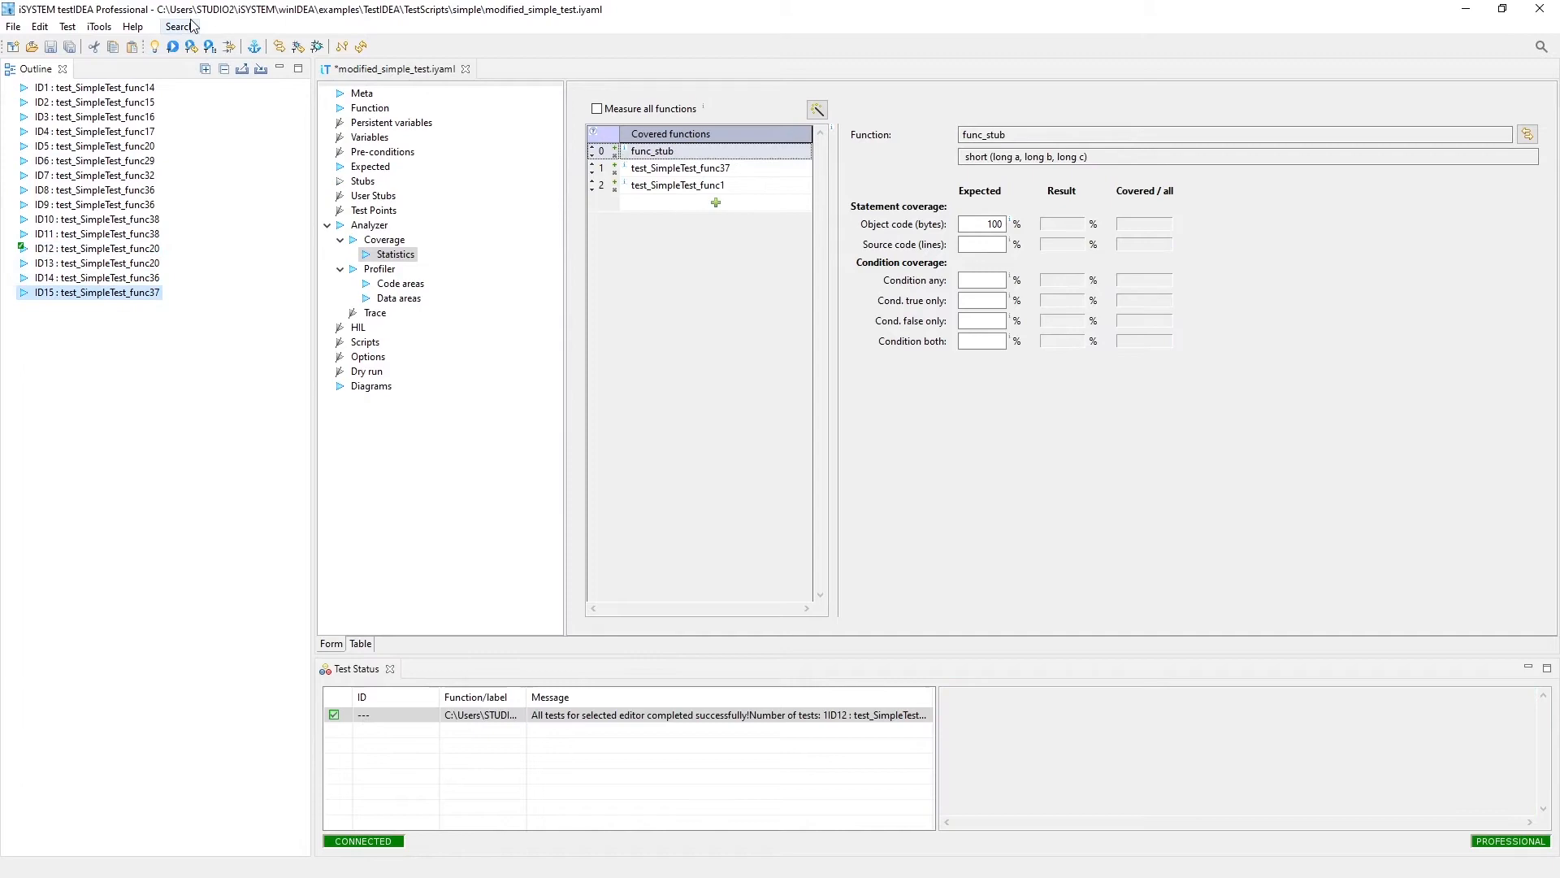
Step: Start test ID15 (test_SimpleTest_func37) and bring winIDEA to the front
click(169, 47)
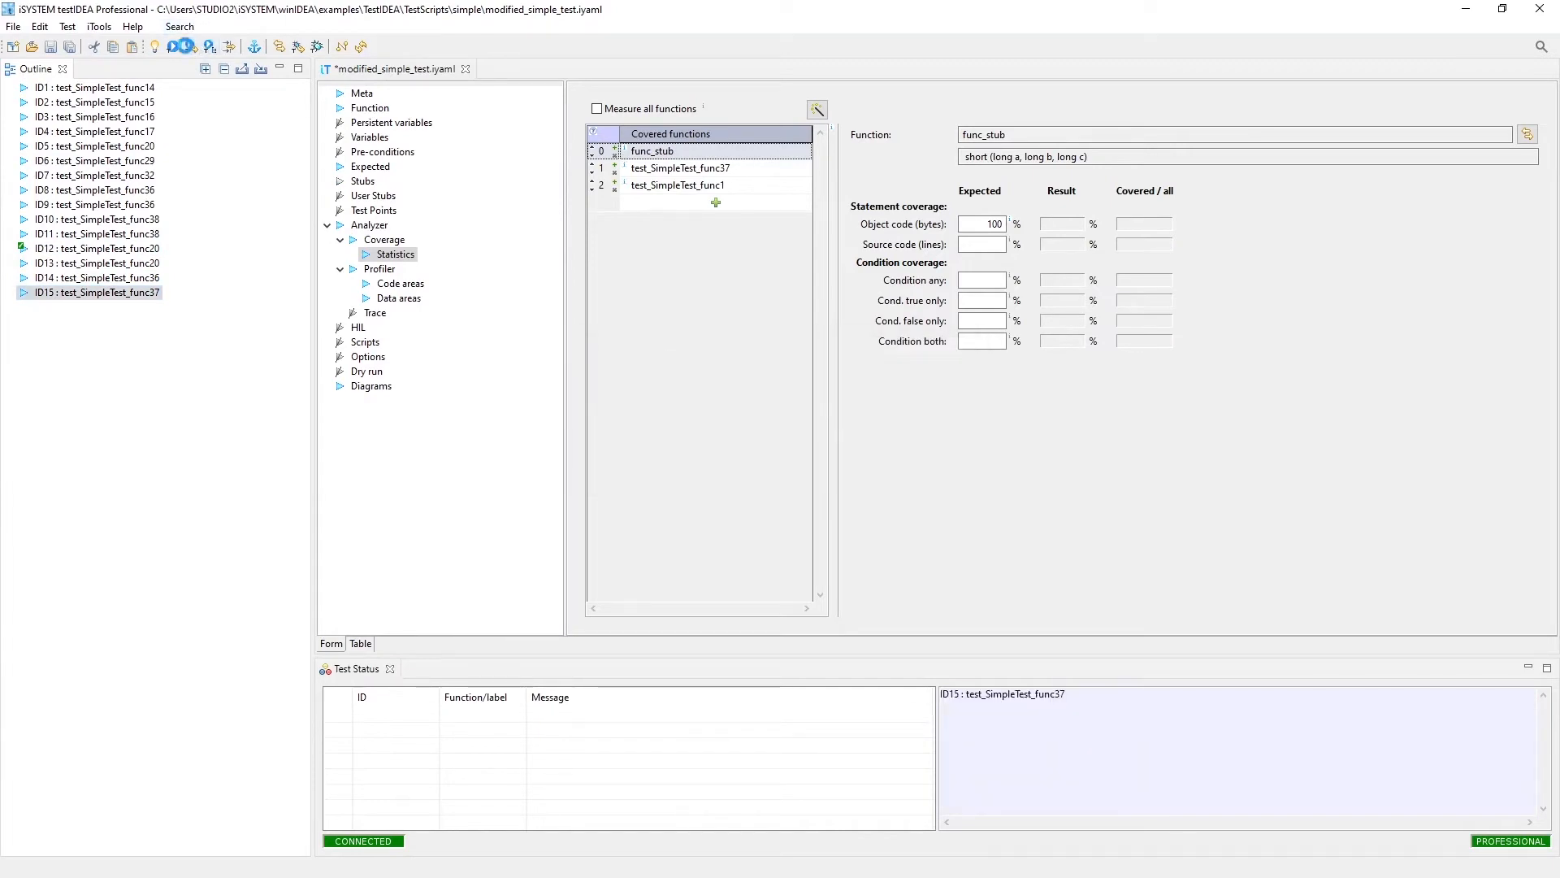
click(182, 46)
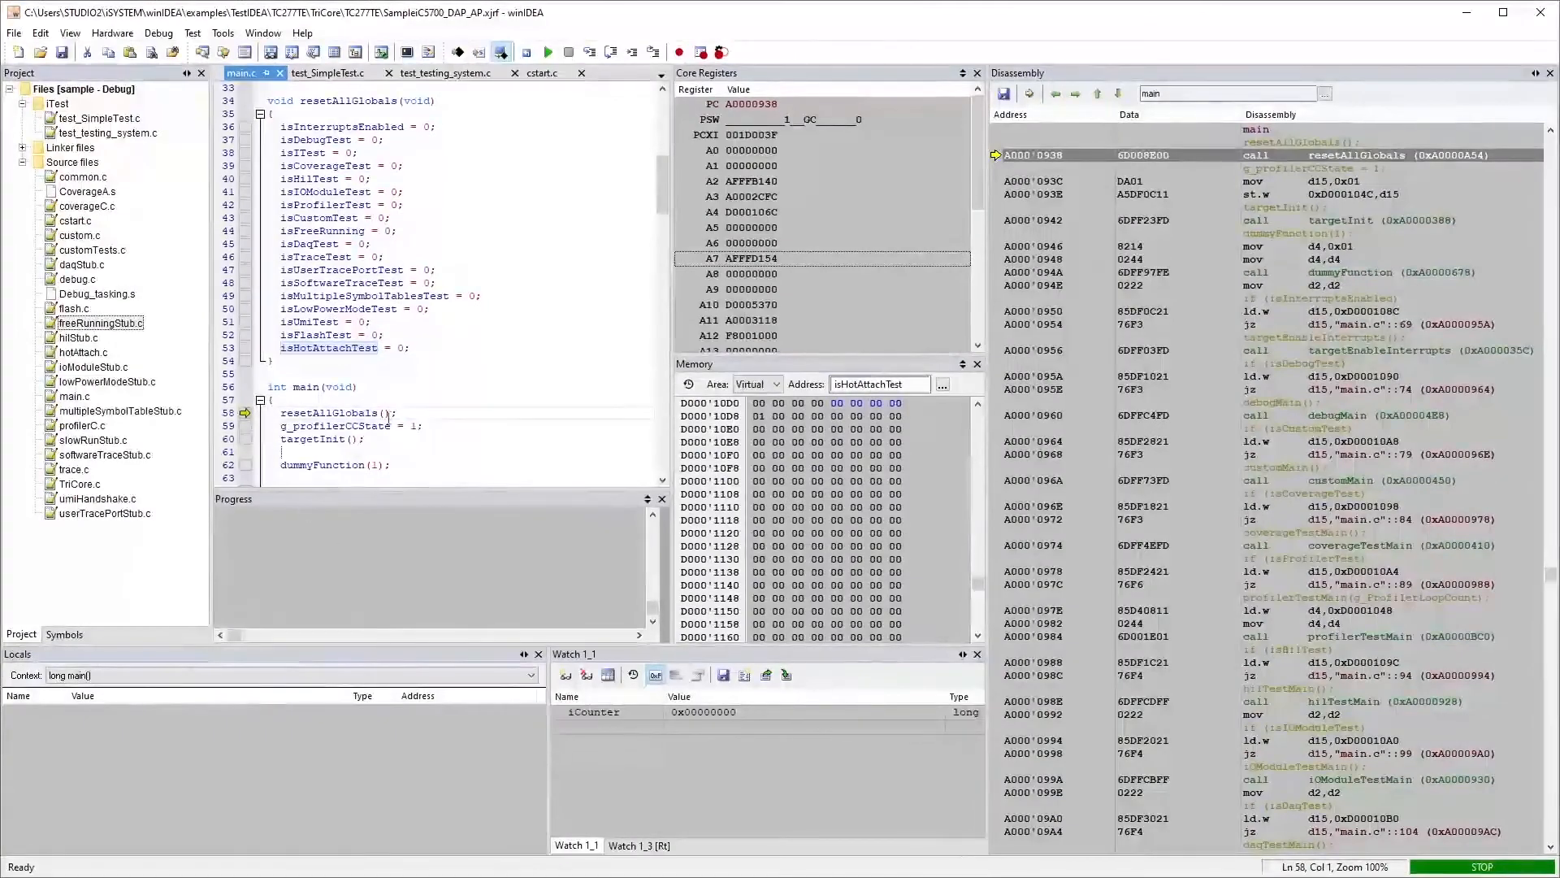
Step: Open iTestCoverage.trd and expand Images > sample.elf, showing 6 of 24 lines (25%)
click(328, 72)
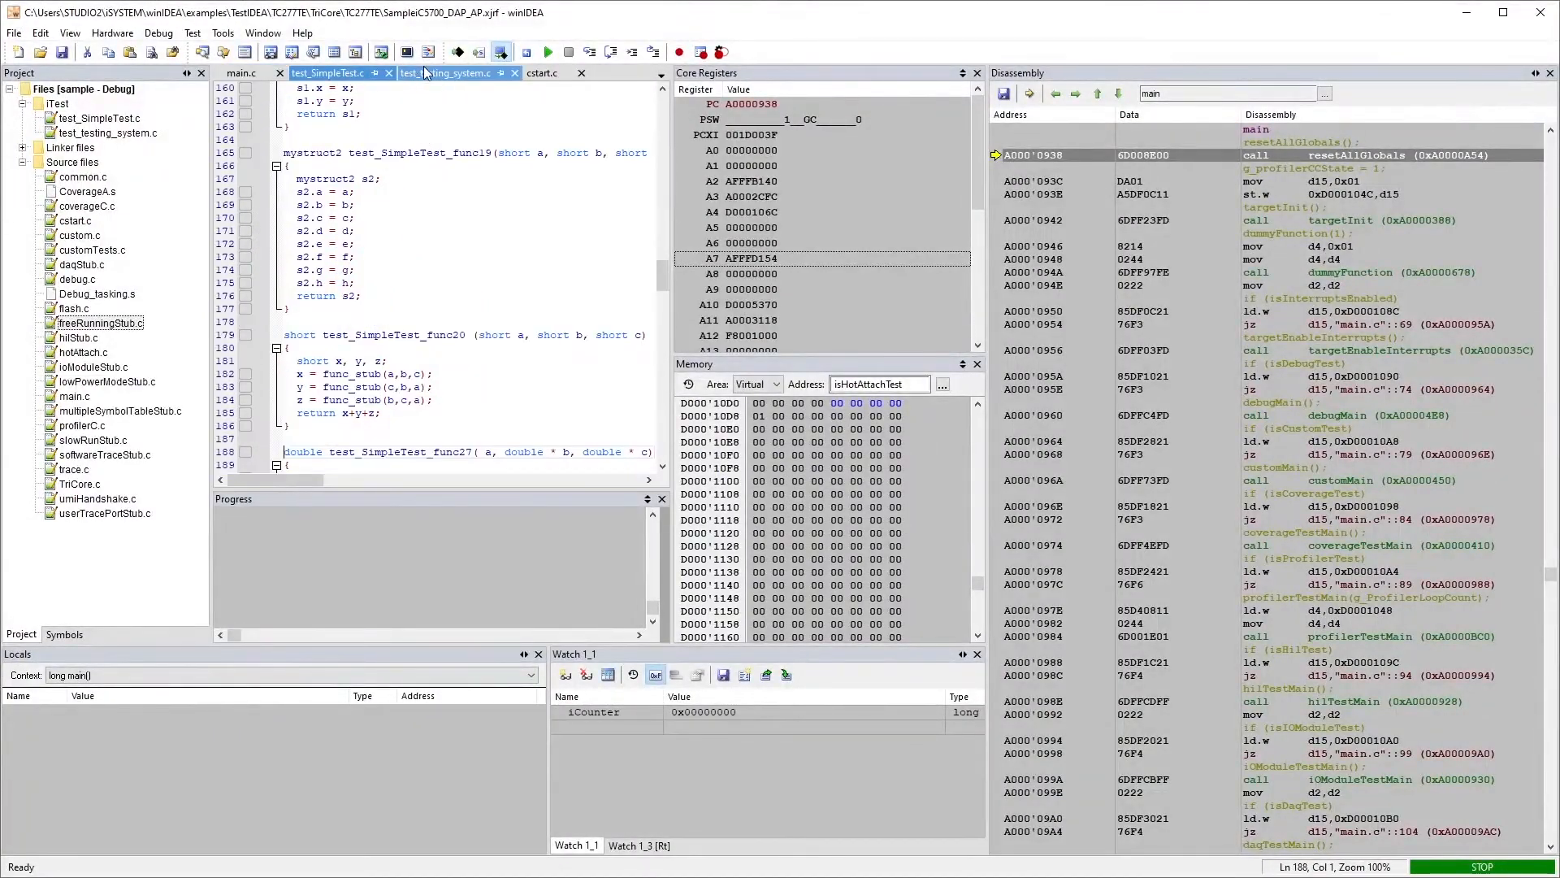
click(452, 72)
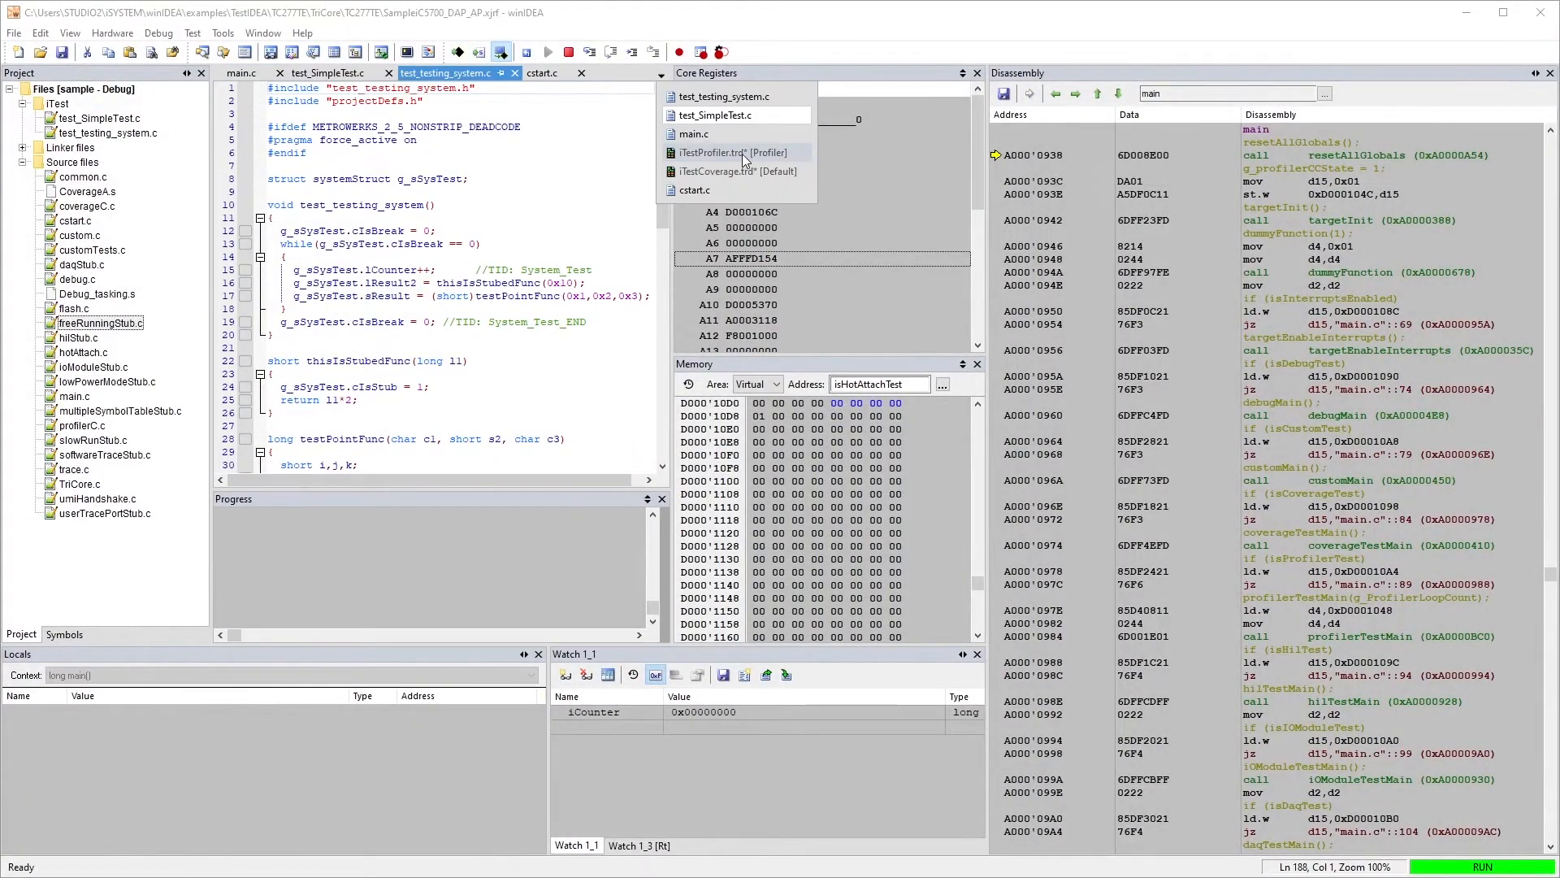
mouse_move(746, 172)
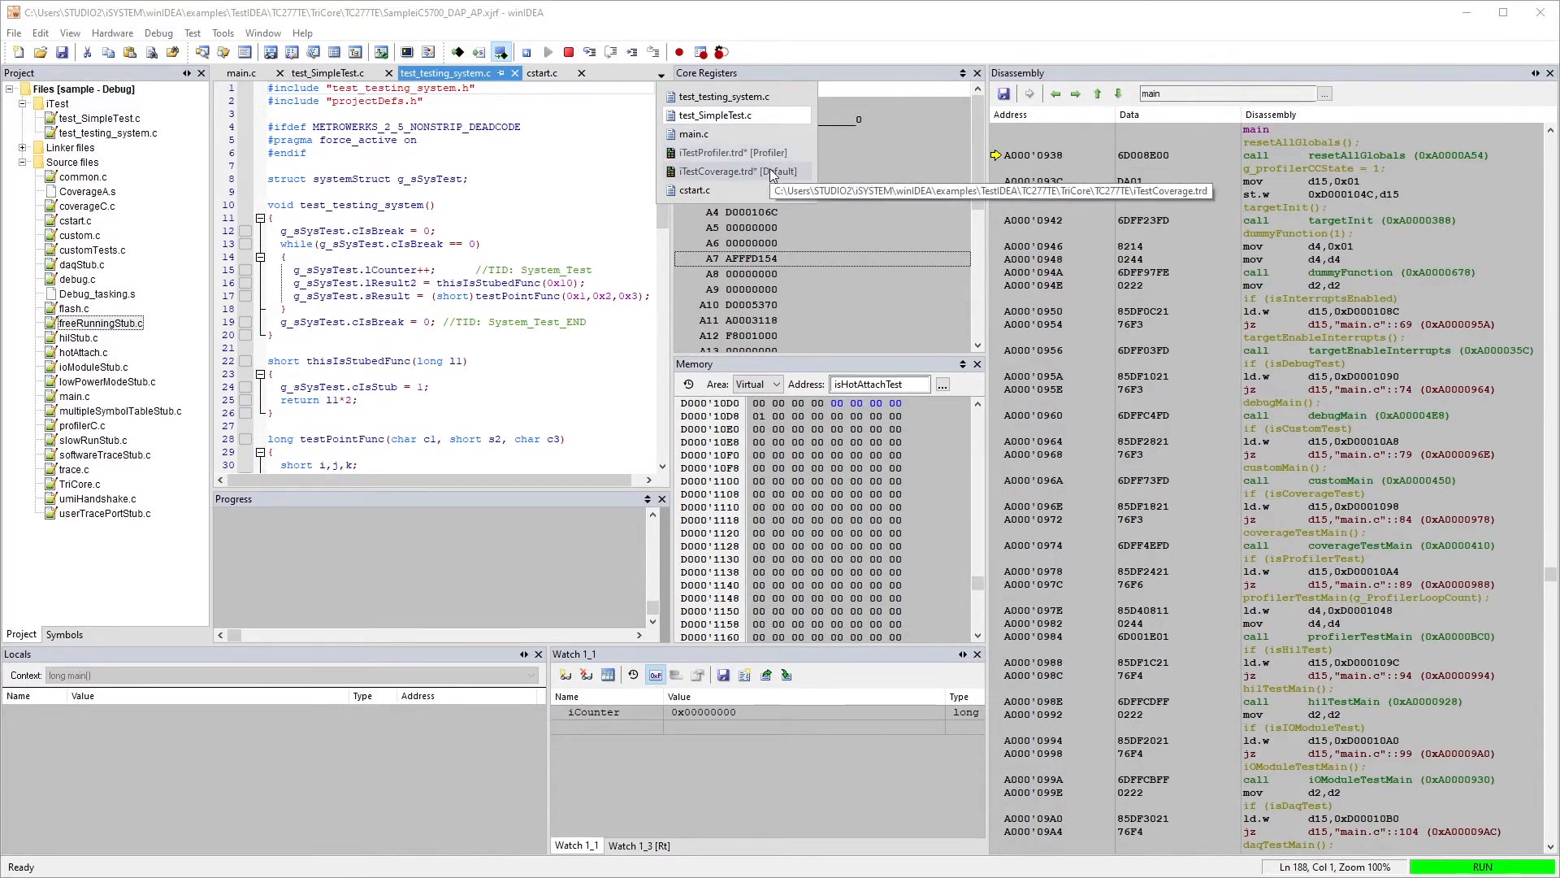
mouse_move(731, 152)
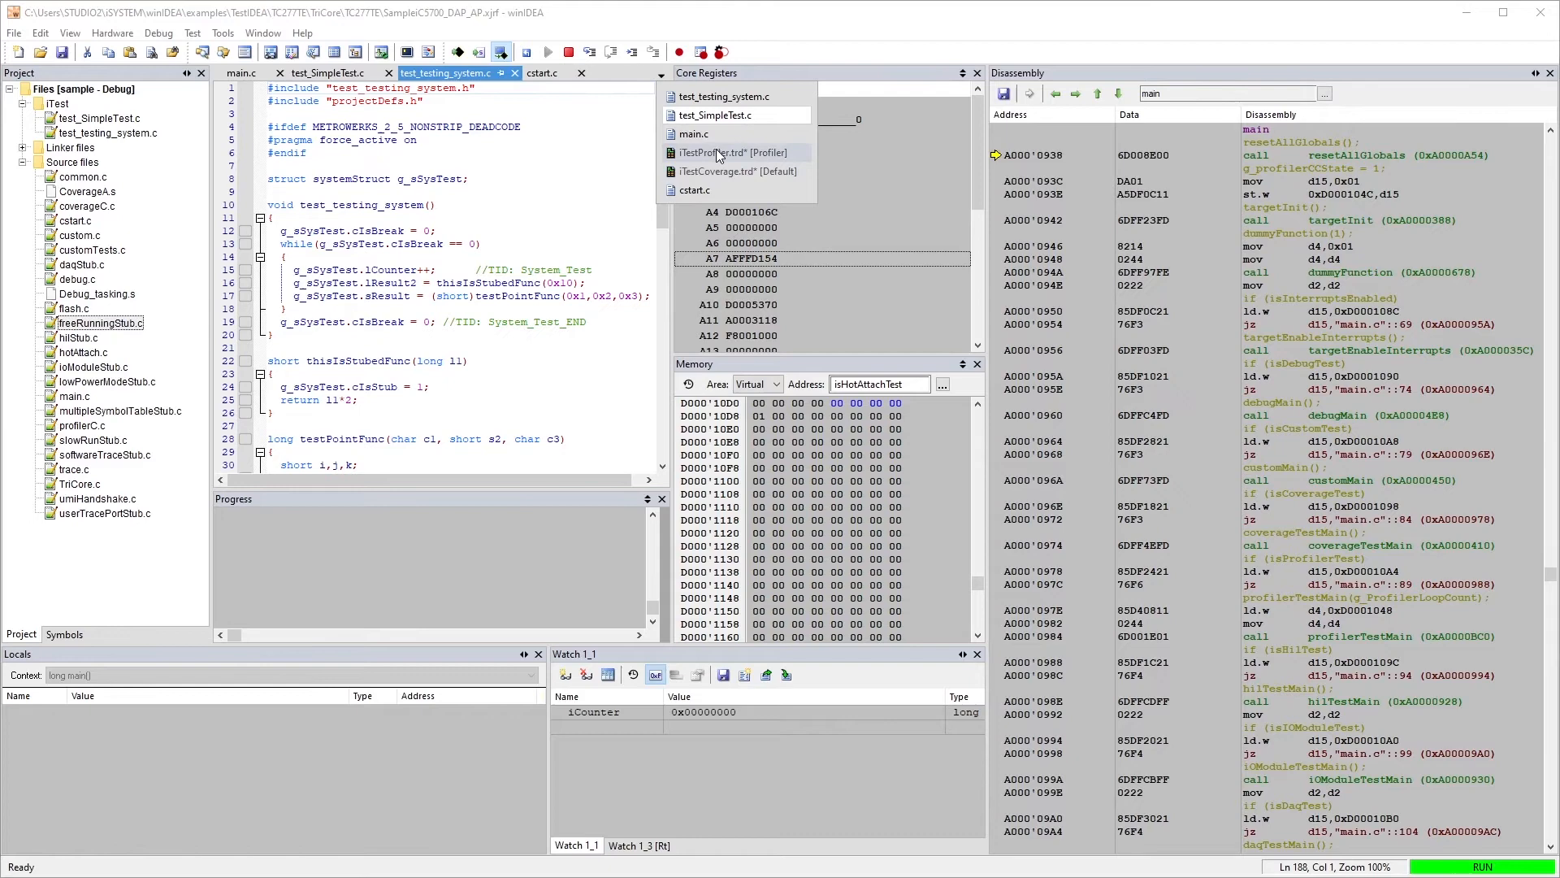
click(735, 171)
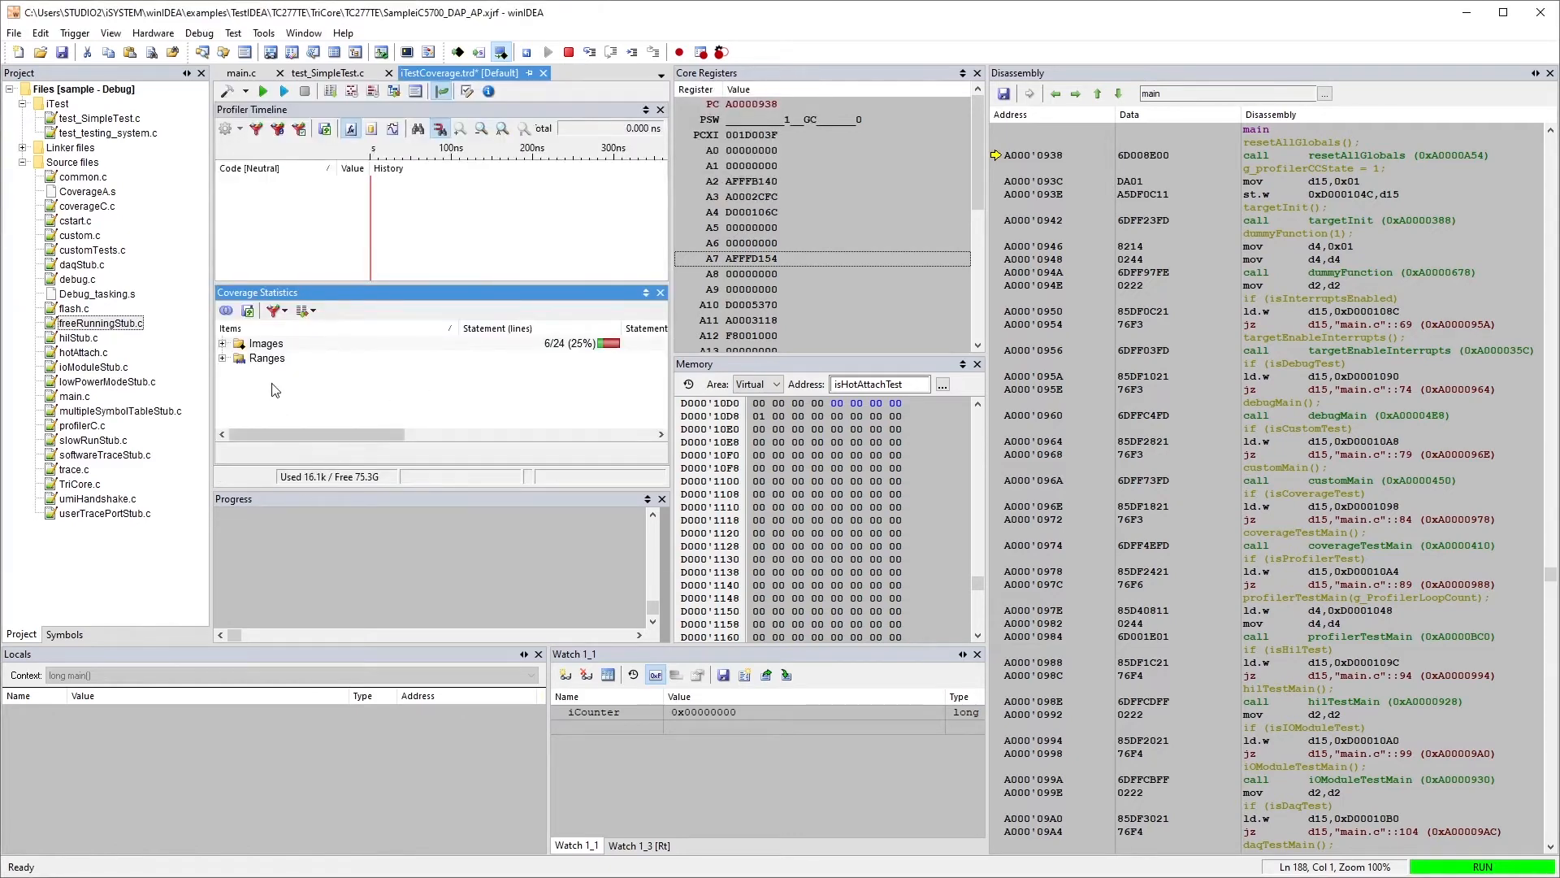
click(225, 342)
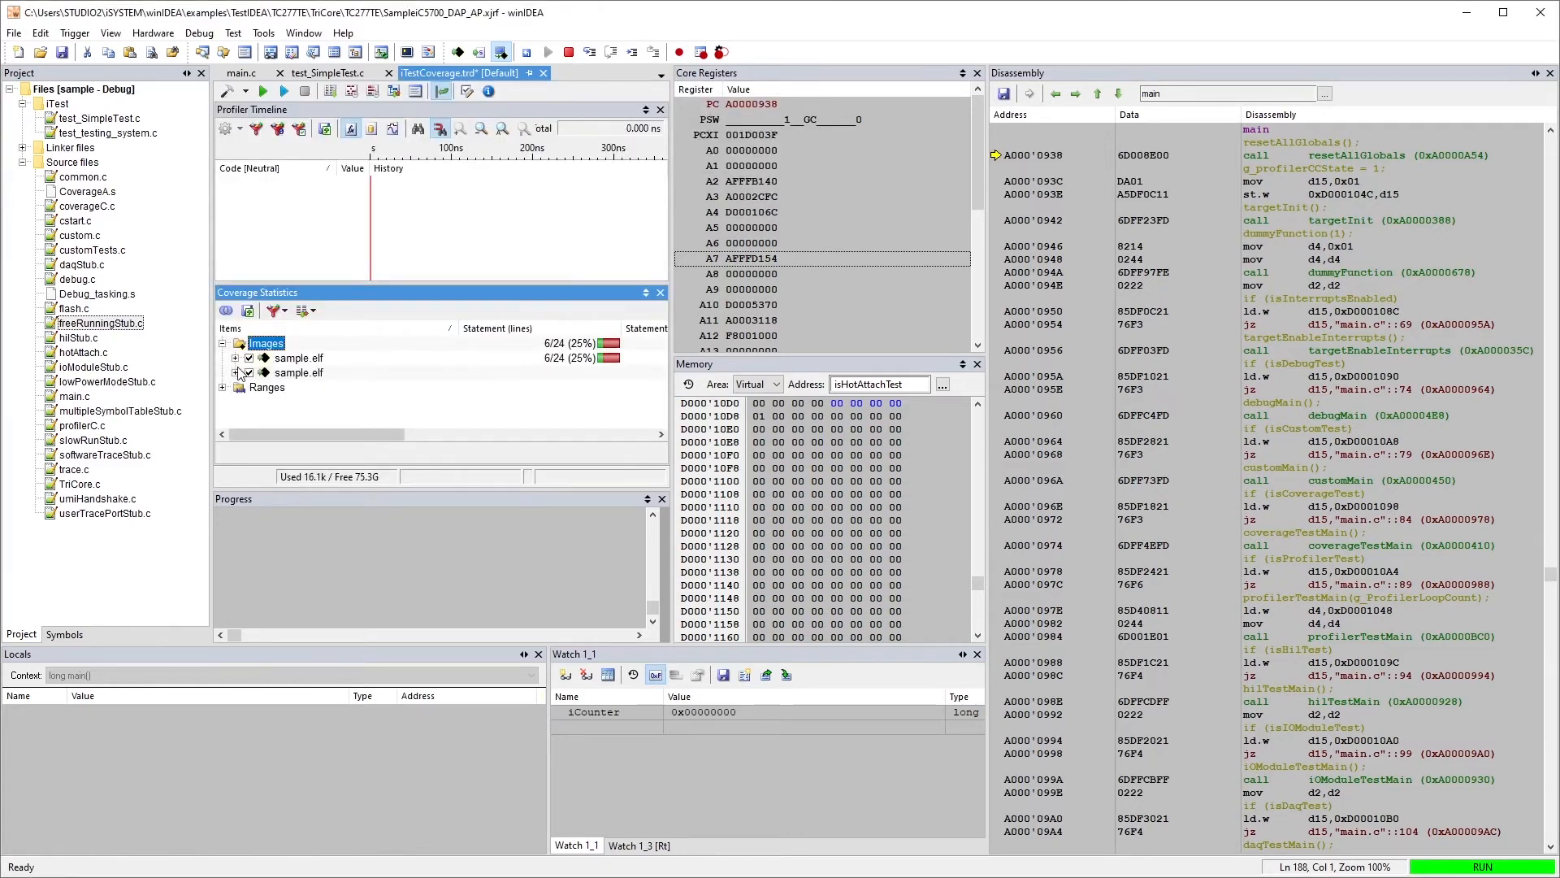
click(235, 358)
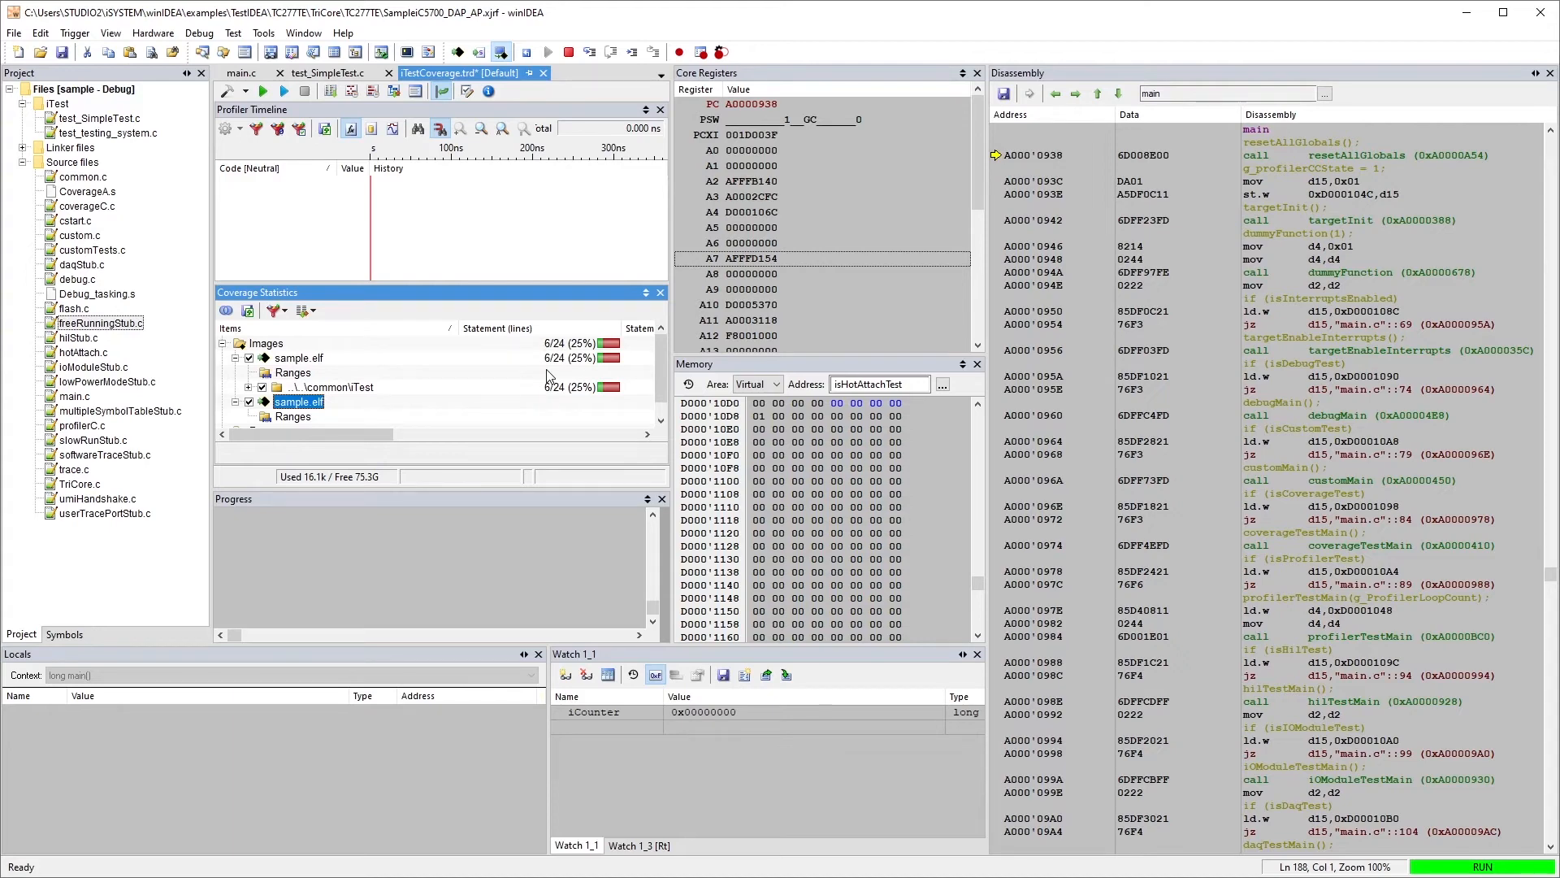
mouse_move(529, 412)
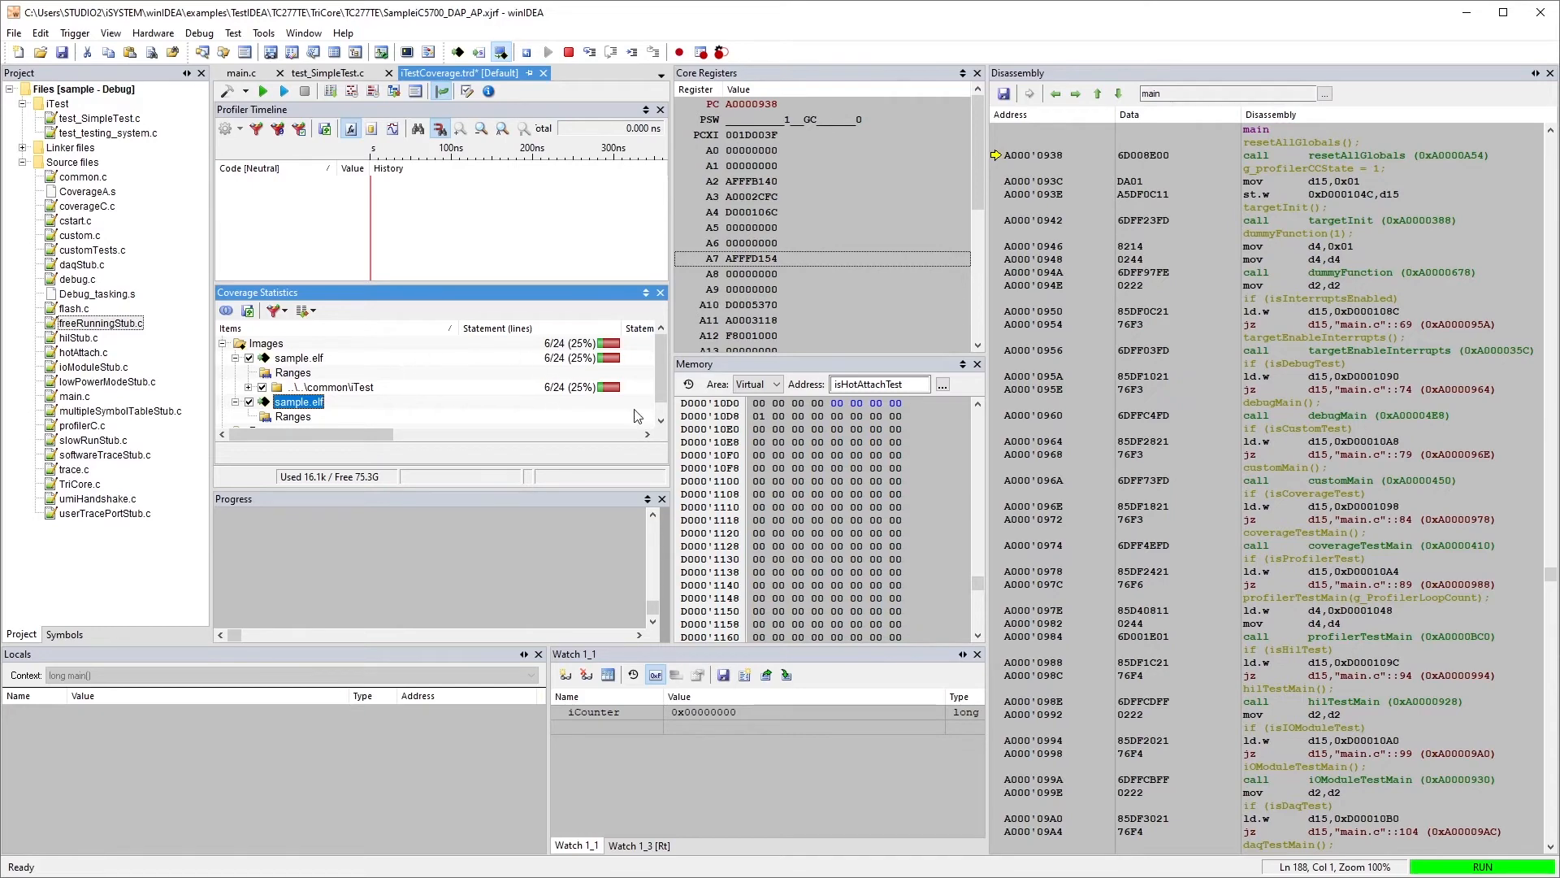
mouse_move(366, 395)
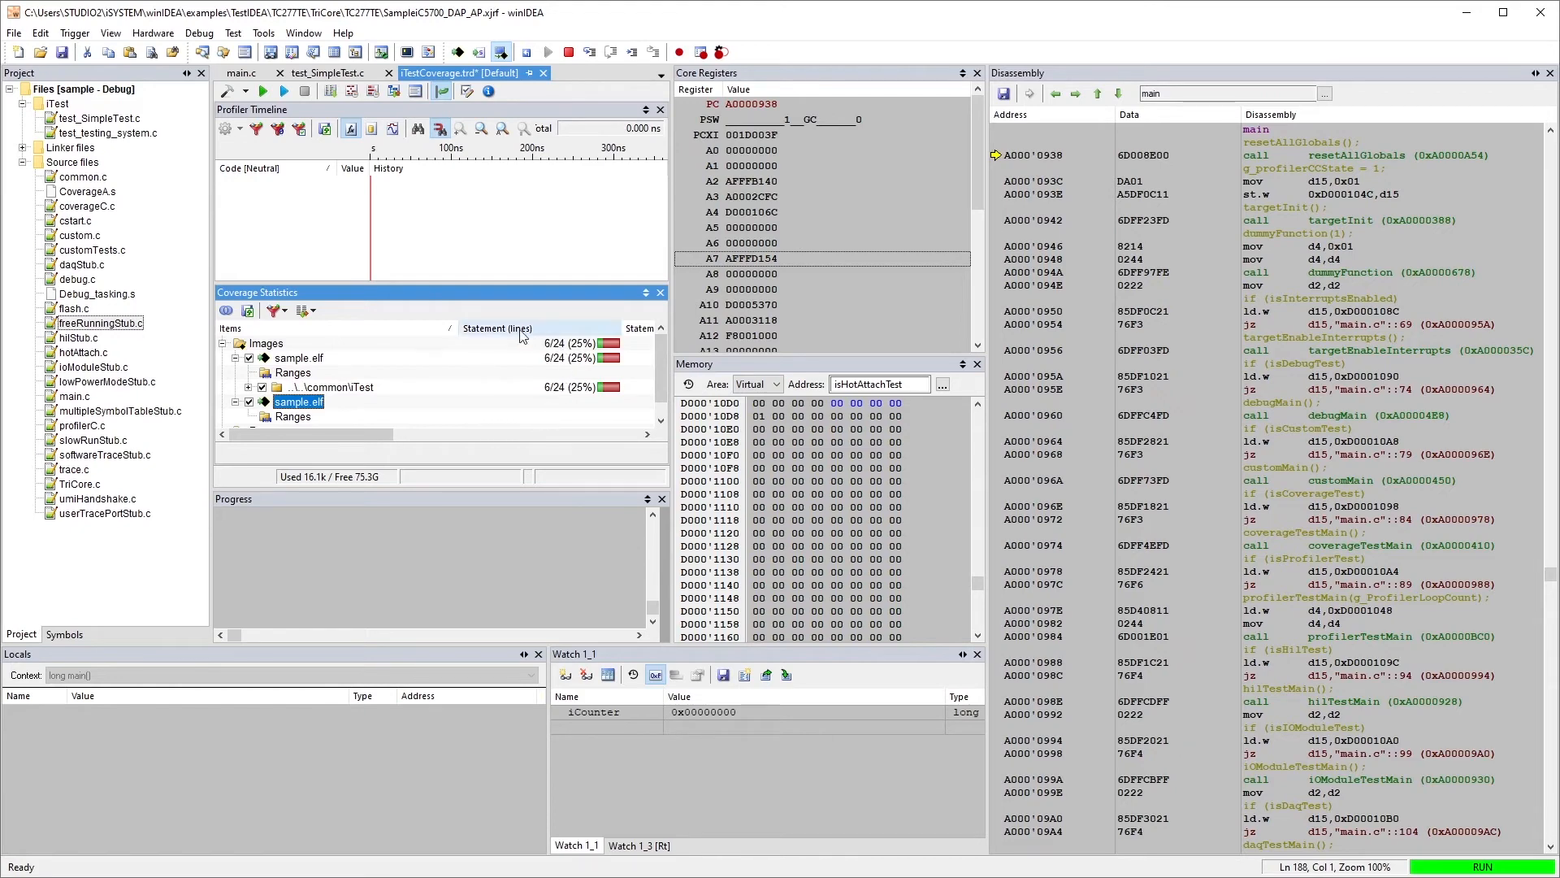
mouse_move(420, 378)
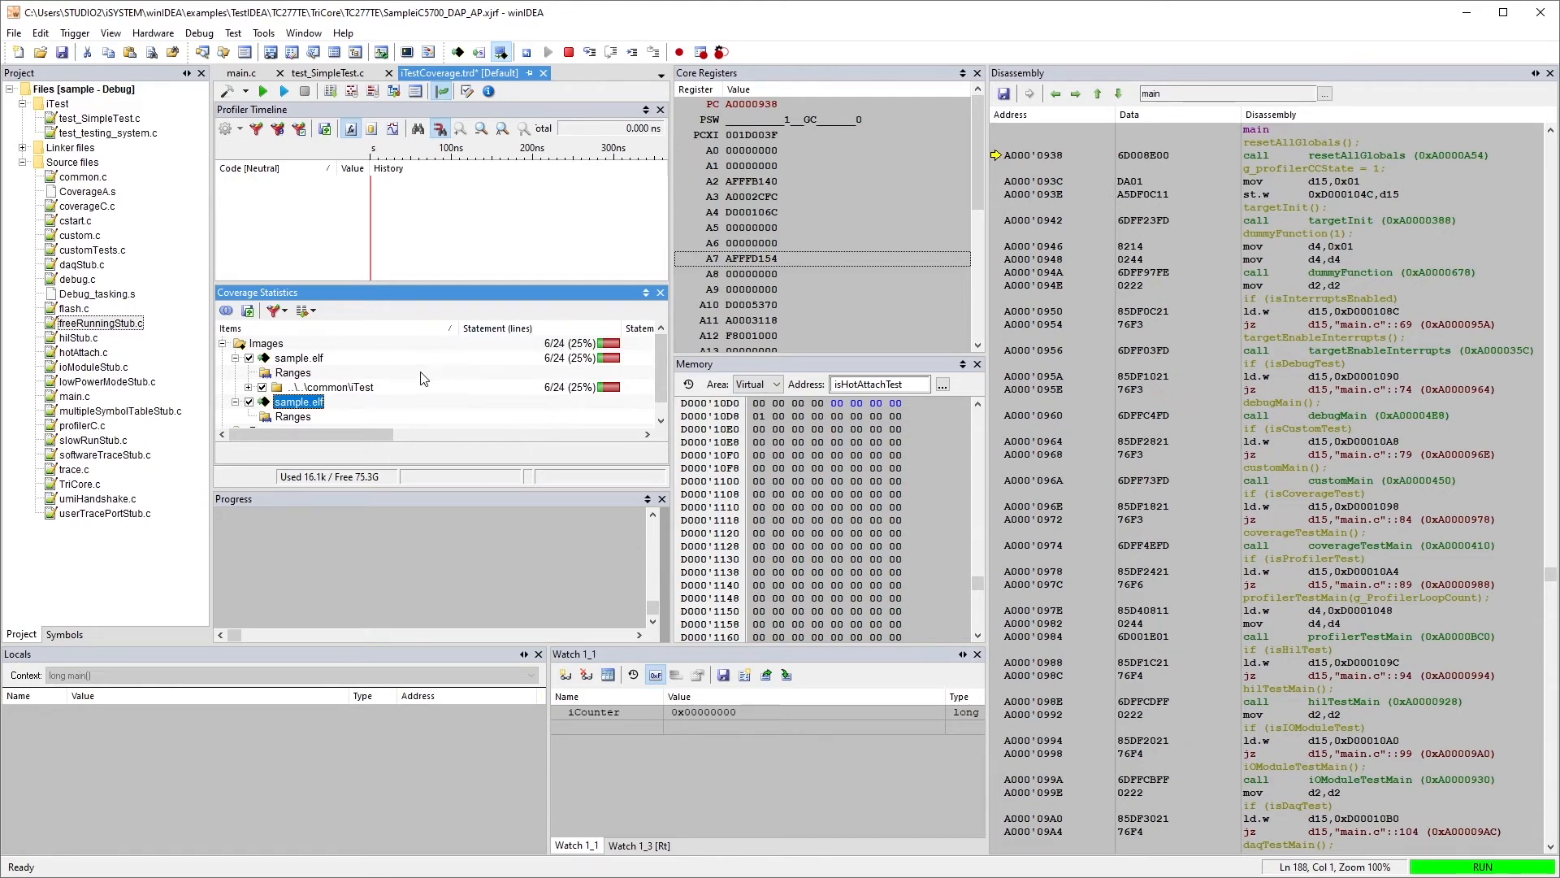
mouse_move(368, 360)
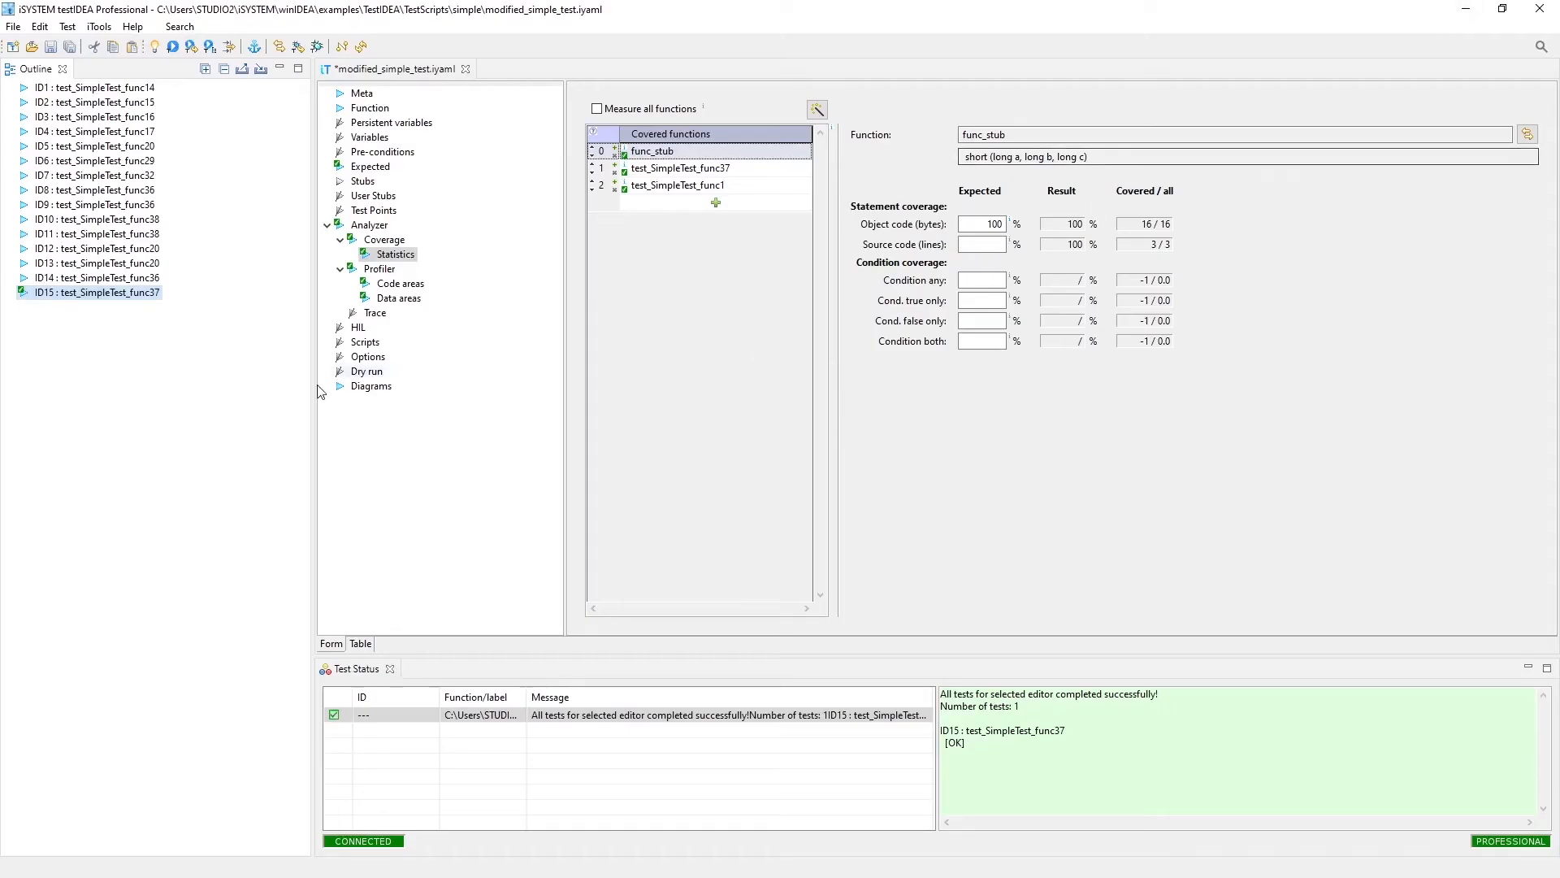
mouse_move(820, 248)
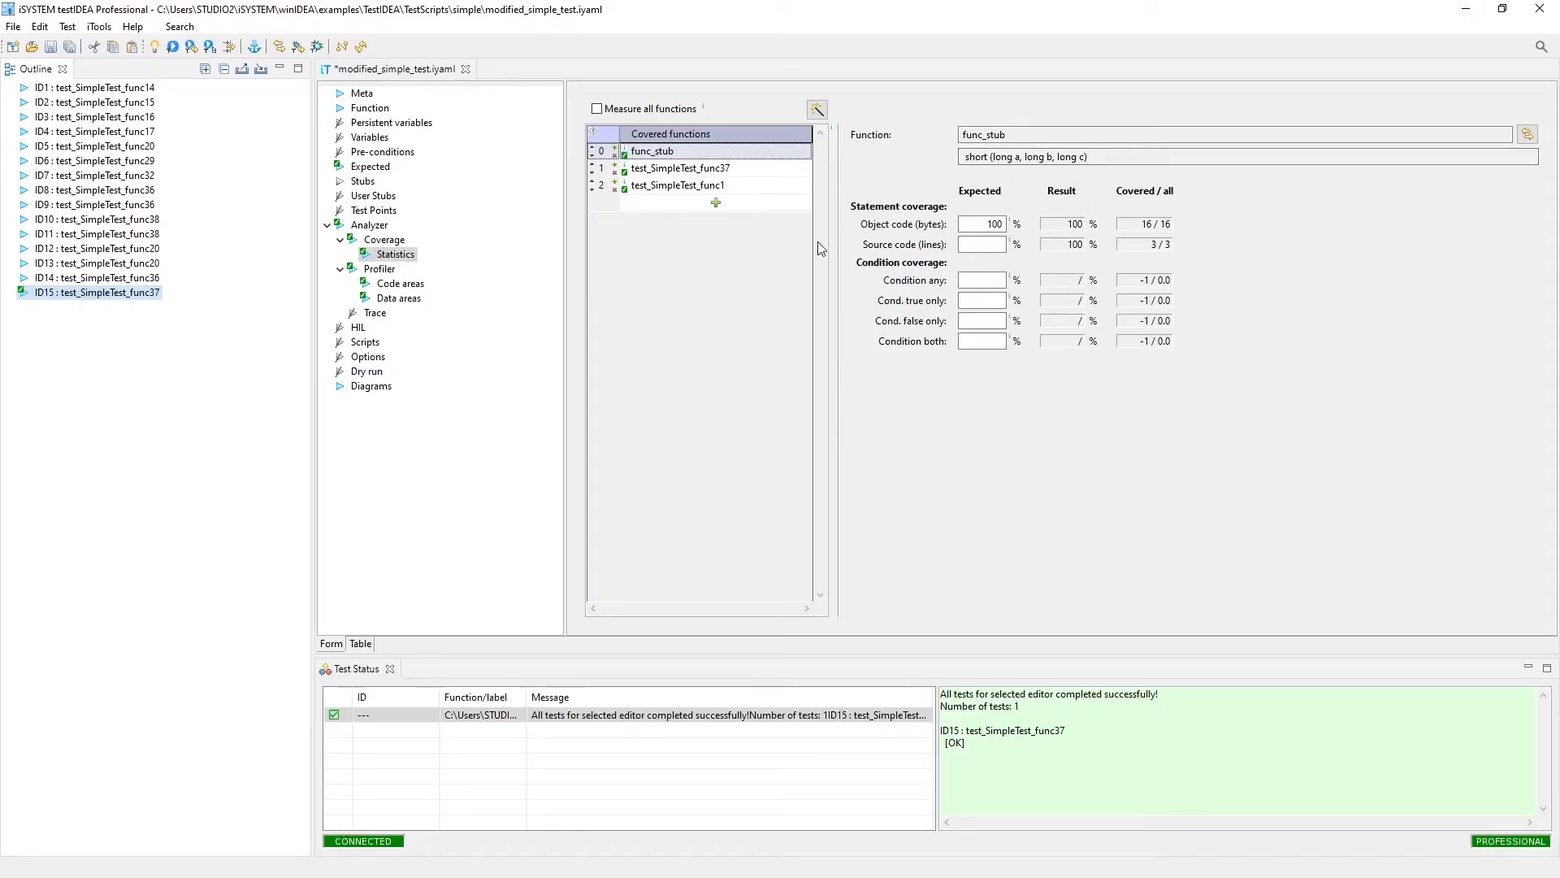
mouse_move(528, 338)
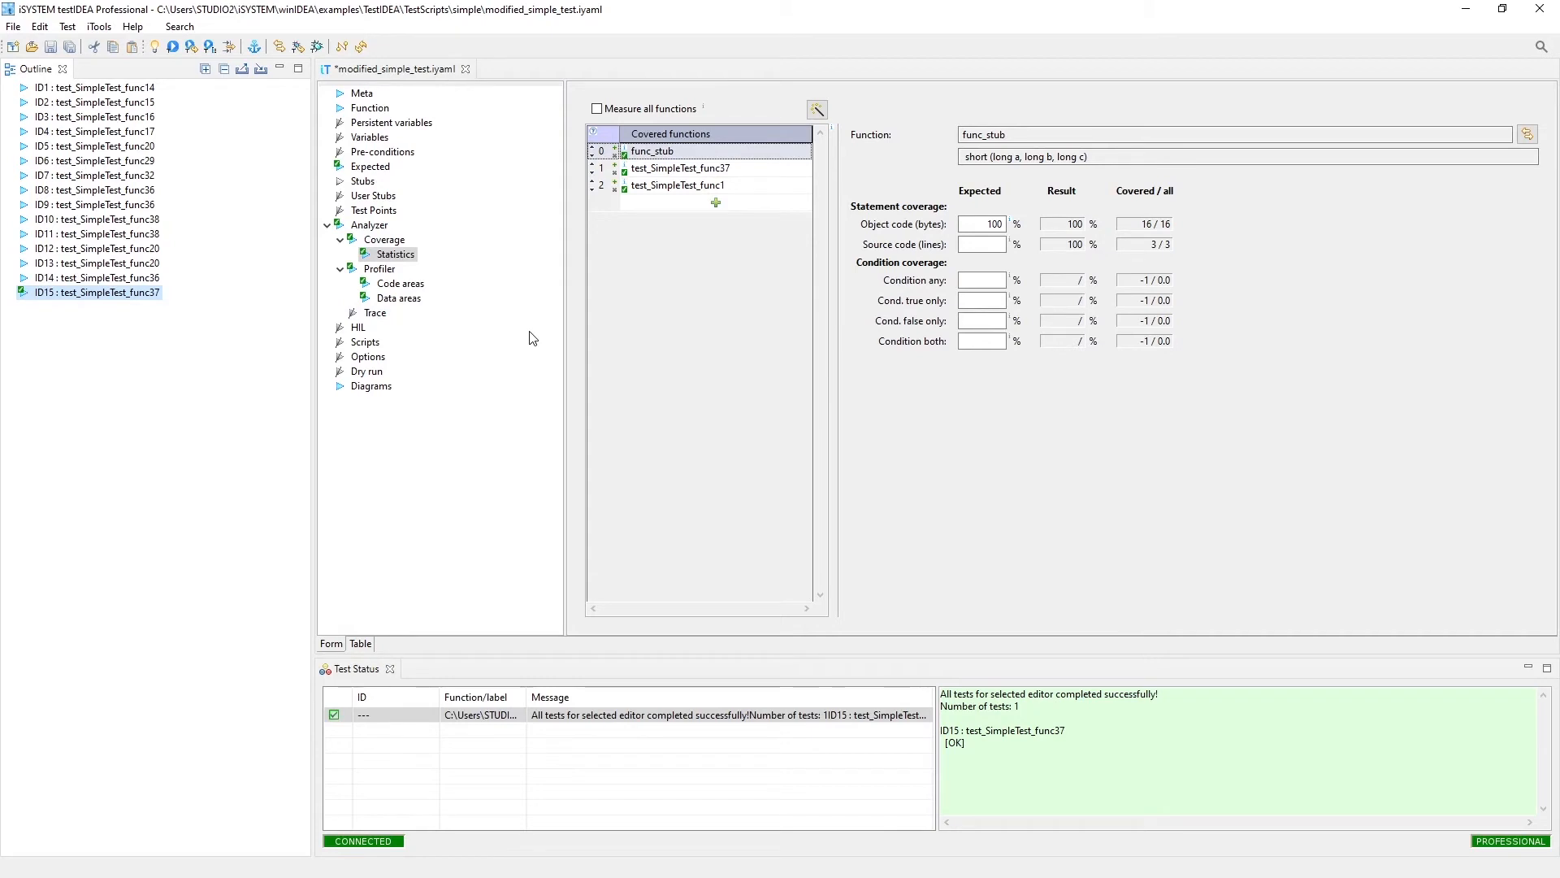
mouse_move(205, 403)
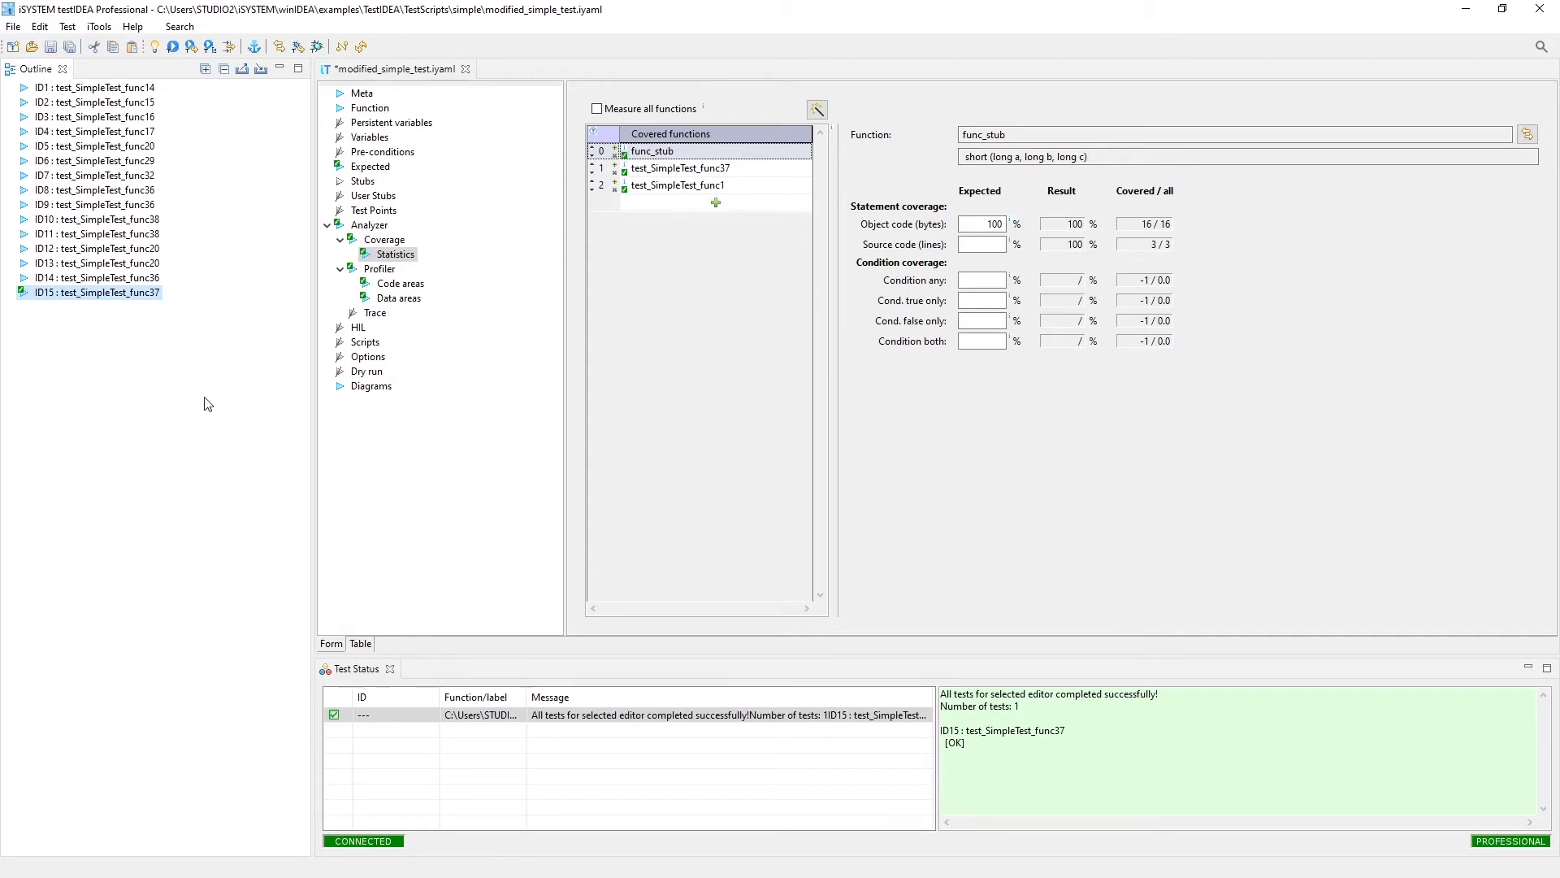
mouse_move(116, 406)
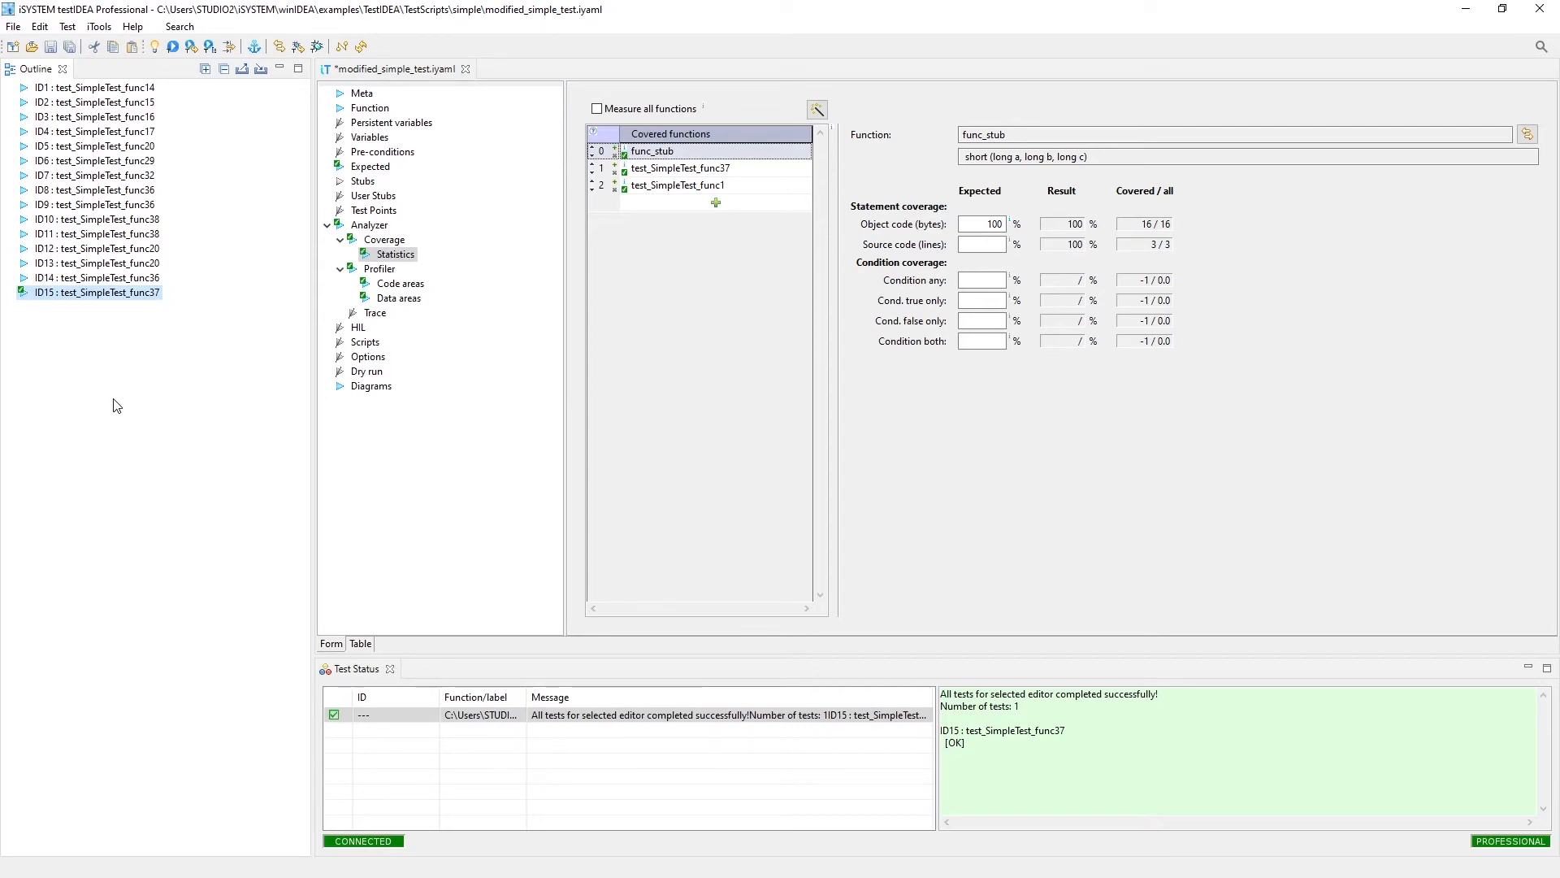
mouse_move(169, 295)
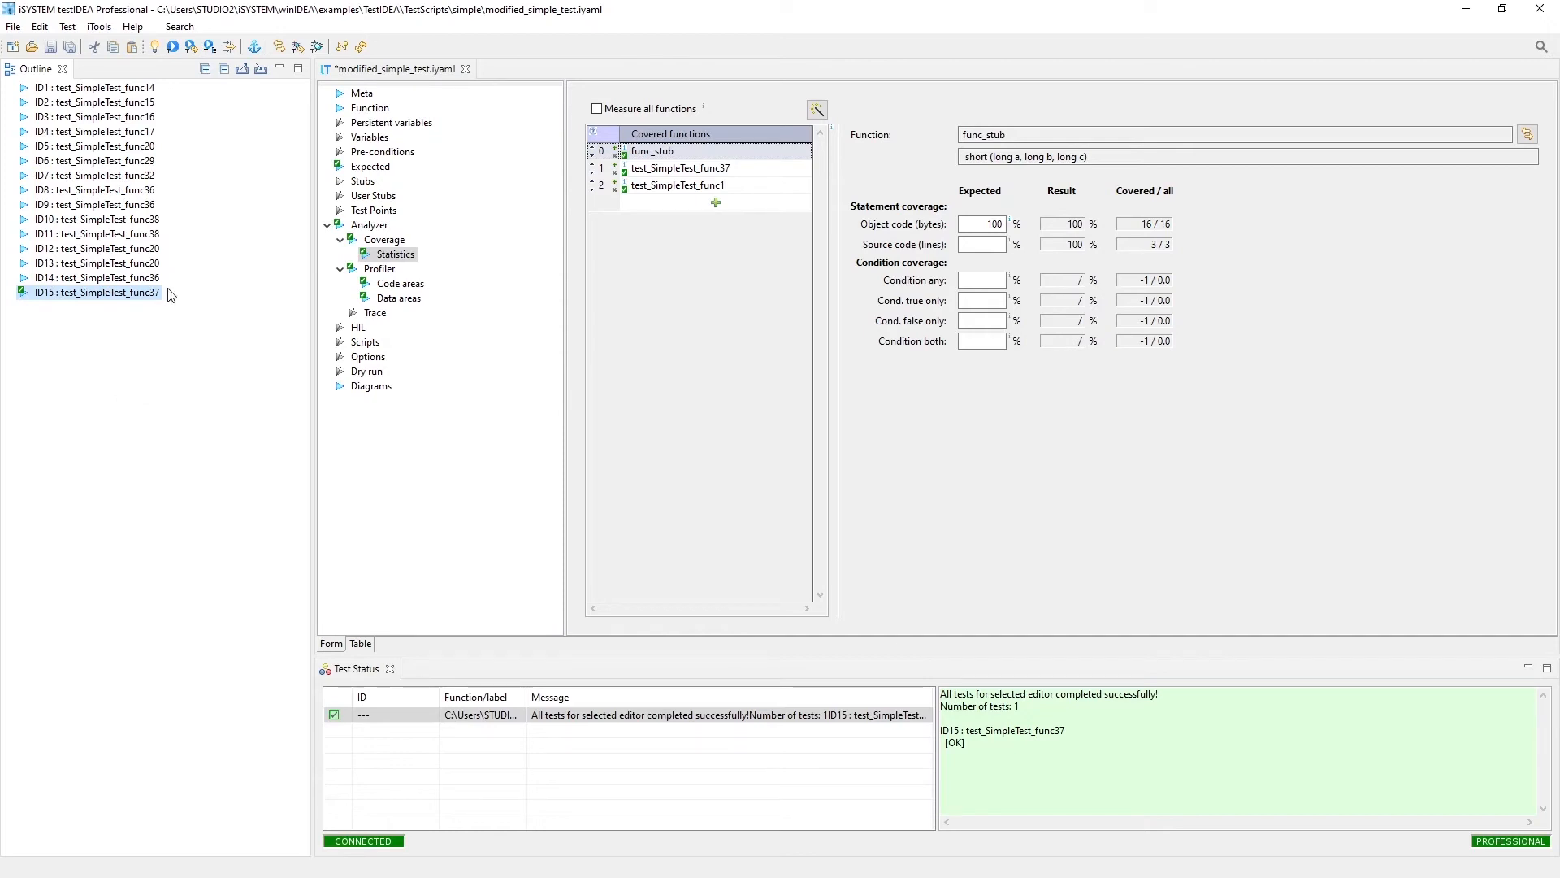
mouse_move(99, 292)
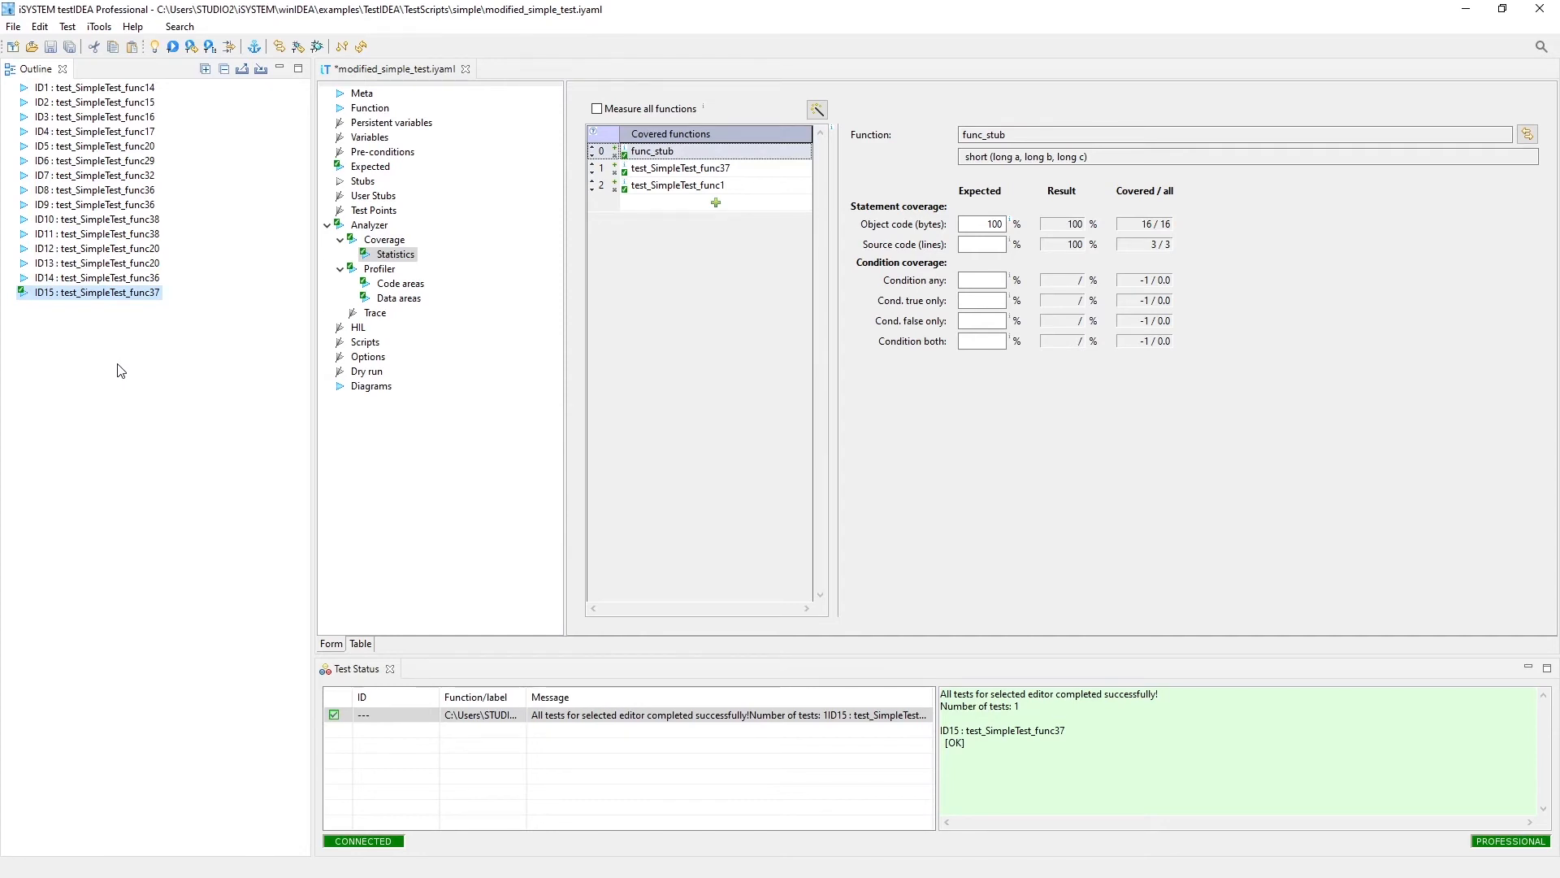
Step: View ID15's code-area profiler timings for test_SimpleTest_func1: 4 hits, average net time 80
click(380, 269)
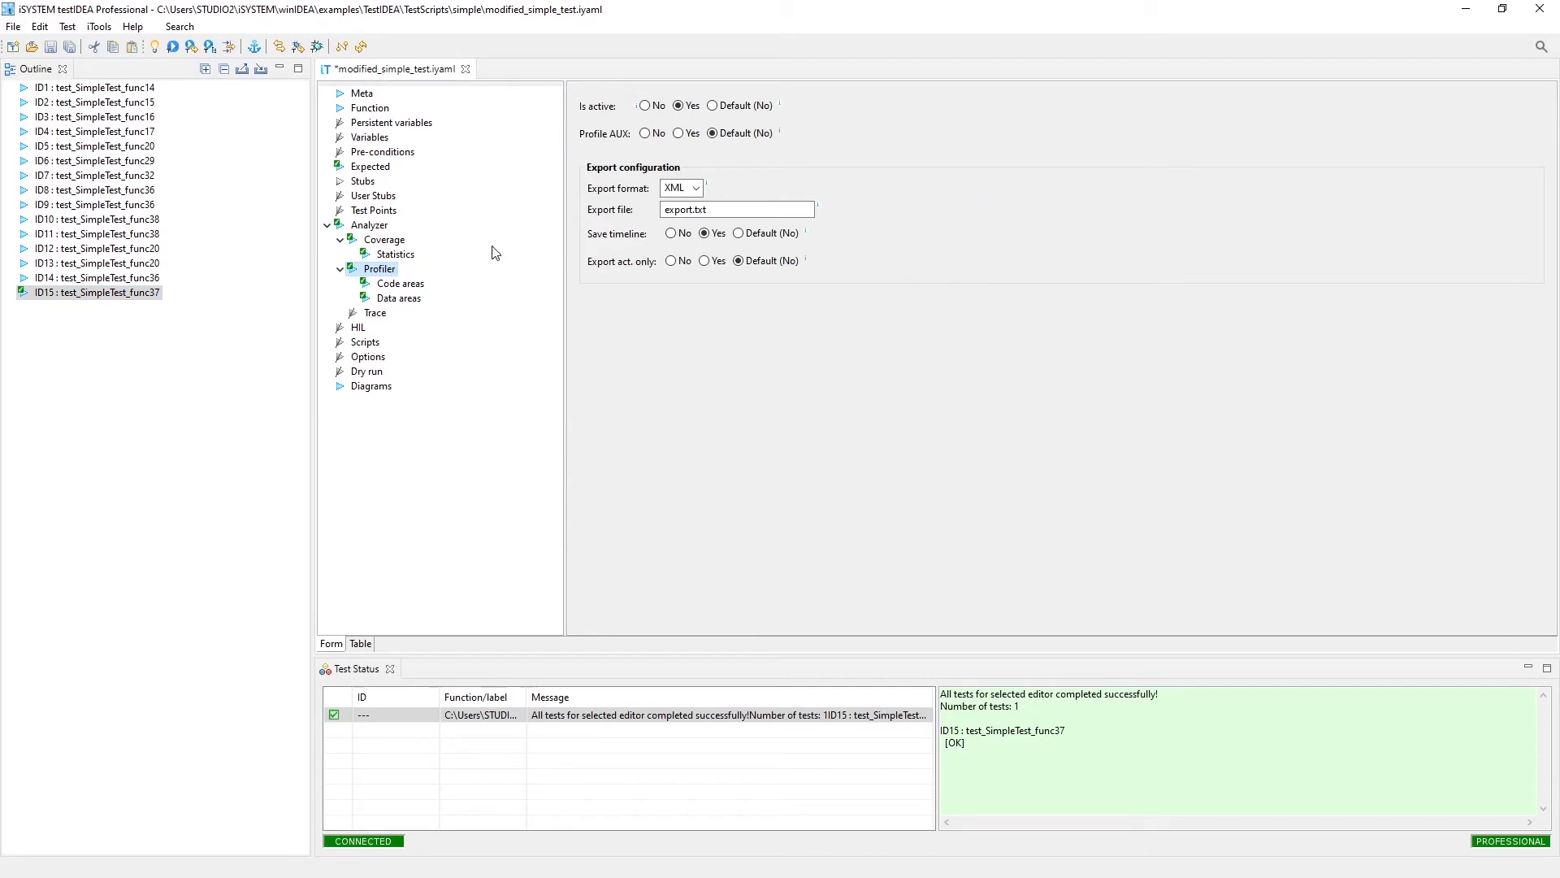
click(398, 284)
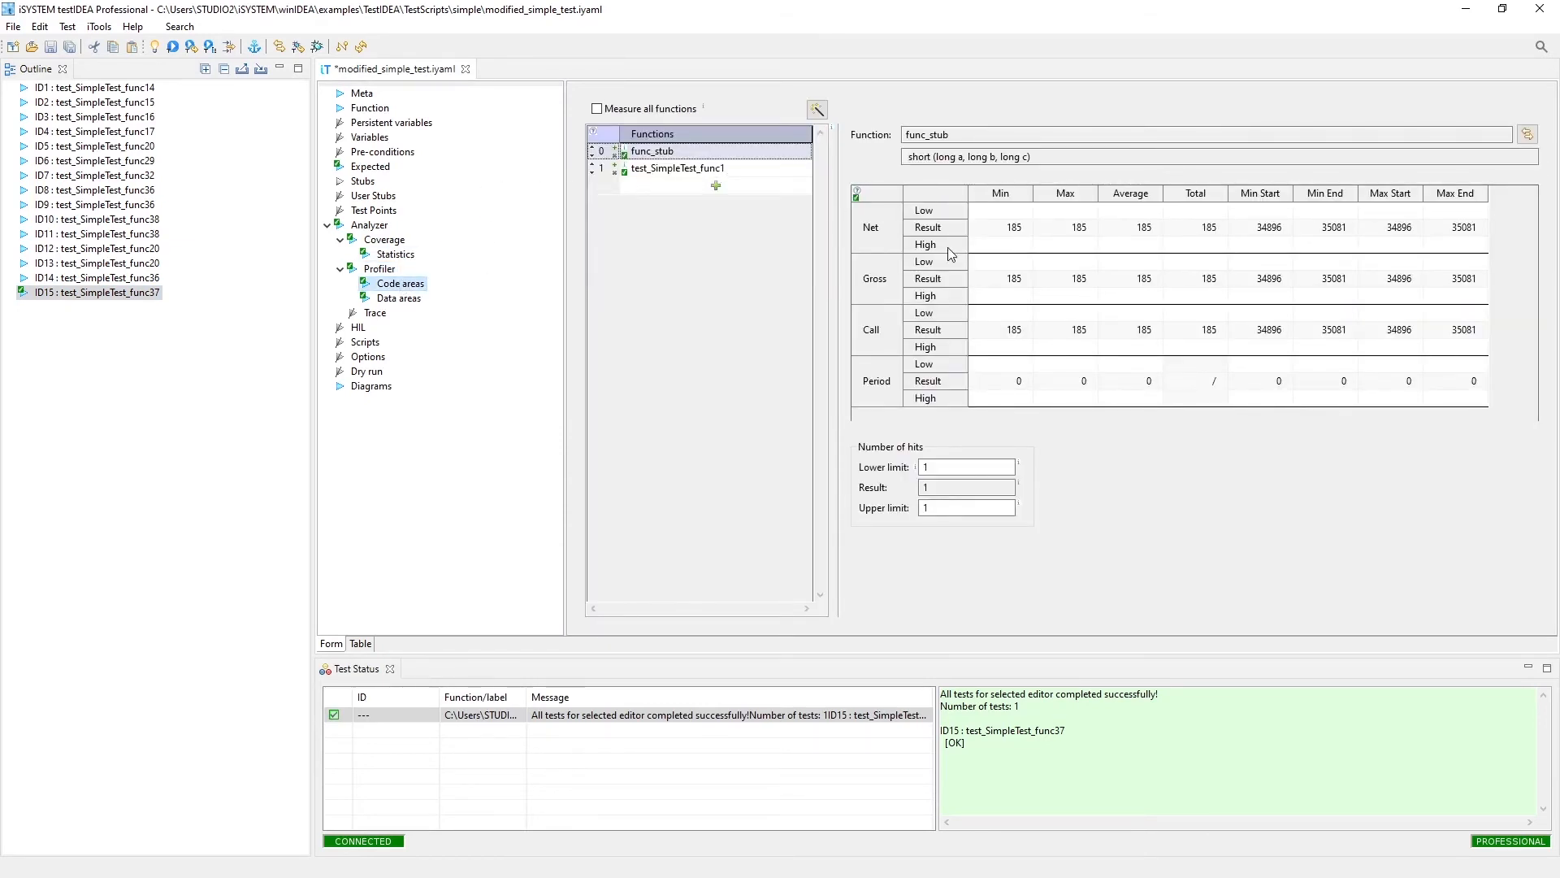
mouse_move(1040, 228)
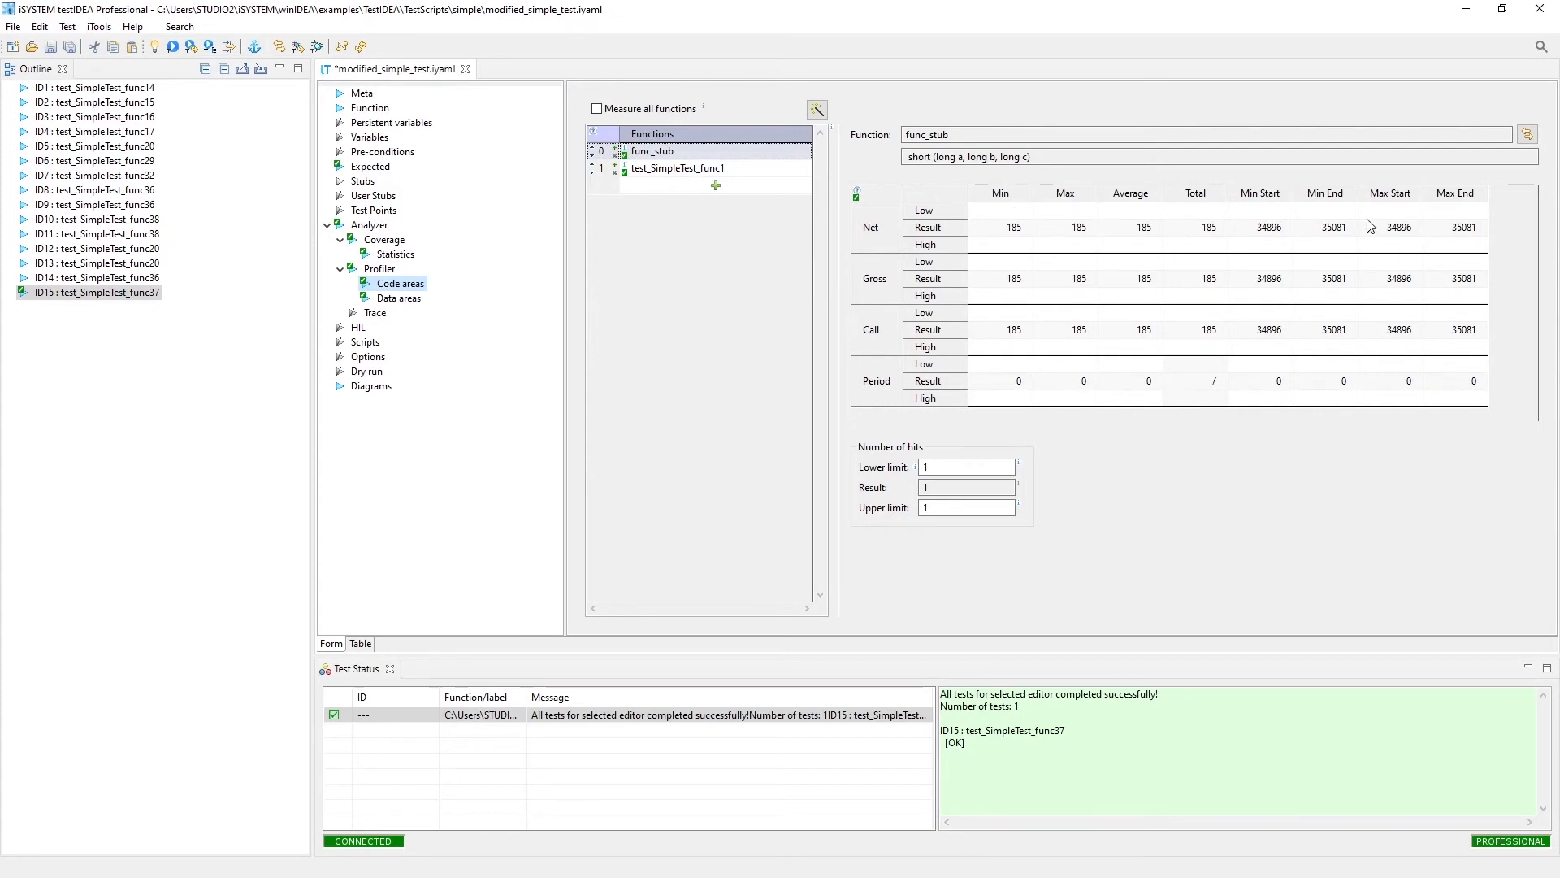
mouse_move(1100, 253)
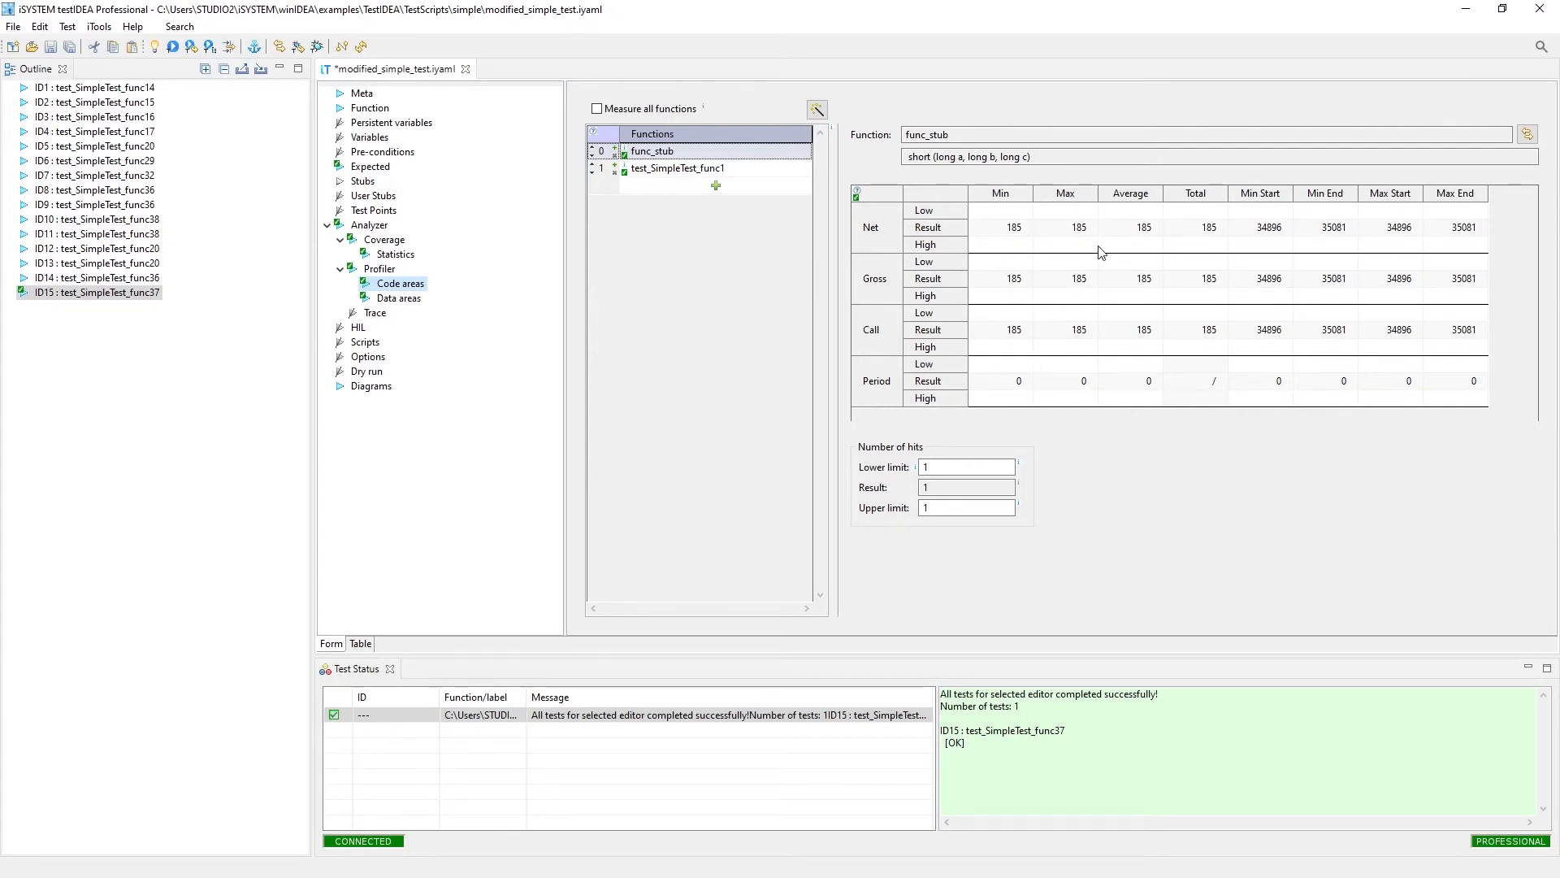
mouse_move(877, 251)
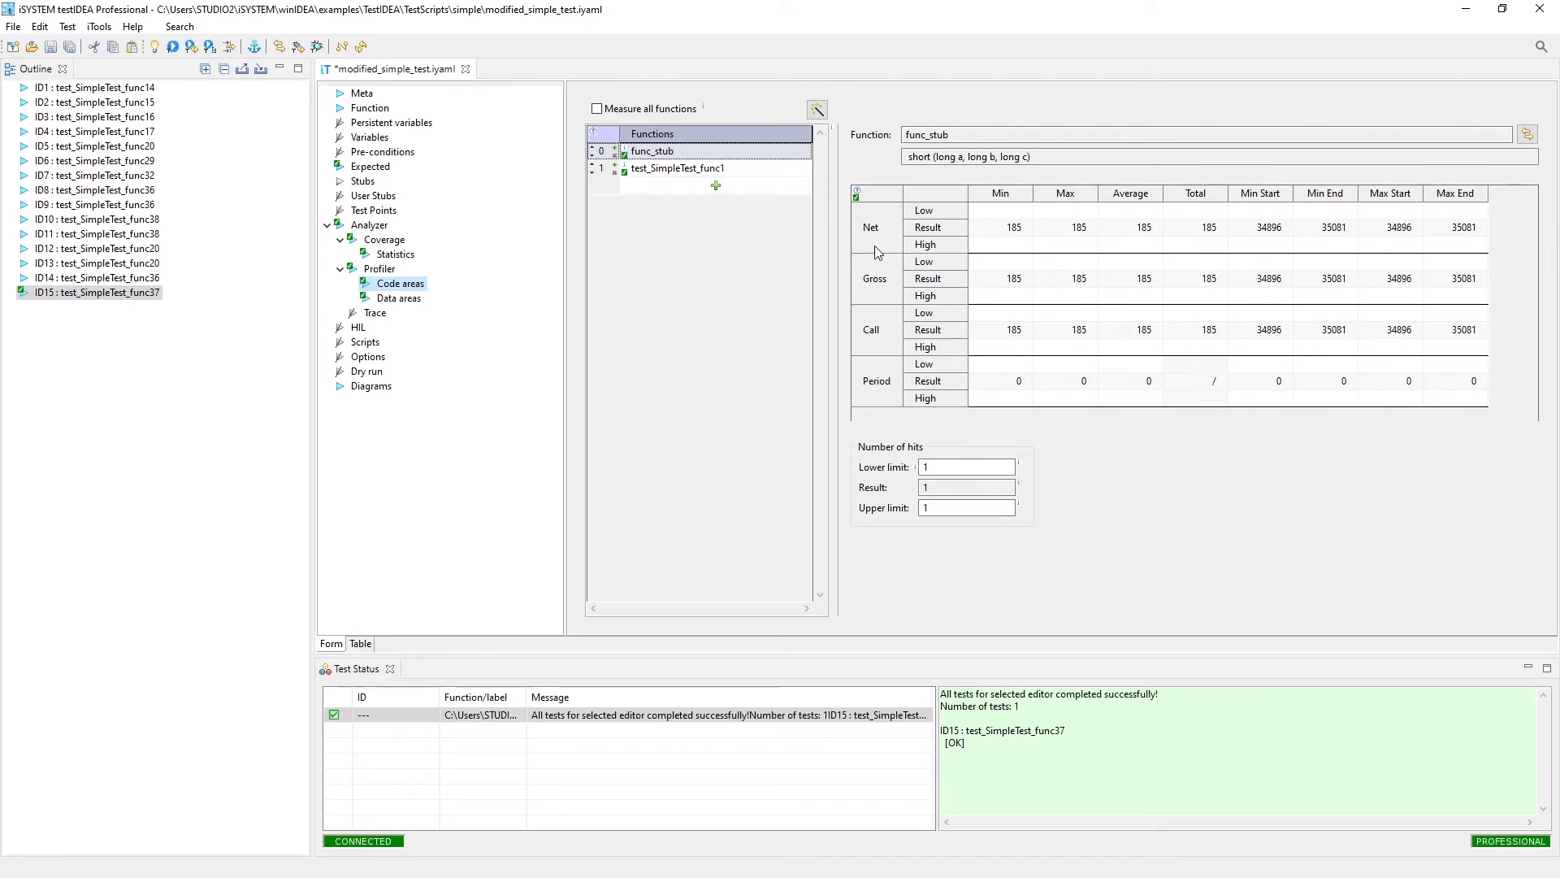
mouse_move(1117, 359)
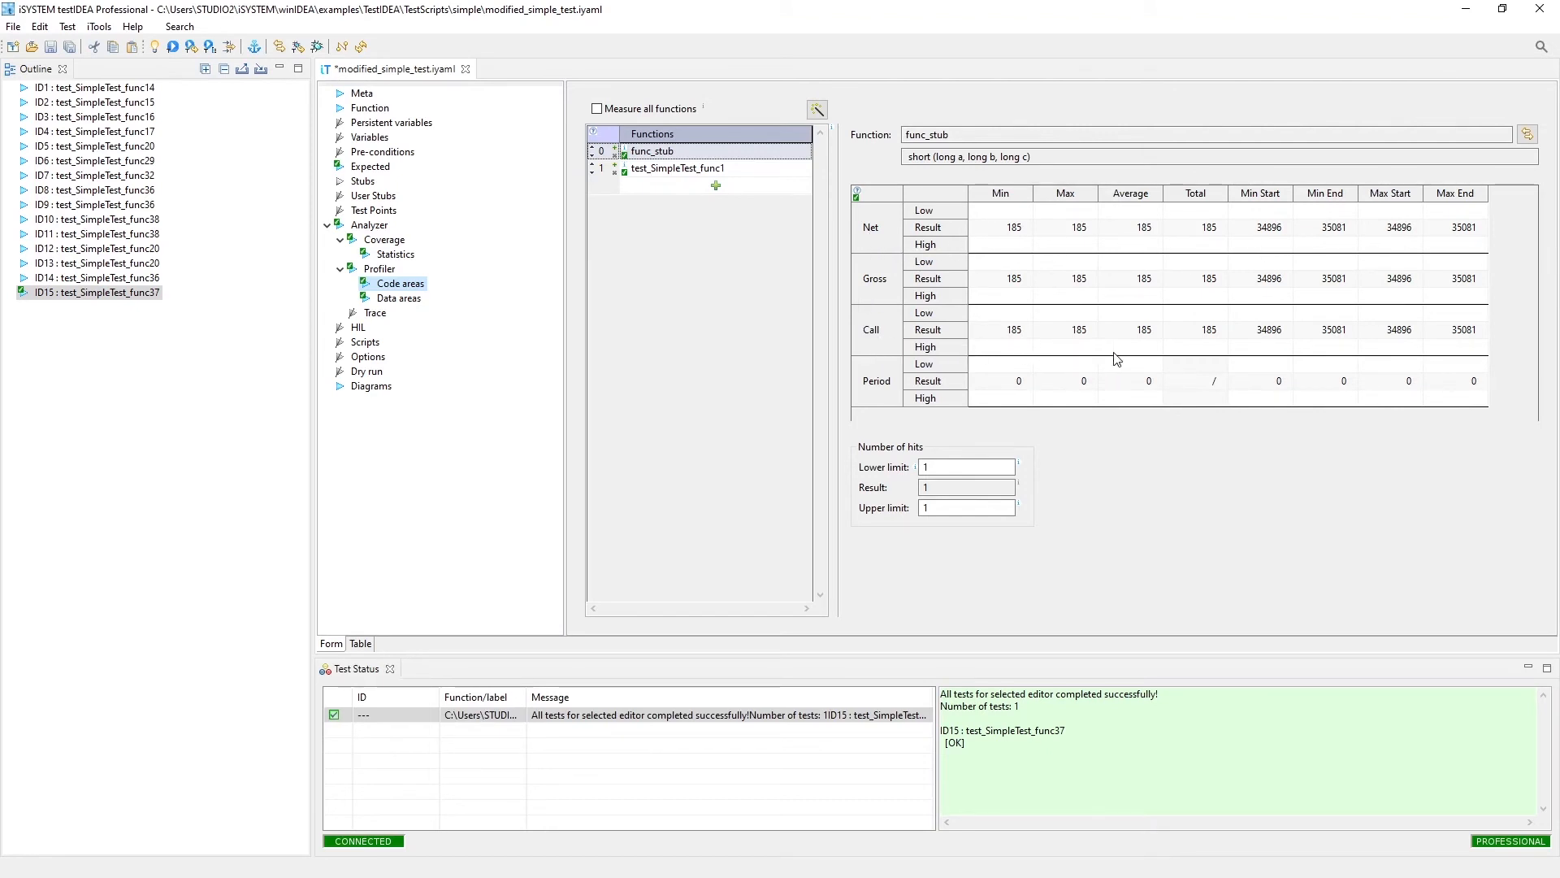
mouse_move(1157, 195)
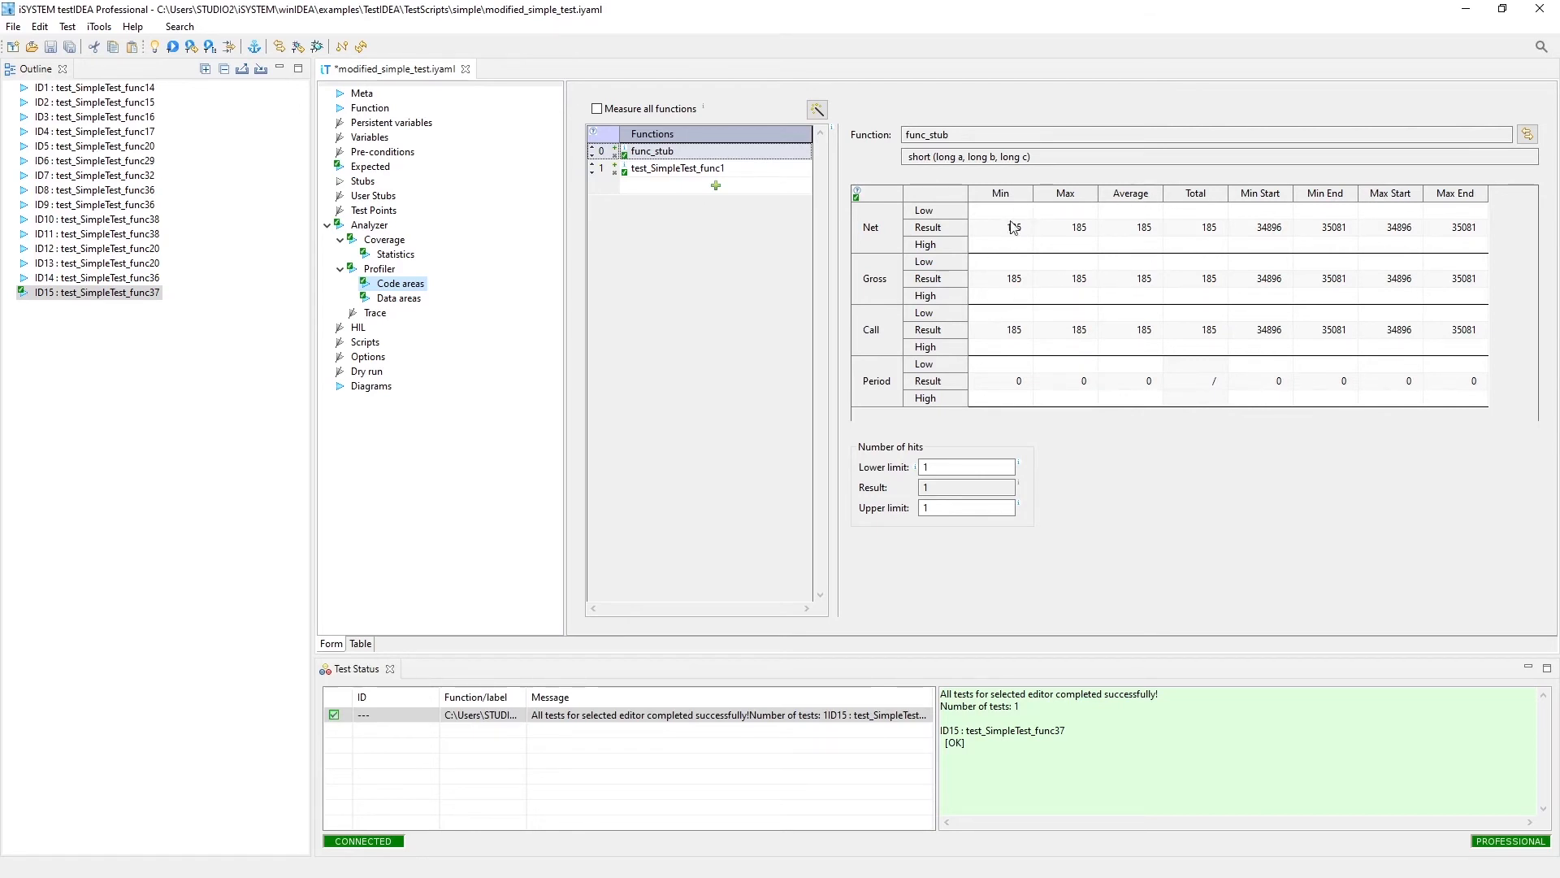
mouse_move(996, 345)
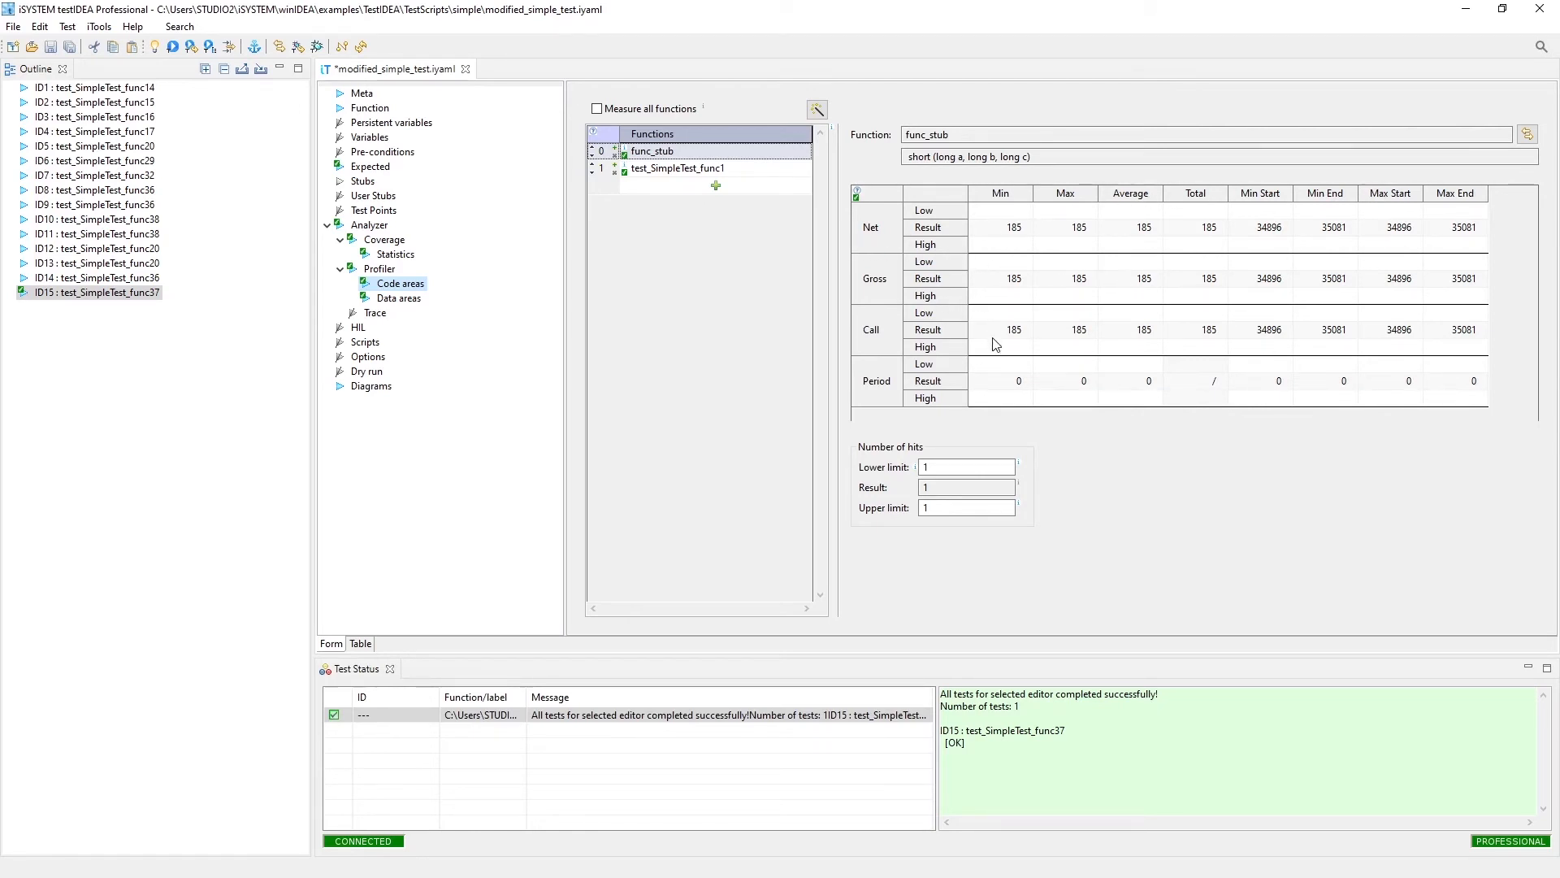
mouse_move(1301, 354)
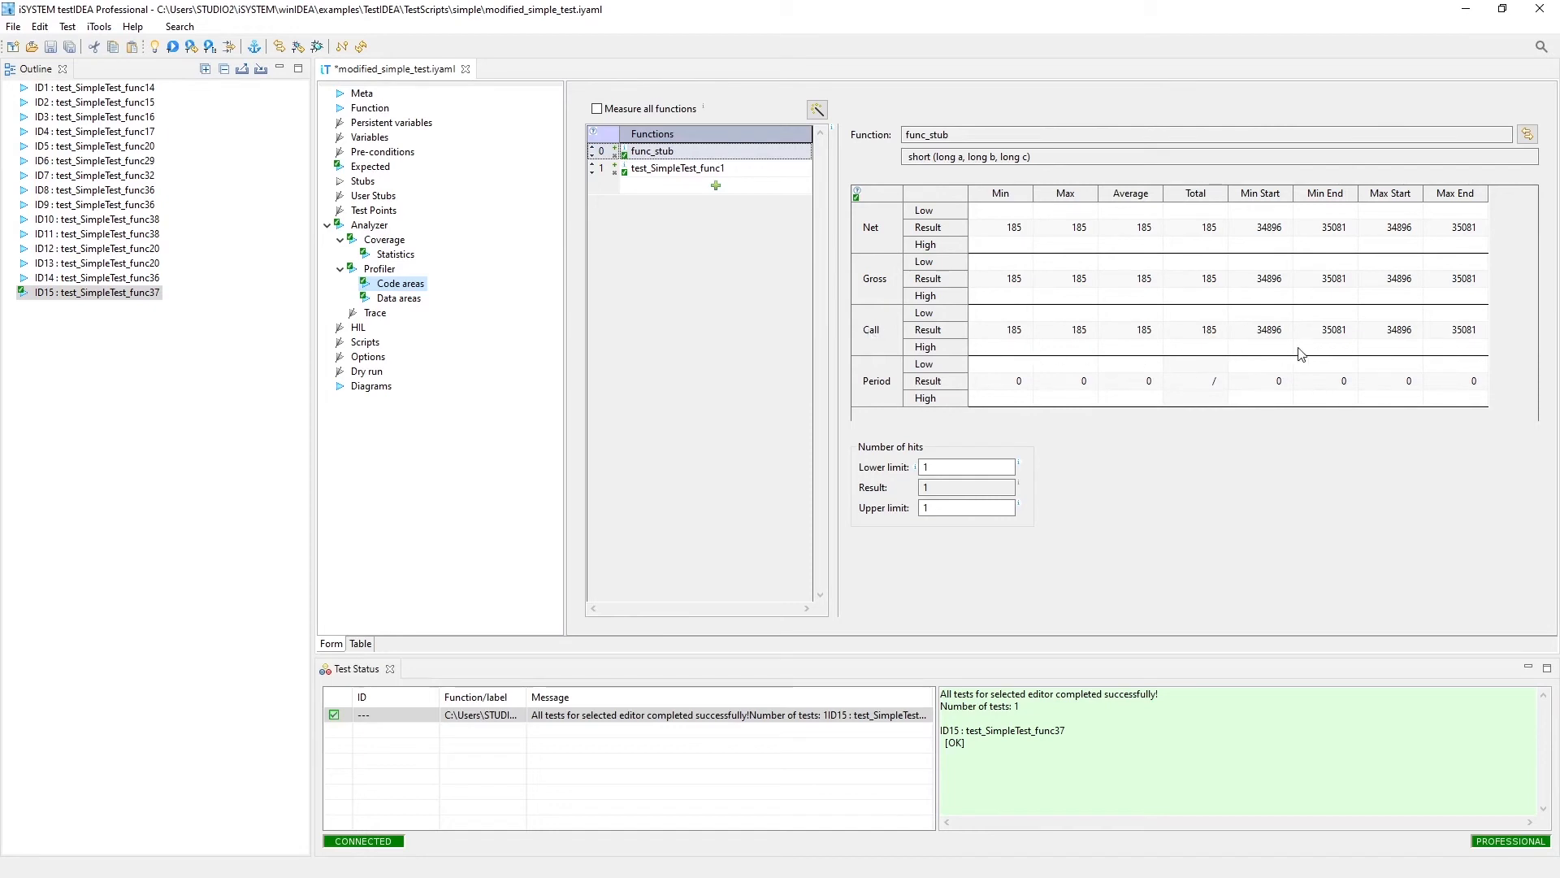
mouse_move(1224, 336)
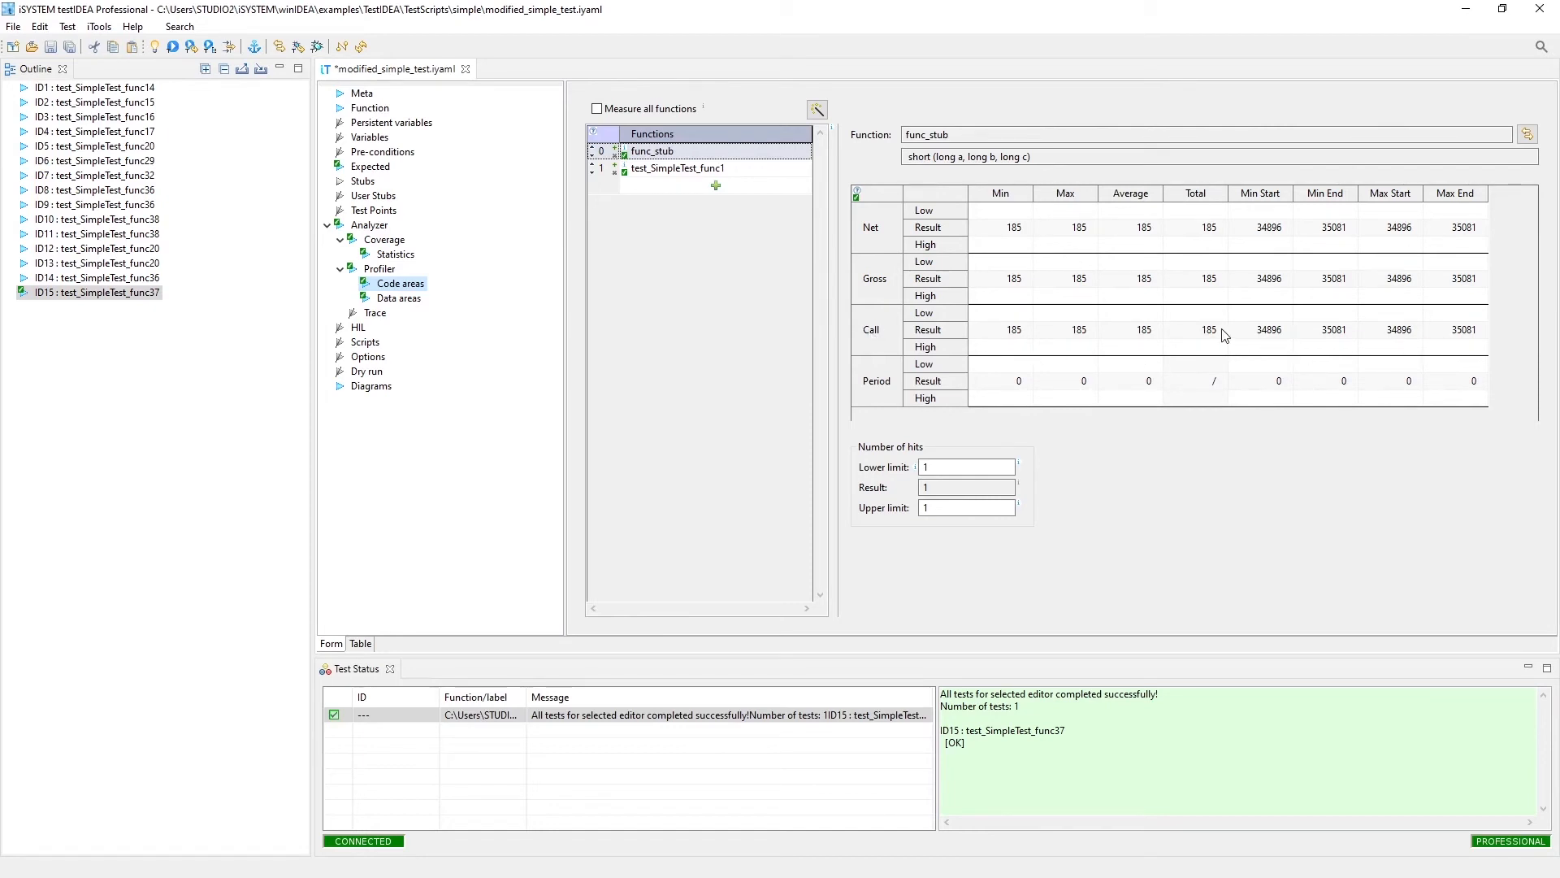
mouse_move(1028, 333)
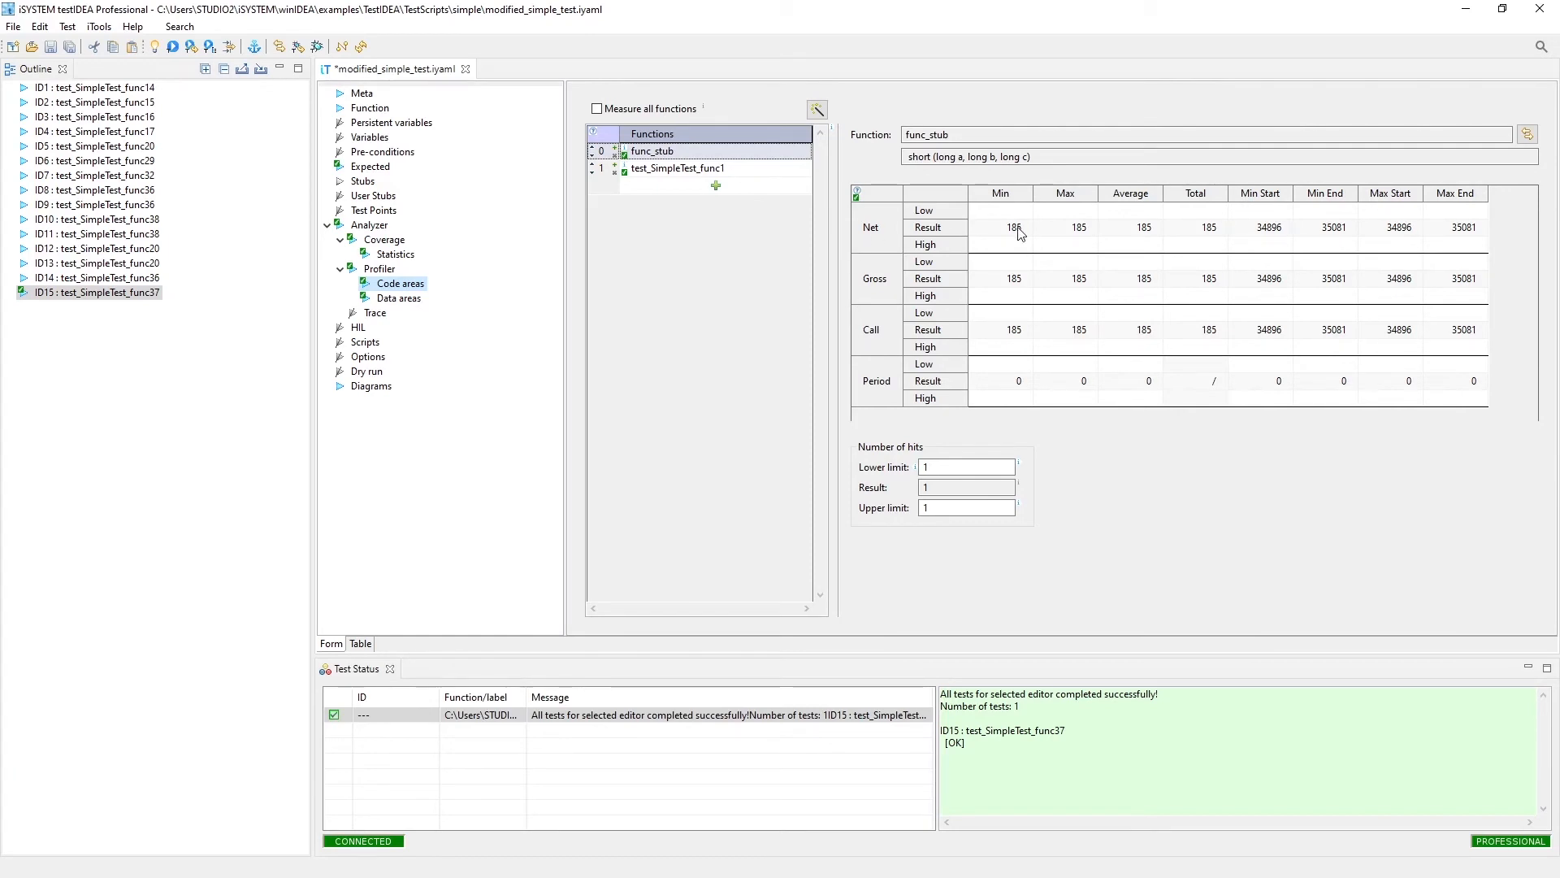
mouse_move(917, 287)
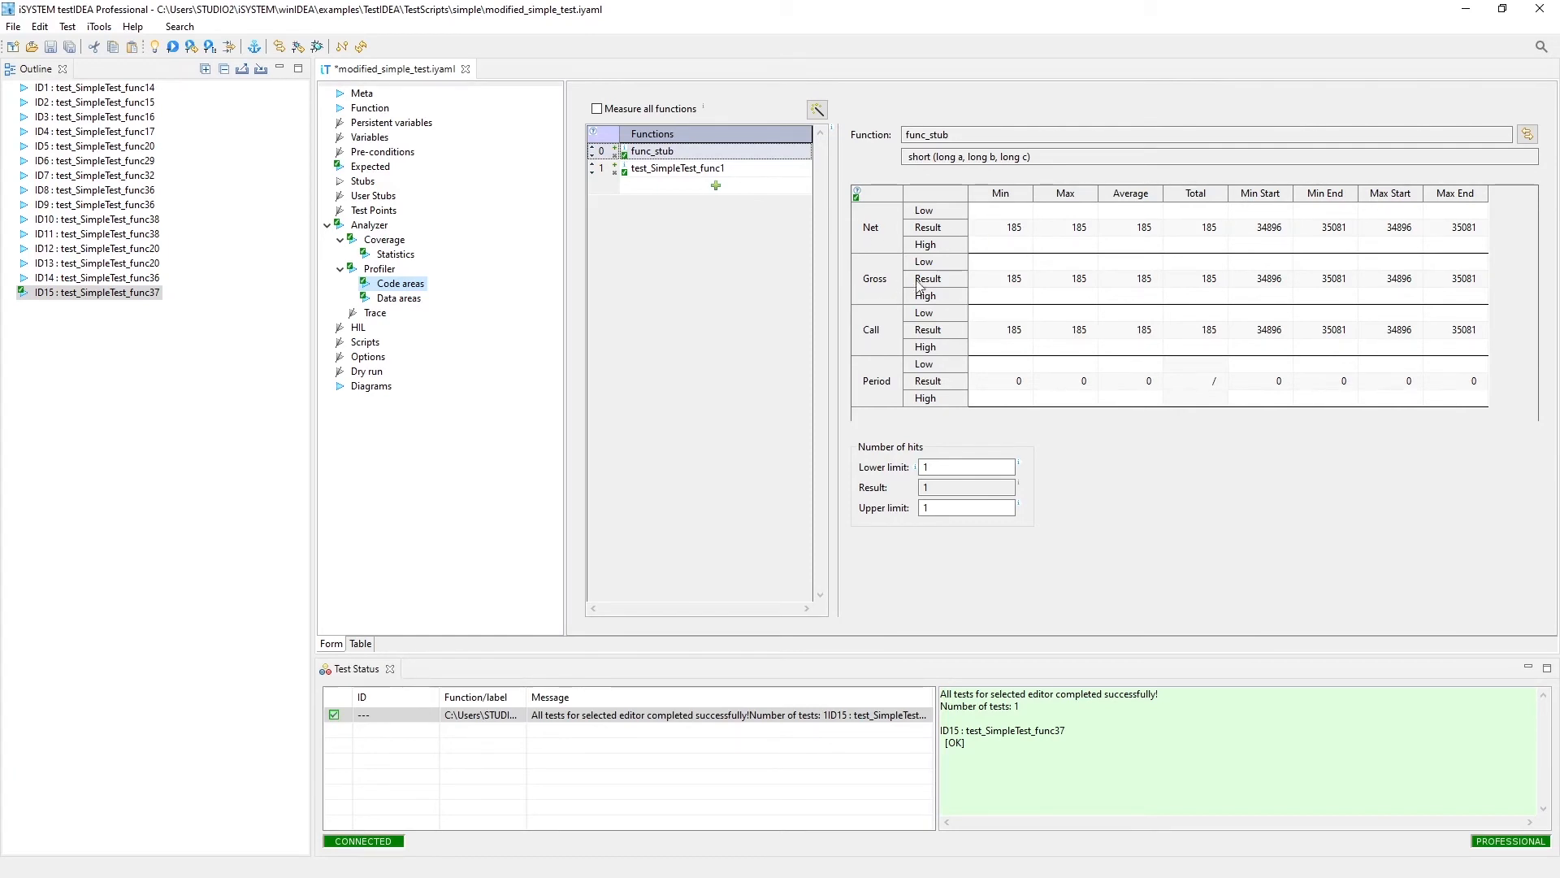
mouse_move(981, 279)
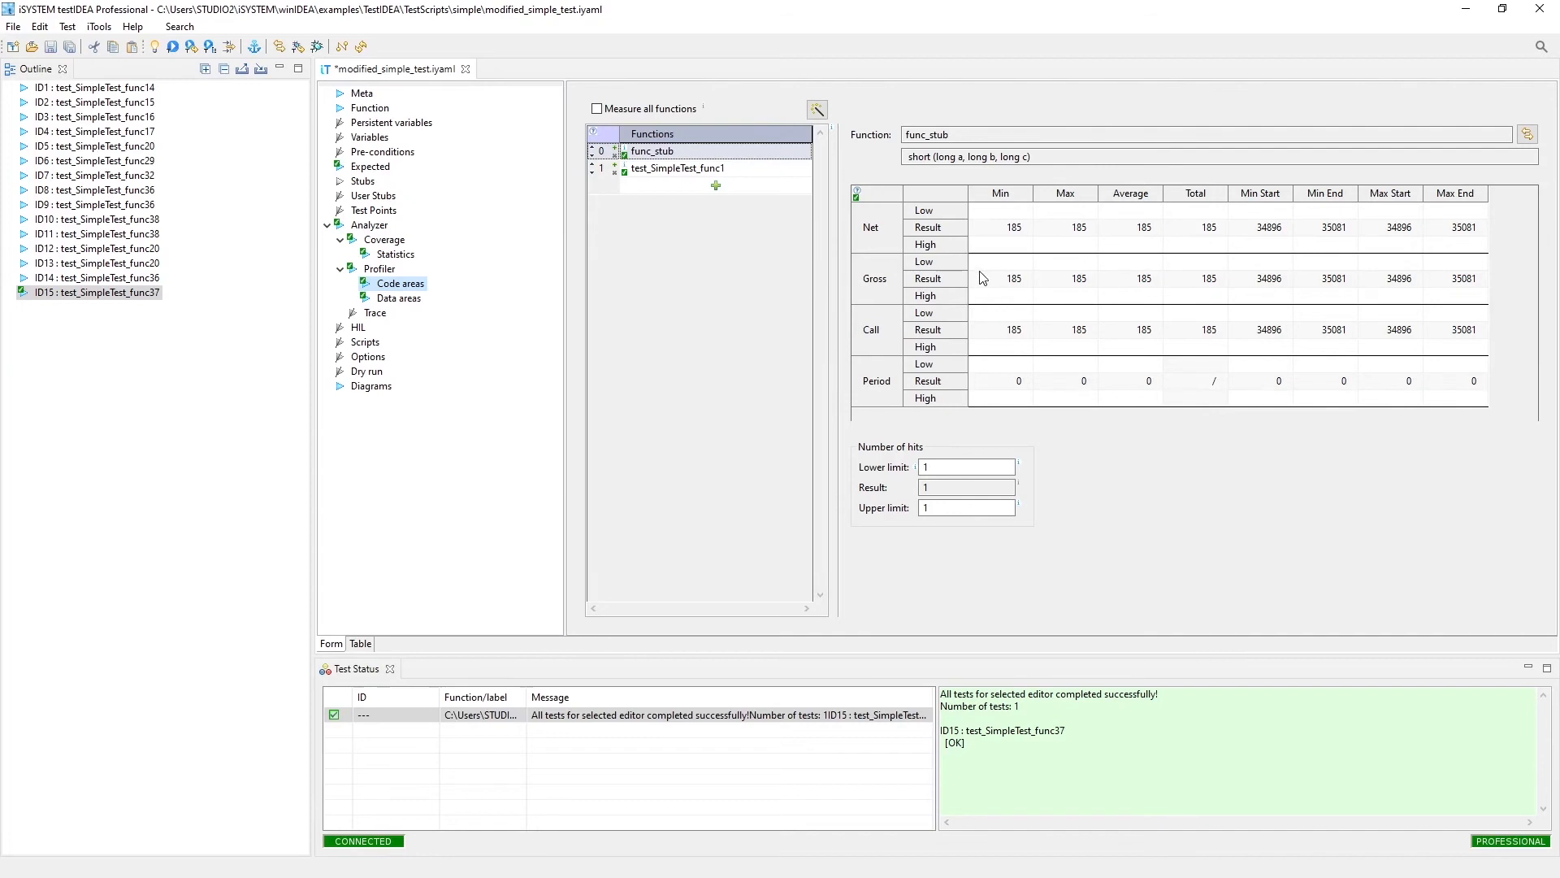
mouse_move(980, 239)
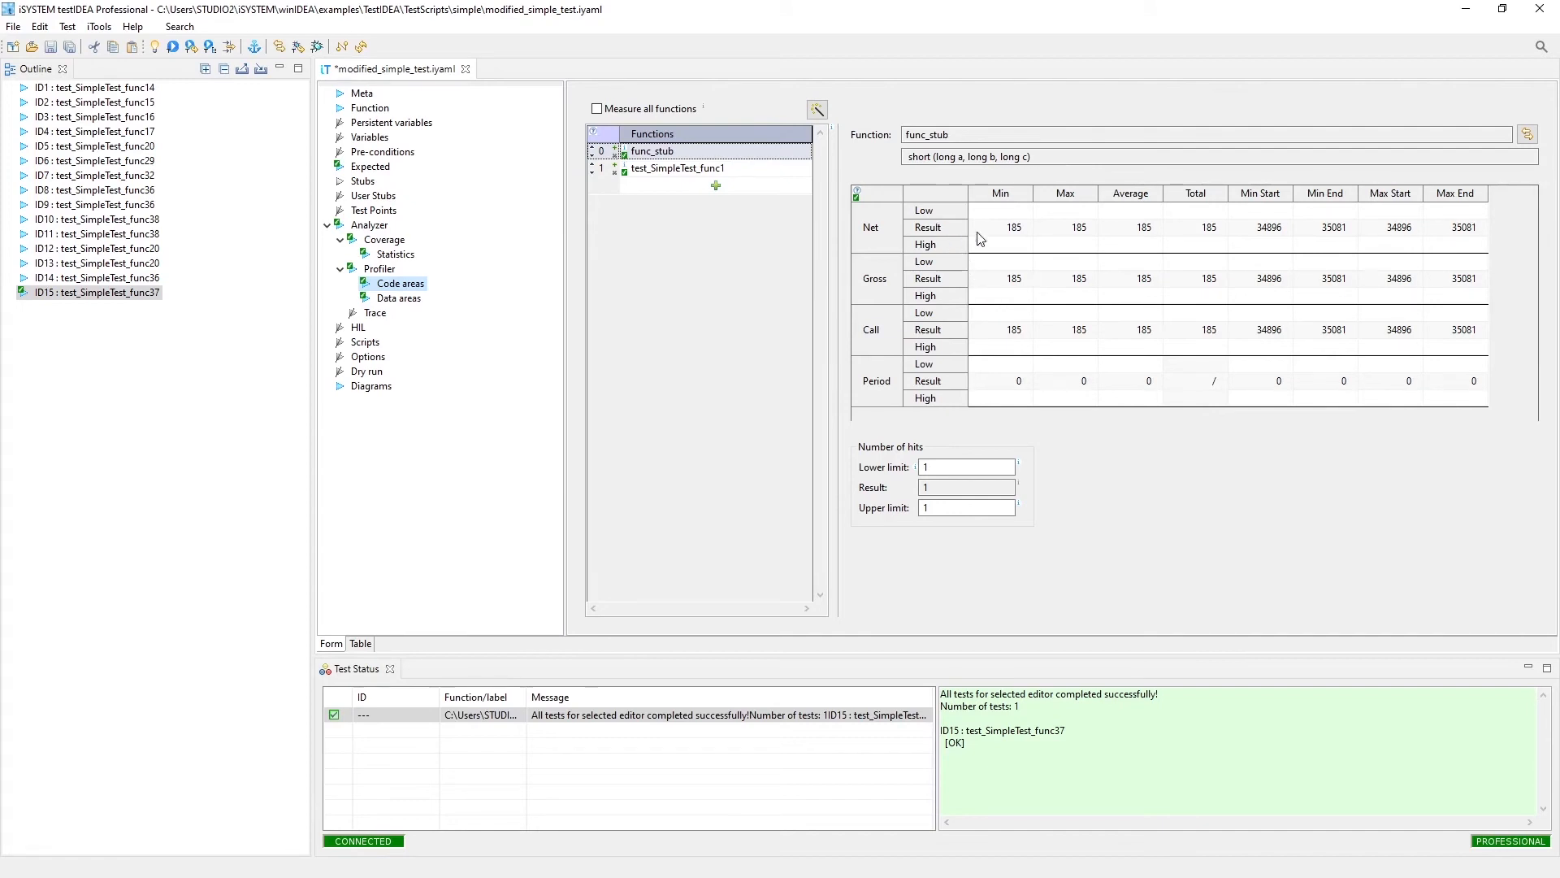
mouse_move(1456, 311)
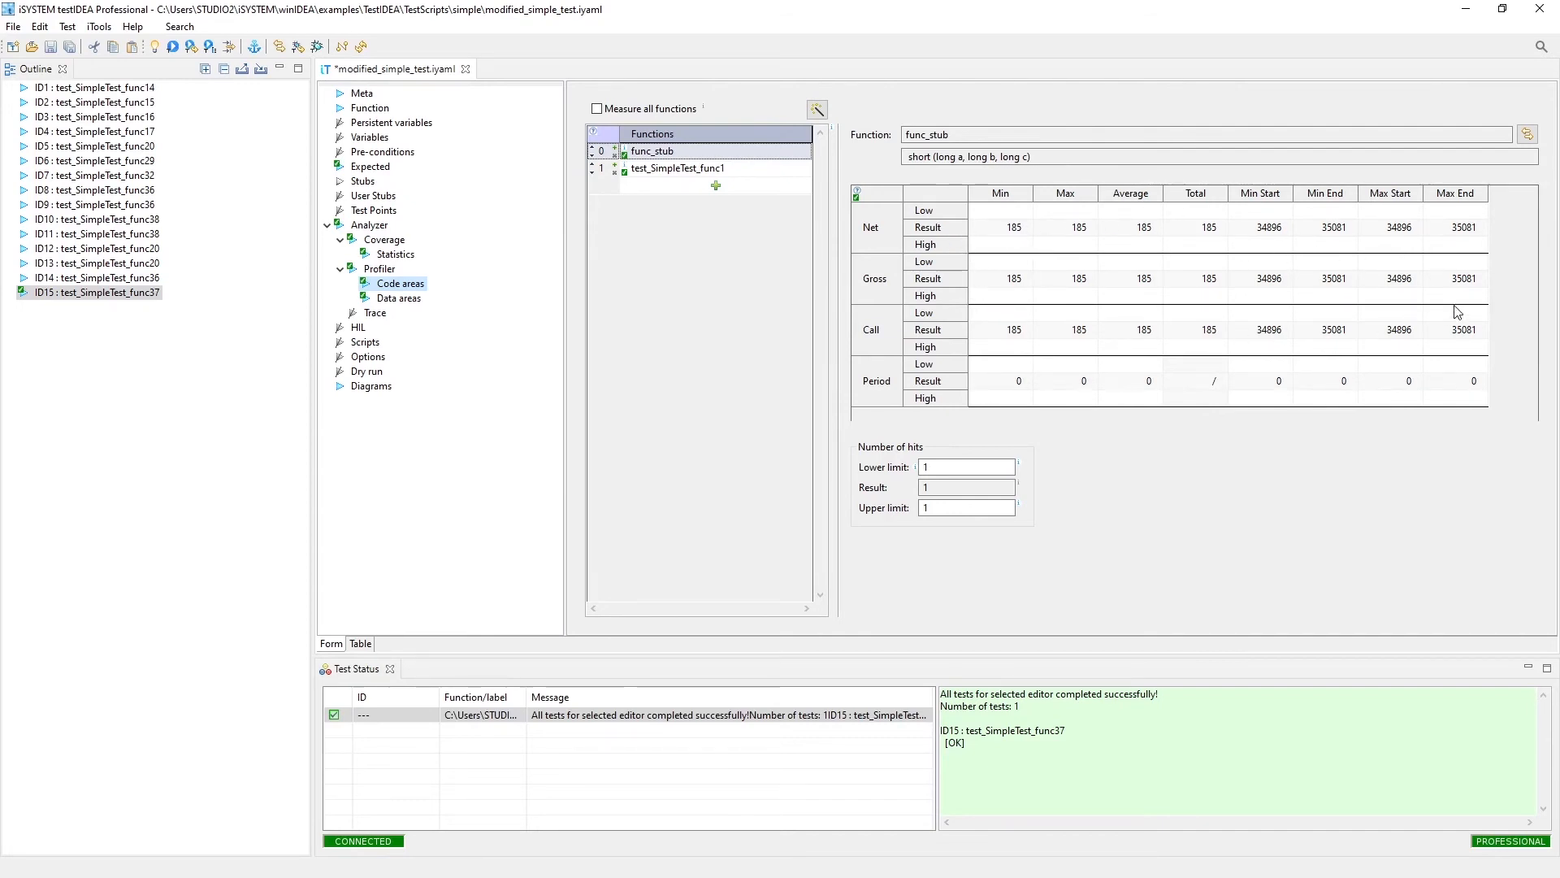
mouse_move(1156, 244)
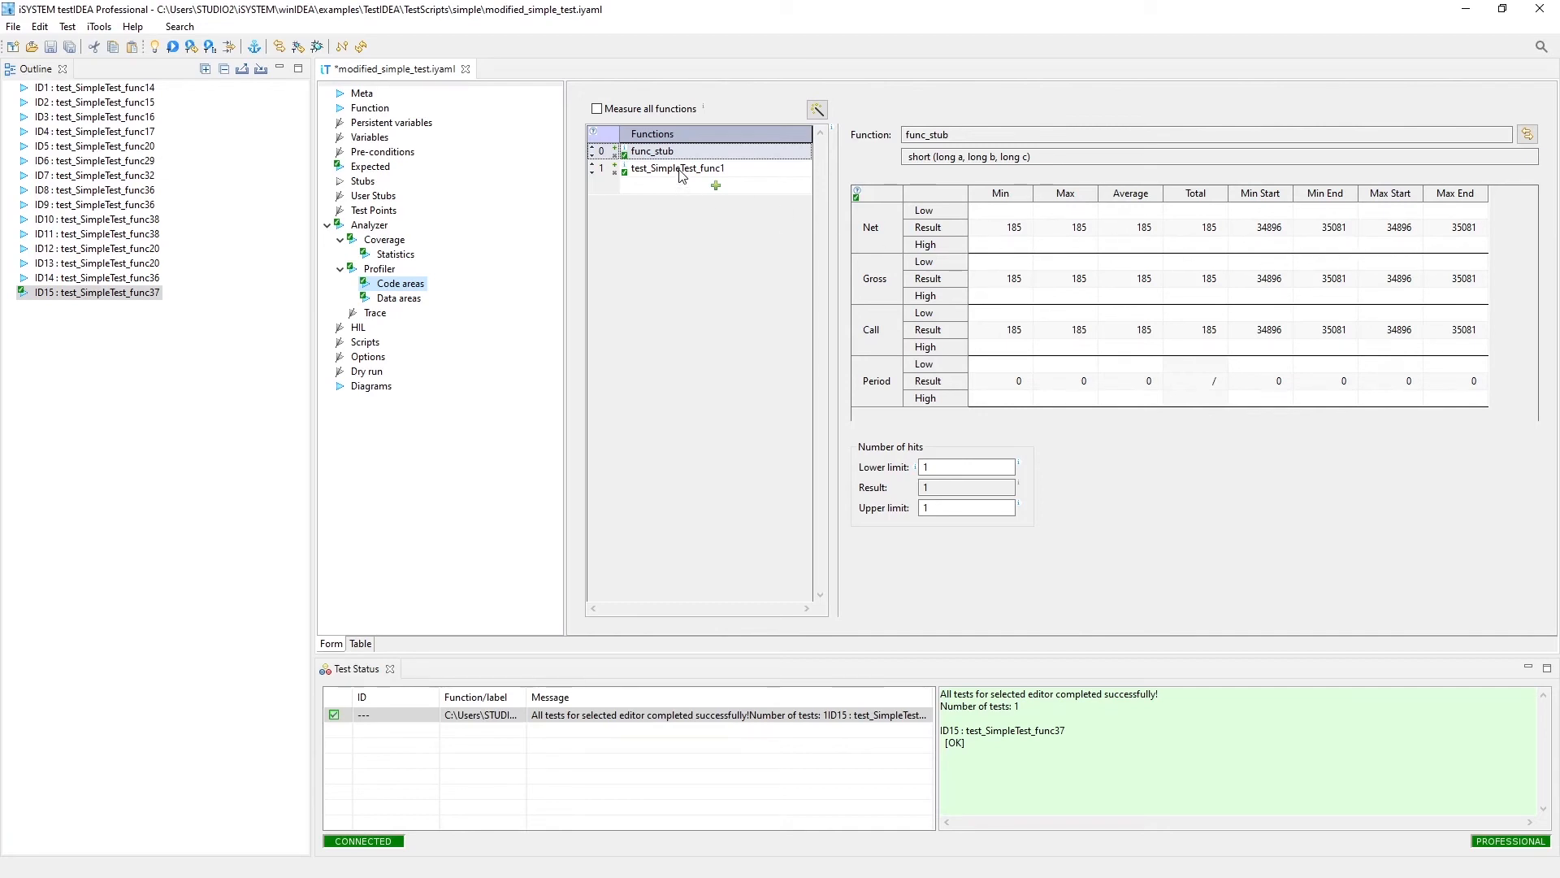
click(678, 168)
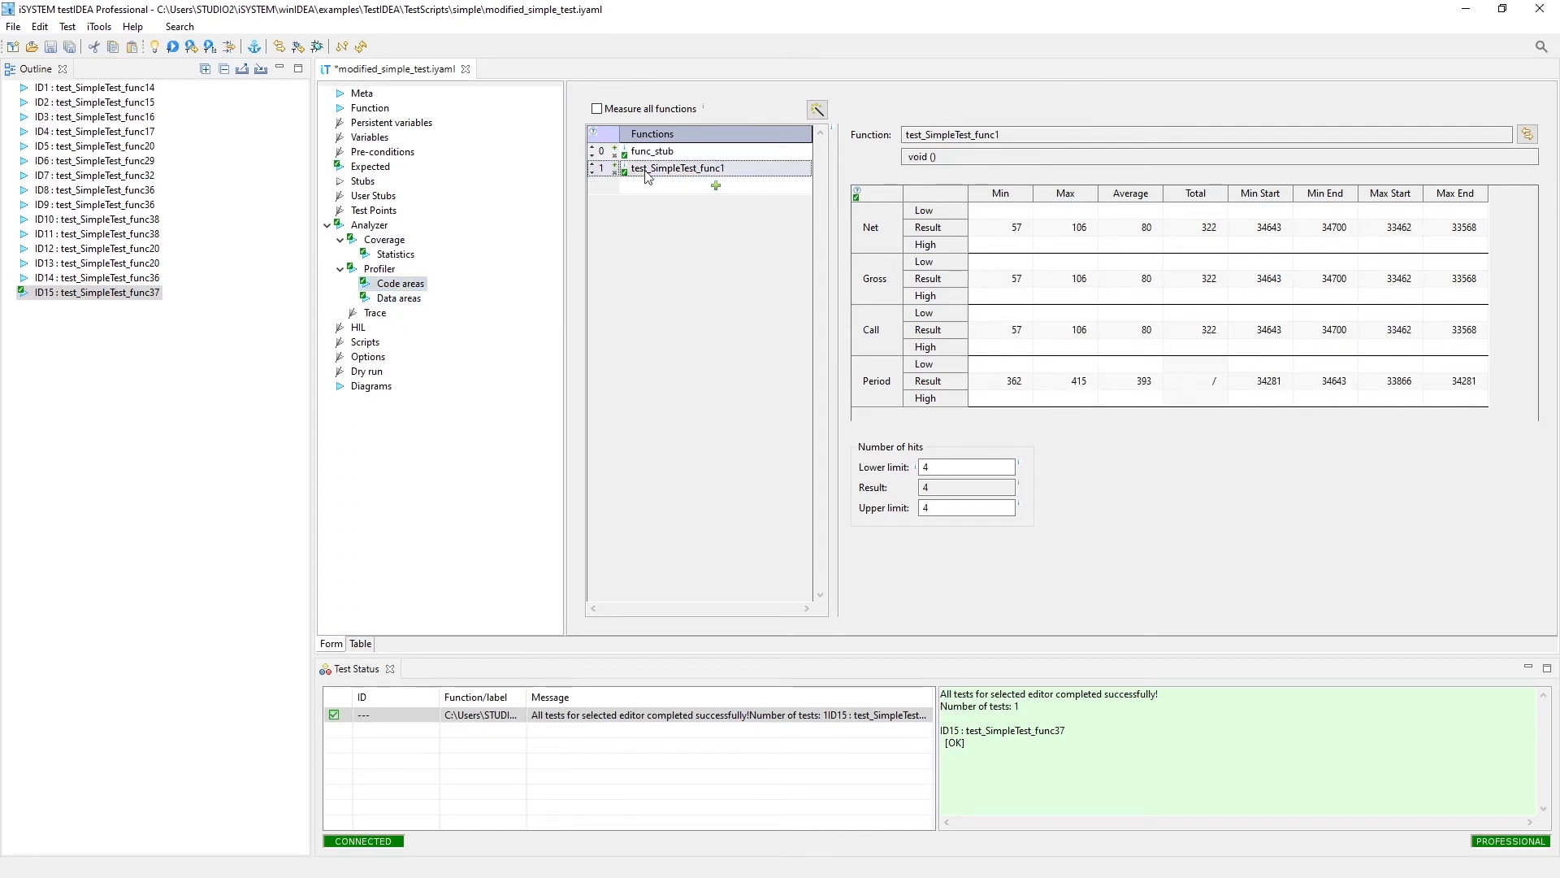
mouse_move(712, 182)
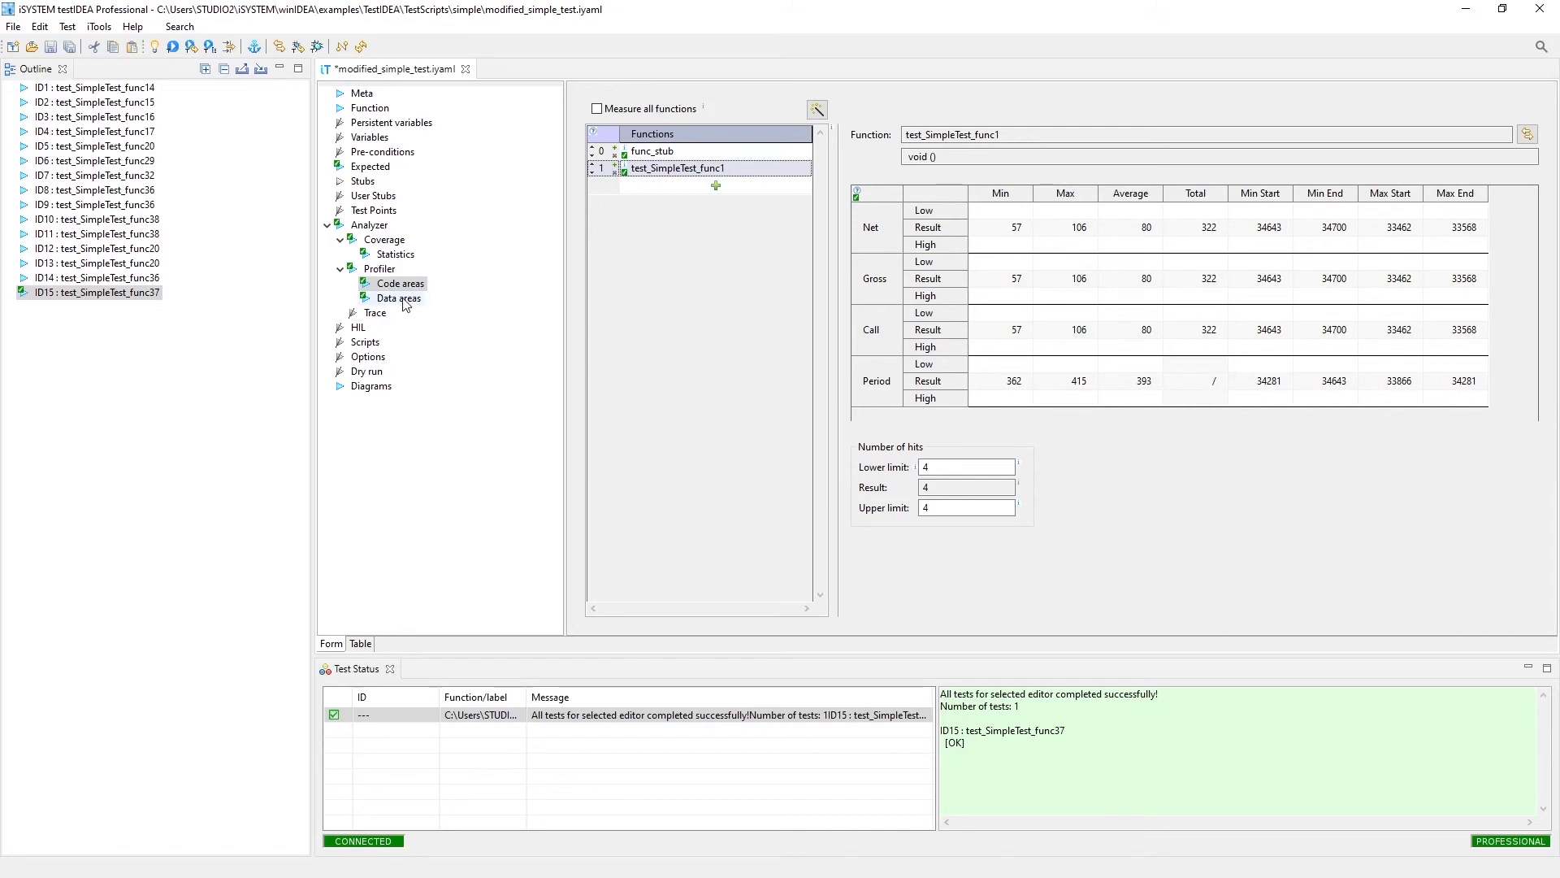
Step: Compare code-area and data-area profiler results, ending on g_iData: 4 hits, average period 397
click(399, 298)
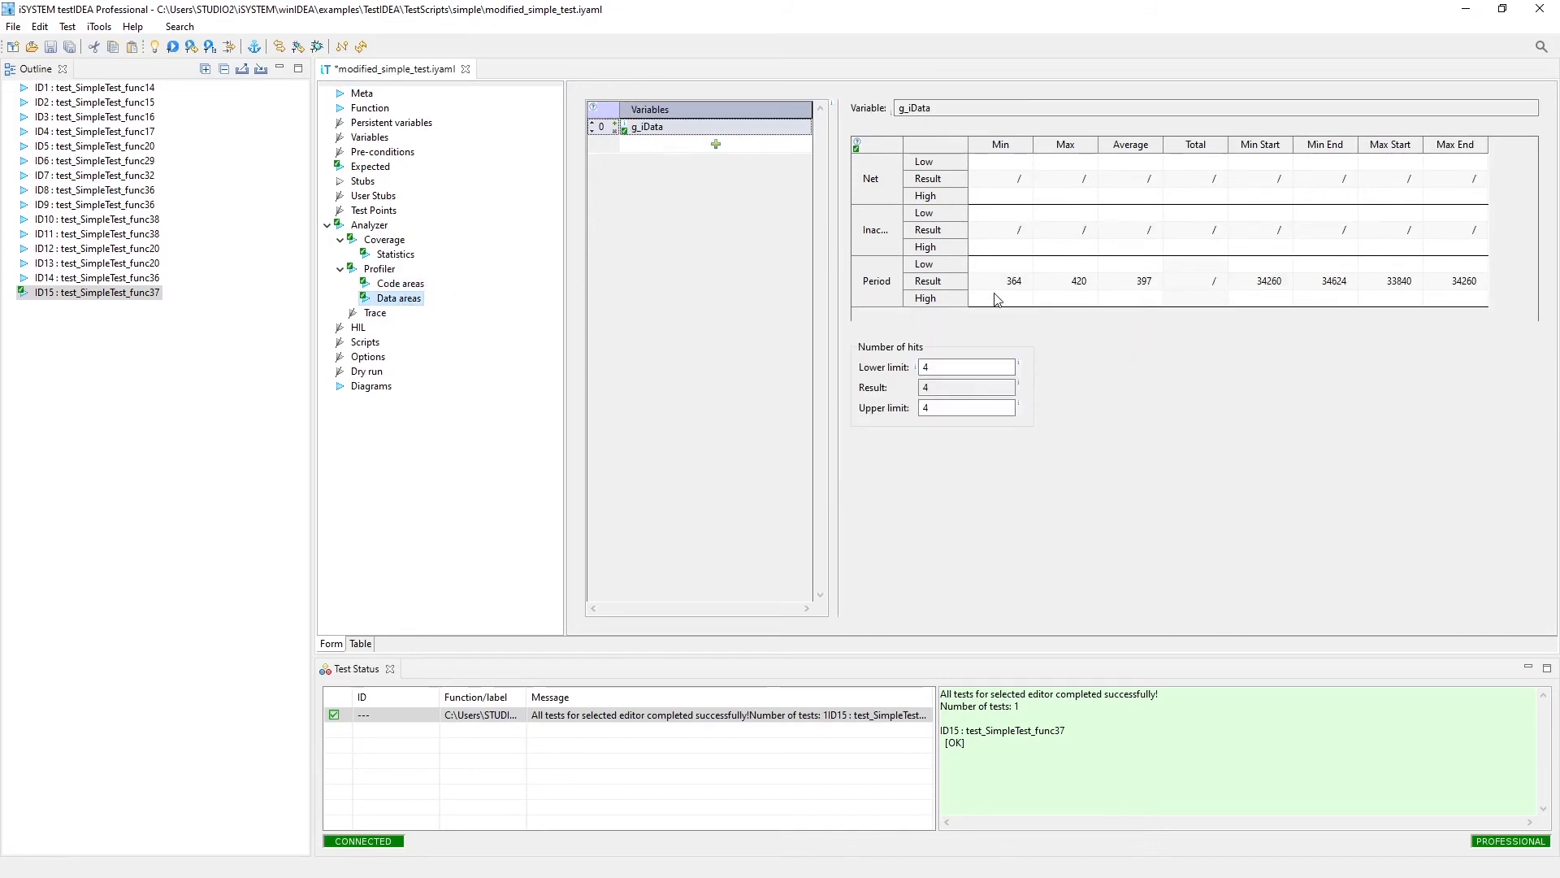
click(400, 284)
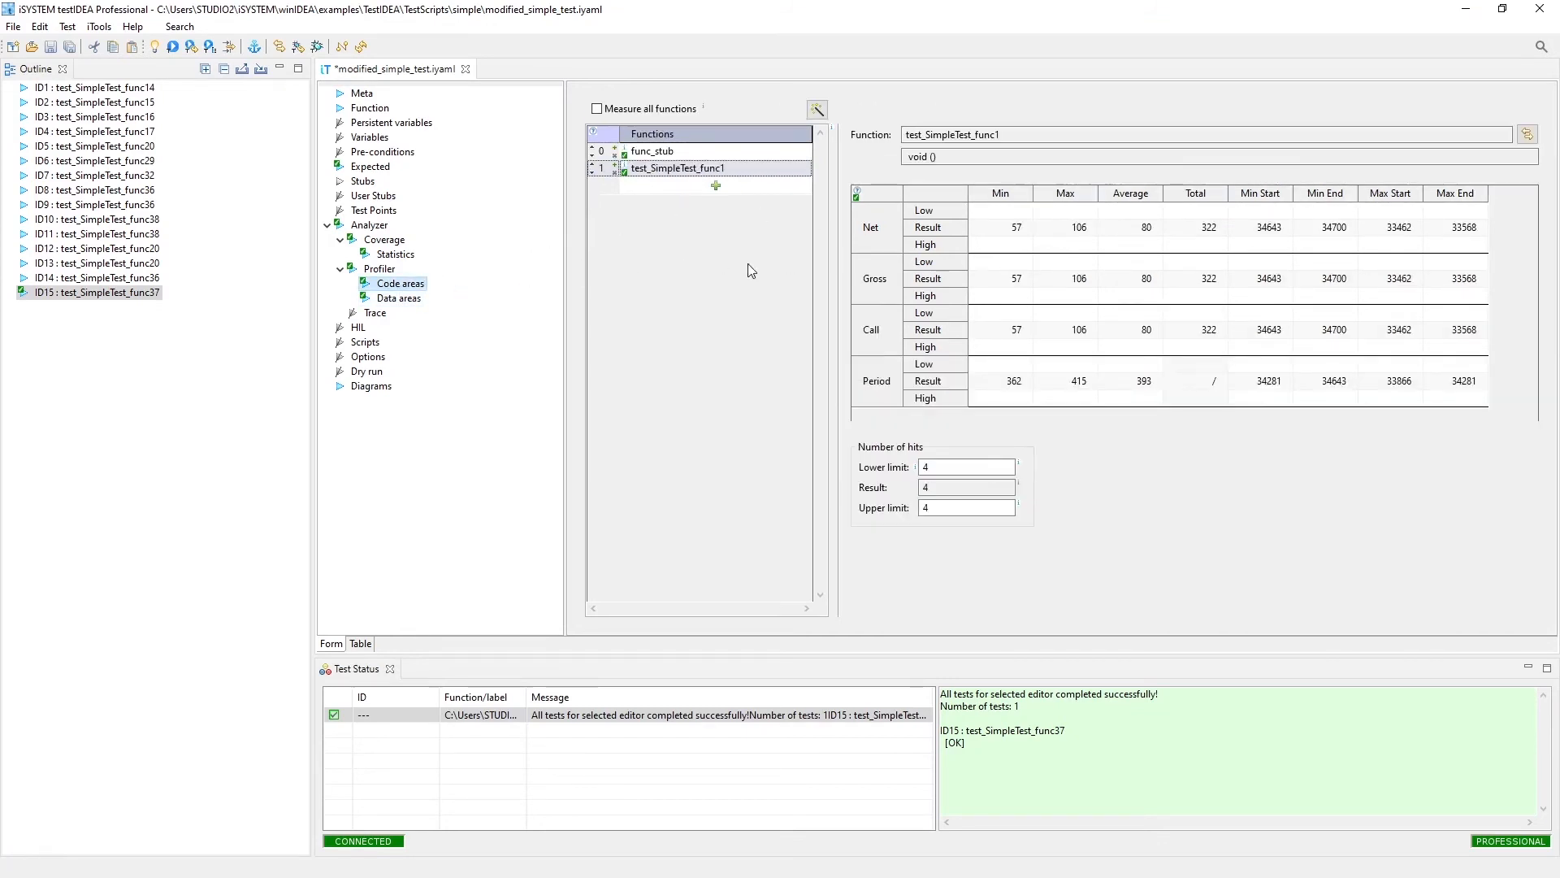
click(400, 297)
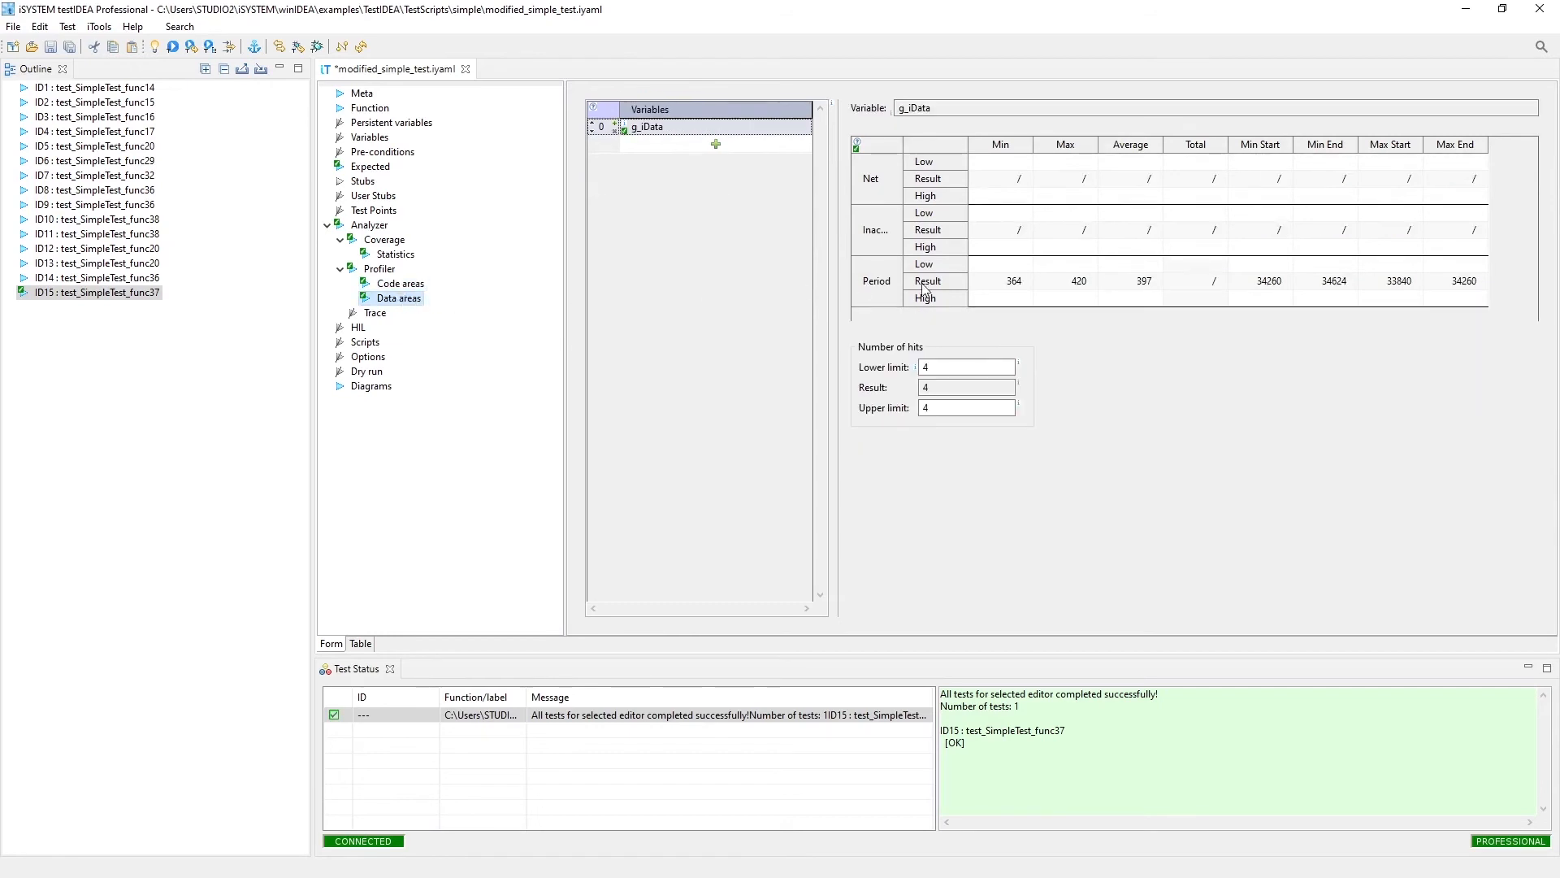
mouse_move(1047, 289)
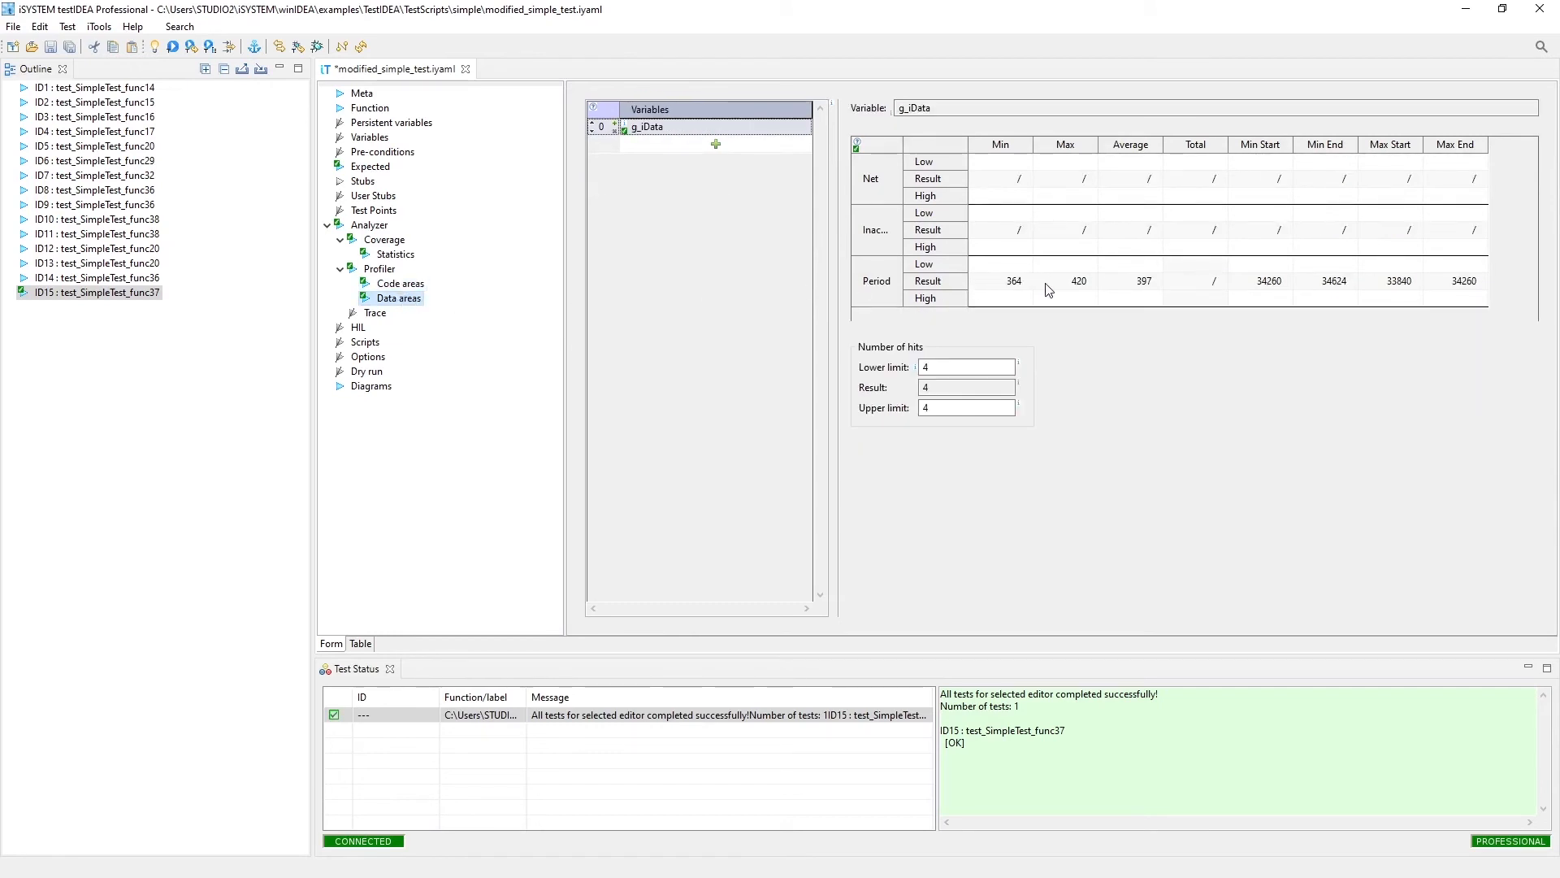
mouse_move(936, 297)
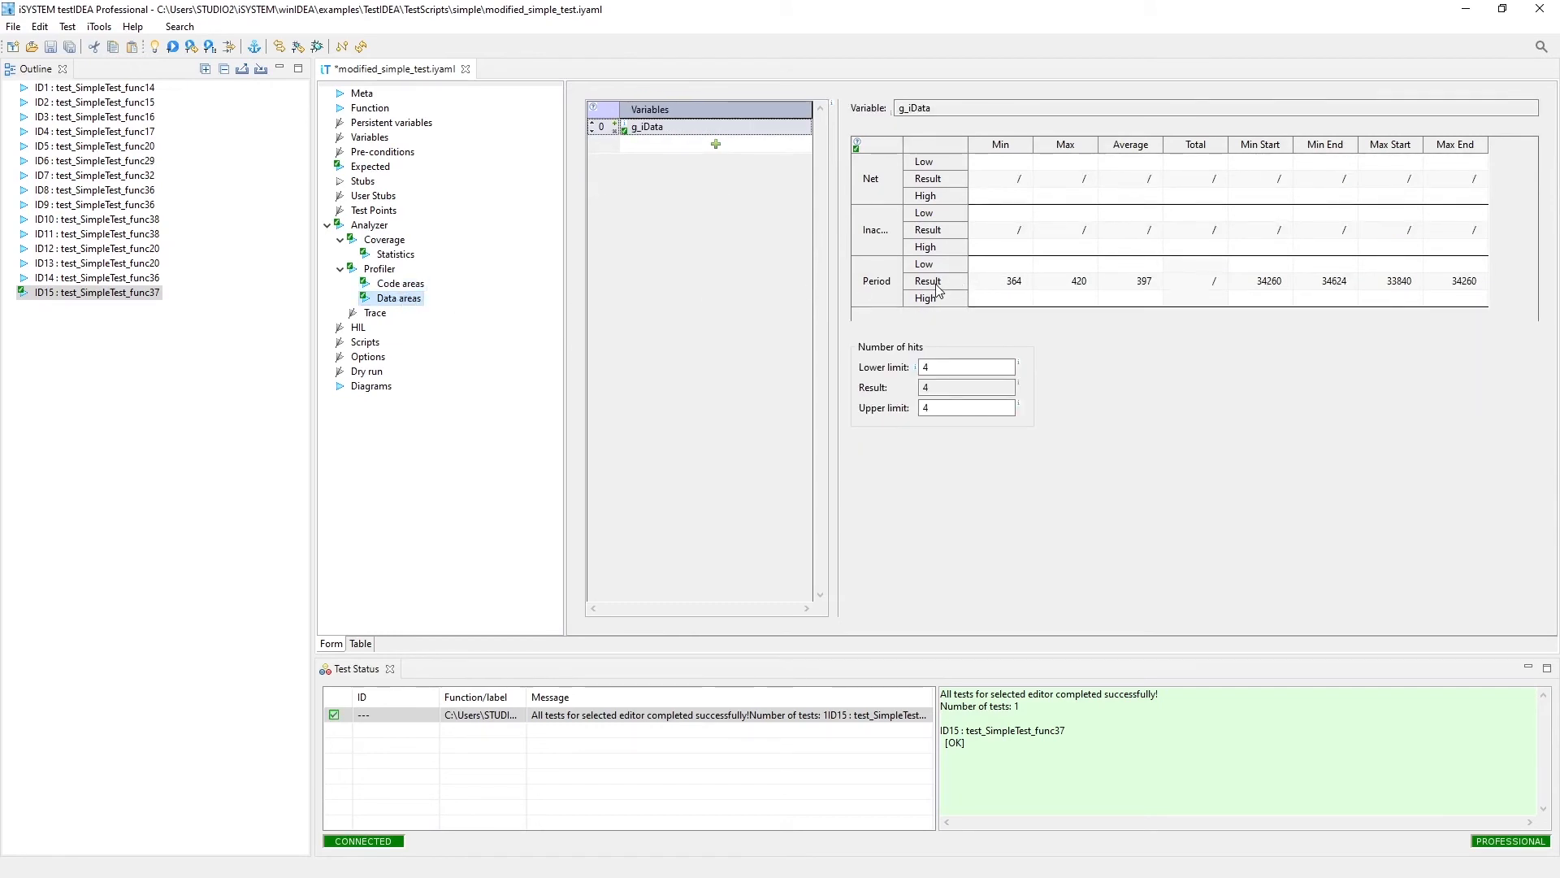
mouse_move(1024, 290)
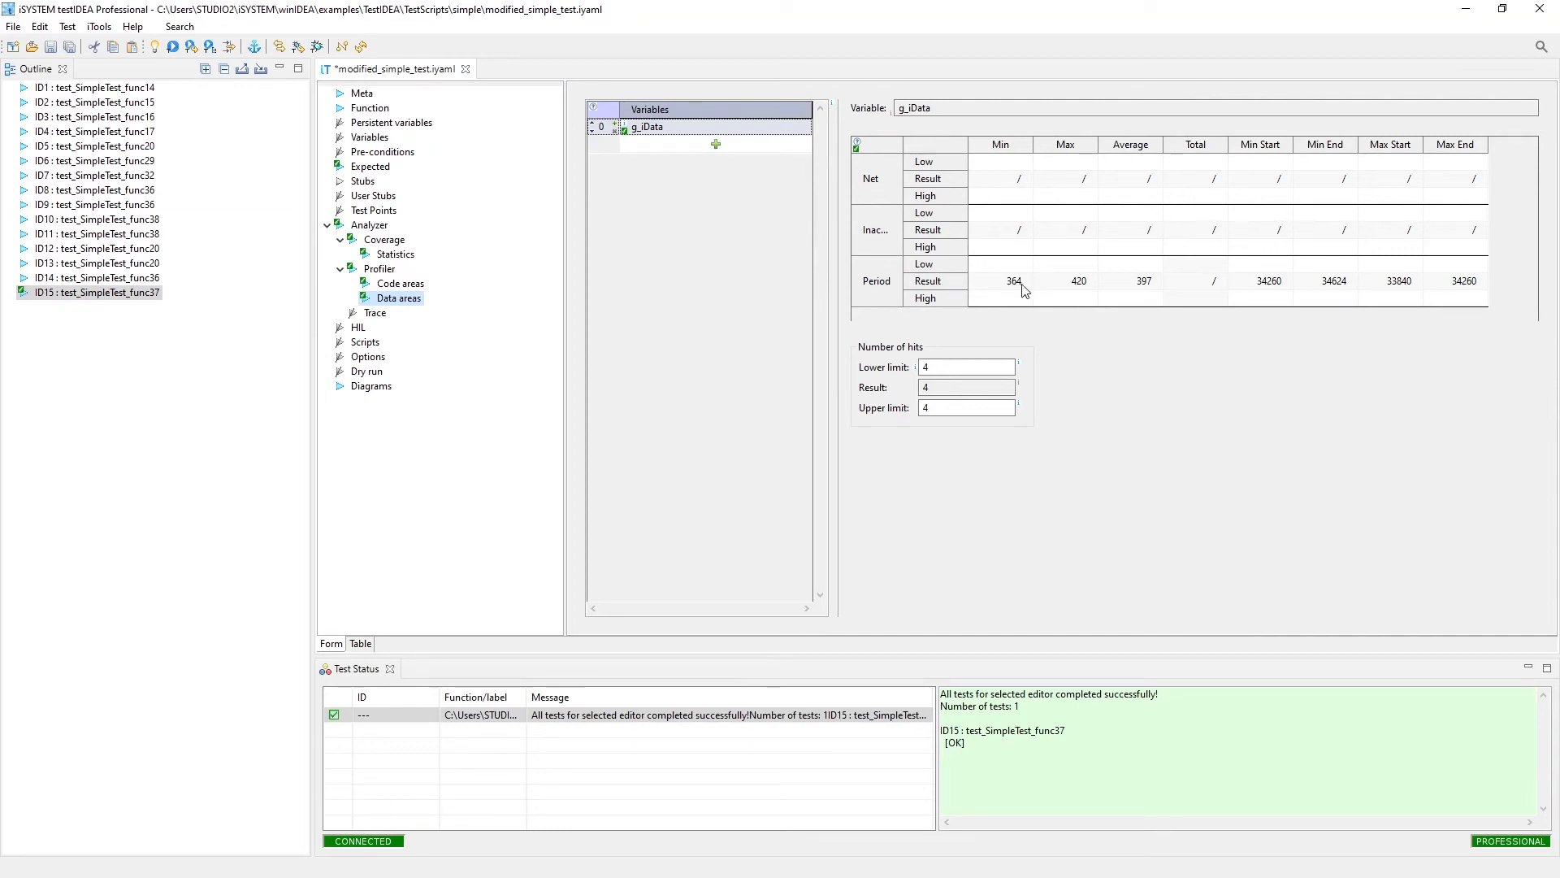
mouse_move(1032, 296)
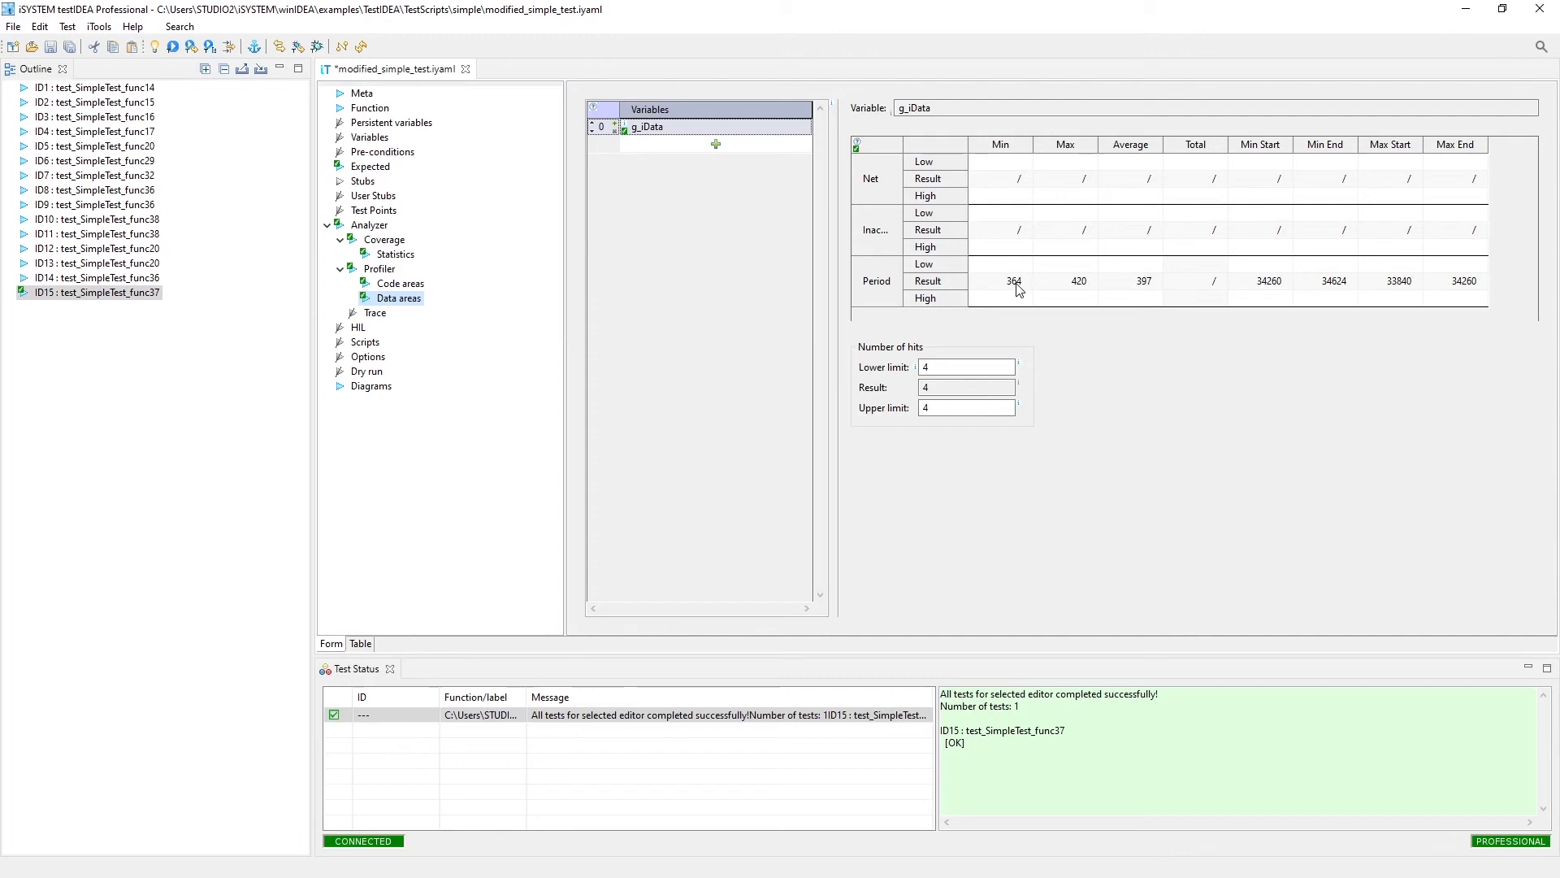
mouse_move(1162, 308)
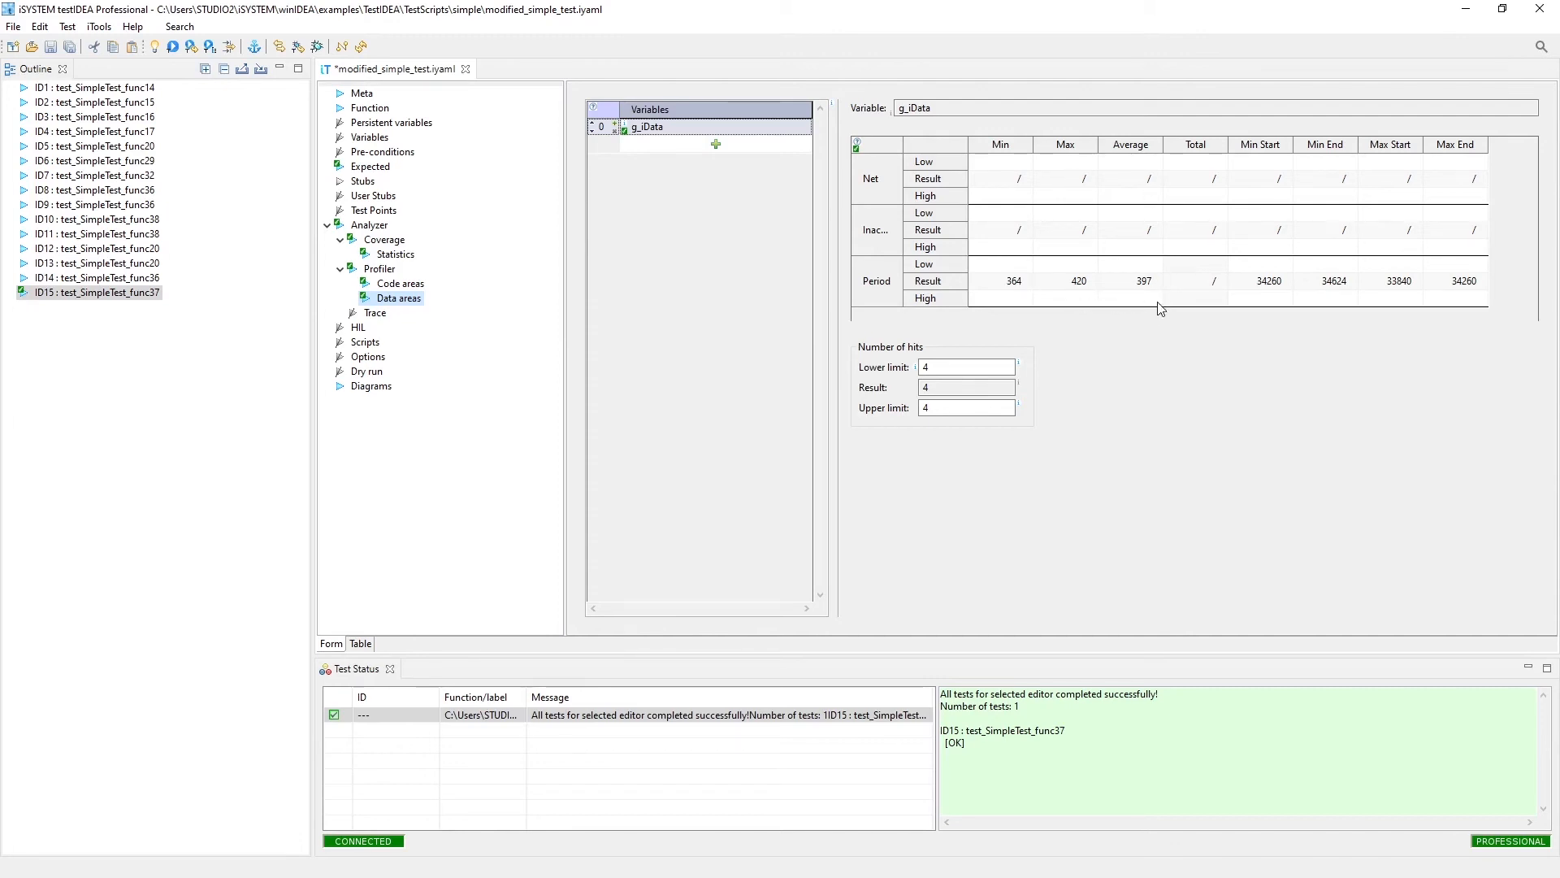
mouse_move(235, 341)
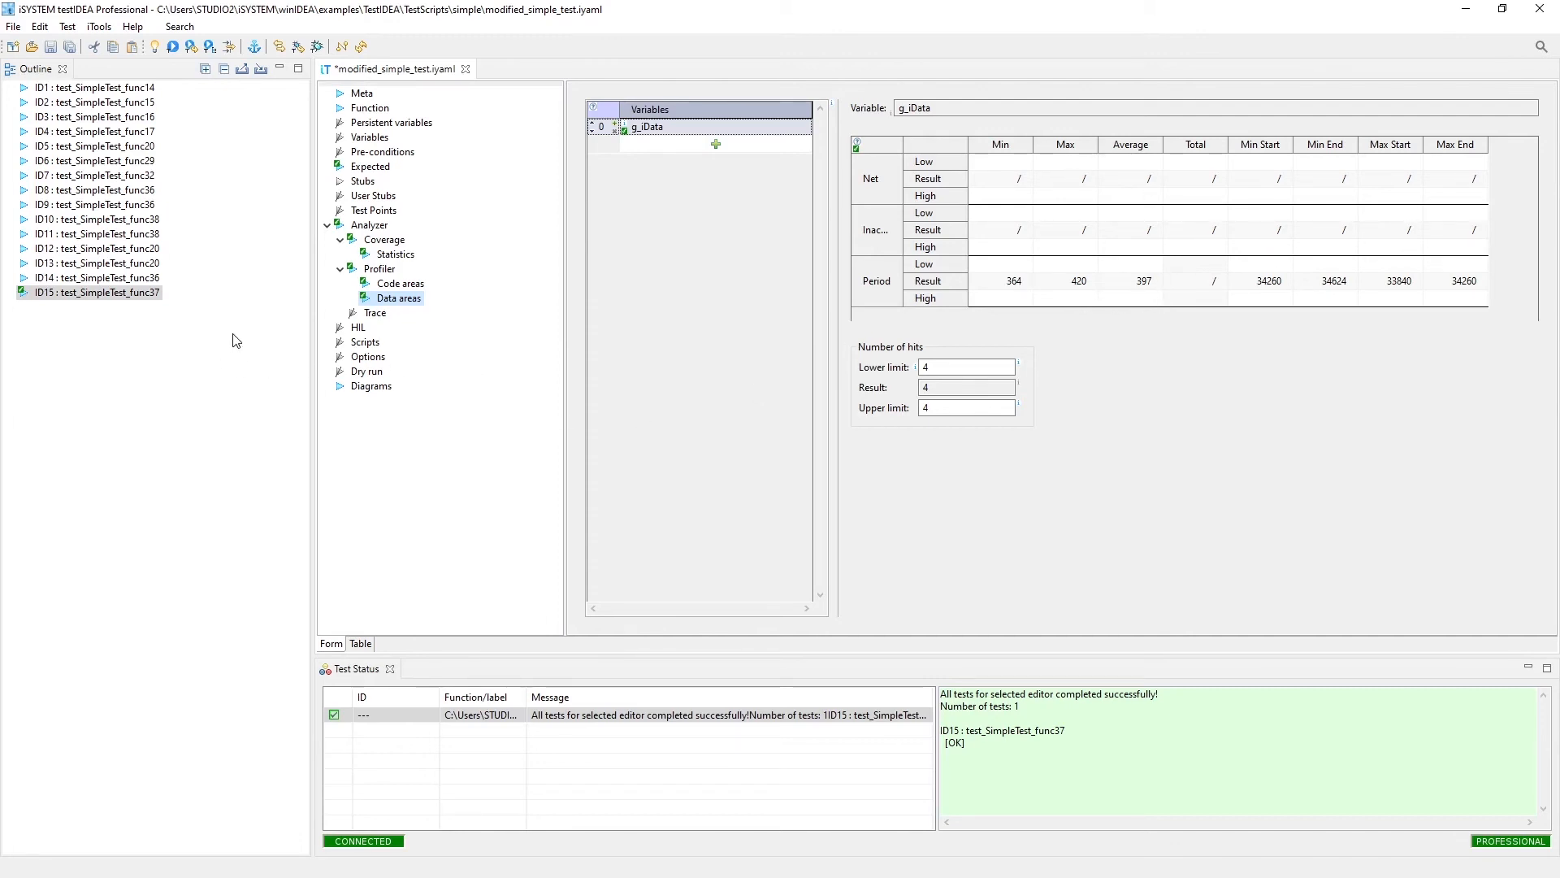
Step: Review ID15's trace settings, then view its empty HIL outputs table
click(375, 312)
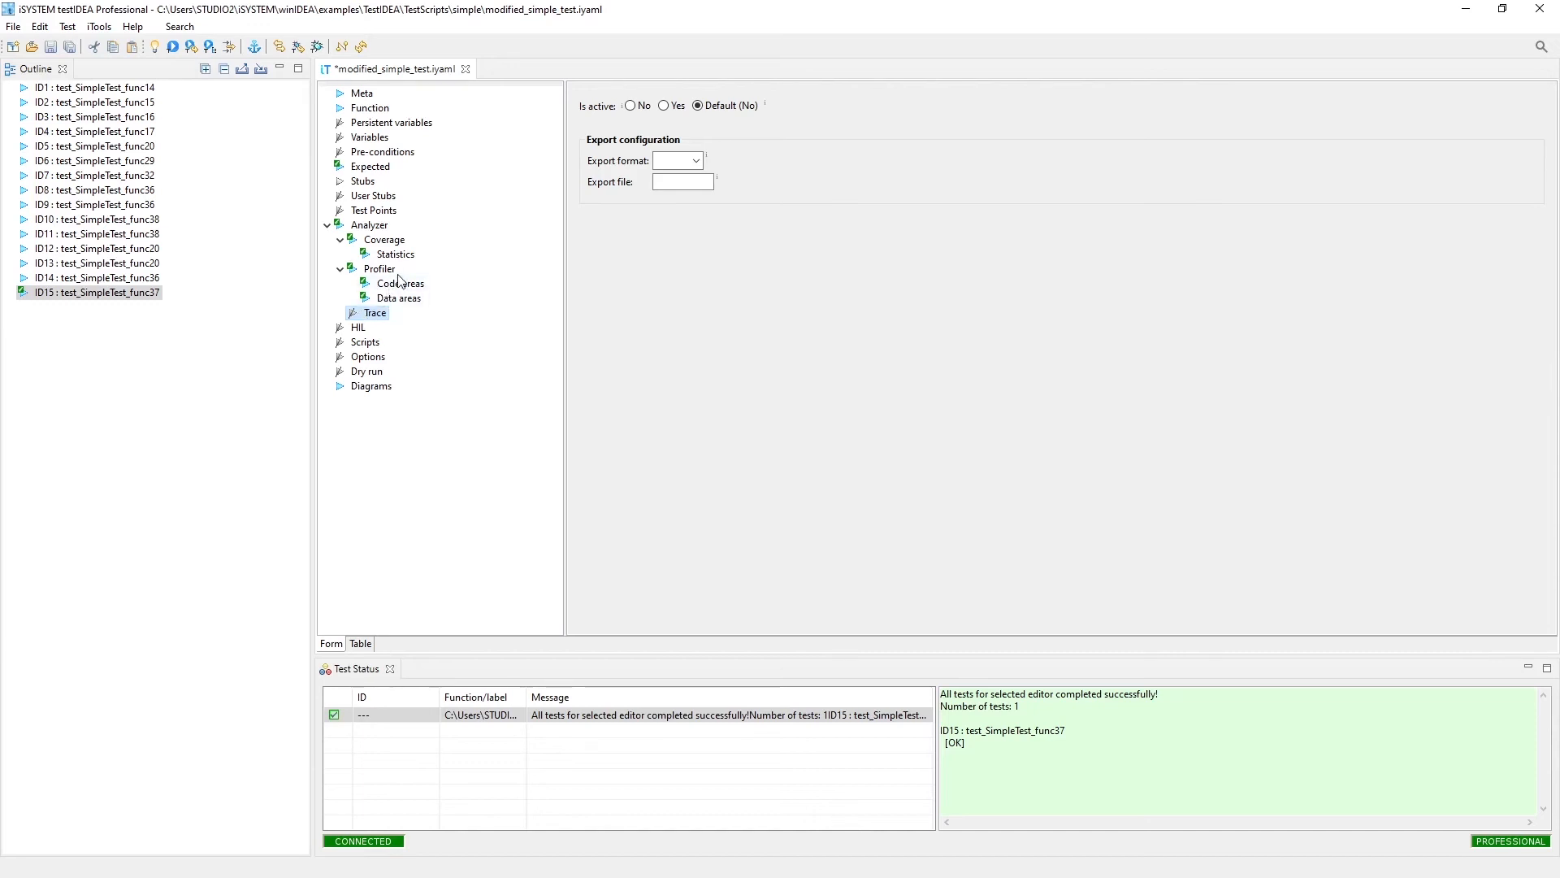
click(358, 326)
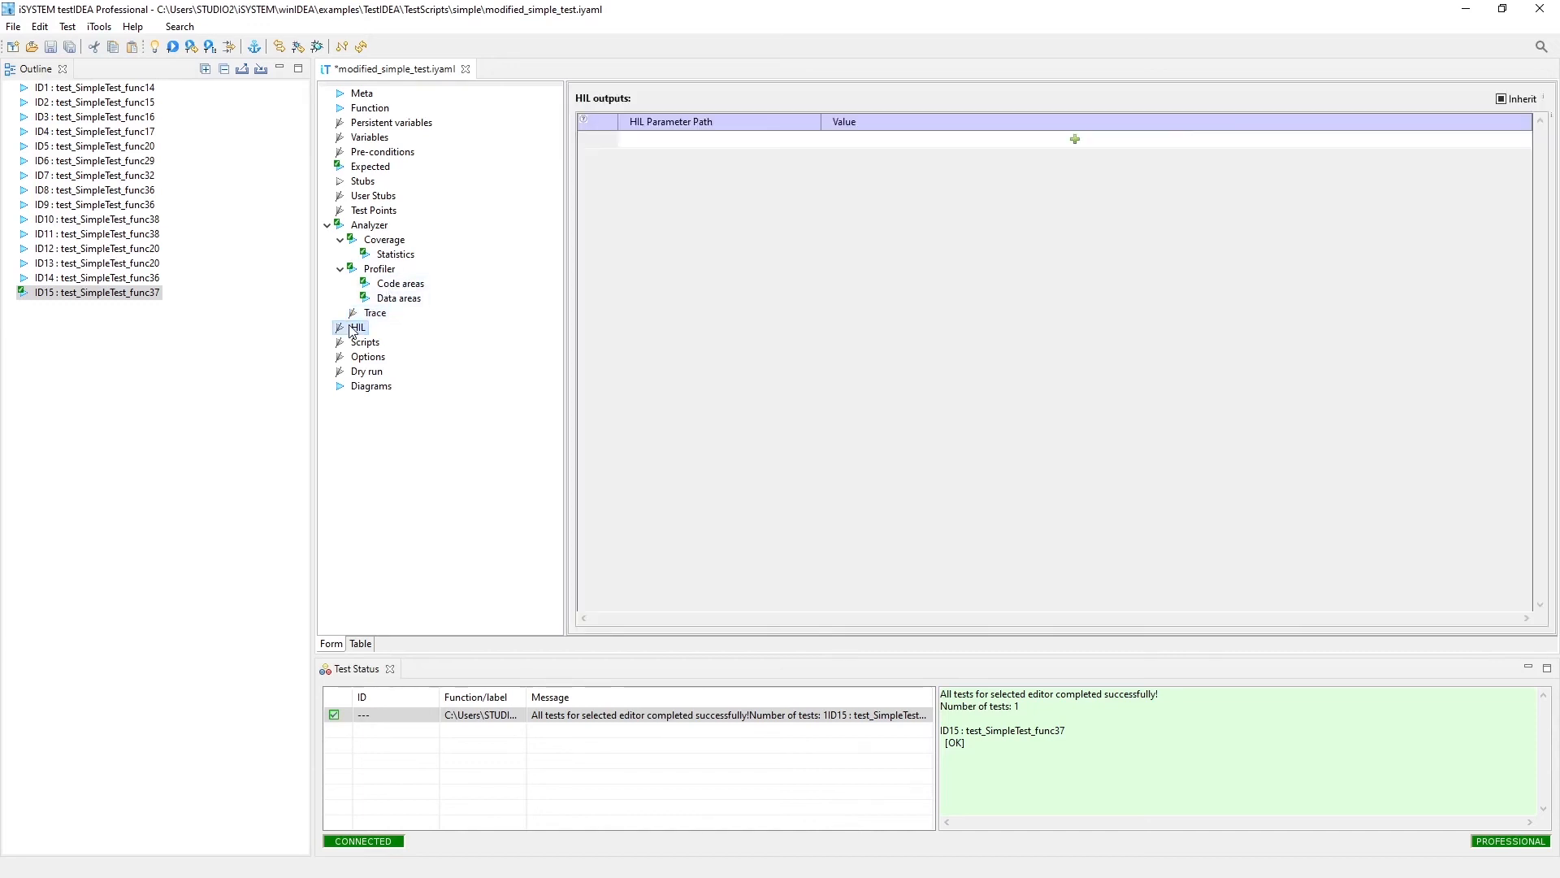
mouse_move(754, 165)
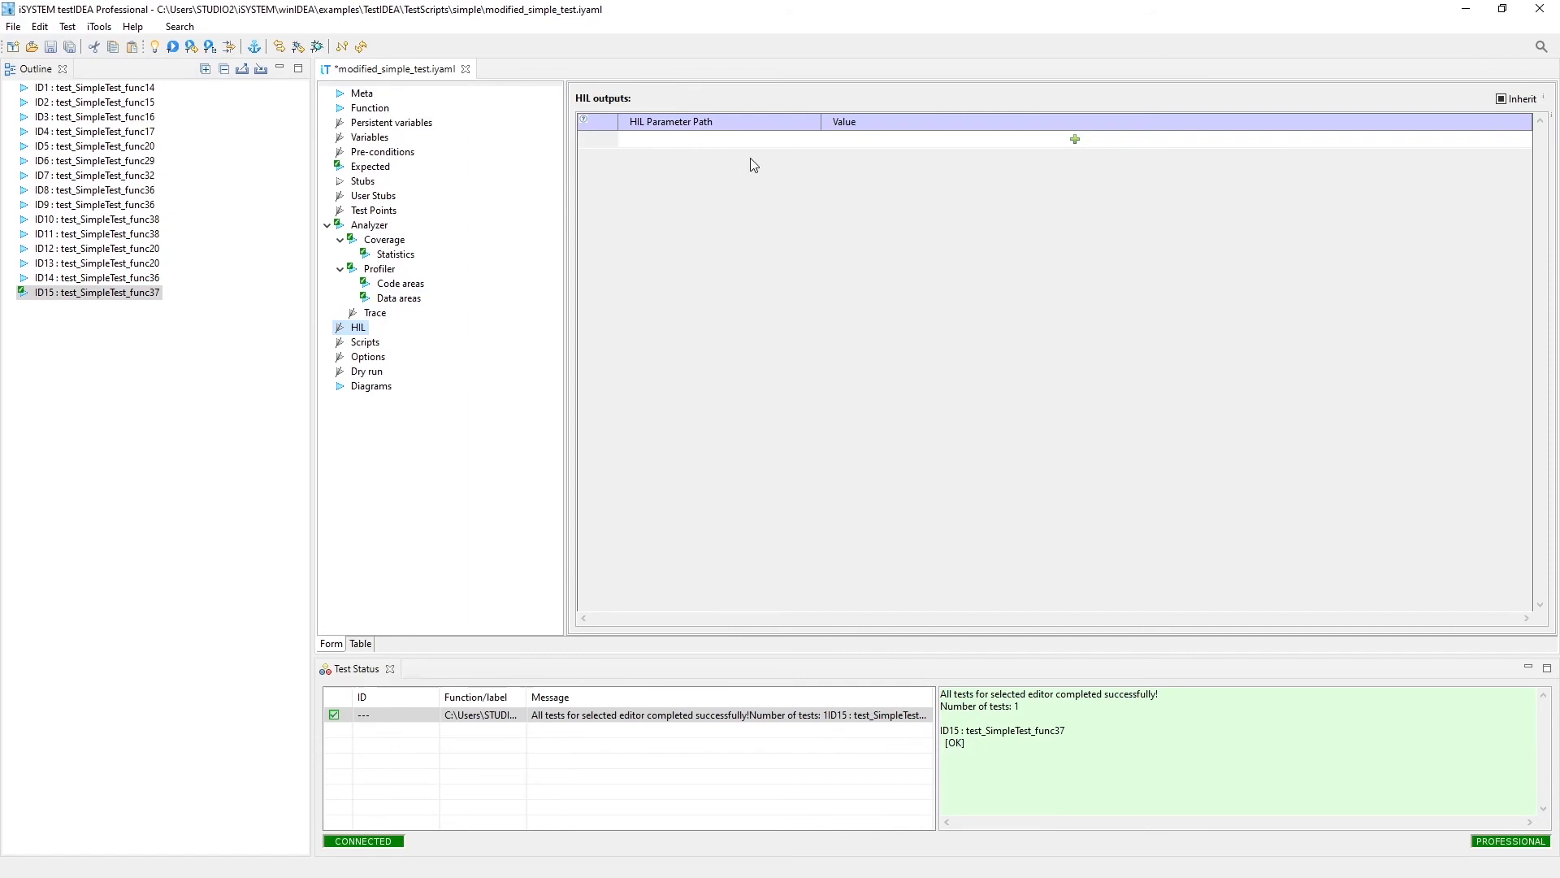
mouse_move(183, 578)
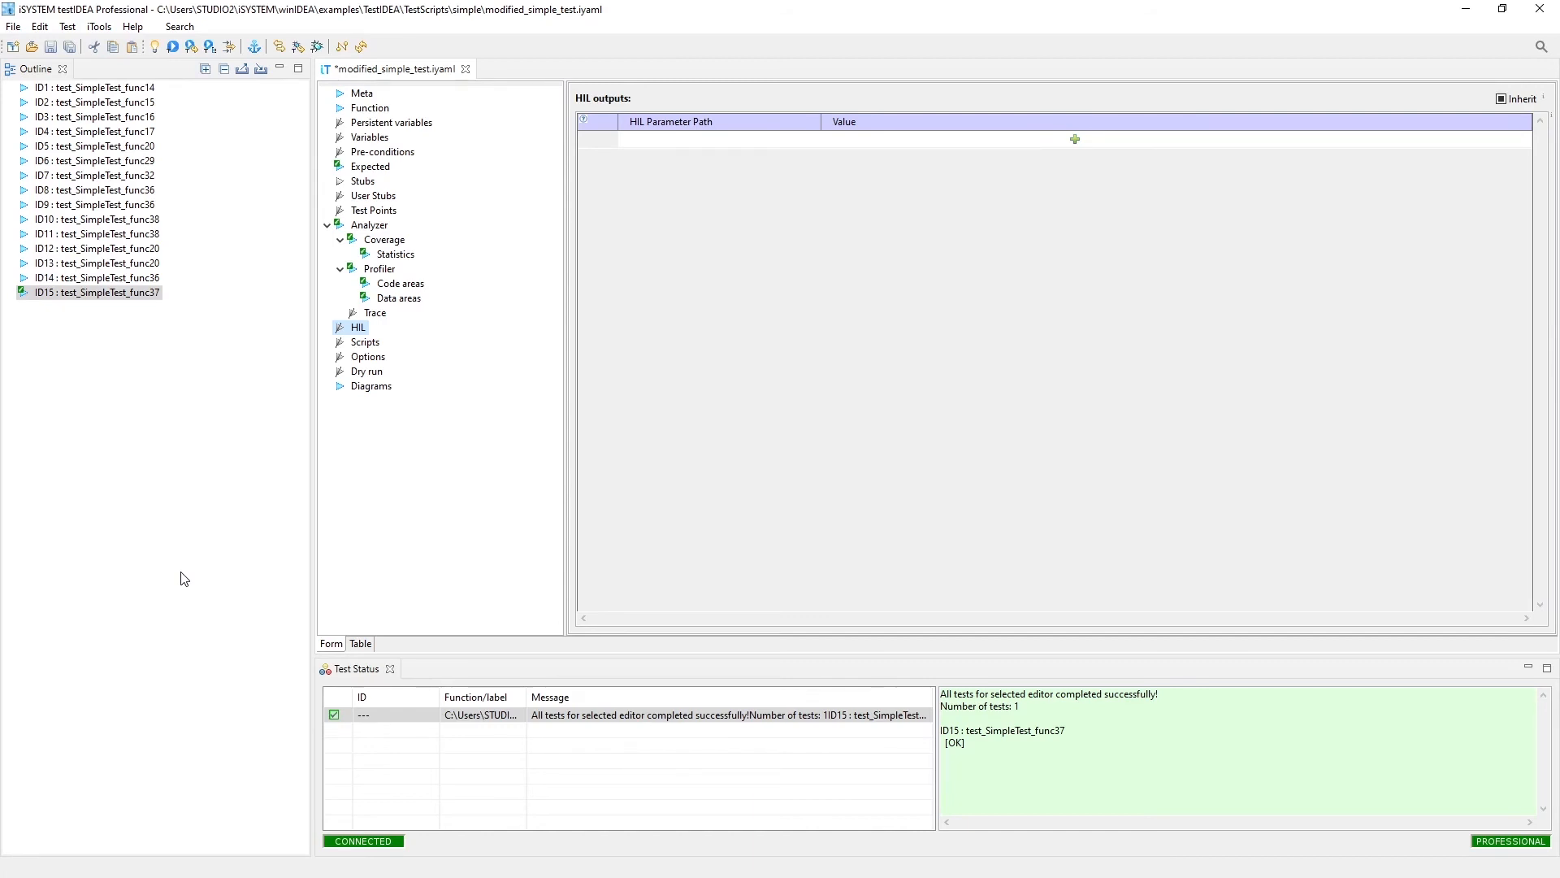
Step: Show ID15's Scripts section with all four script functions empty and inherited
click(365, 342)
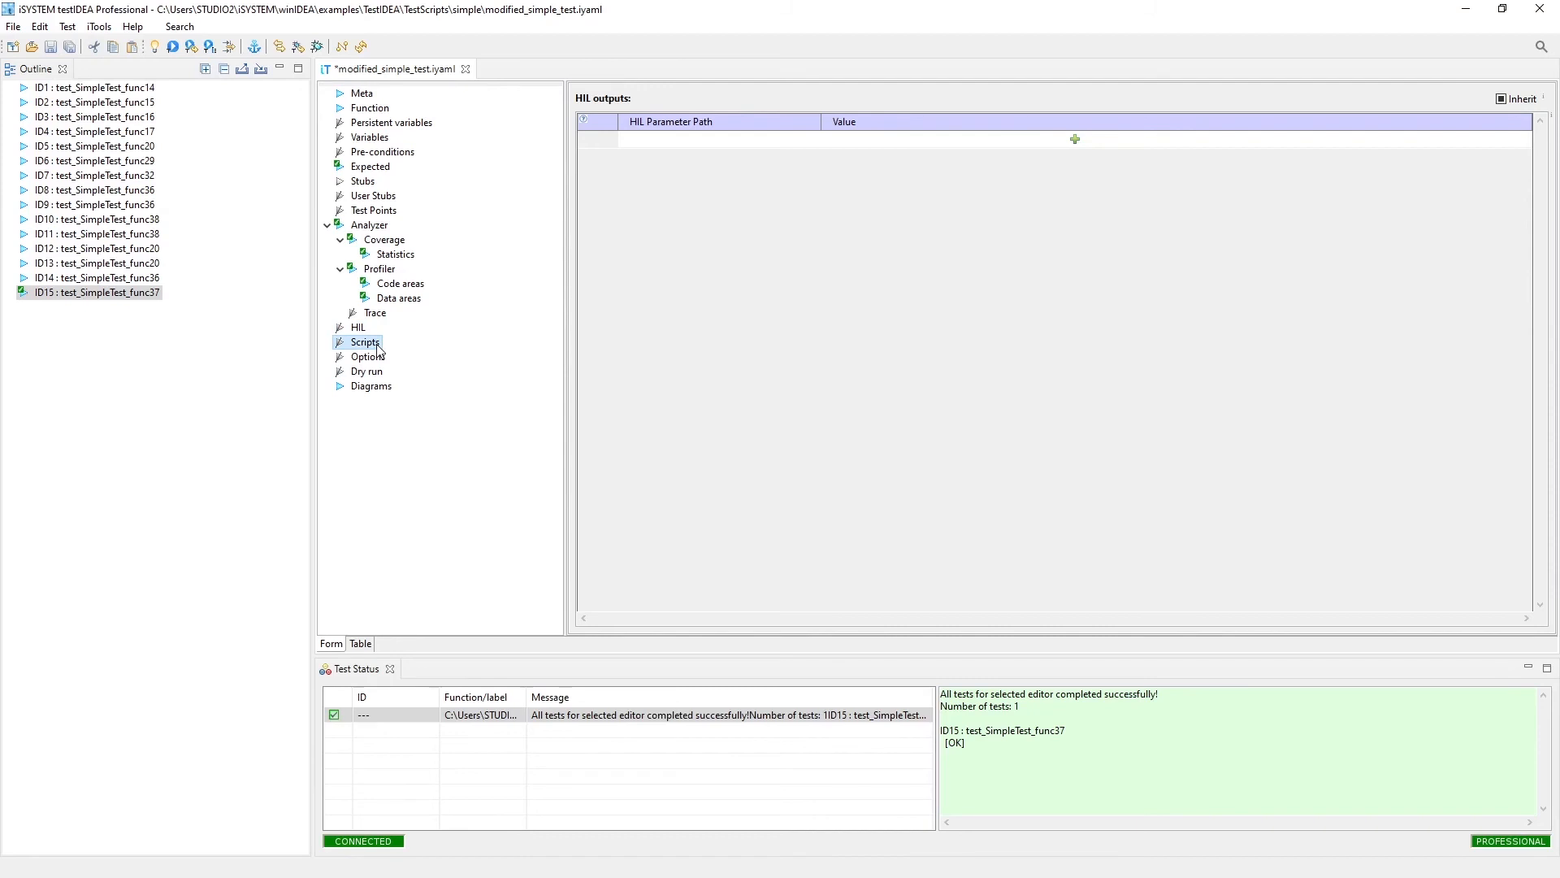
click(365, 341)
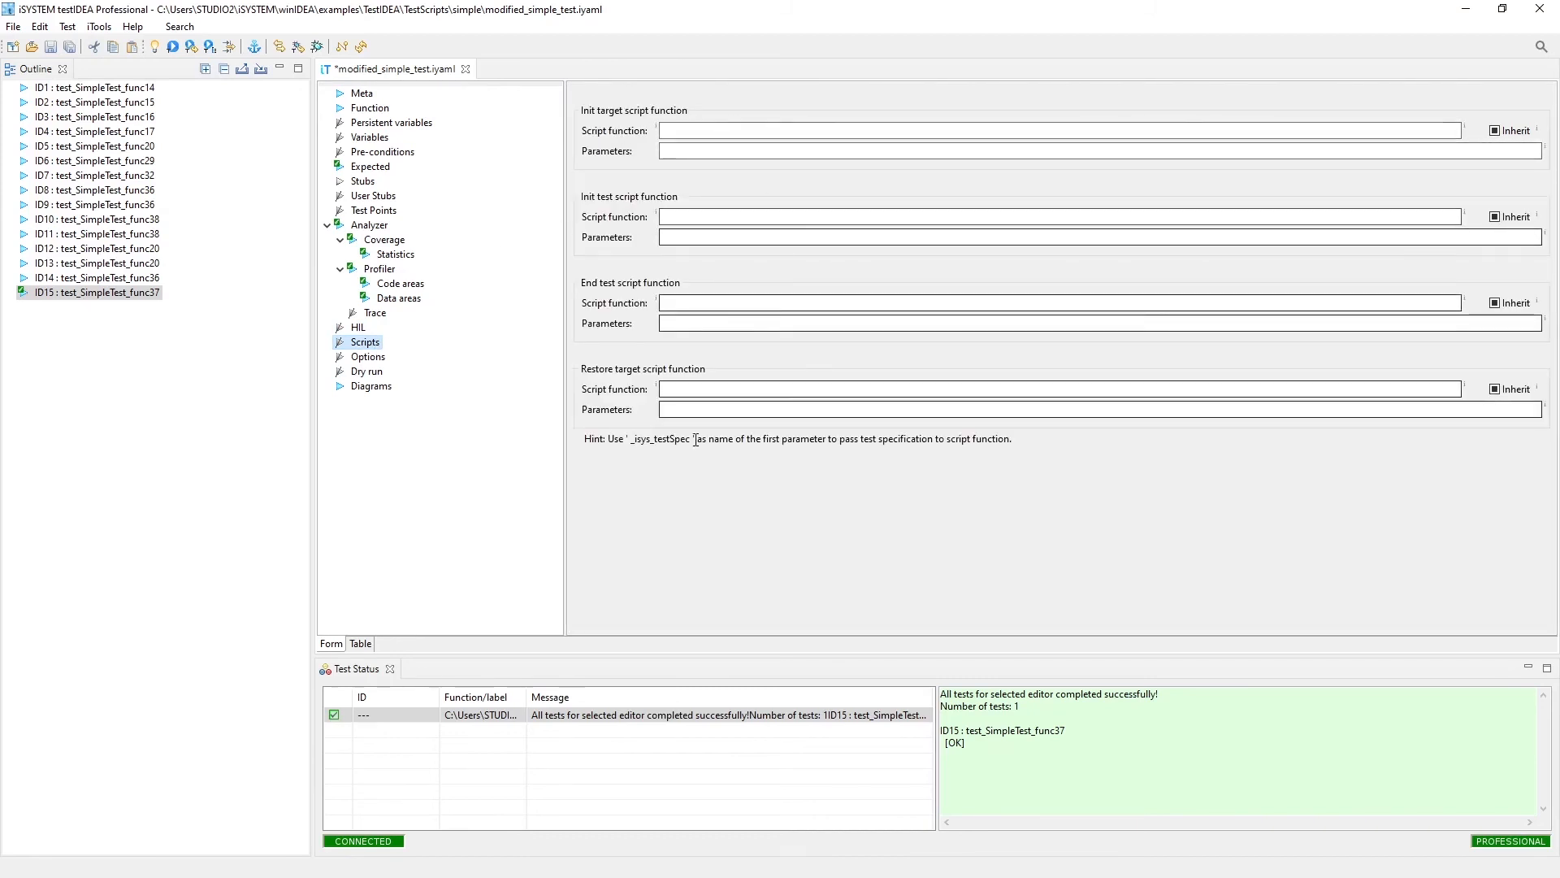
mouse_move(691, 279)
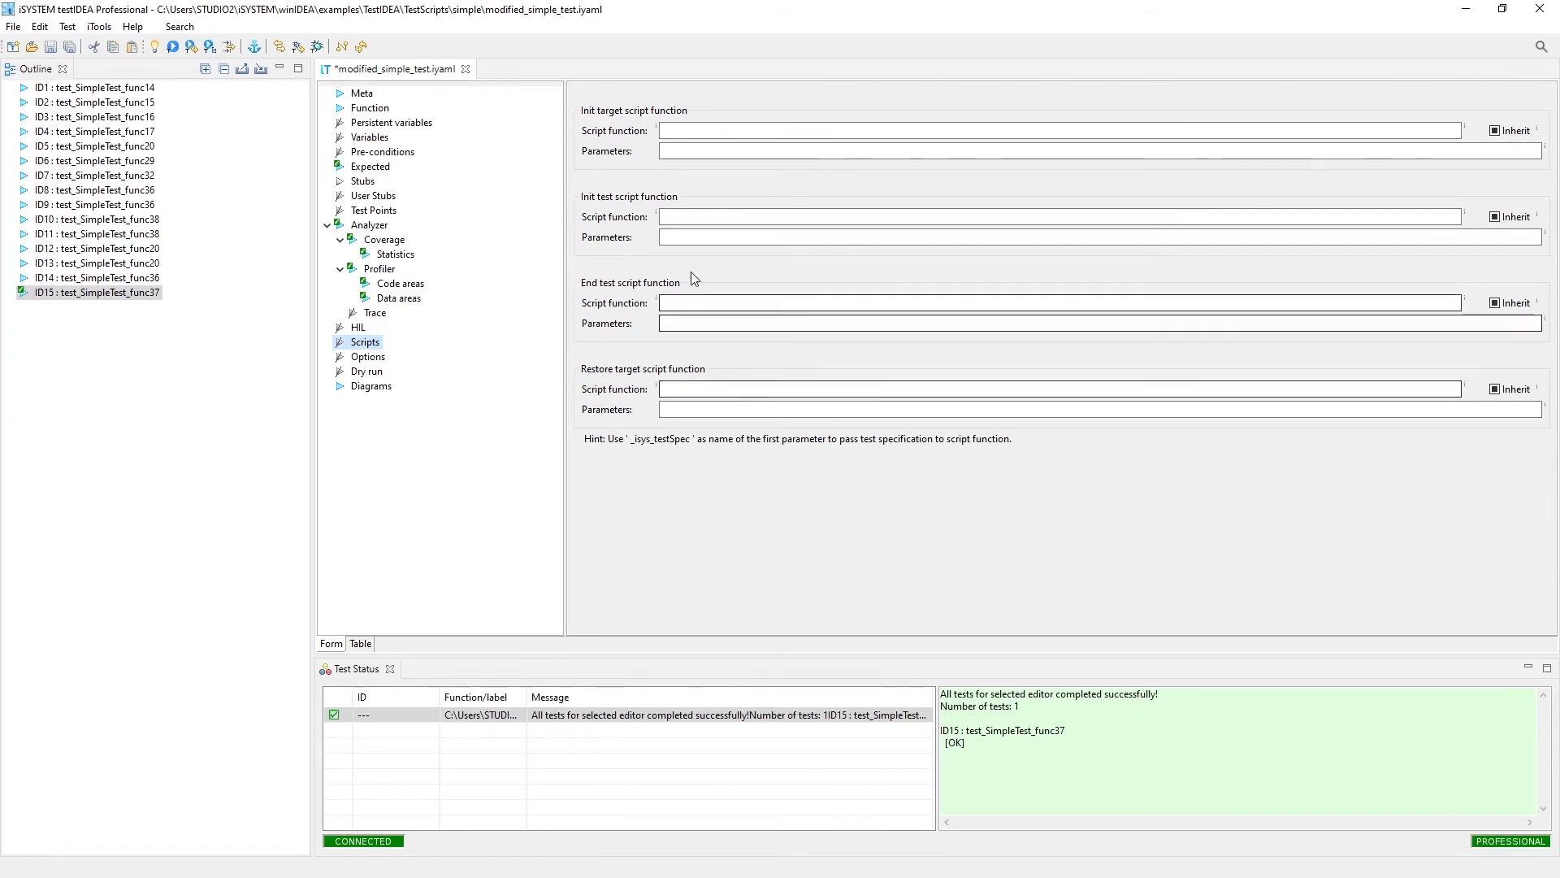
mouse_move(629, 207)
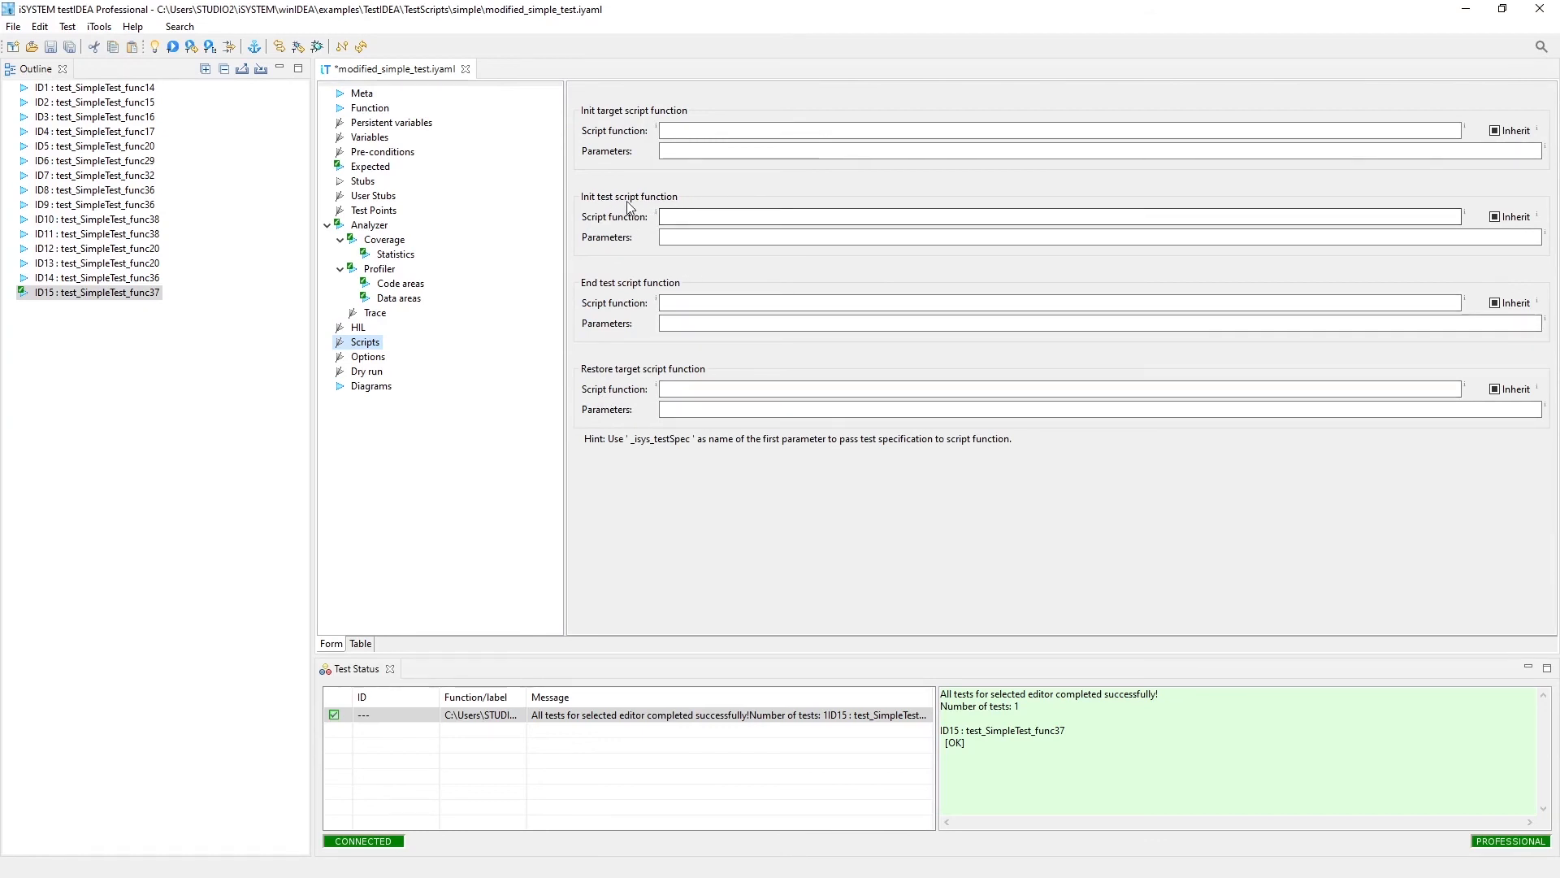
mouse_move(633, 289)
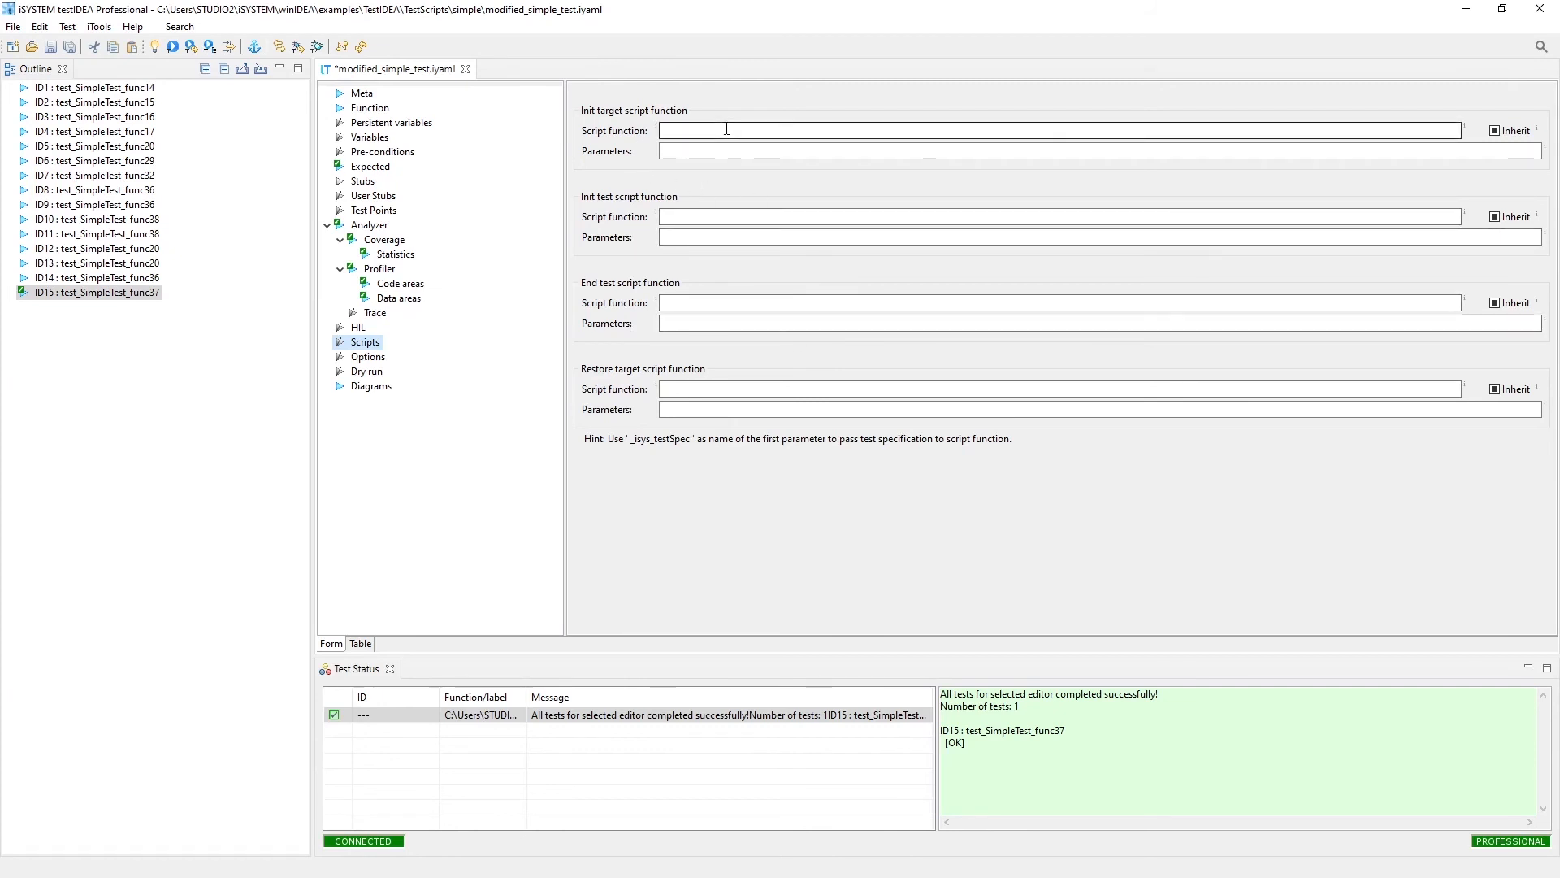
mouse_move(727, 130)
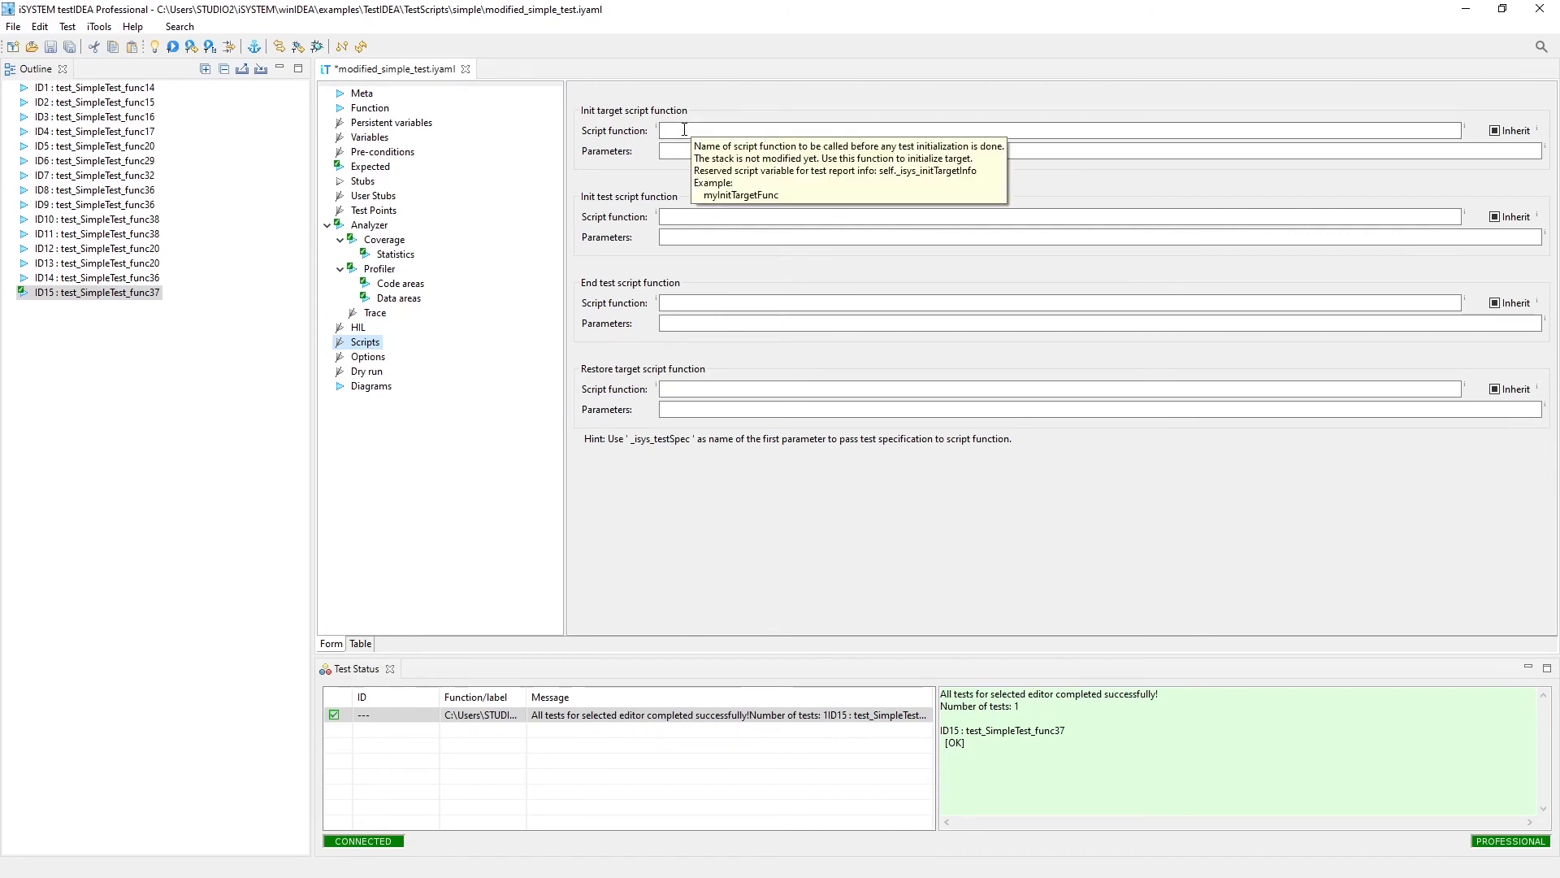
mouse_move(230, 469)
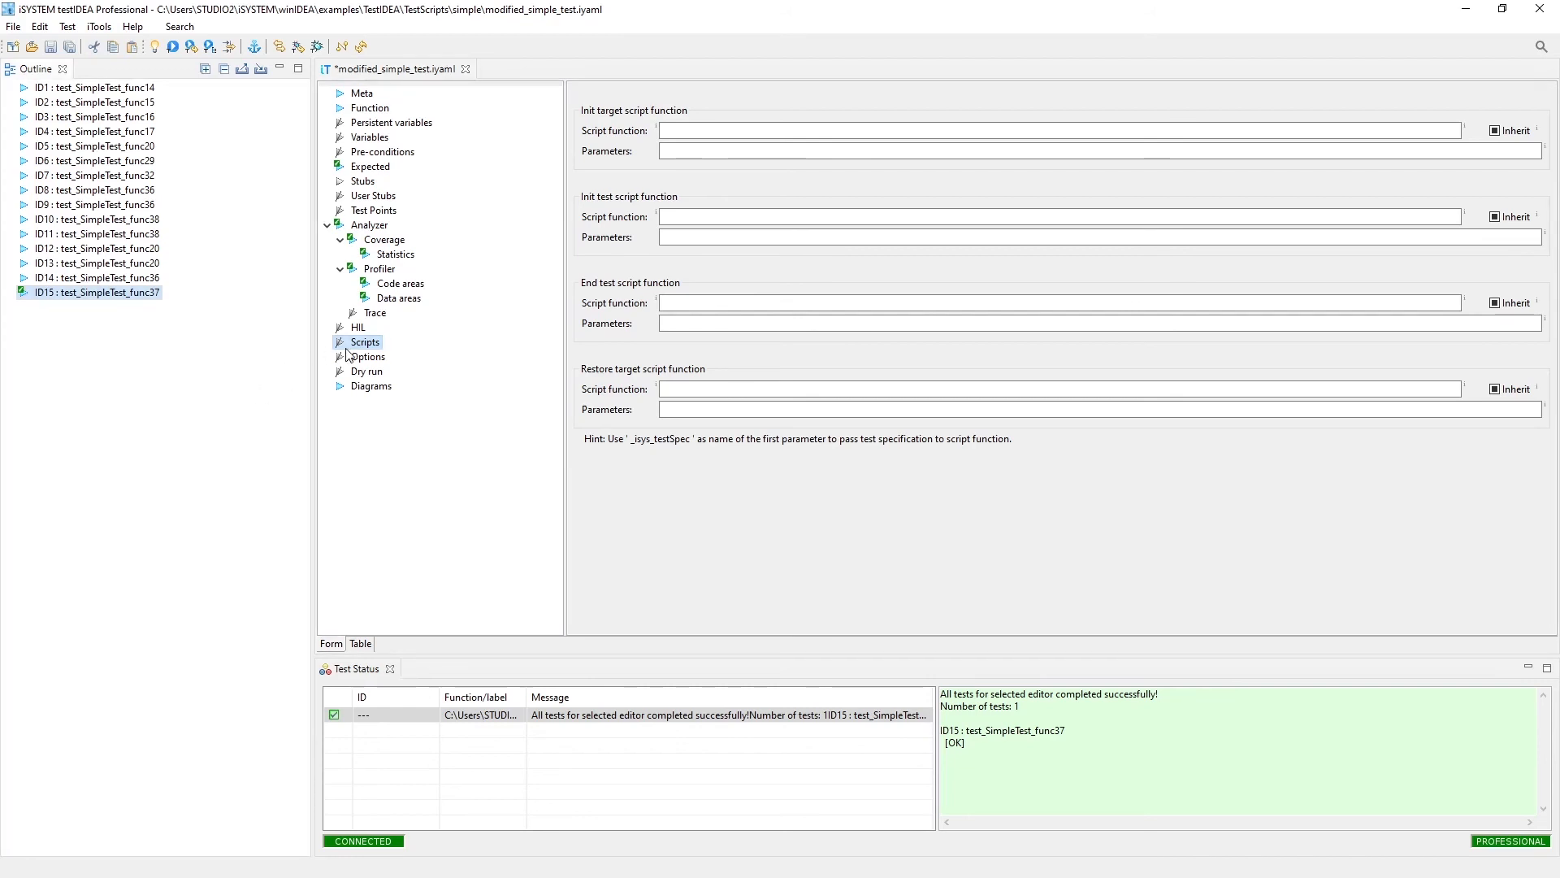
Step: Review ID15's empty winIDEA options, then its Dry run section with no assignments
click(368, 356)
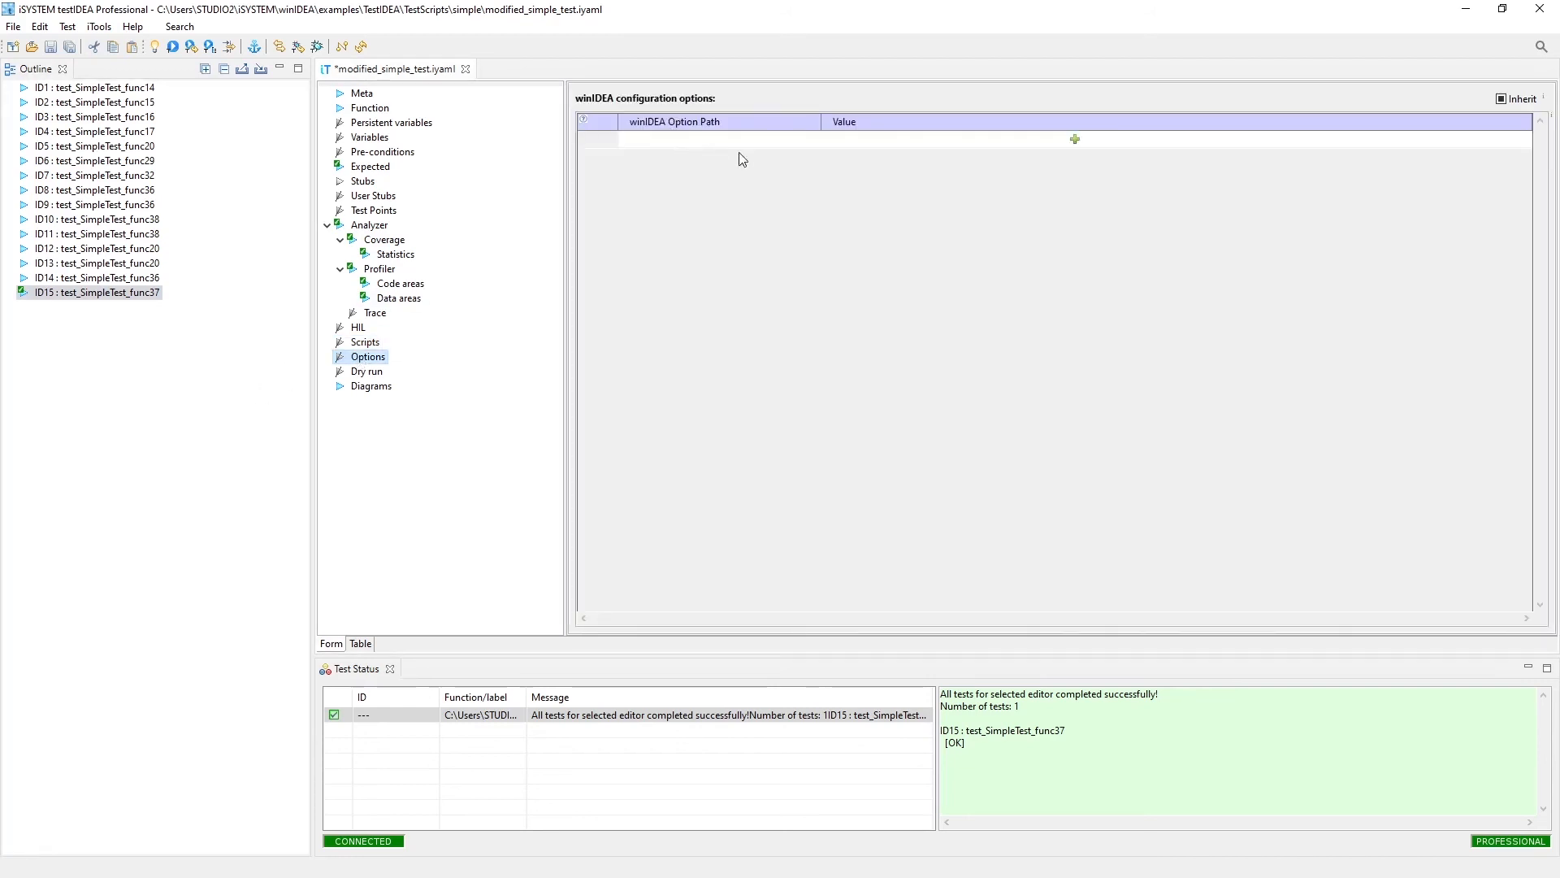
mouse_move(647, 449)
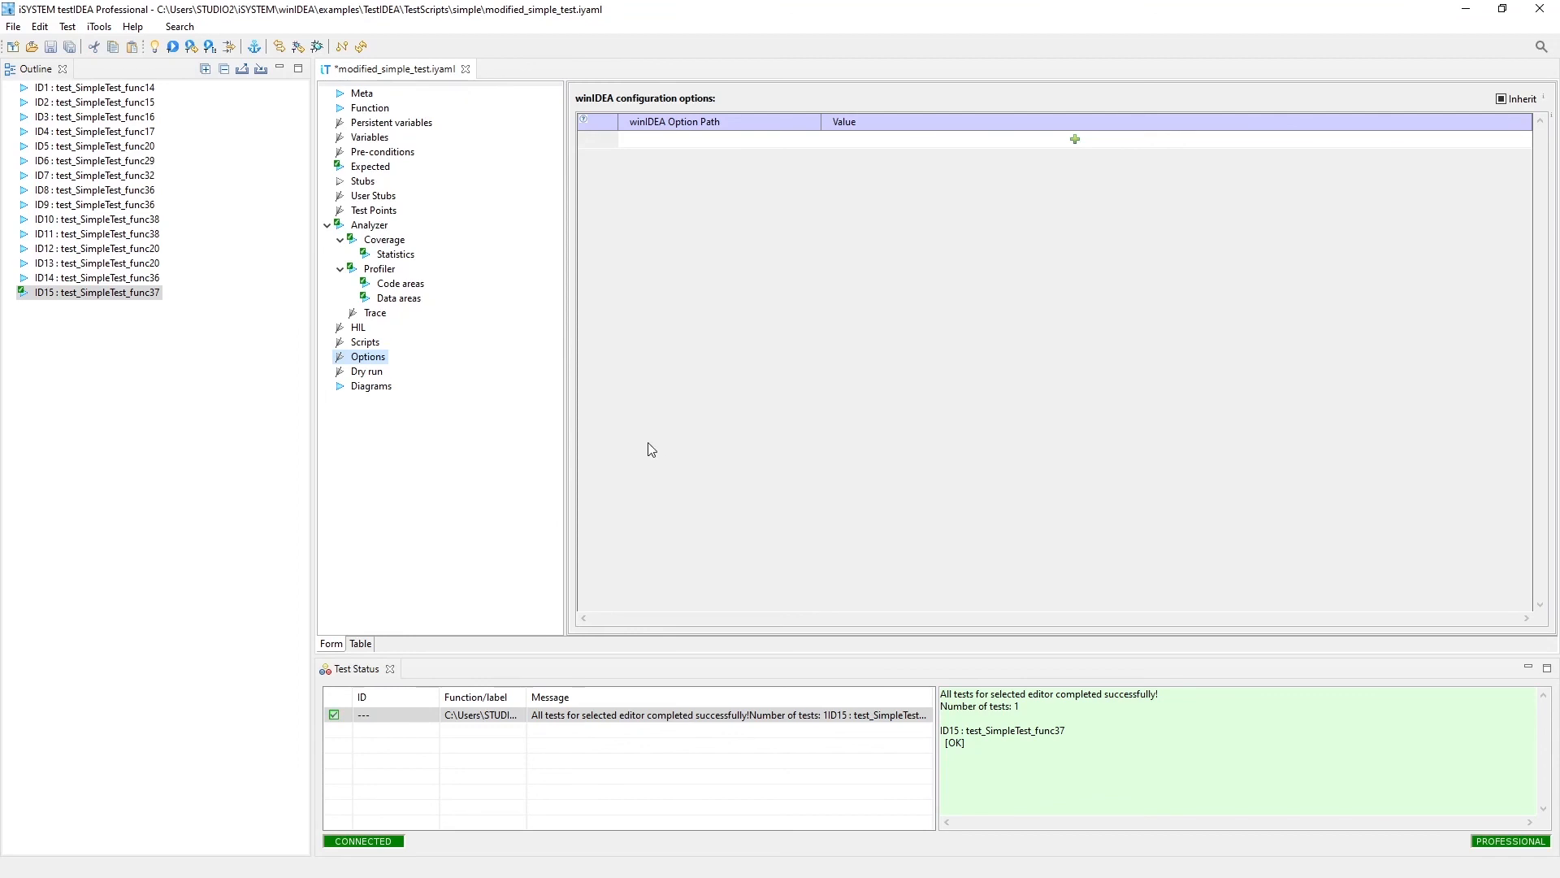
mouse_move(400, 389)
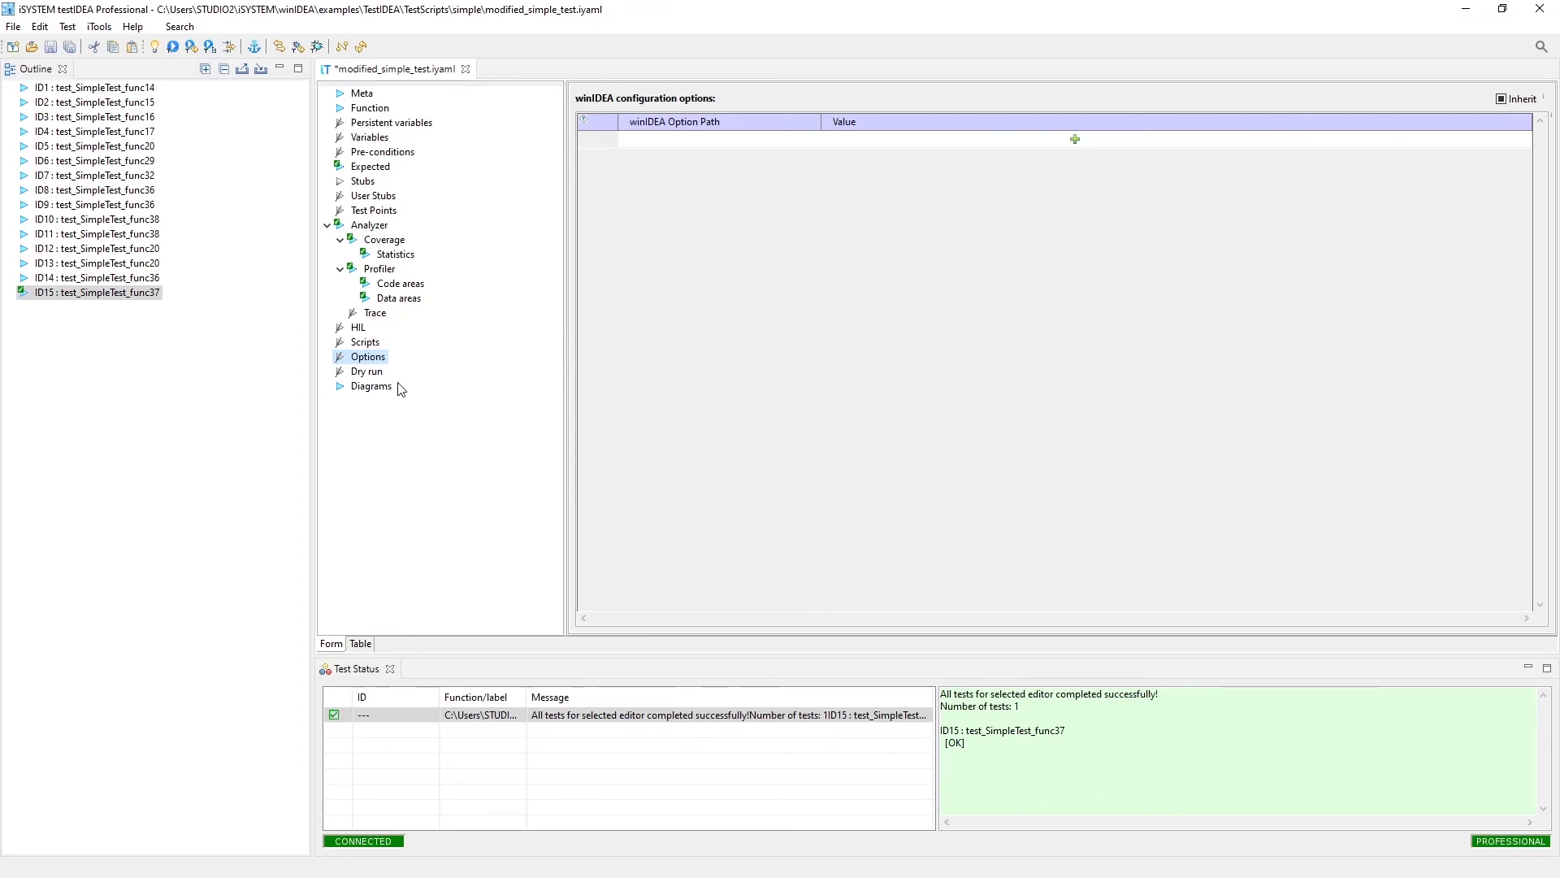
click(366, 371)
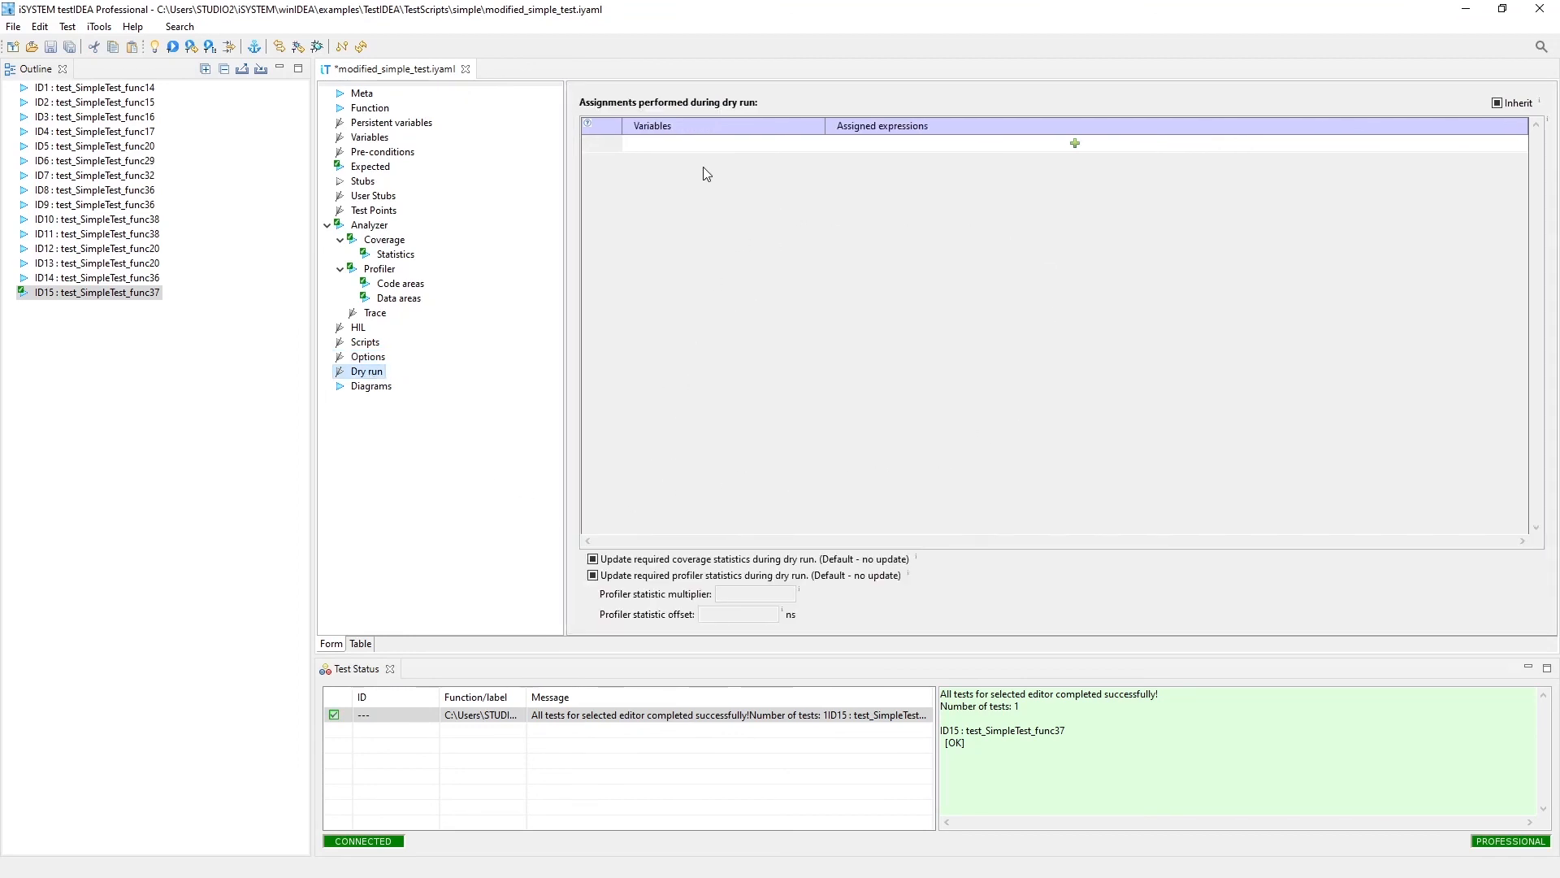
mouse_move(649, 283)
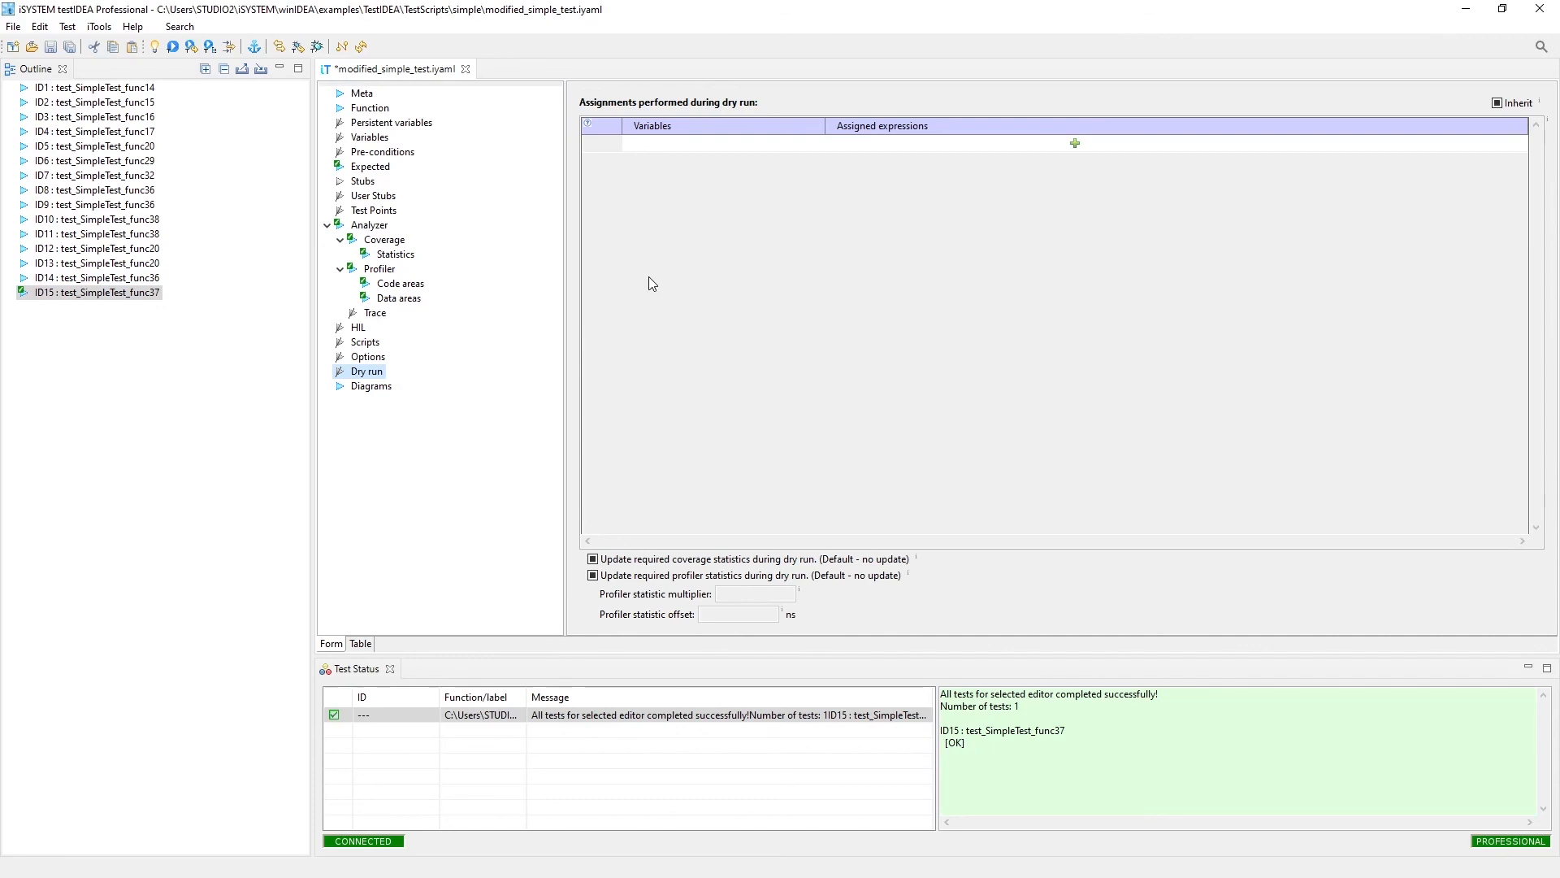
mouse_move(394, 461)
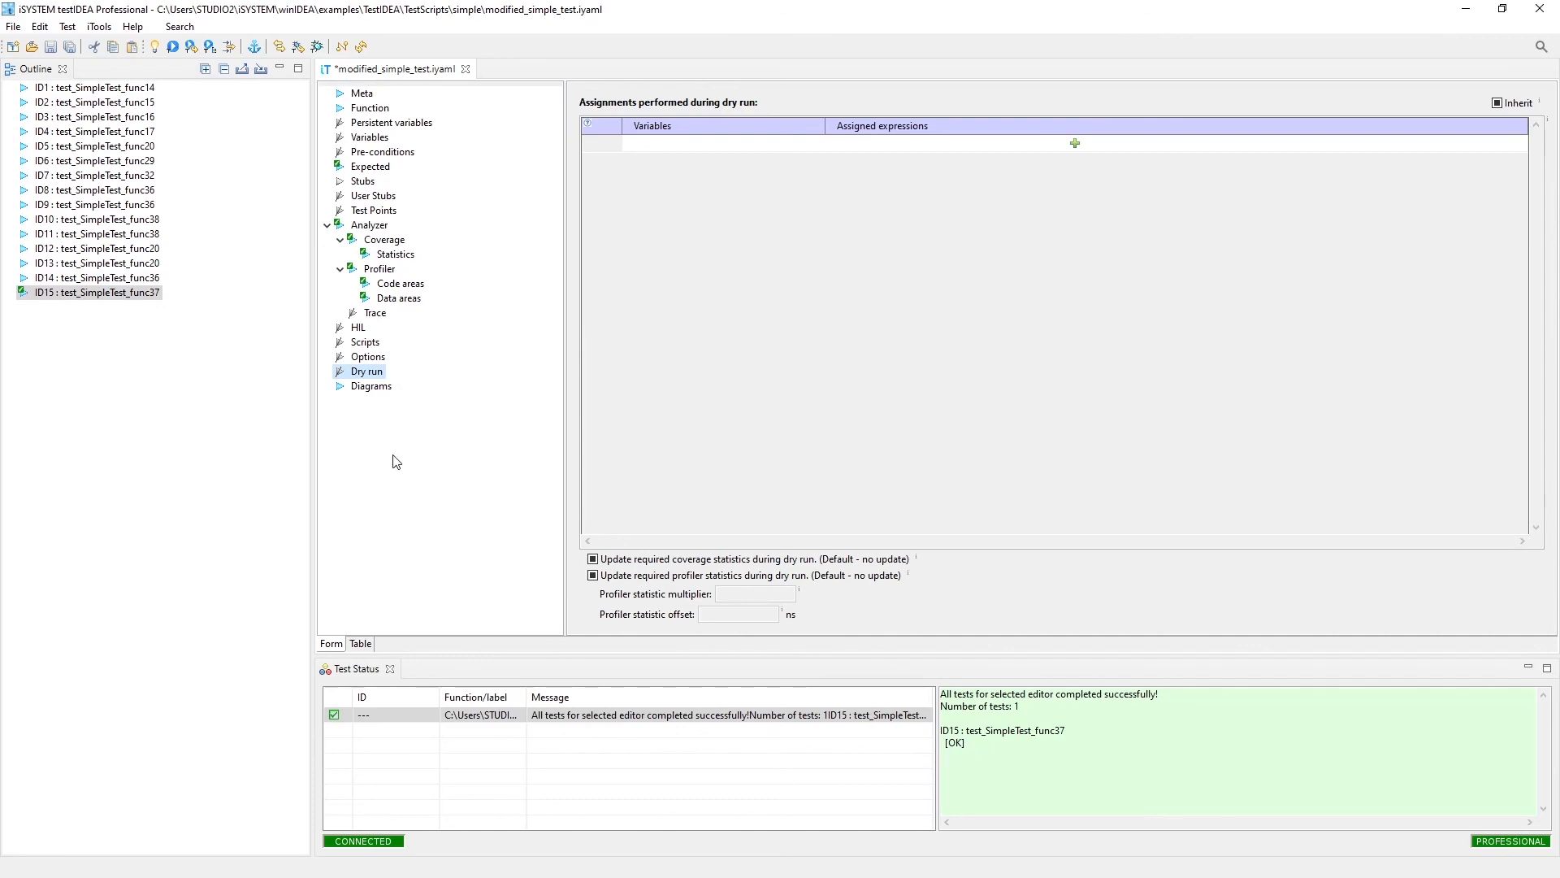
Step: In Diagrams, change the first entry's diagramType from callGraph to flowChart
click(371, 386)
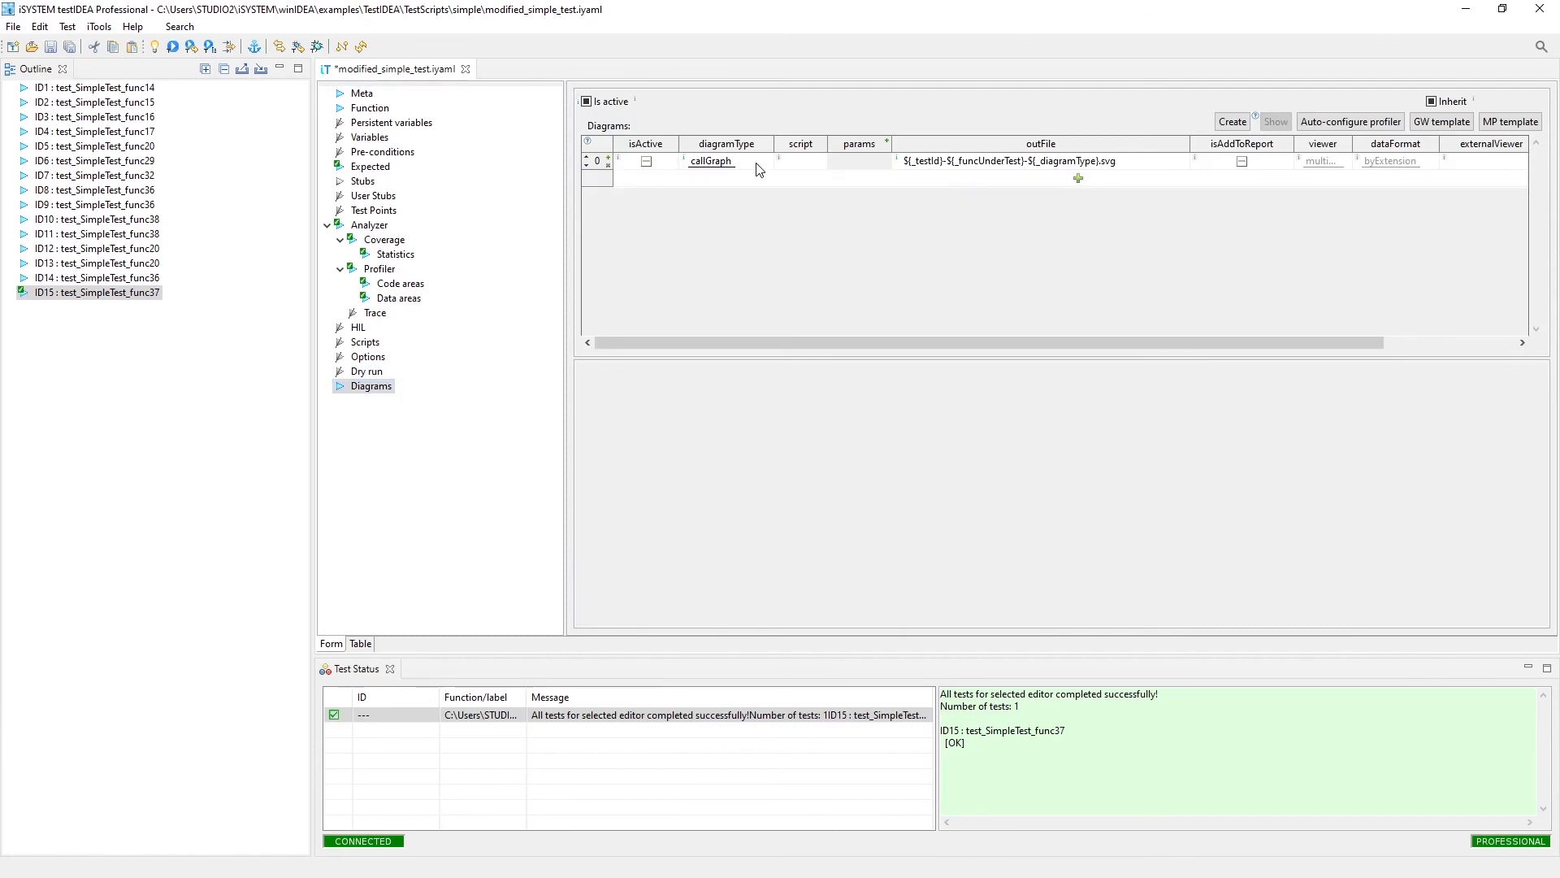
click(710, 161)
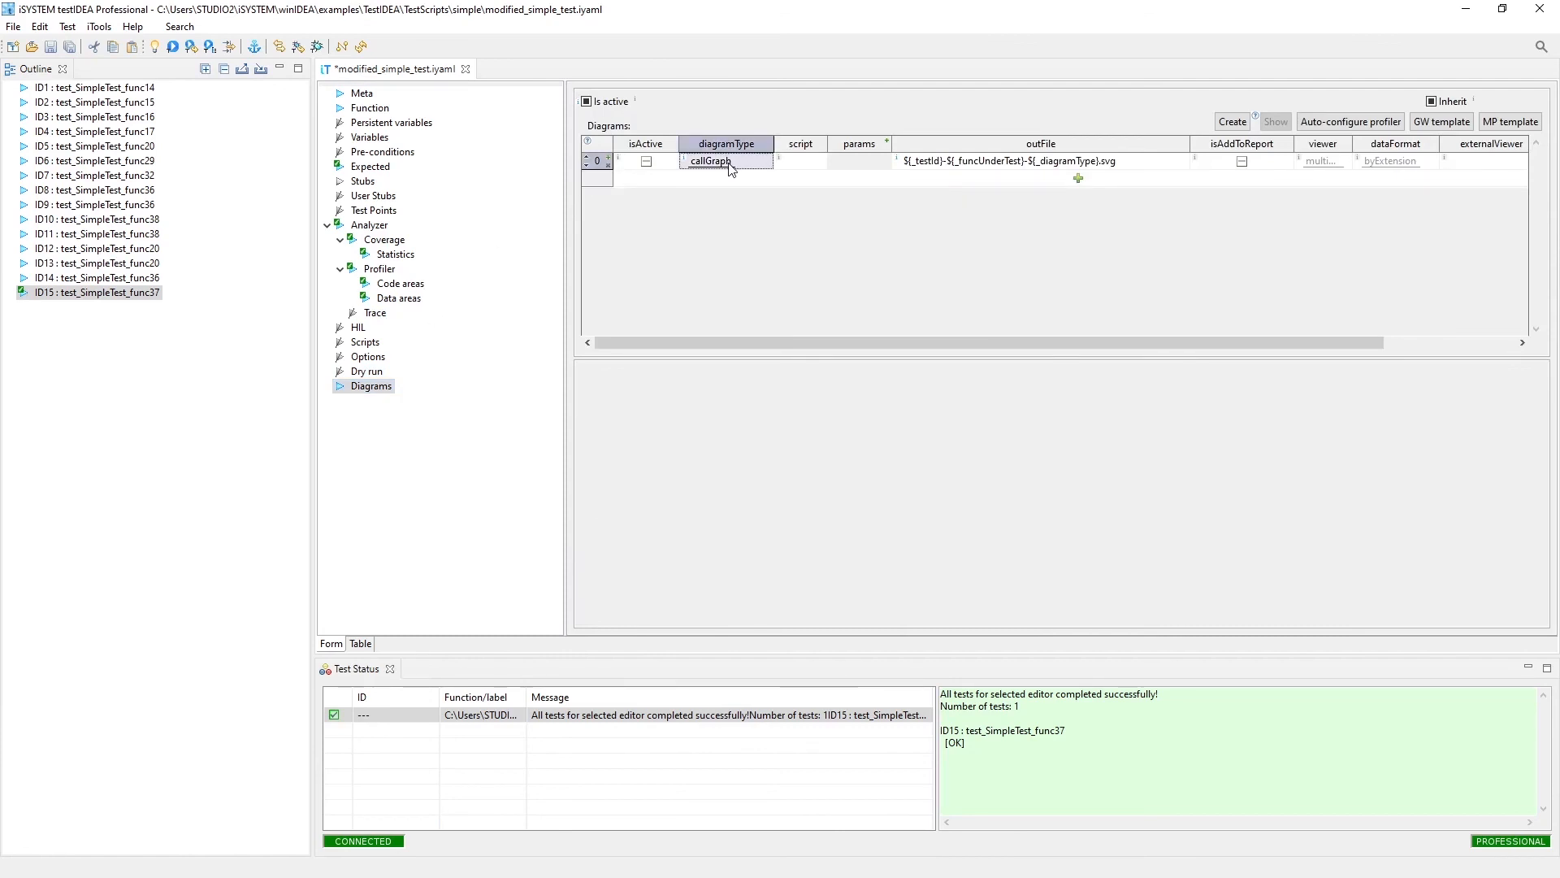
click(763, 162)
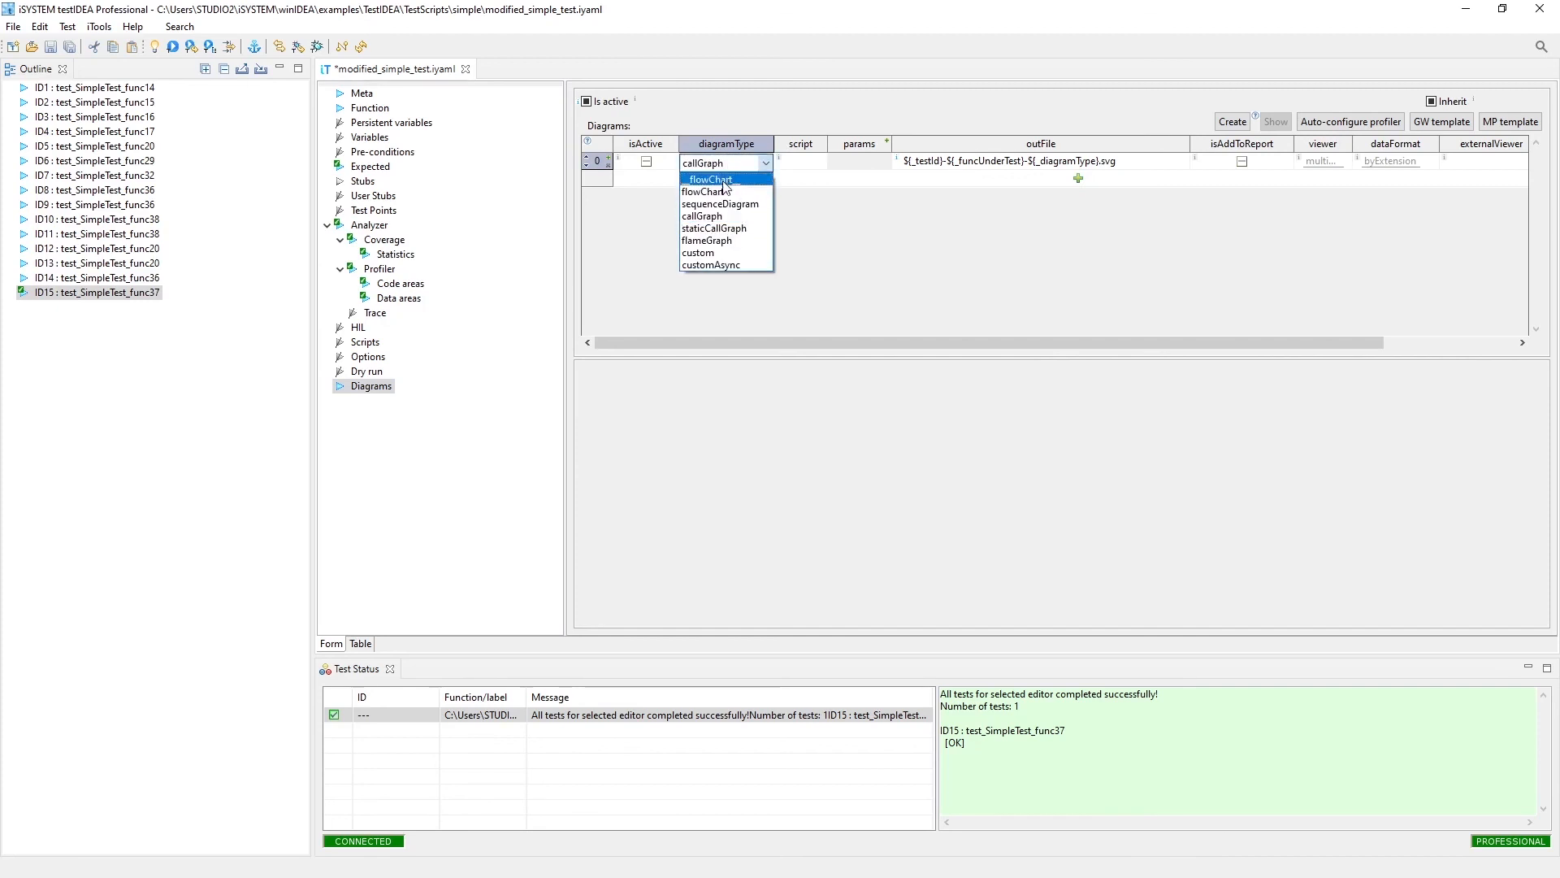
click(708, 181)
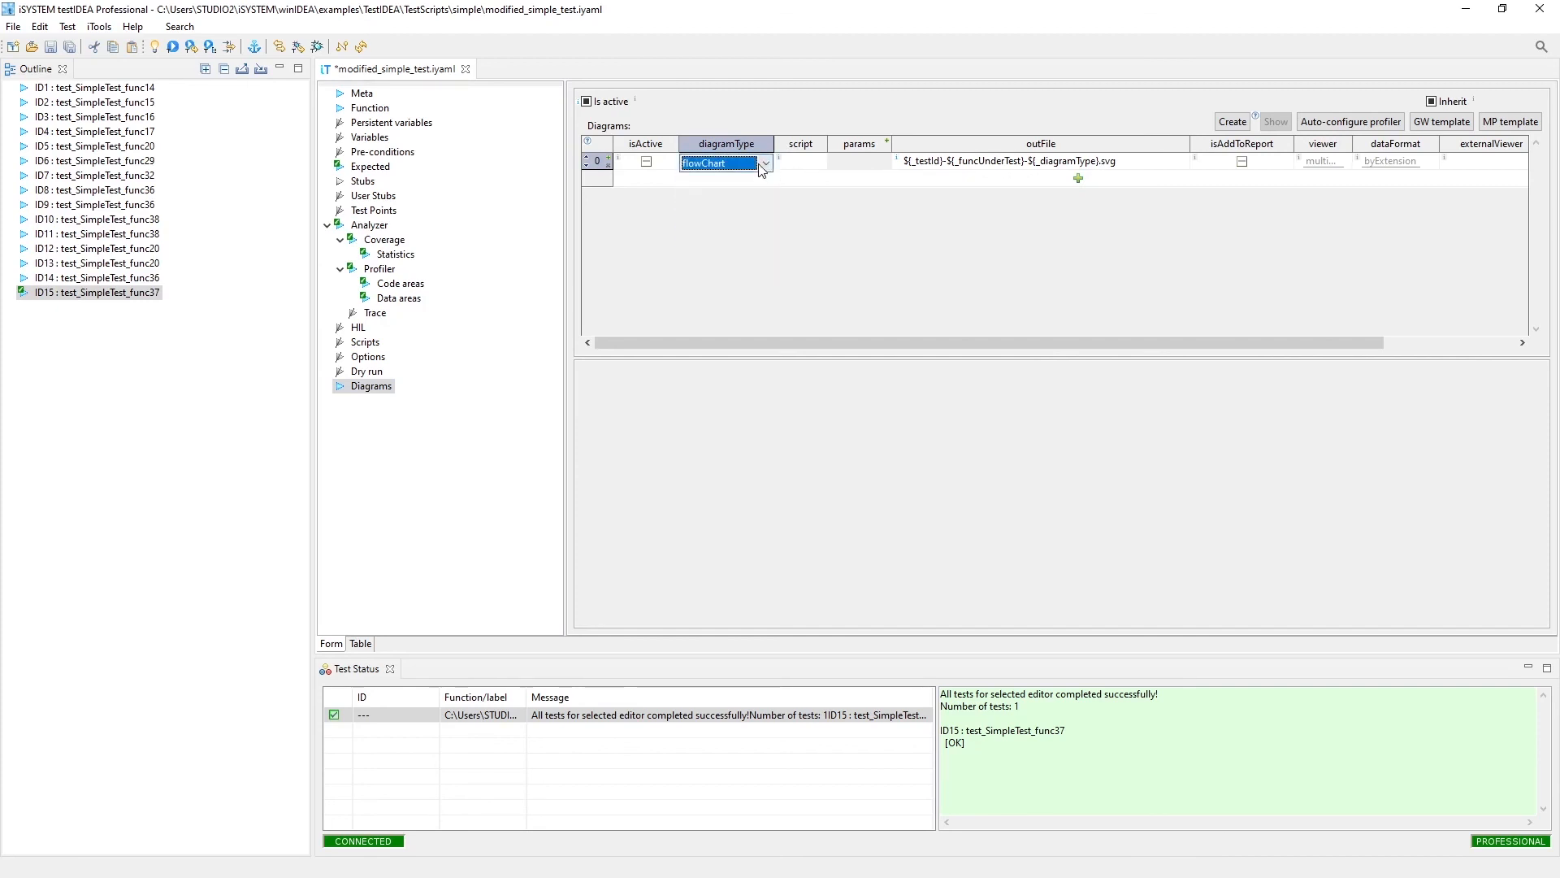
click(763, 163)
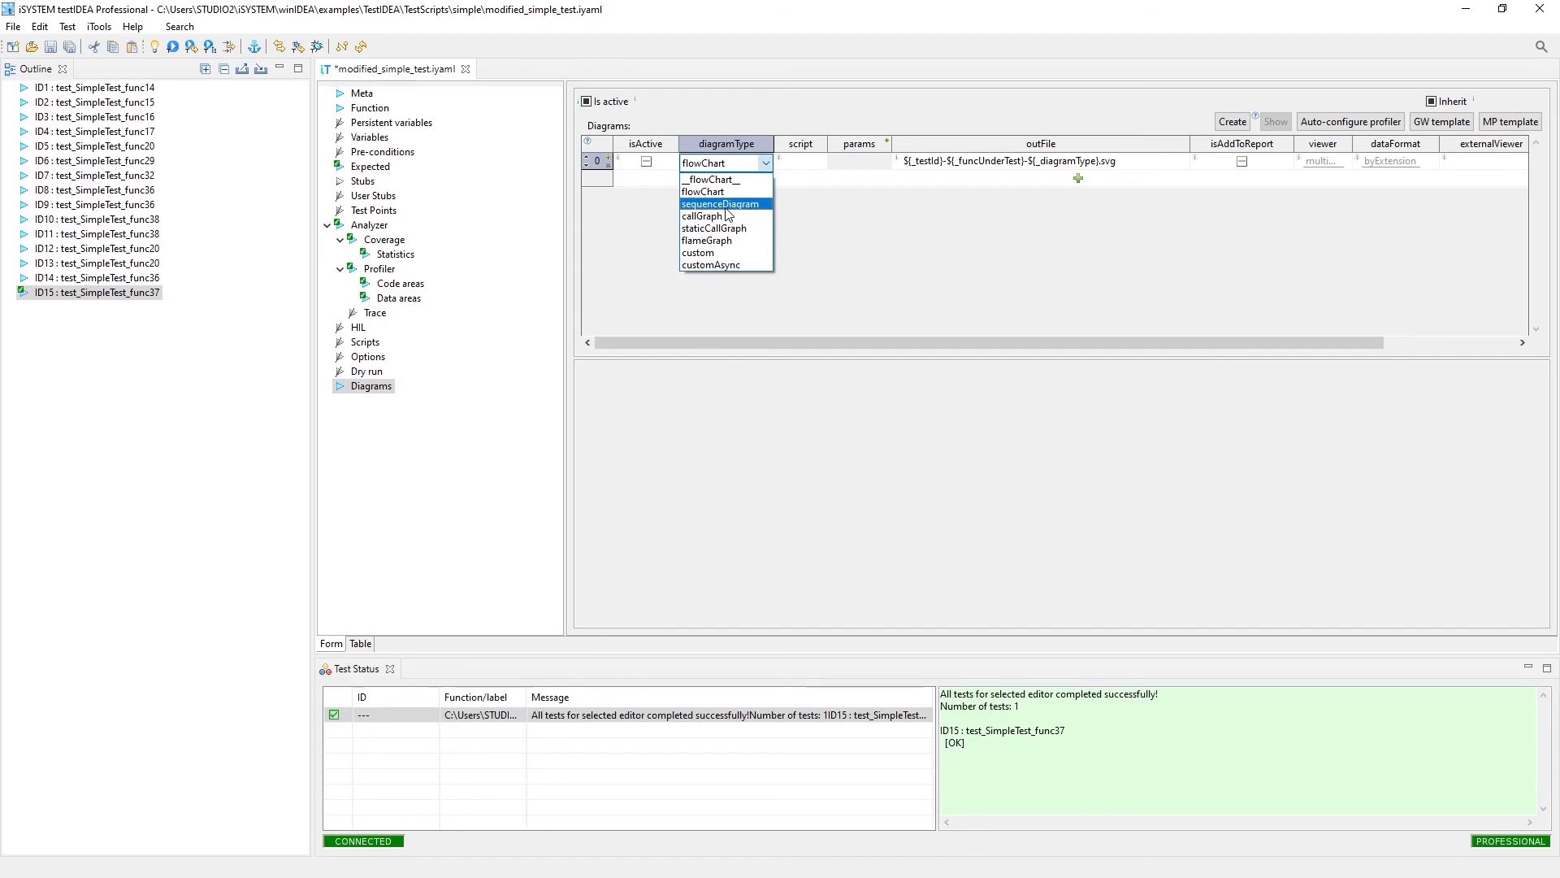
mouse_move(732, 209)
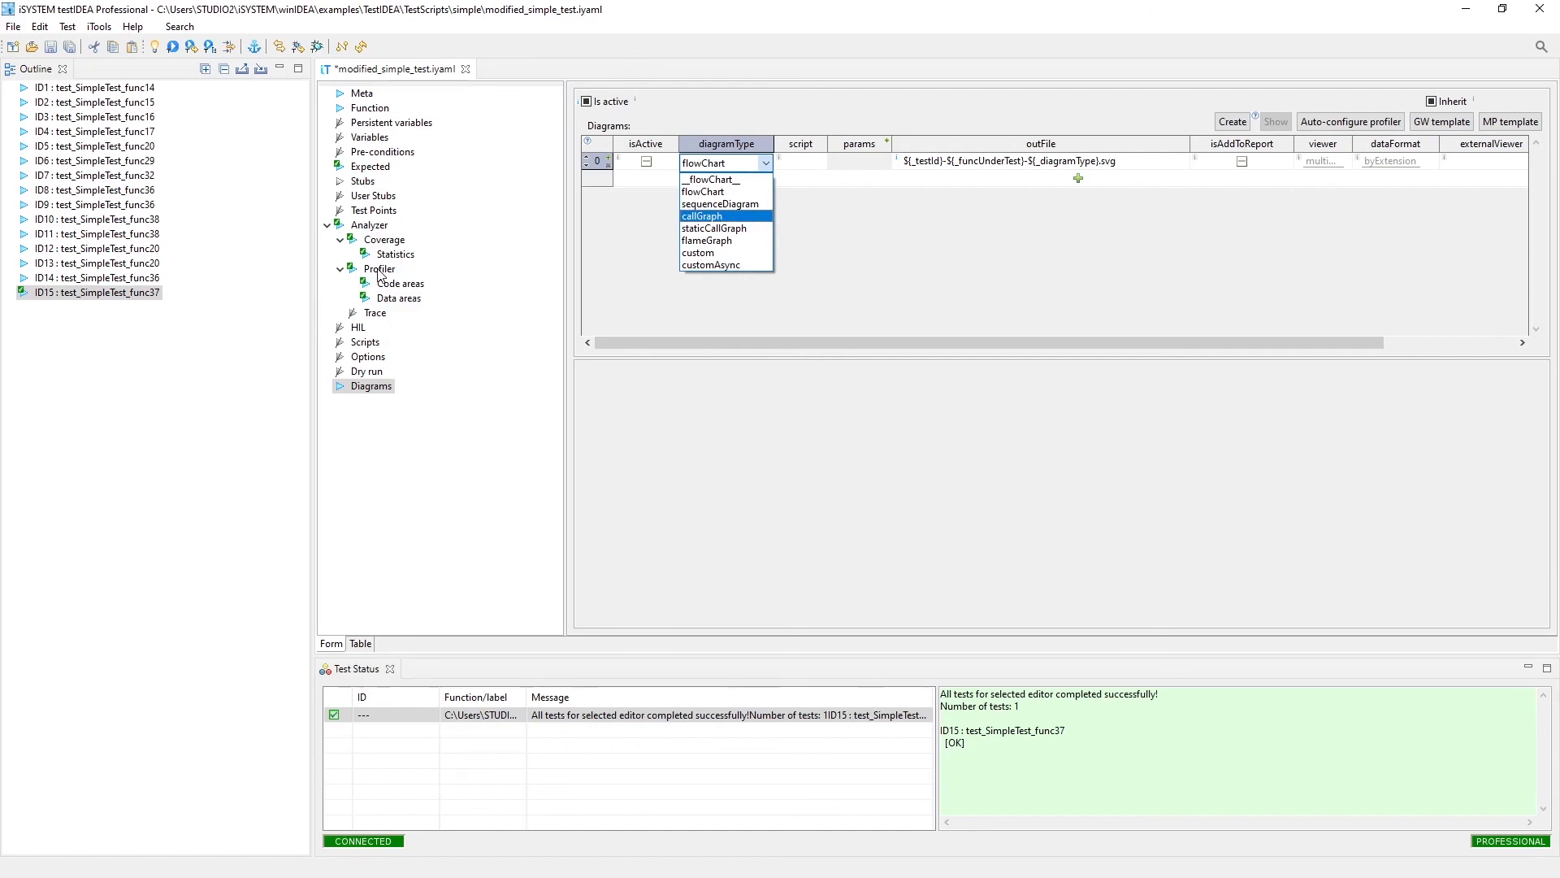
mouse_move(730, 220)
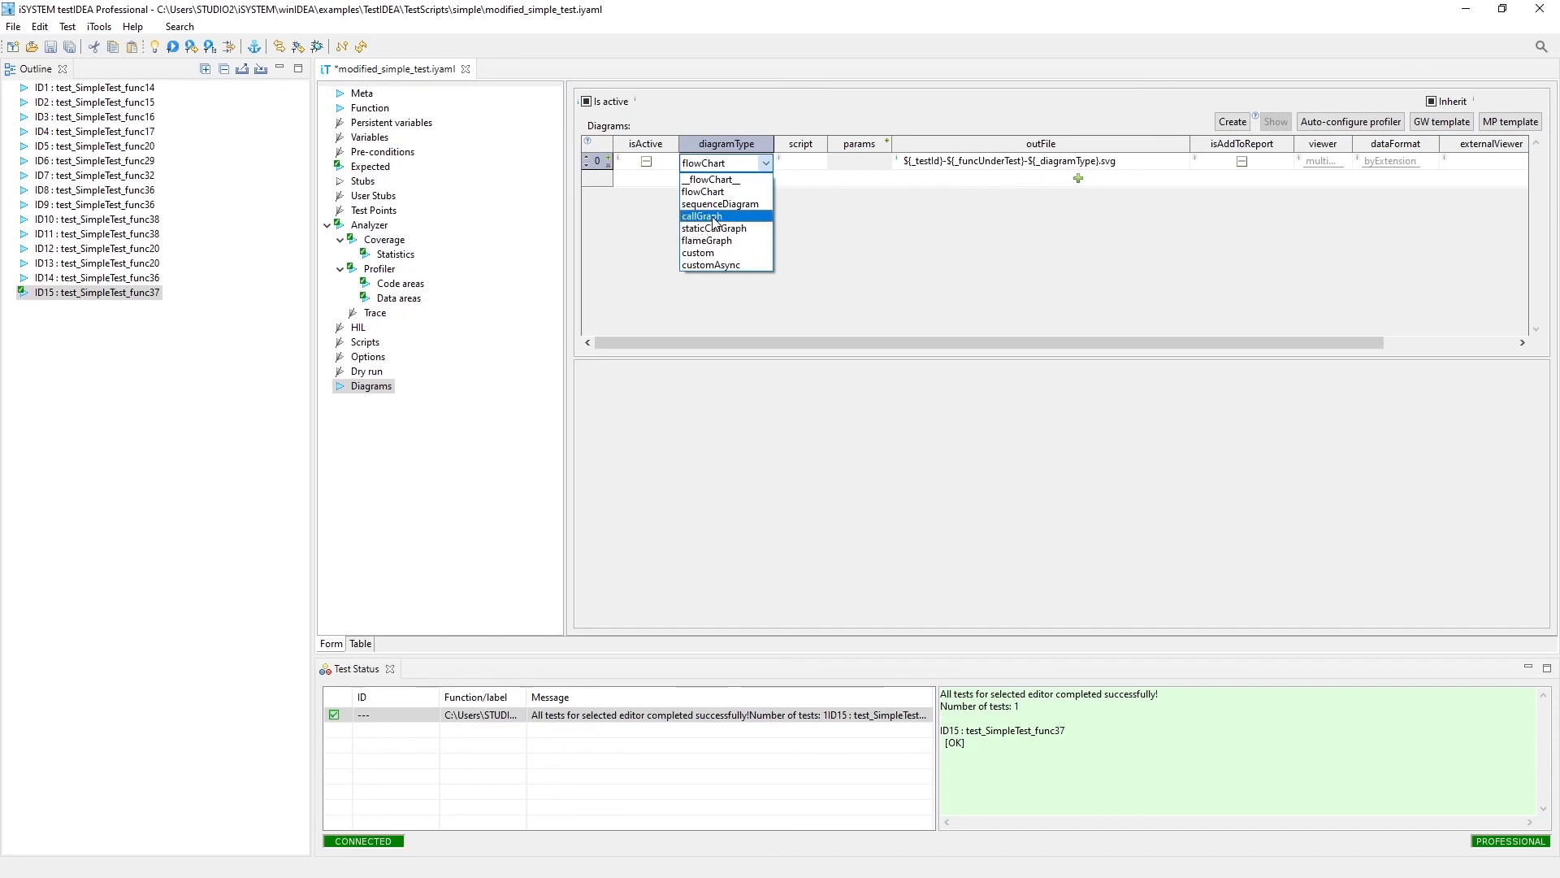
mouse_move(666, 274)
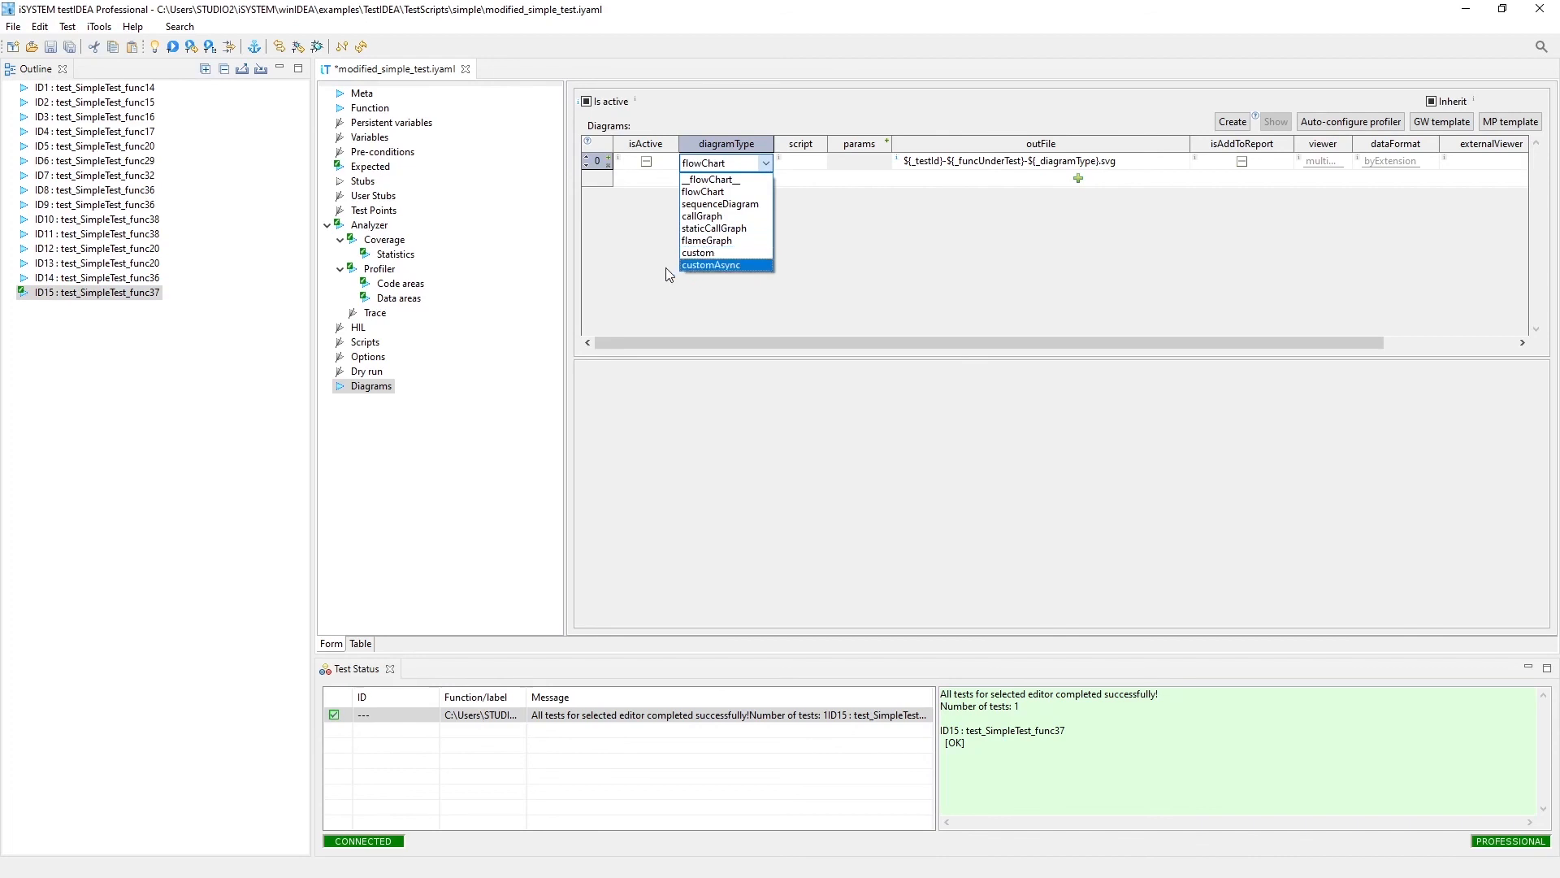
Step: Dismiss the type choices keeping flowChart, and generate the diagram
click(702, 191)
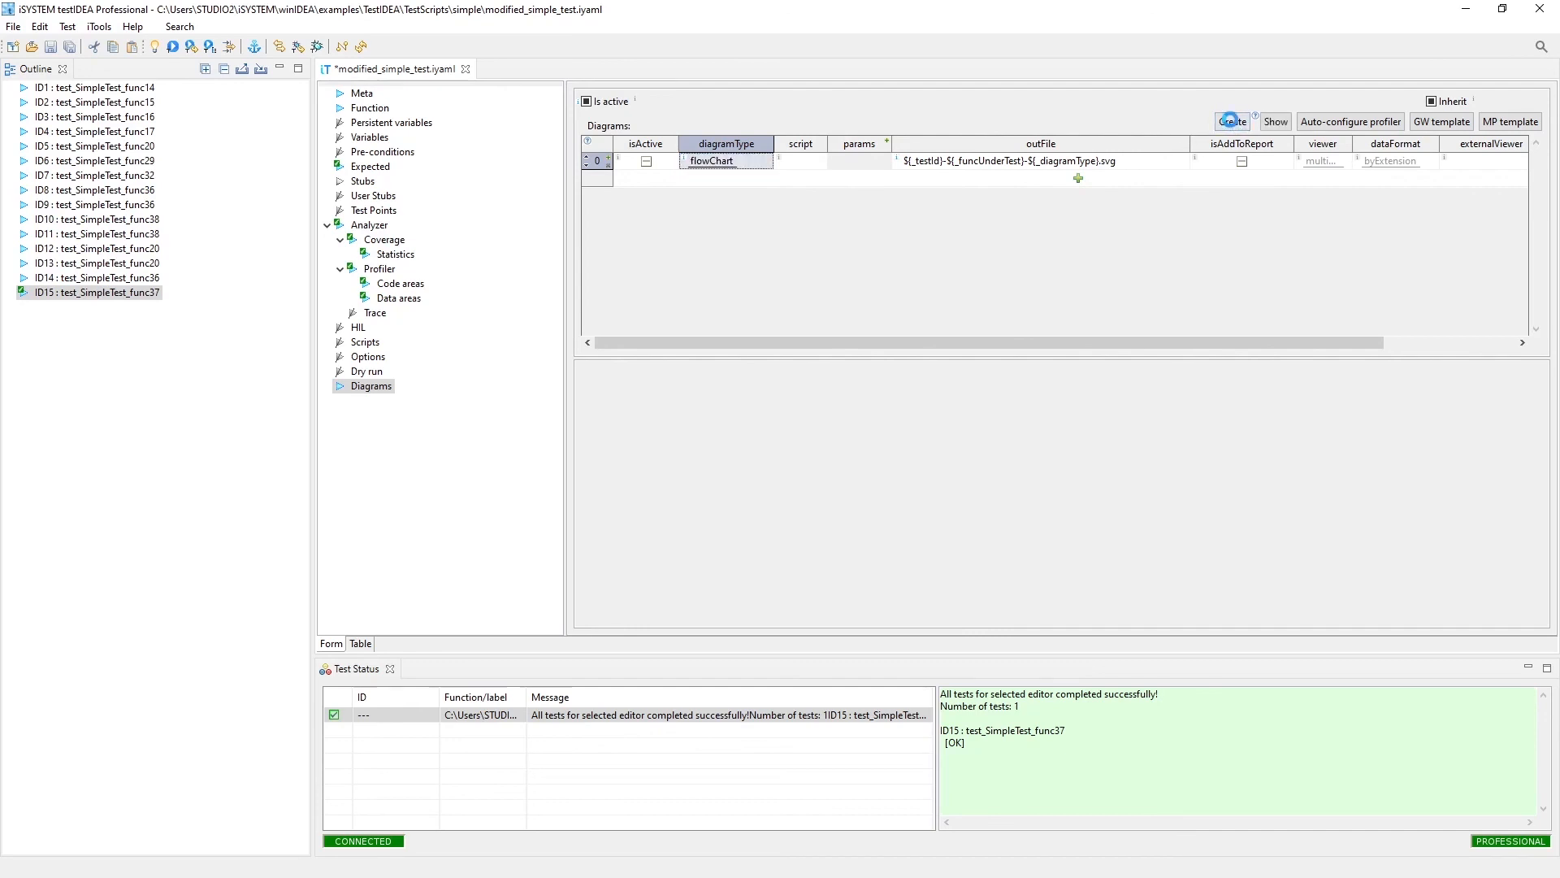
click(369, 107)
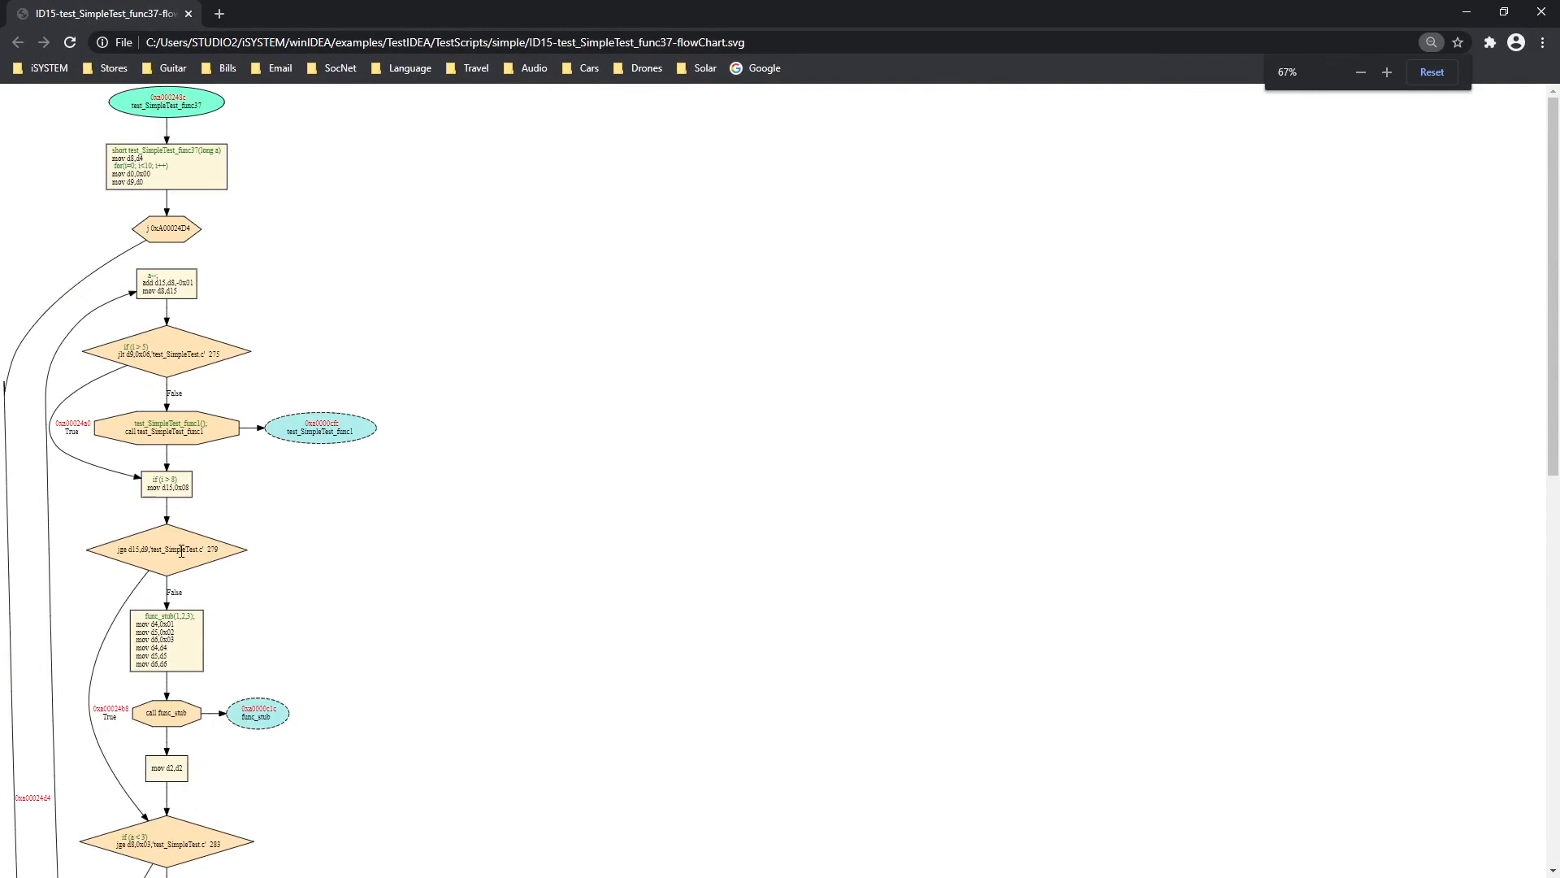
Step: Zoom in on ID15-test_SimpleTest_func37-flowChart.svg and scroll down to its OutOfFunction exit
click(1386, 71)
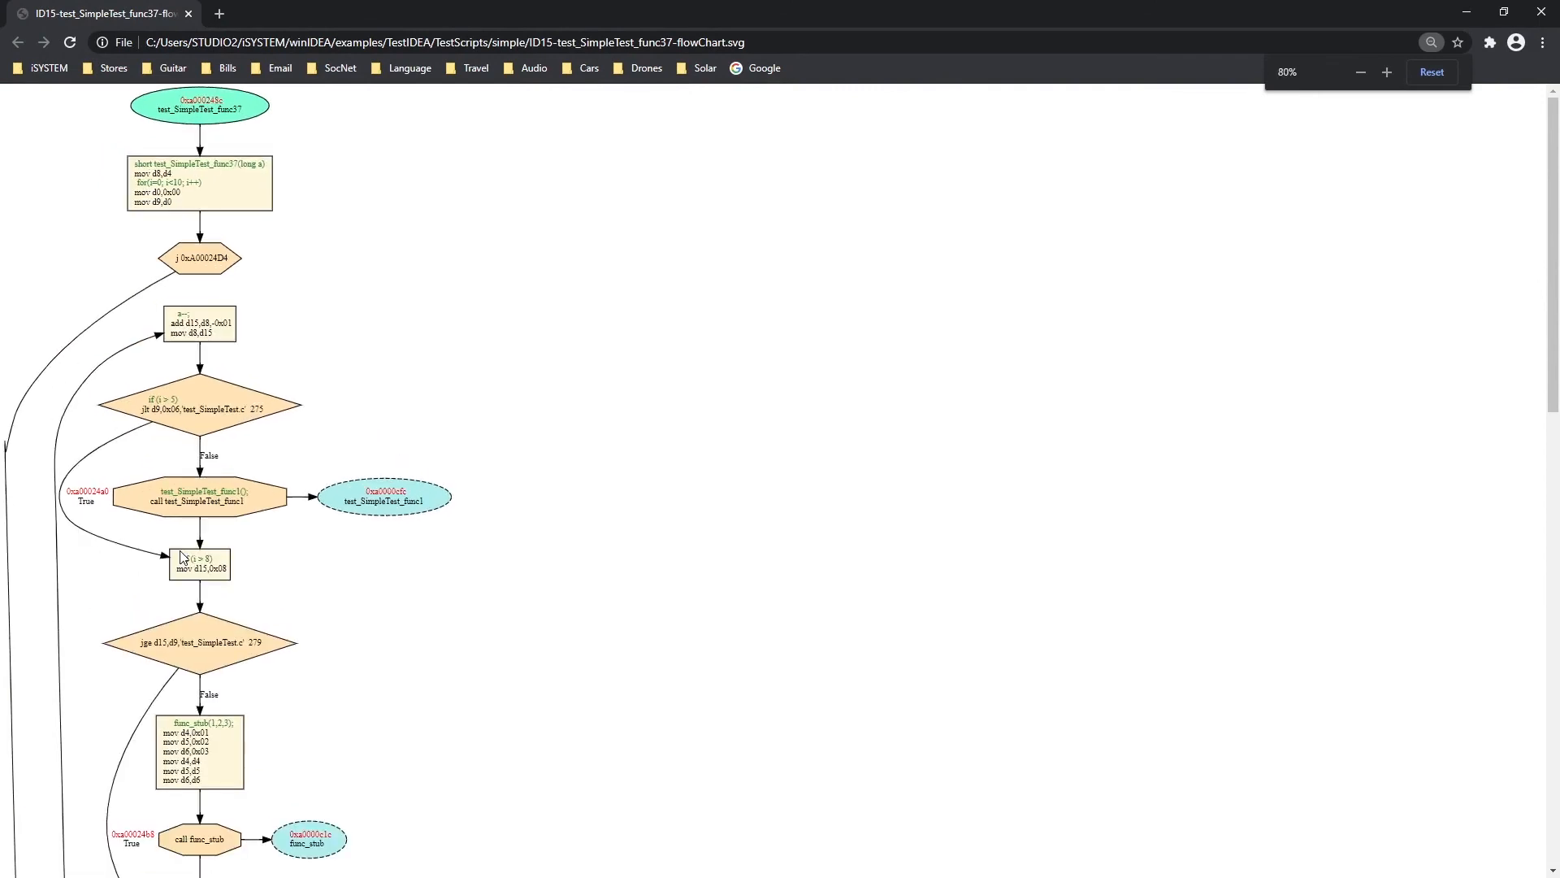
mouse_move(458, 267)
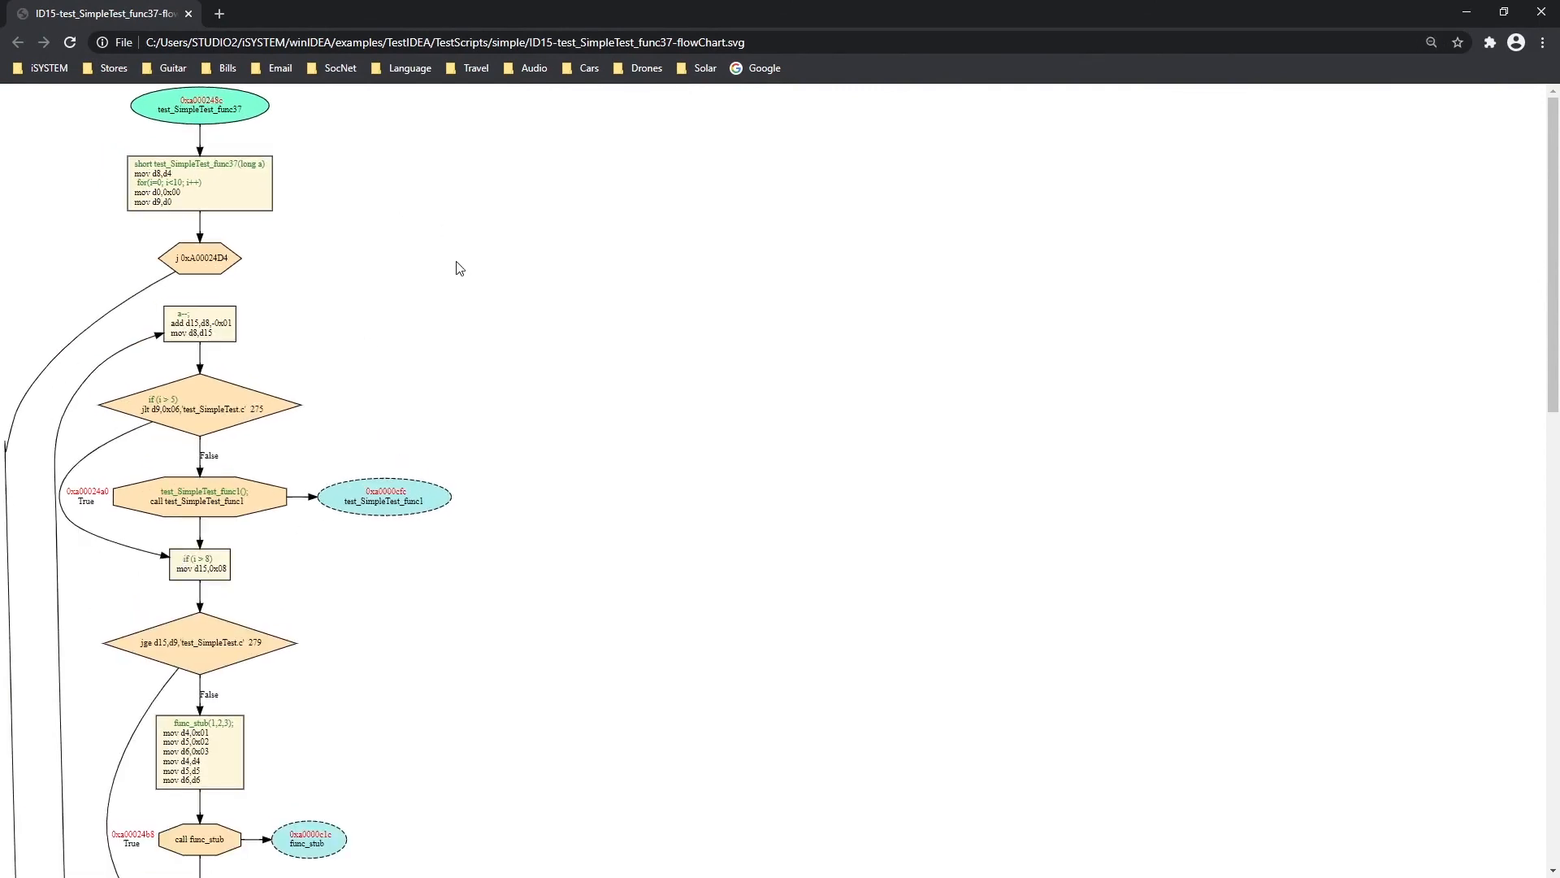
scroll(down, 3)
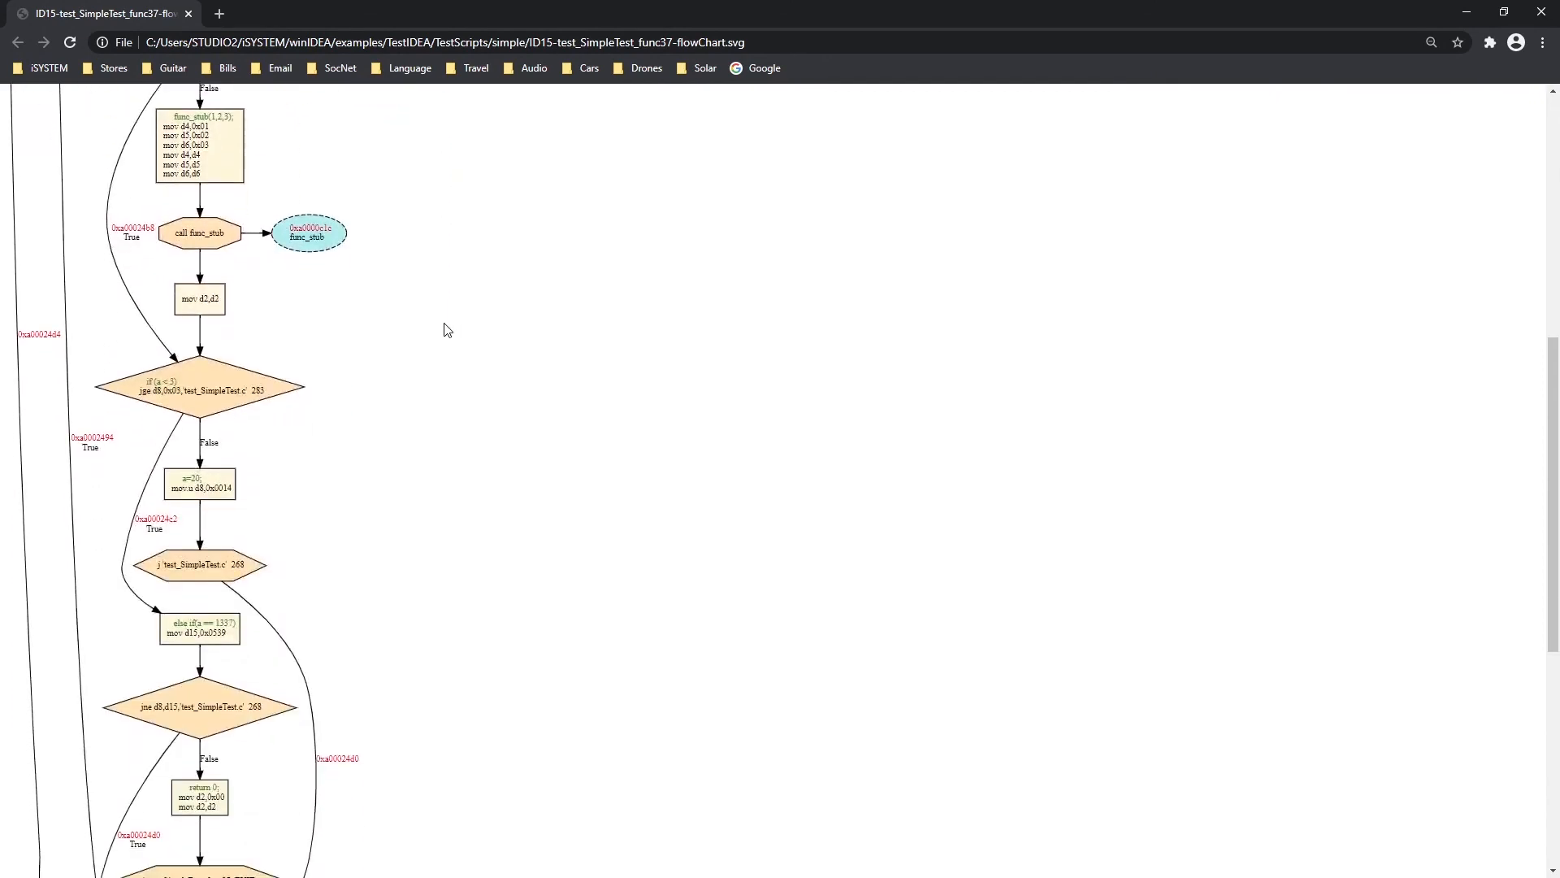
scroll(down, 3)
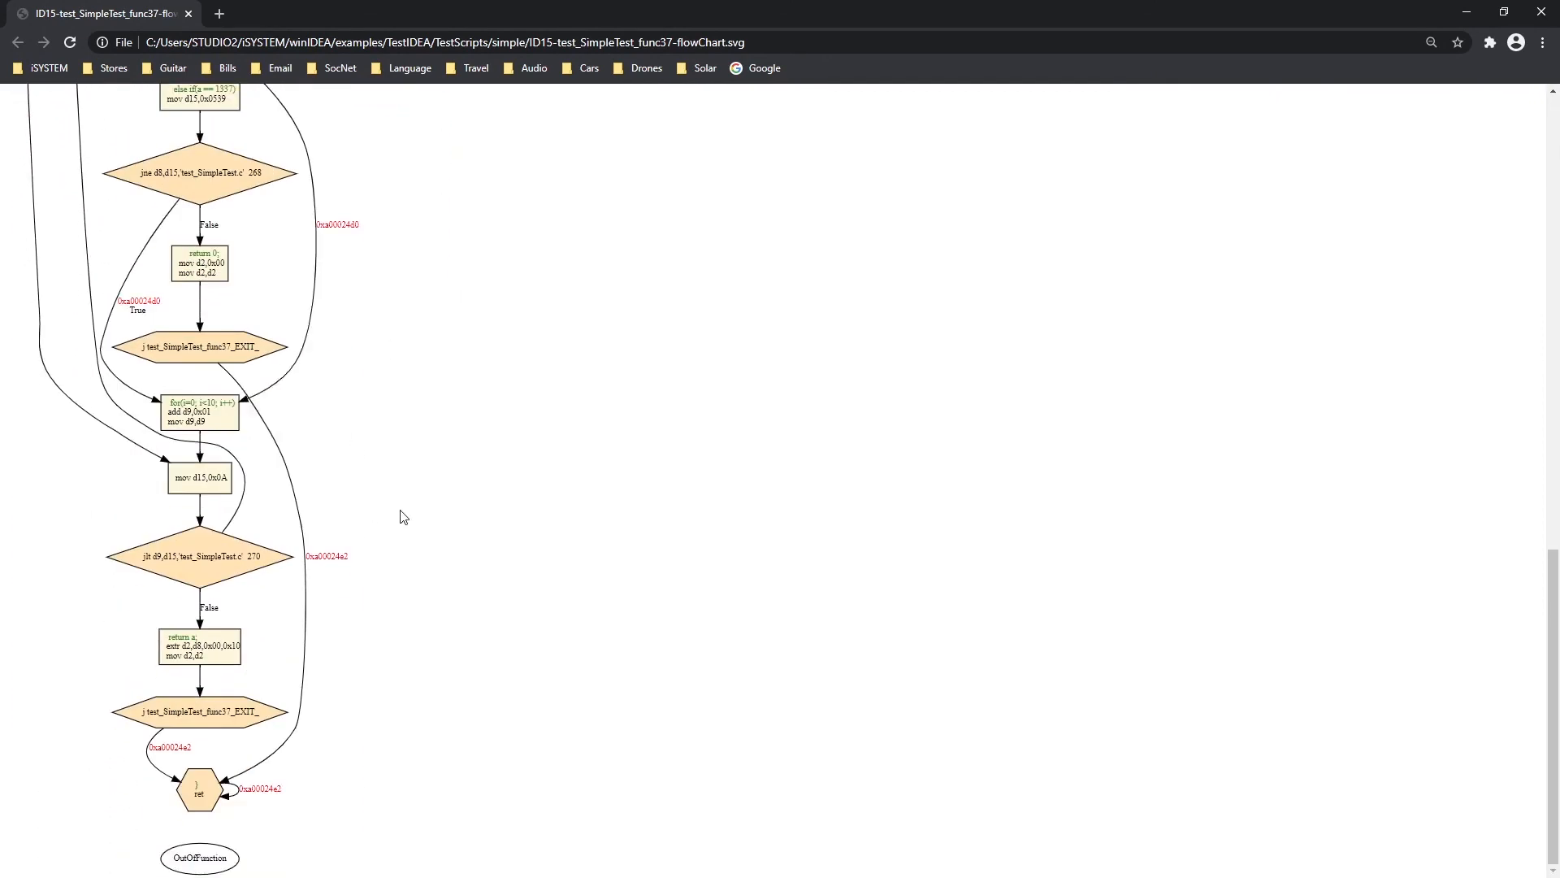